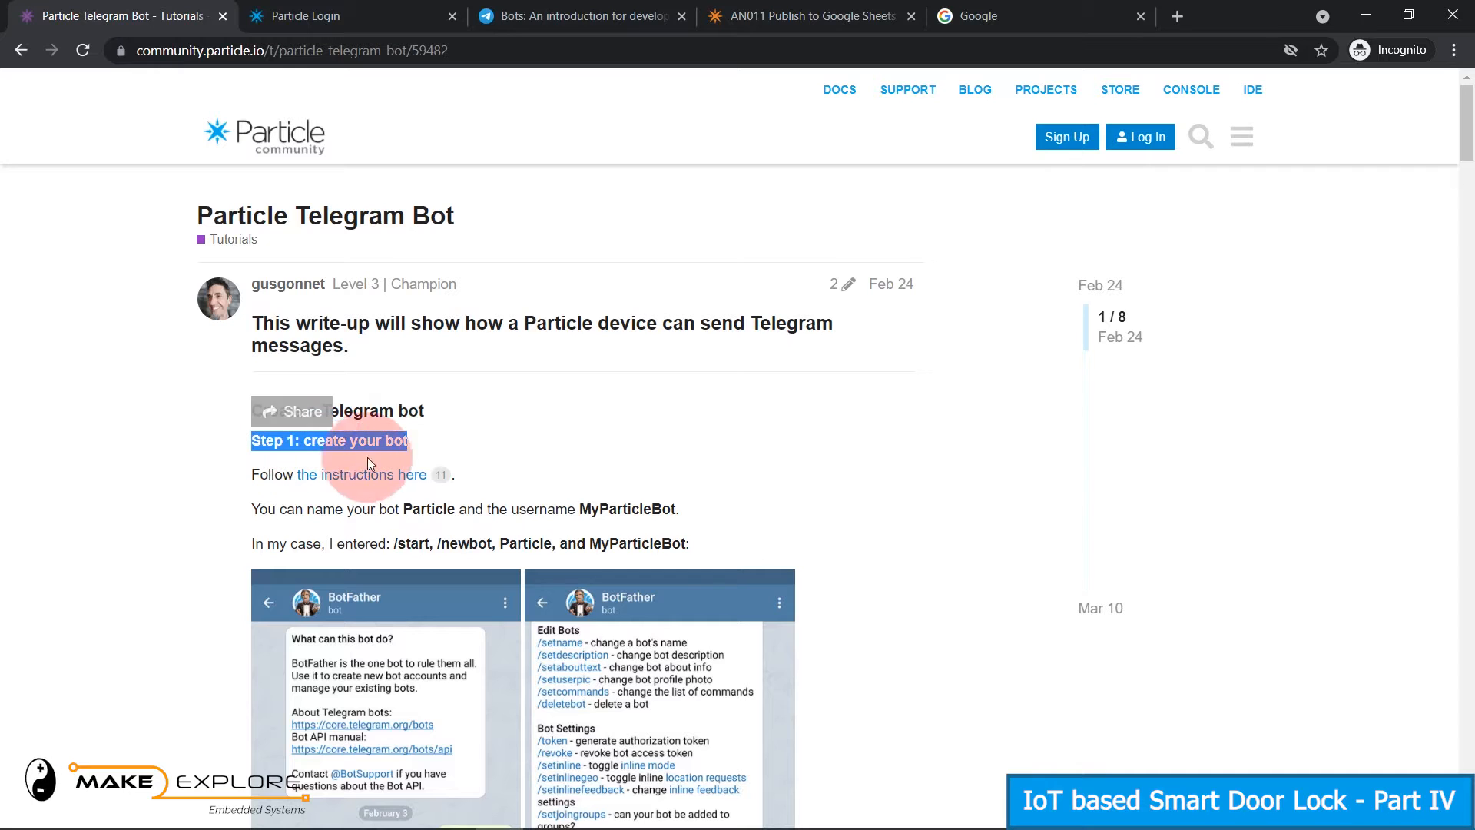
- Scroll the current page, highlighting the API token saving step and a step heading
scroll("down", 3)
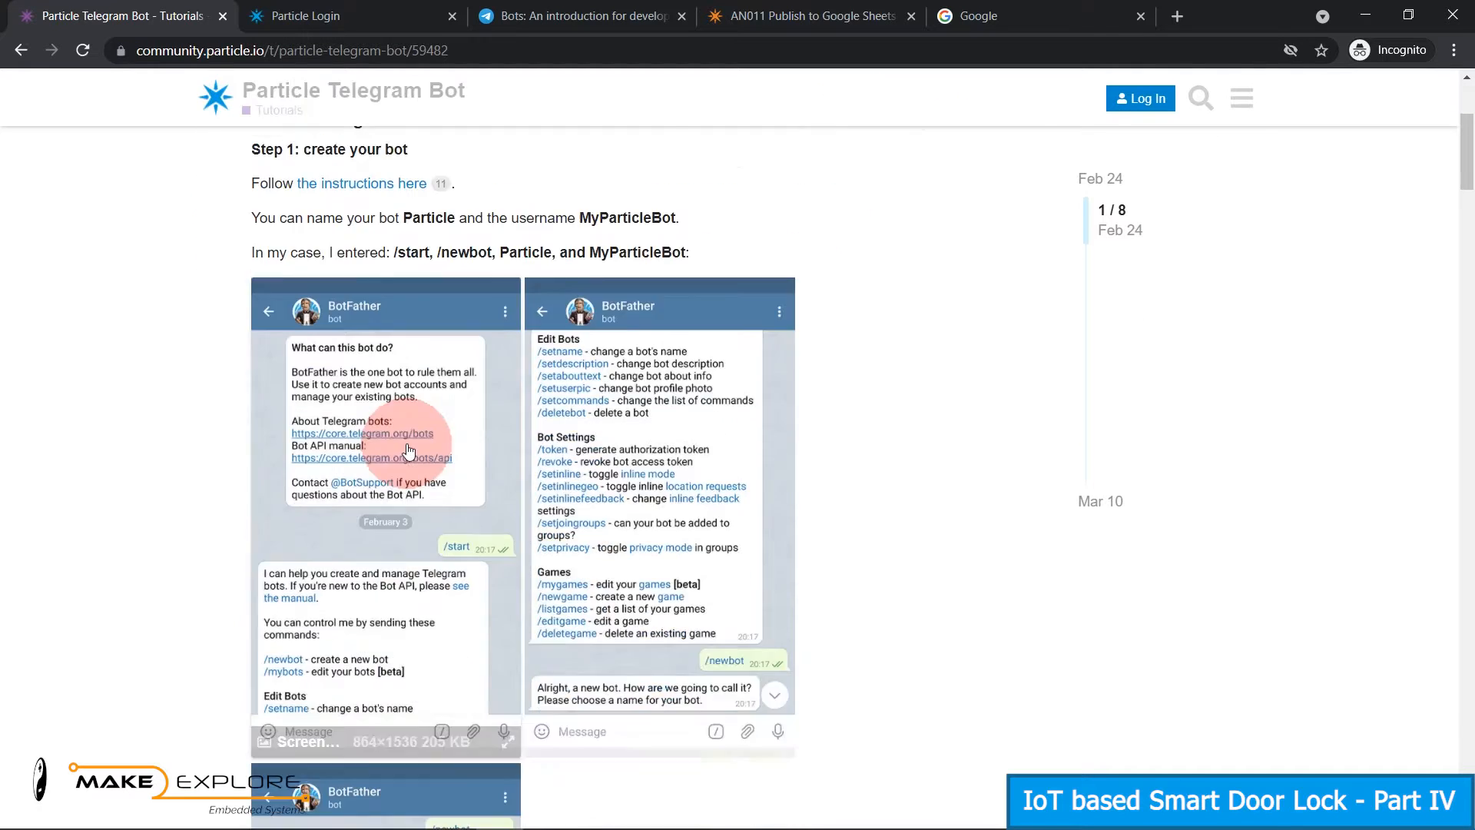
scroll("down", 3)
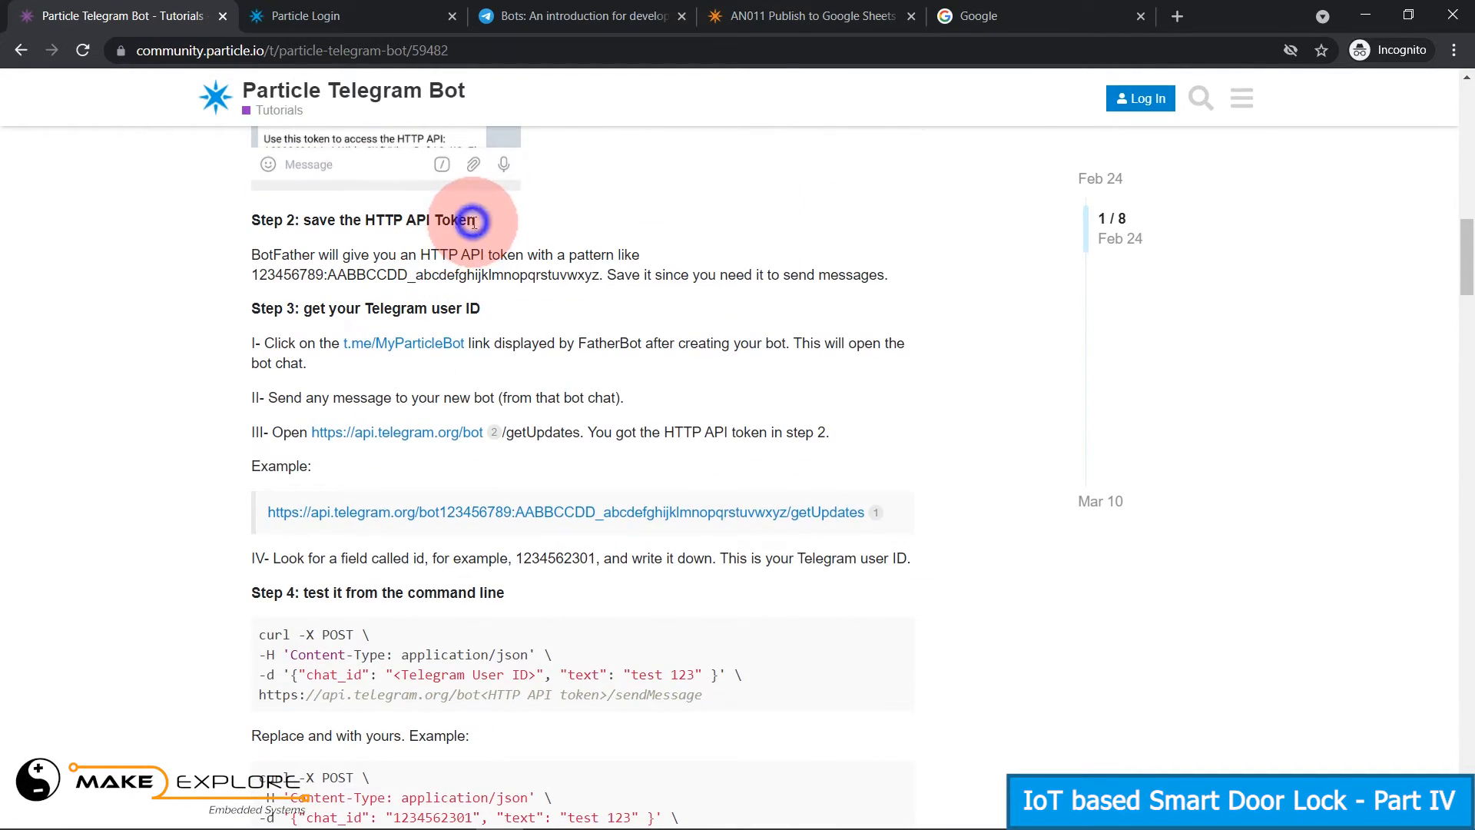
double_click(363, 219)
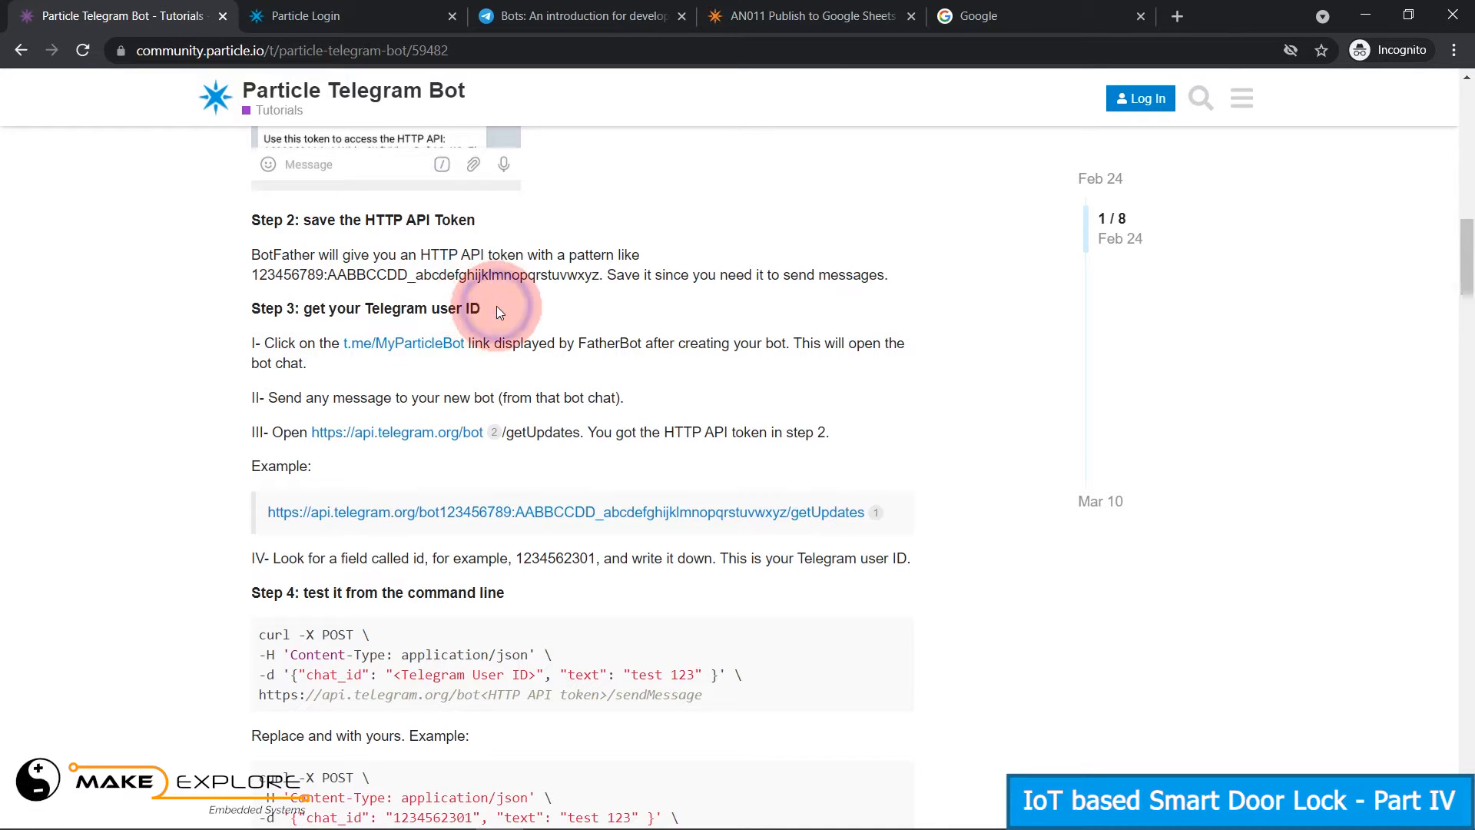
double_click(271, 591)
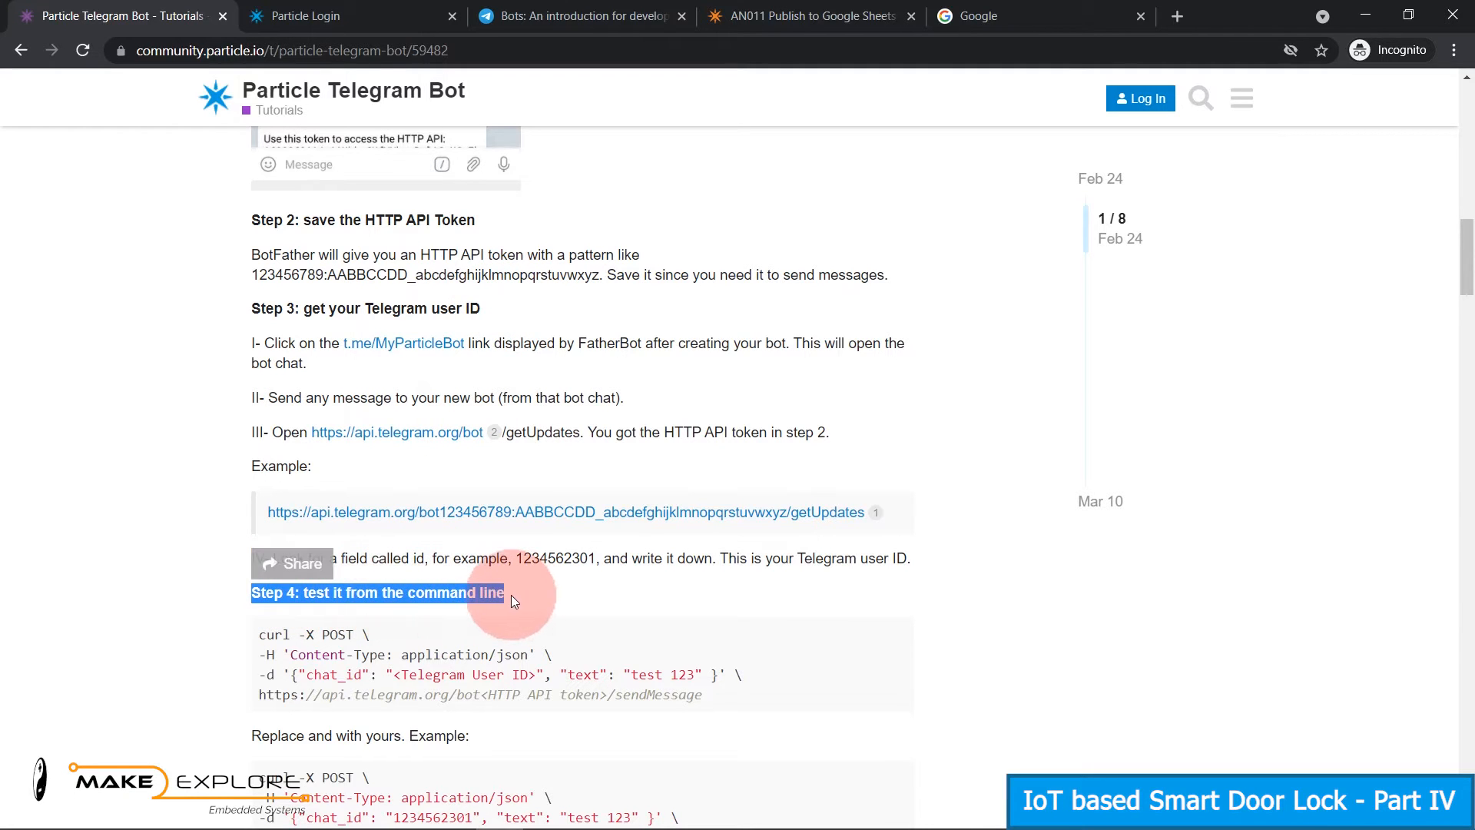
scroll("down", 3)
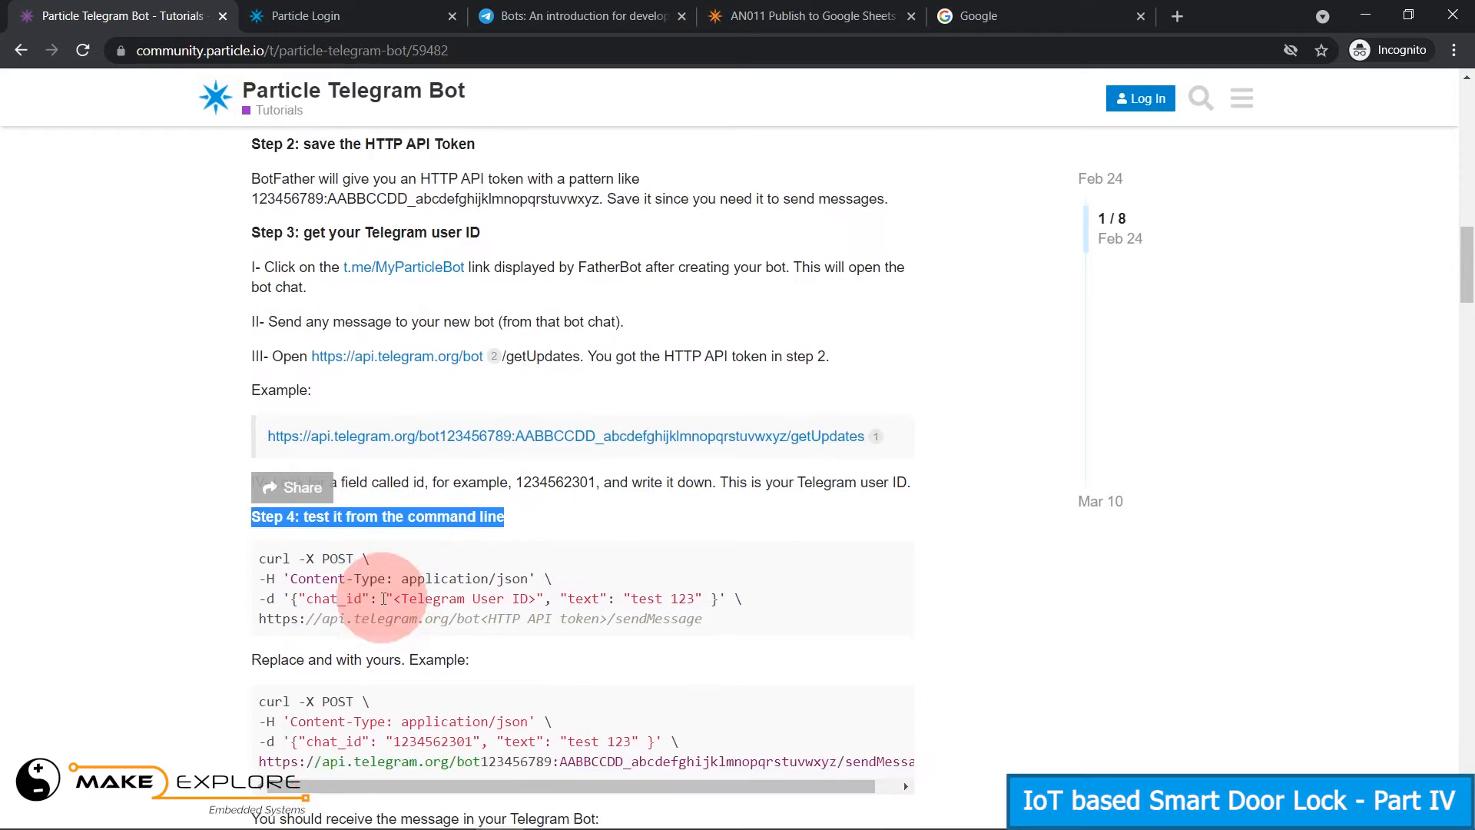
scroll("up", 3)
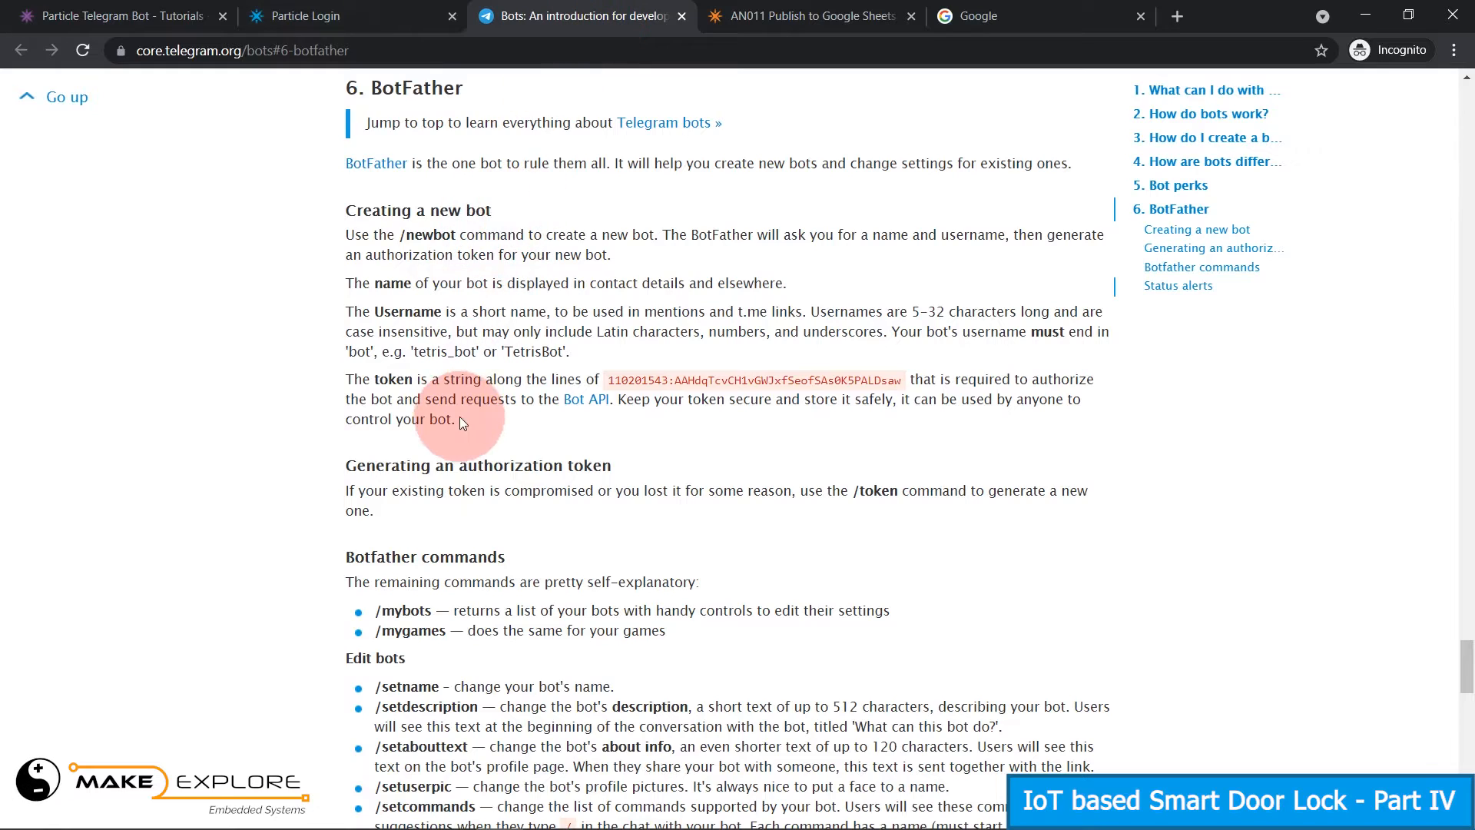
scroll("down", 3)
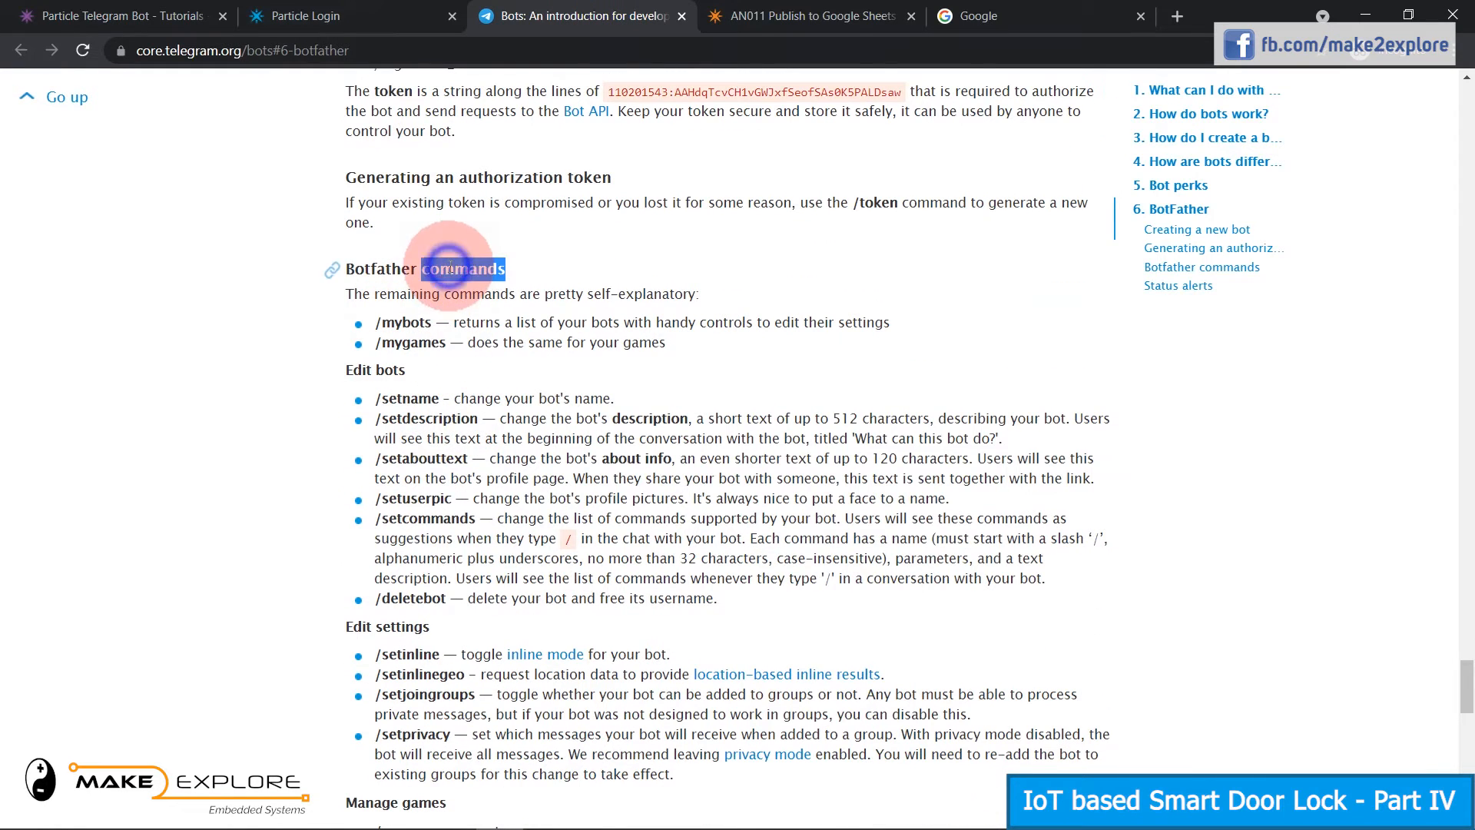
scroll("up", 3)
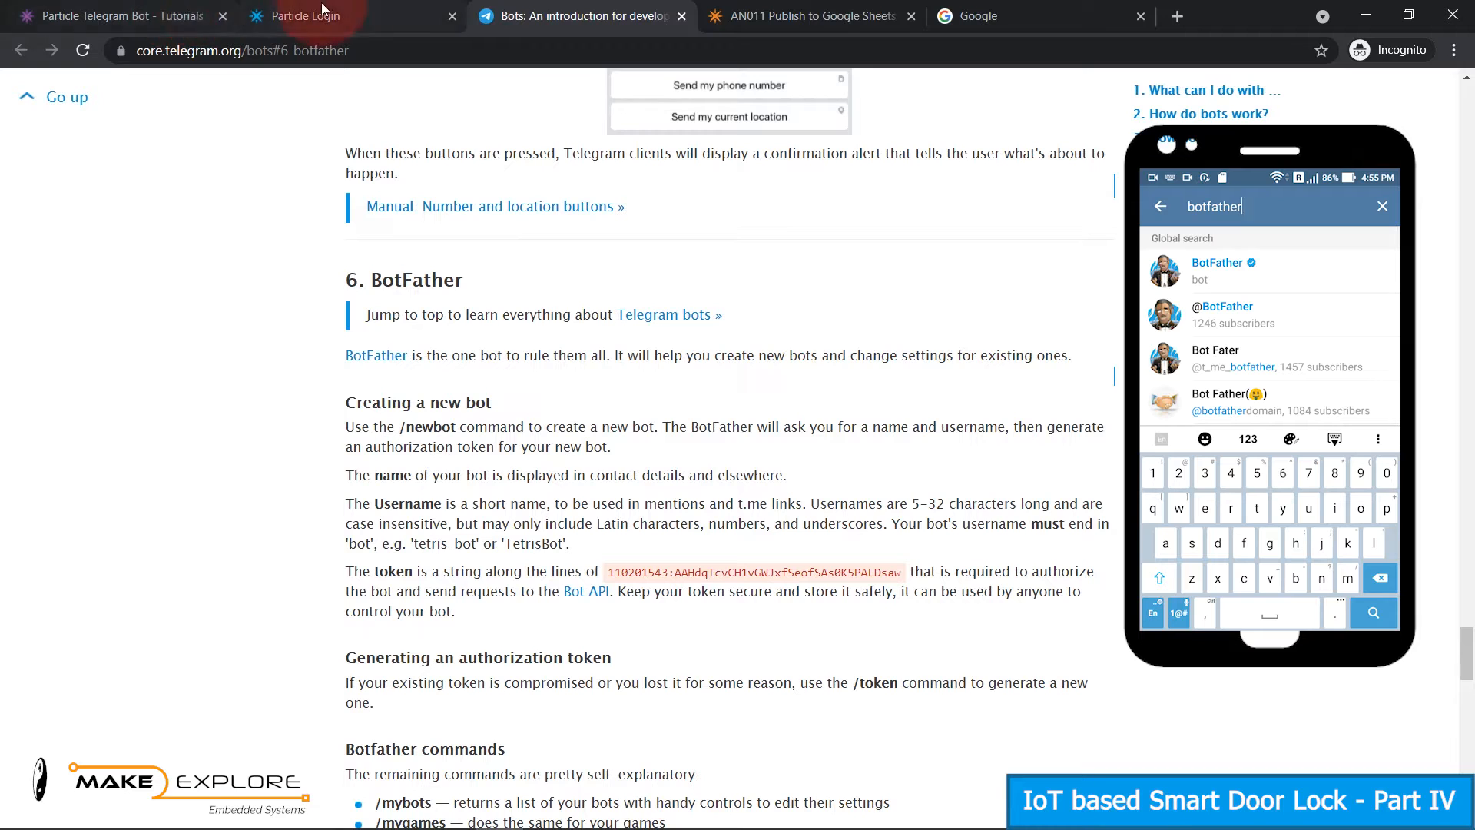
- Return to the Telegram bot tutorial and read down to 'Create a Particle webhook'
left_click(113, 16)
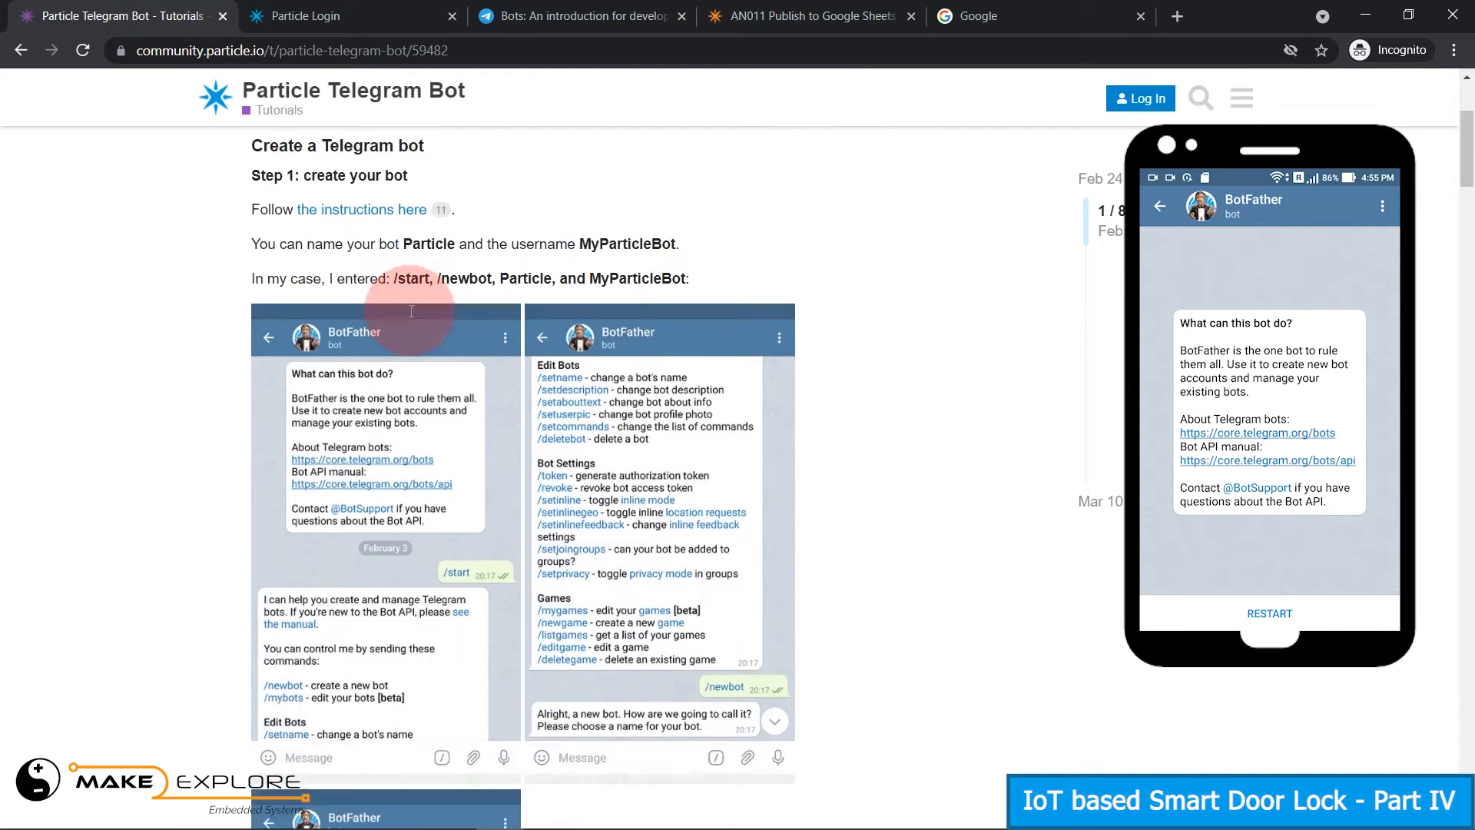
scroll("down", 3)
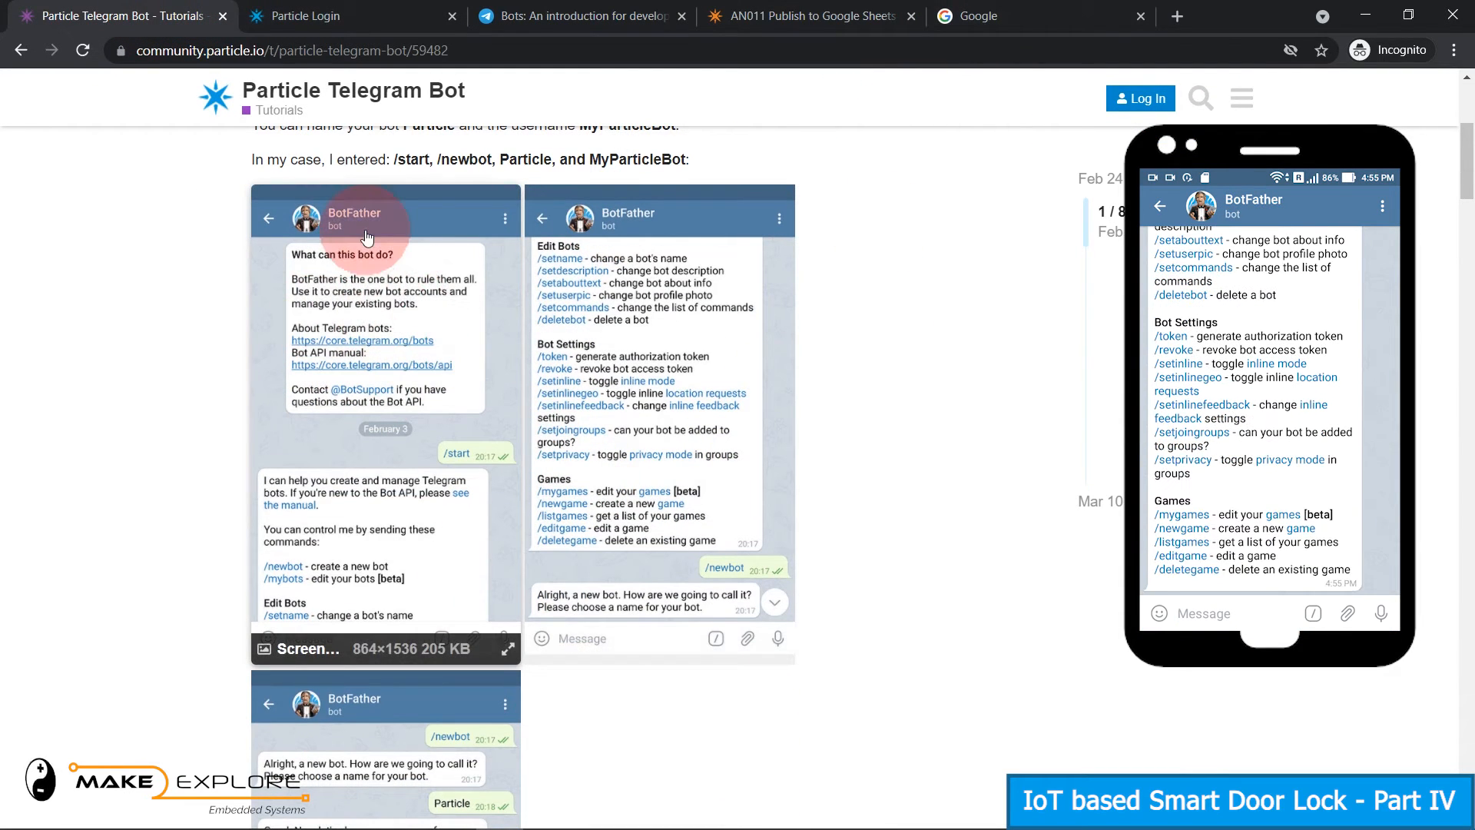
scroll("down", 3)
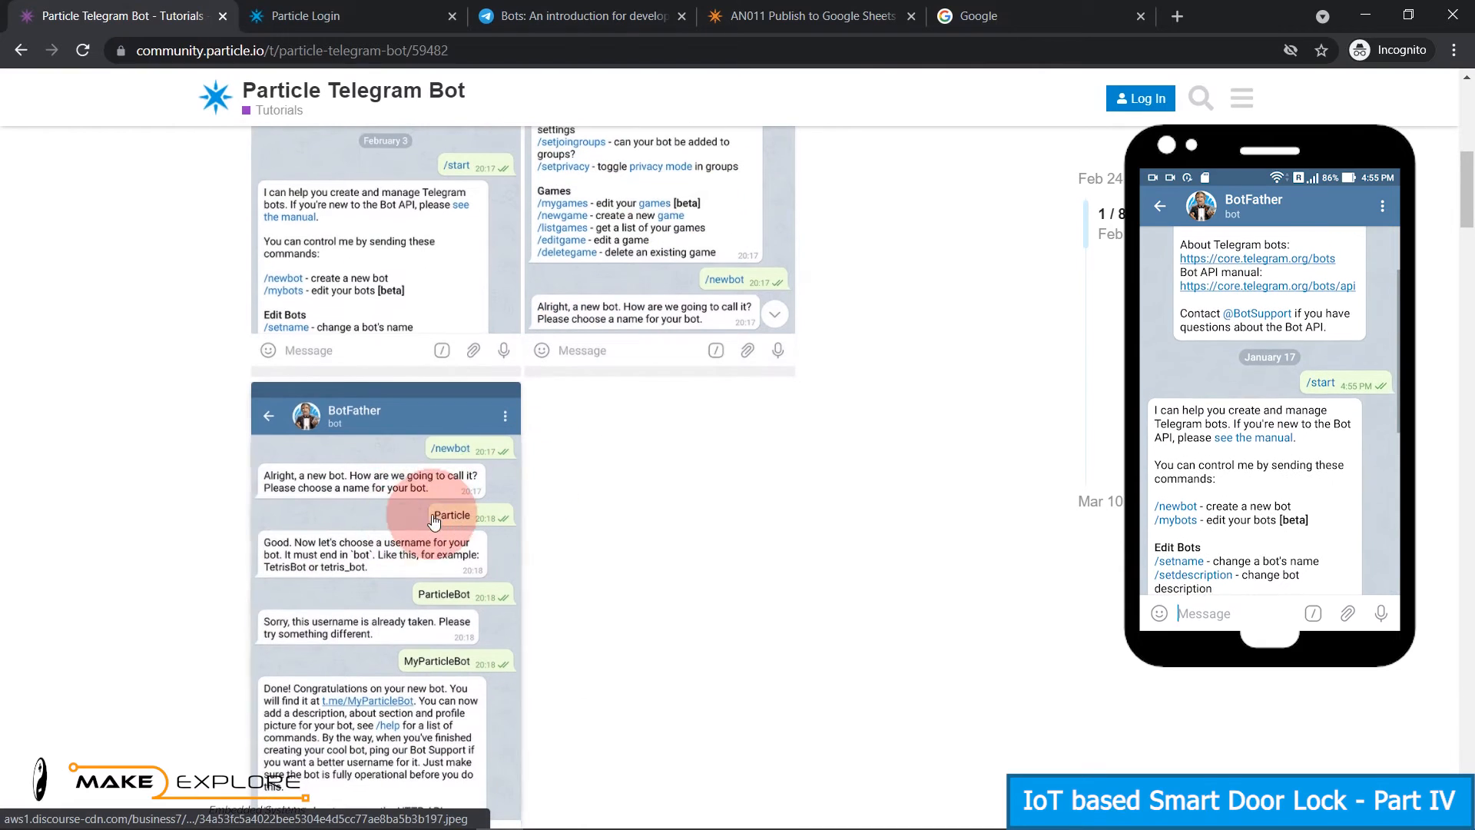
scroll("down", 3)
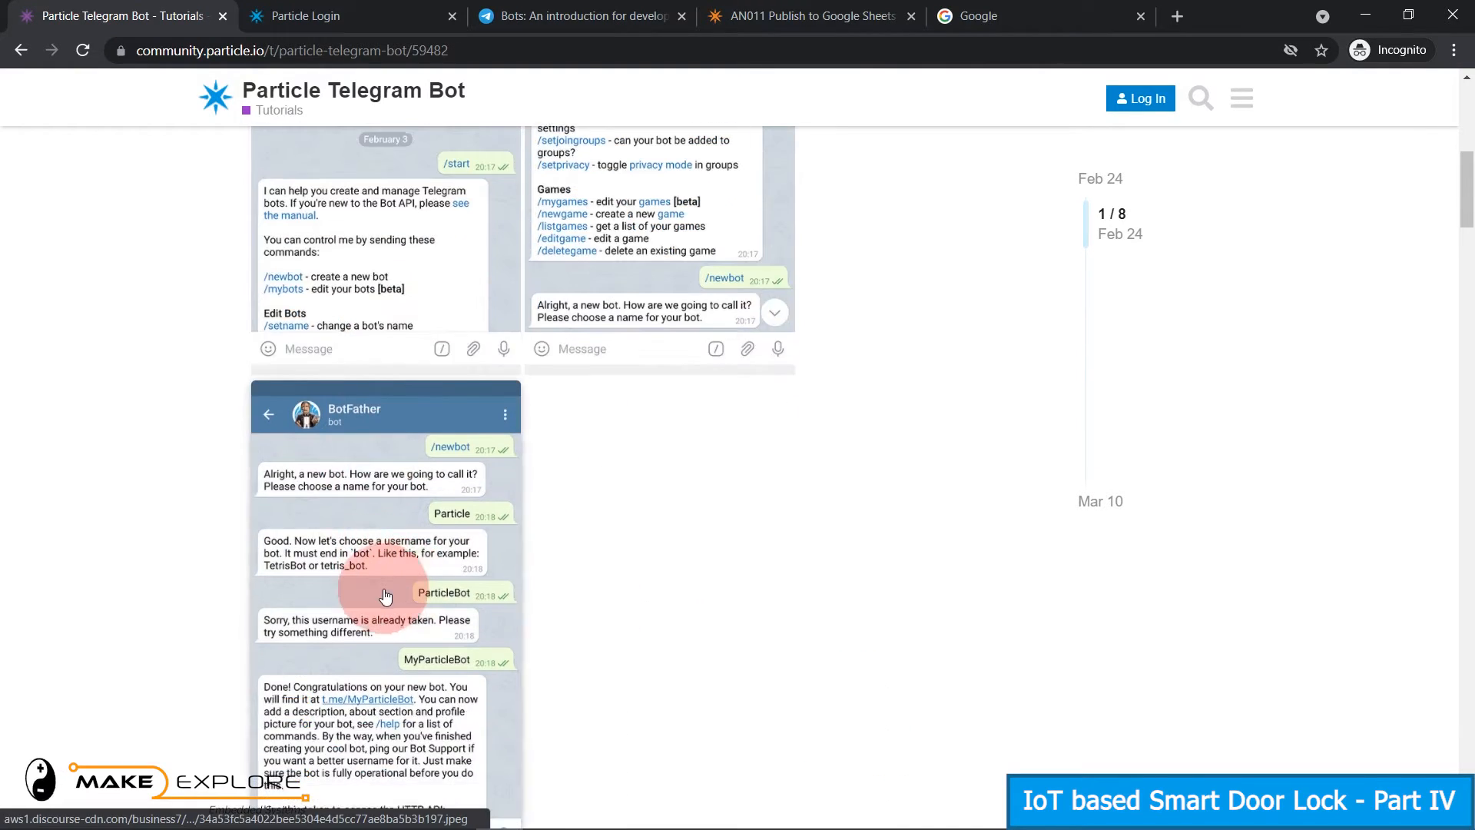
scroll("down", 3)
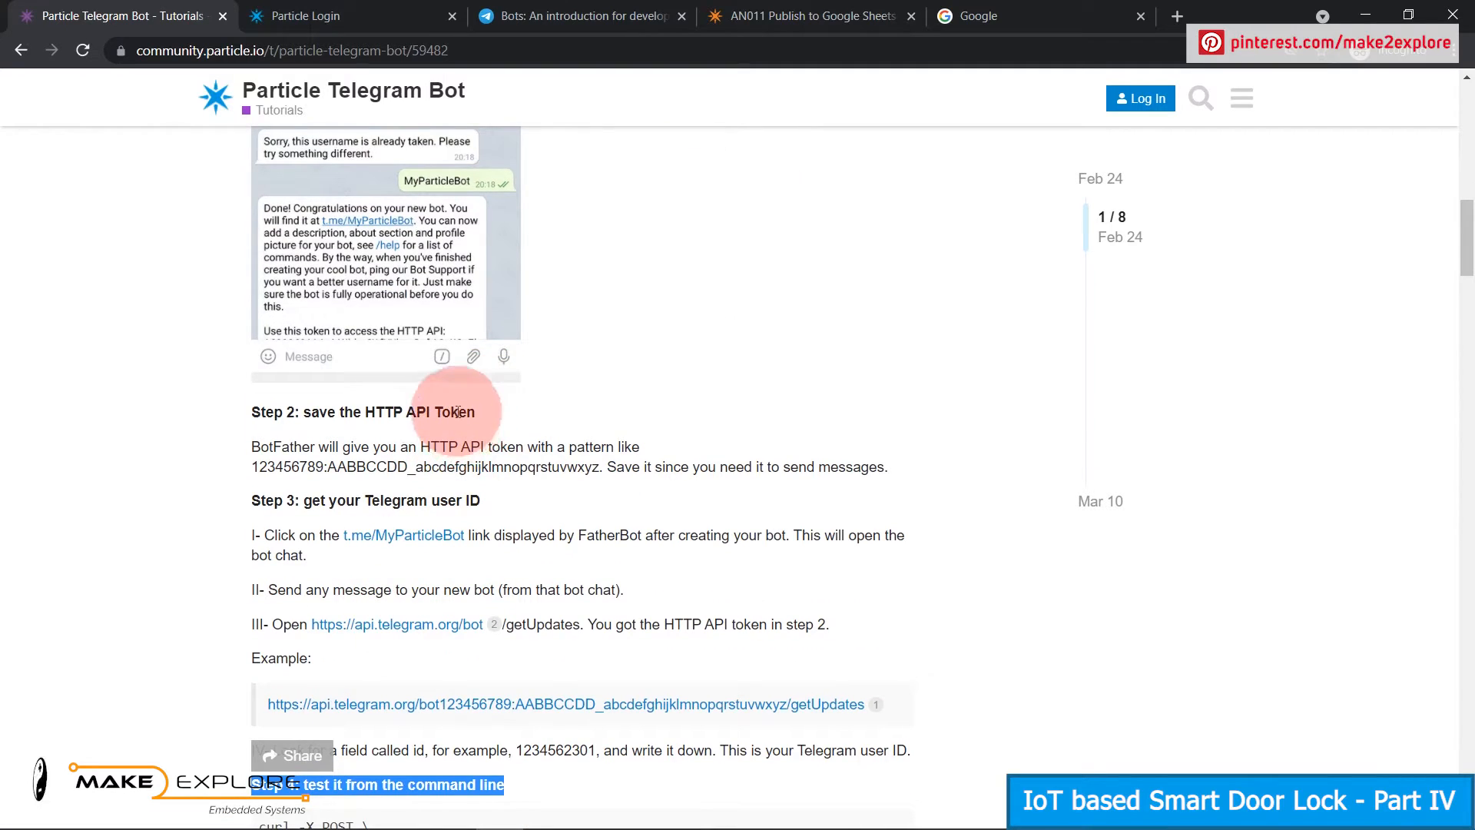
double_click(362, 412)
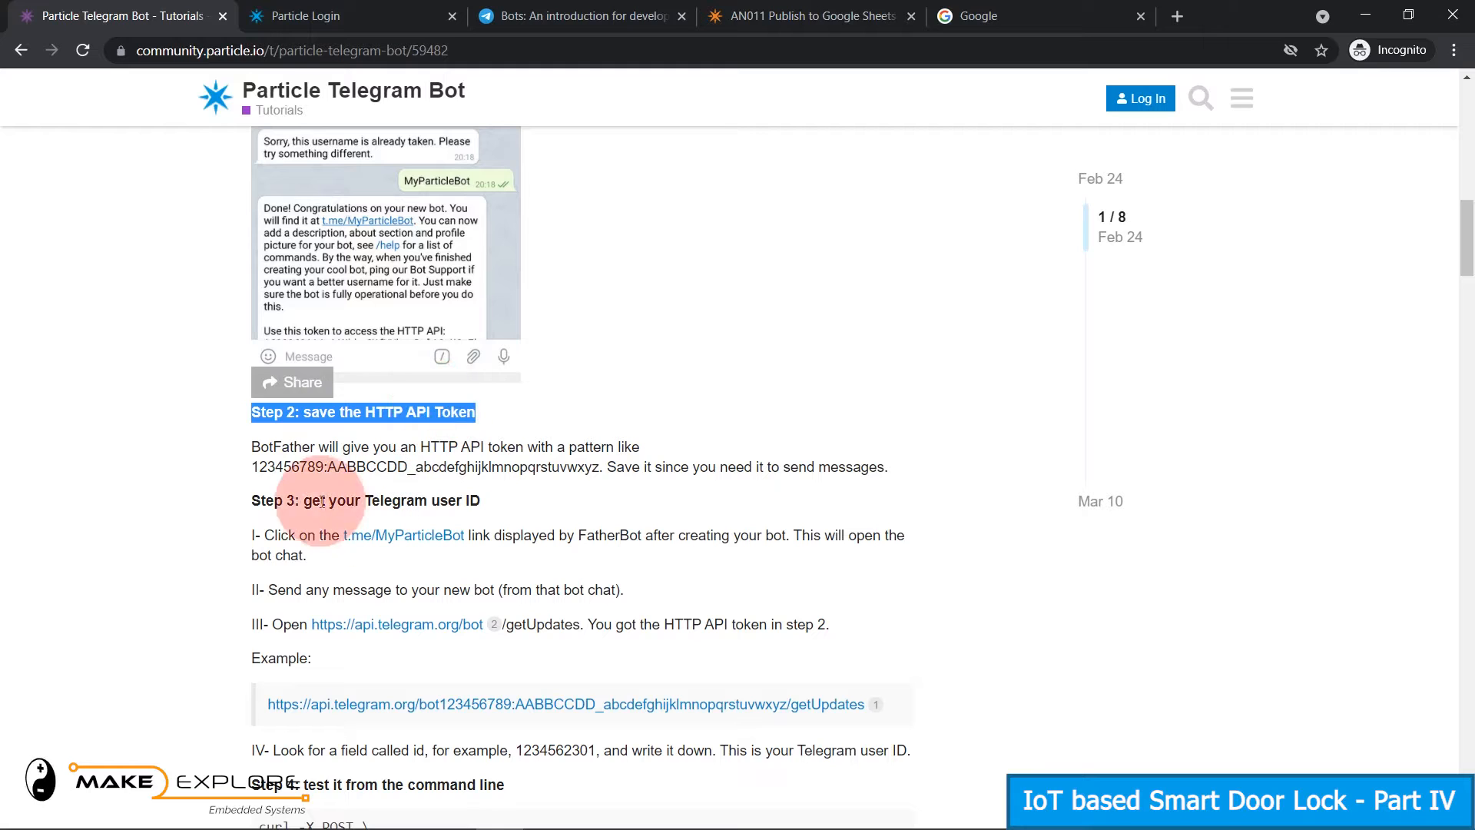
scroll("down", 3)
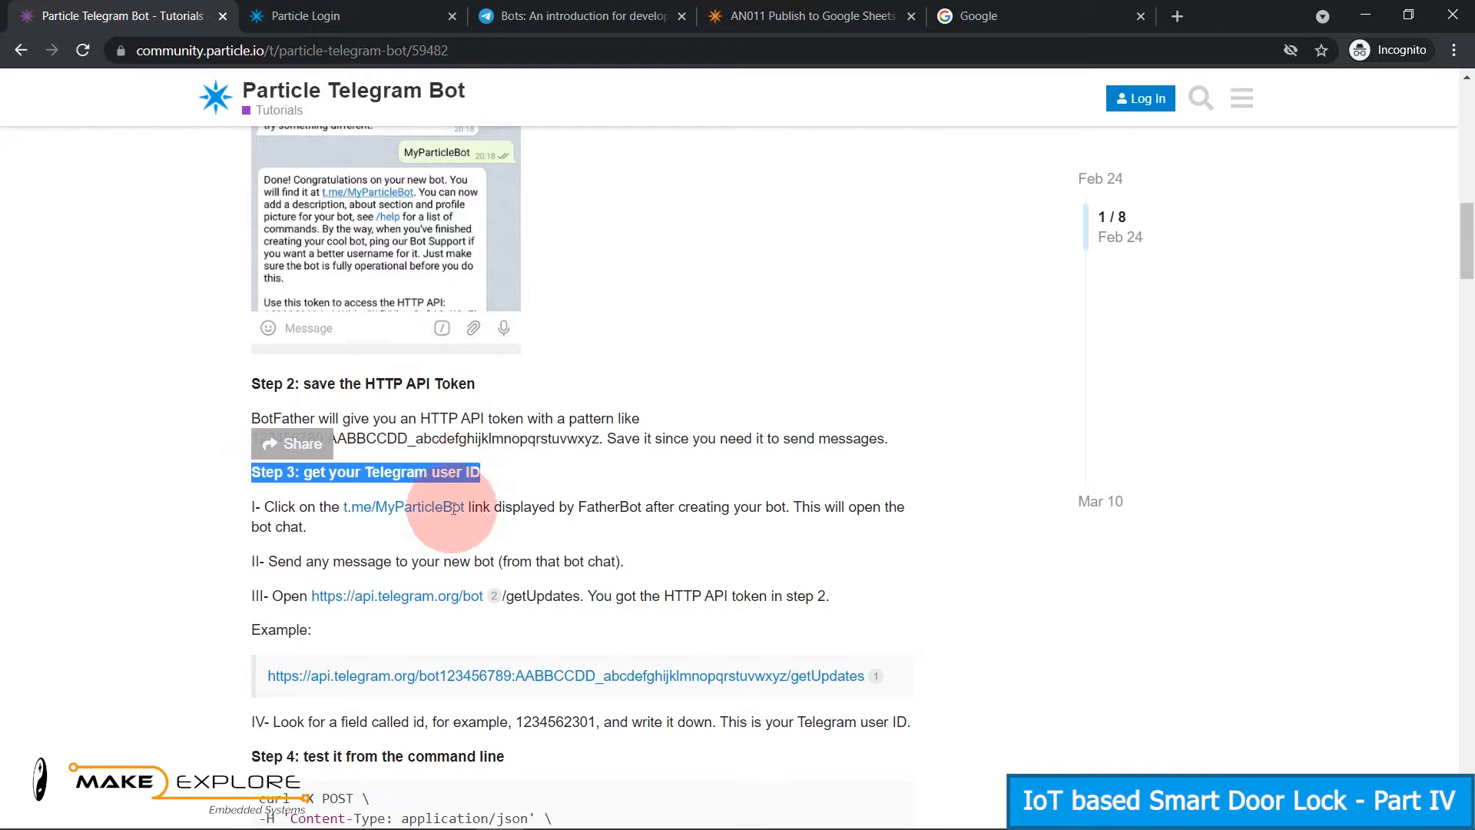
scroll("down", 3)
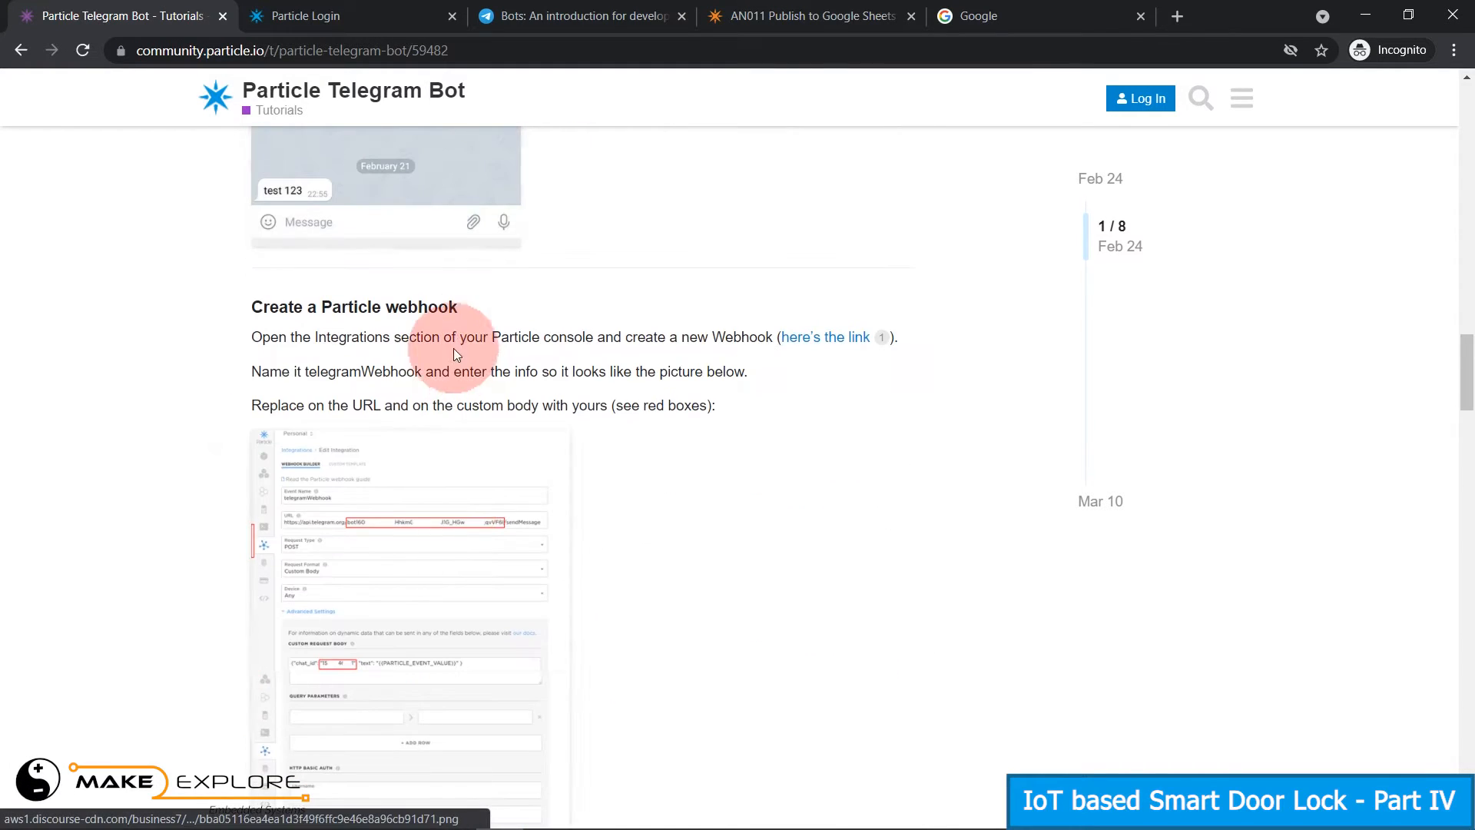
double_click(353, 306)
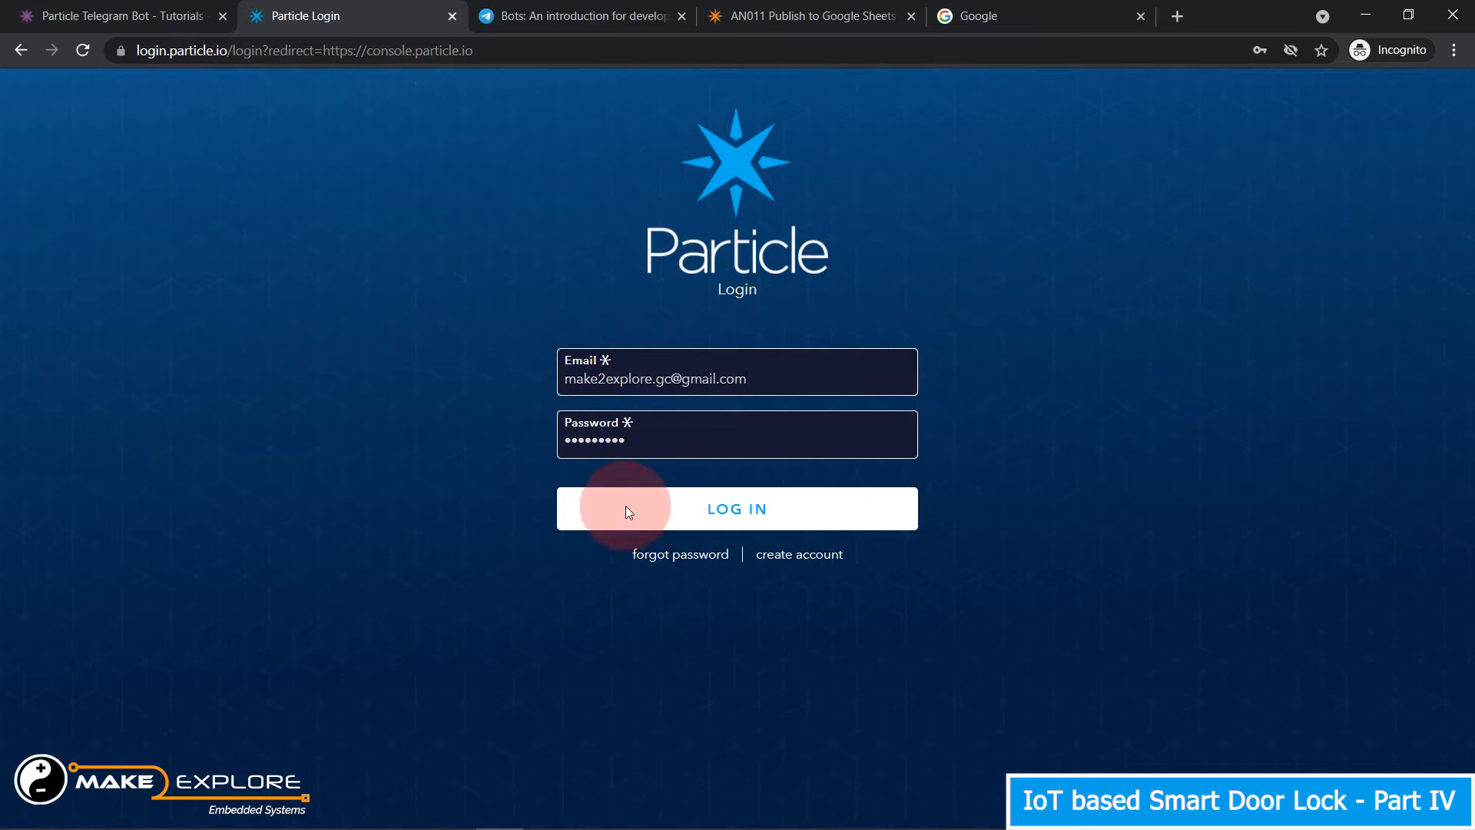
- Log in to Particle Console to reach the Devices page listing the Photon and Argon
left_click(736, 508)
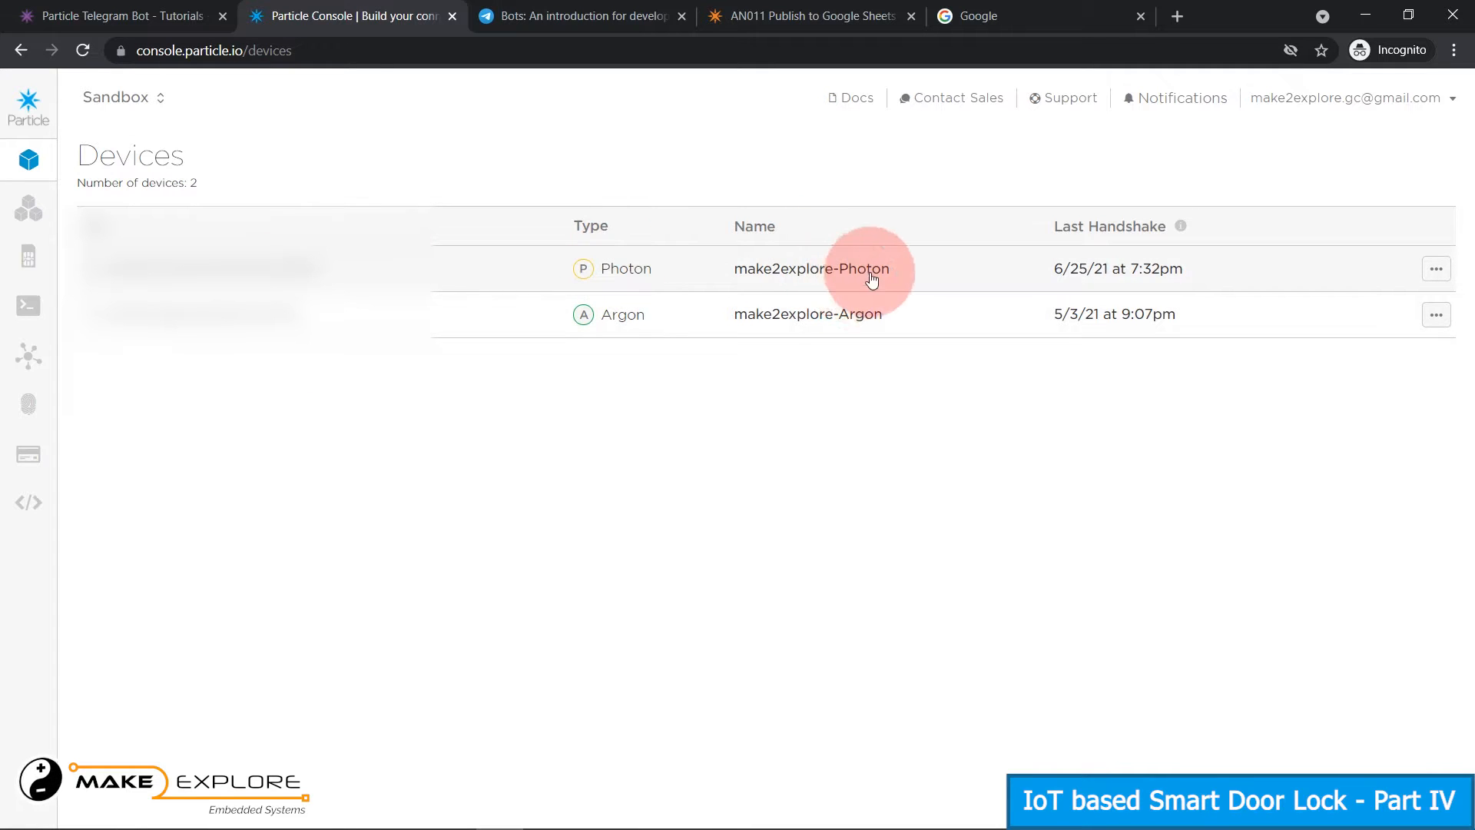
mouse_move(856, 327)
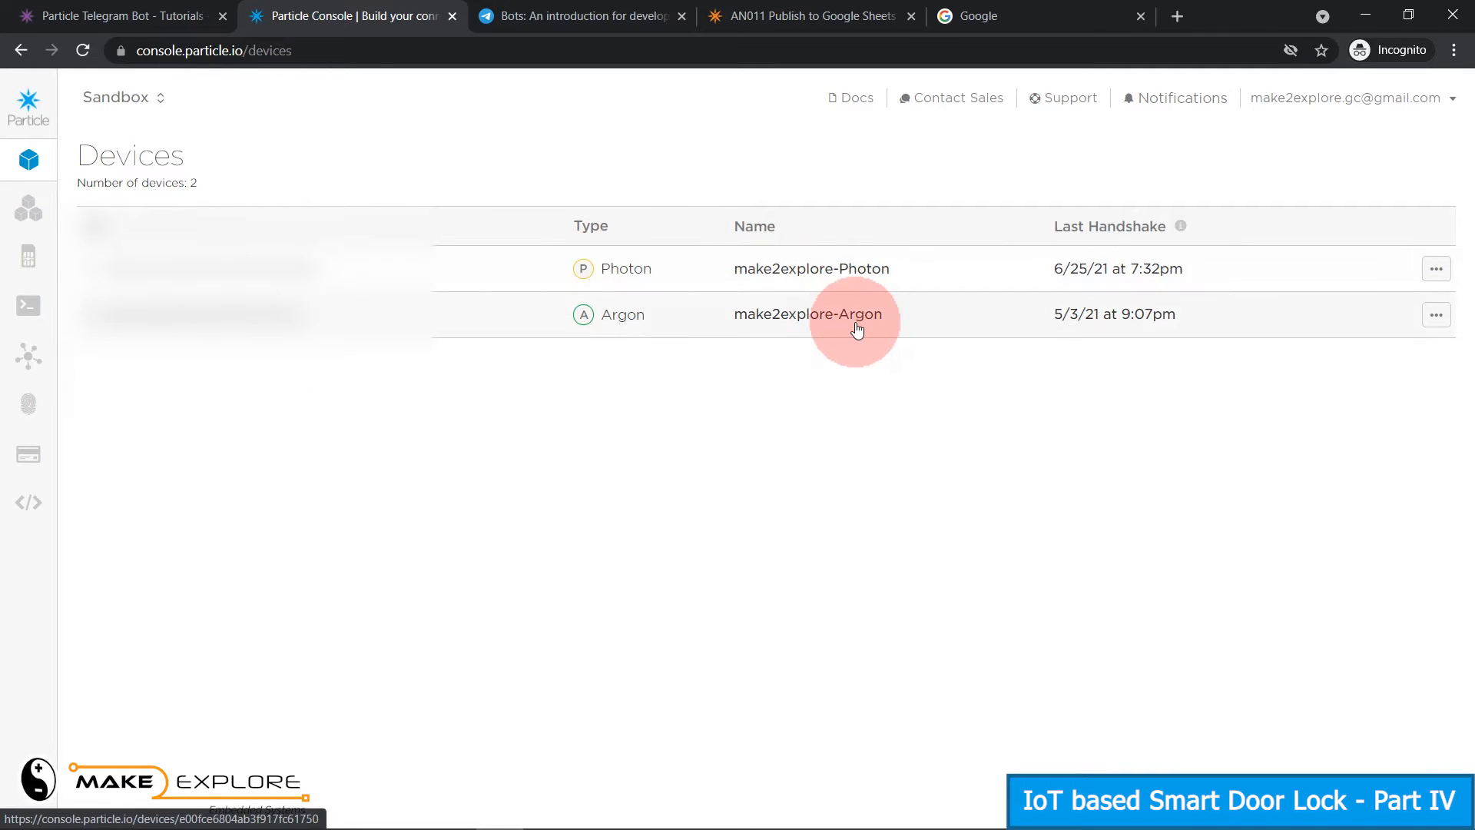
mouse_move(28, 212)
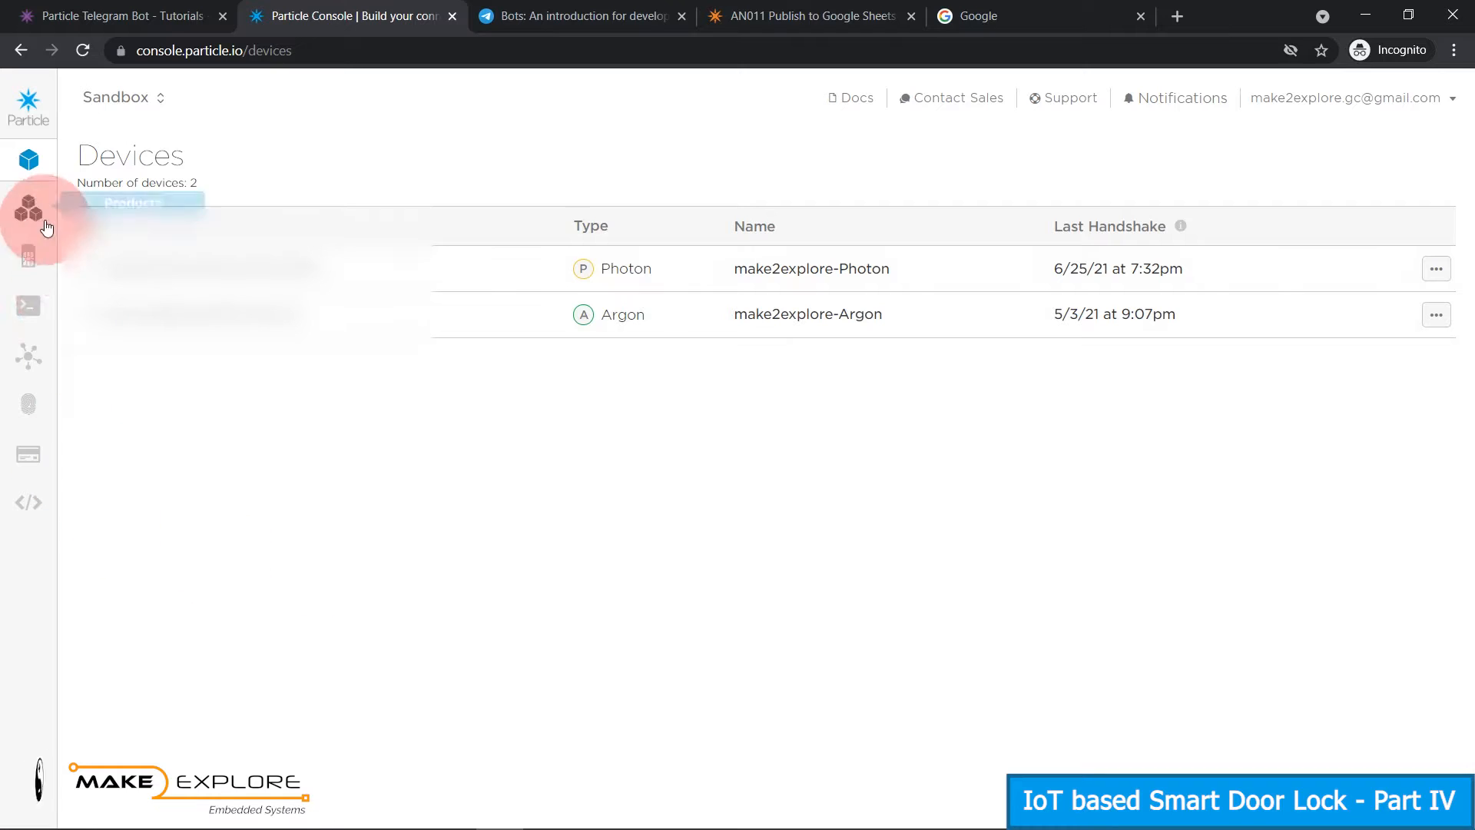
- Start a new Webhook integration from the Console's Integrations page
left_click(28, 356)
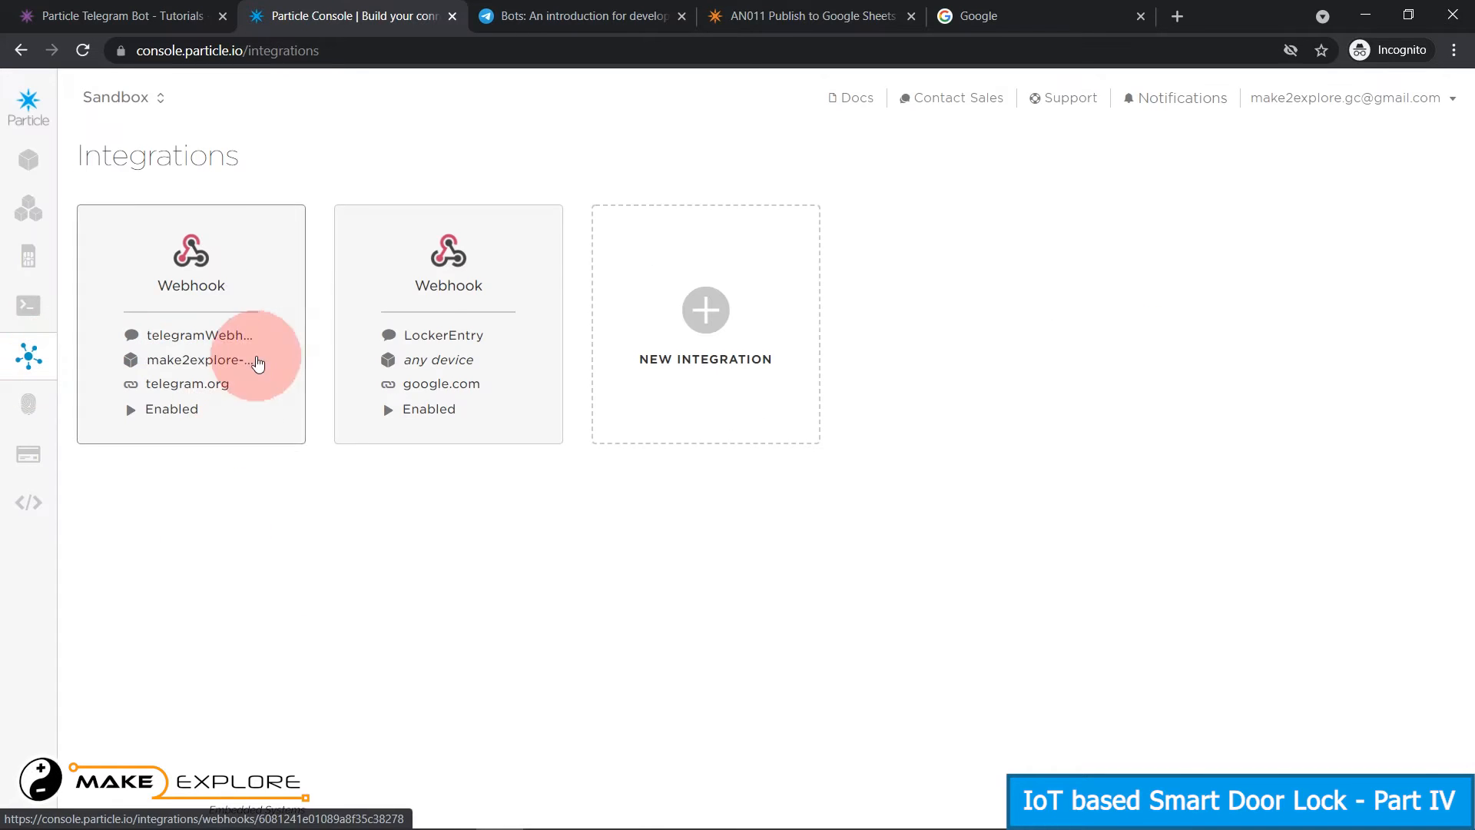
mouse_move(226, 262)
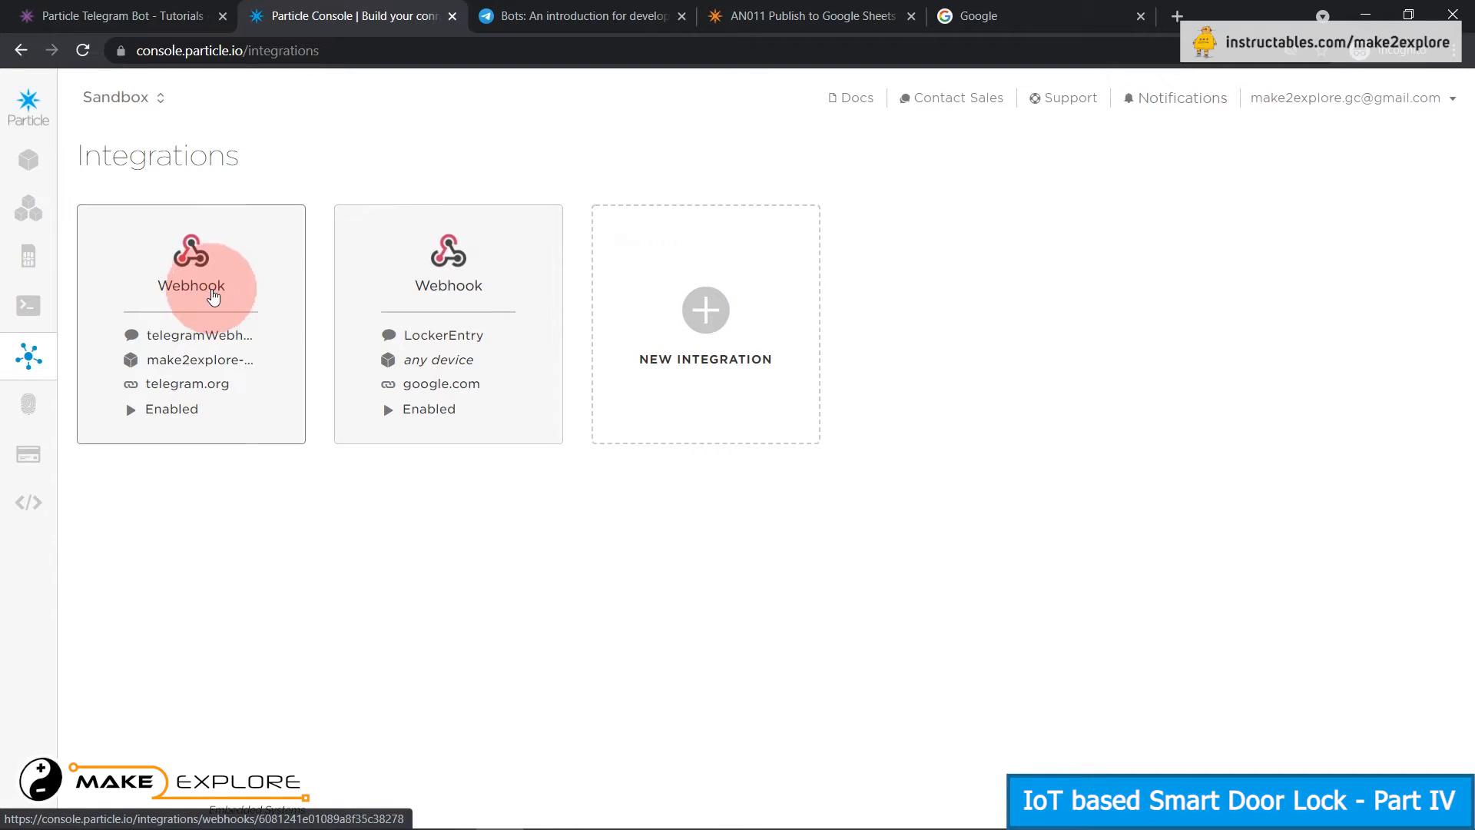
mouse_move(189, 390)
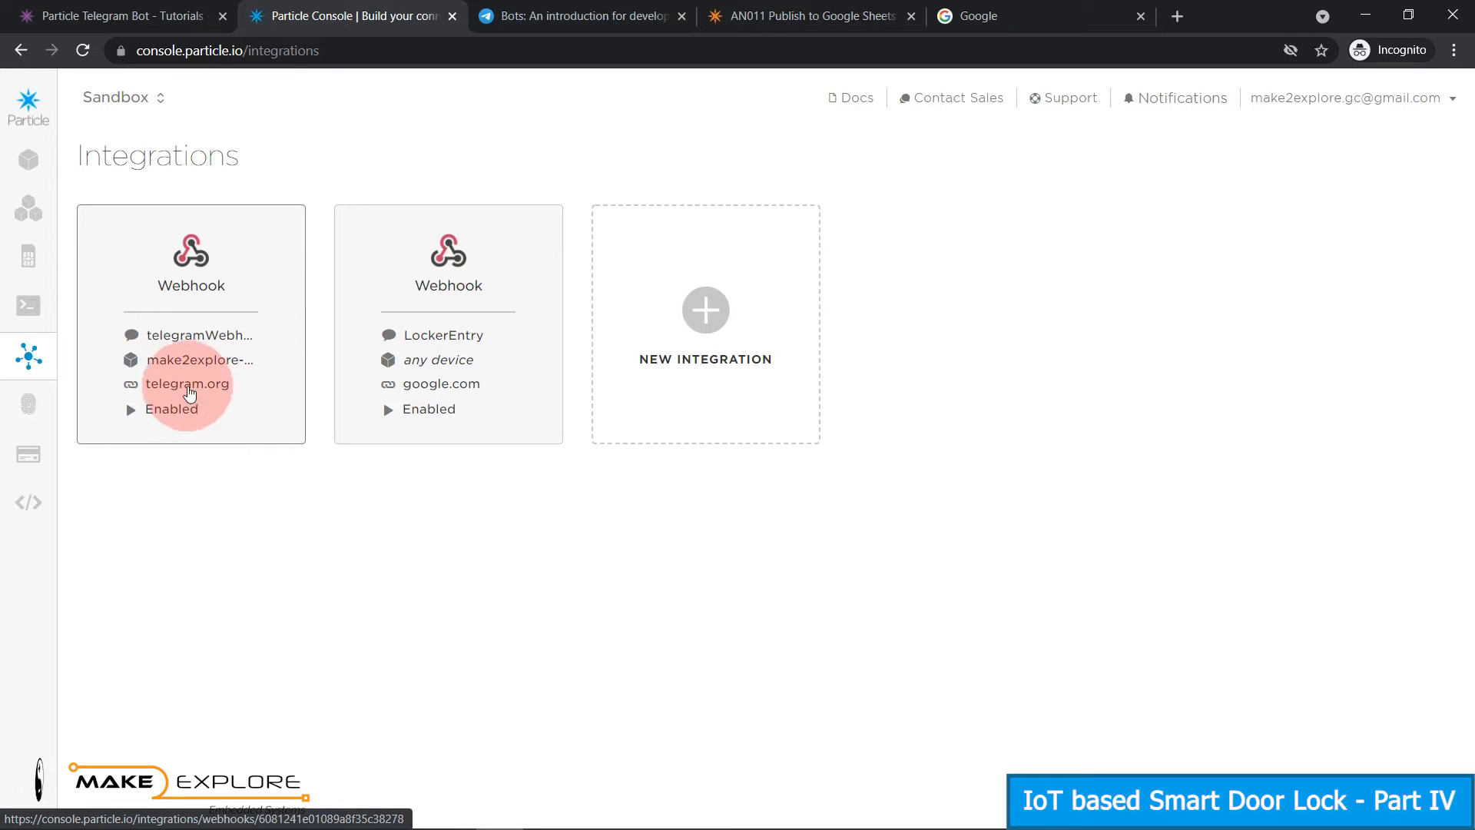
mouse_move(451, 395)
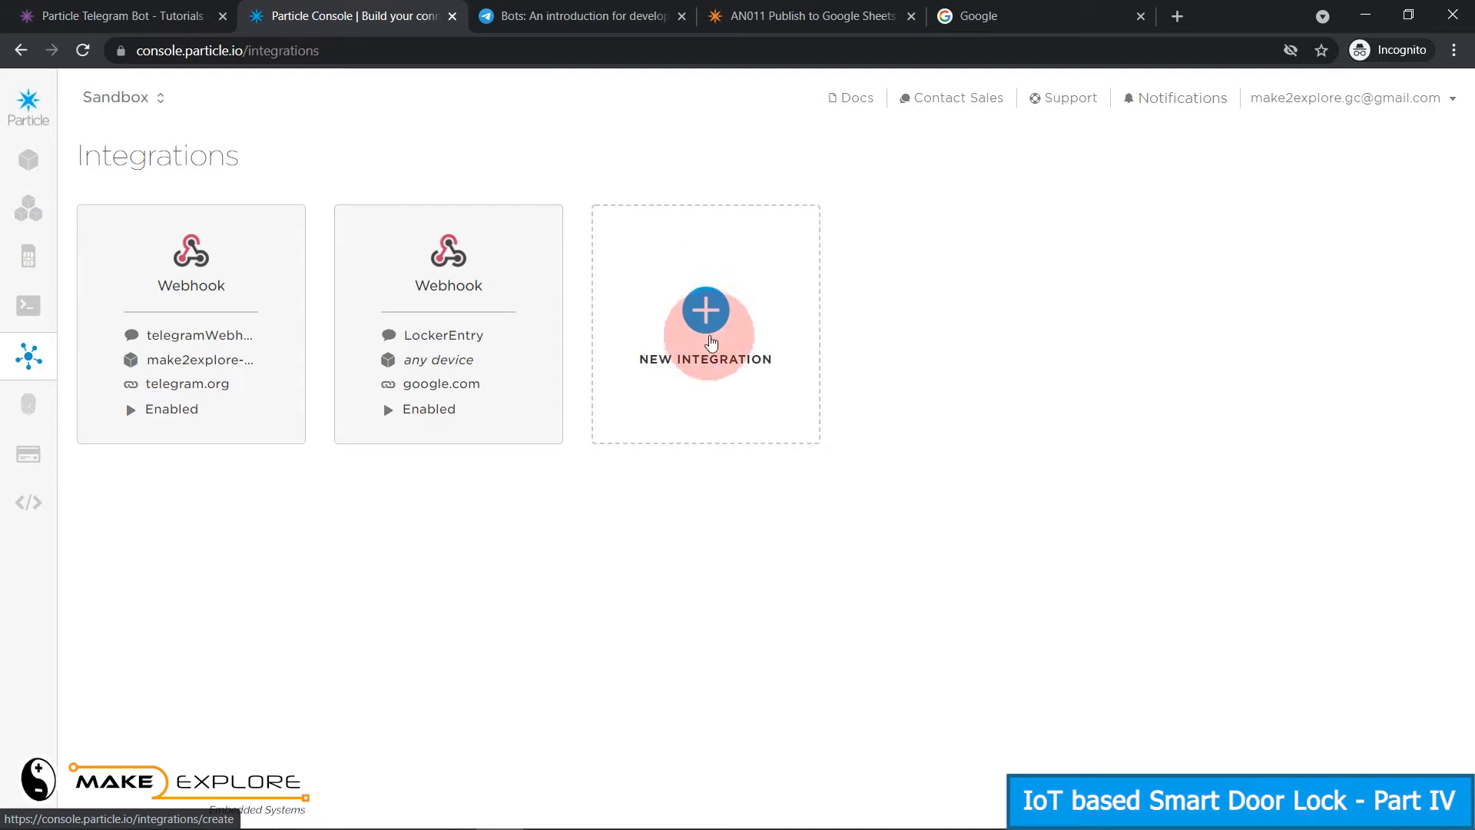
left_click(705, 310)
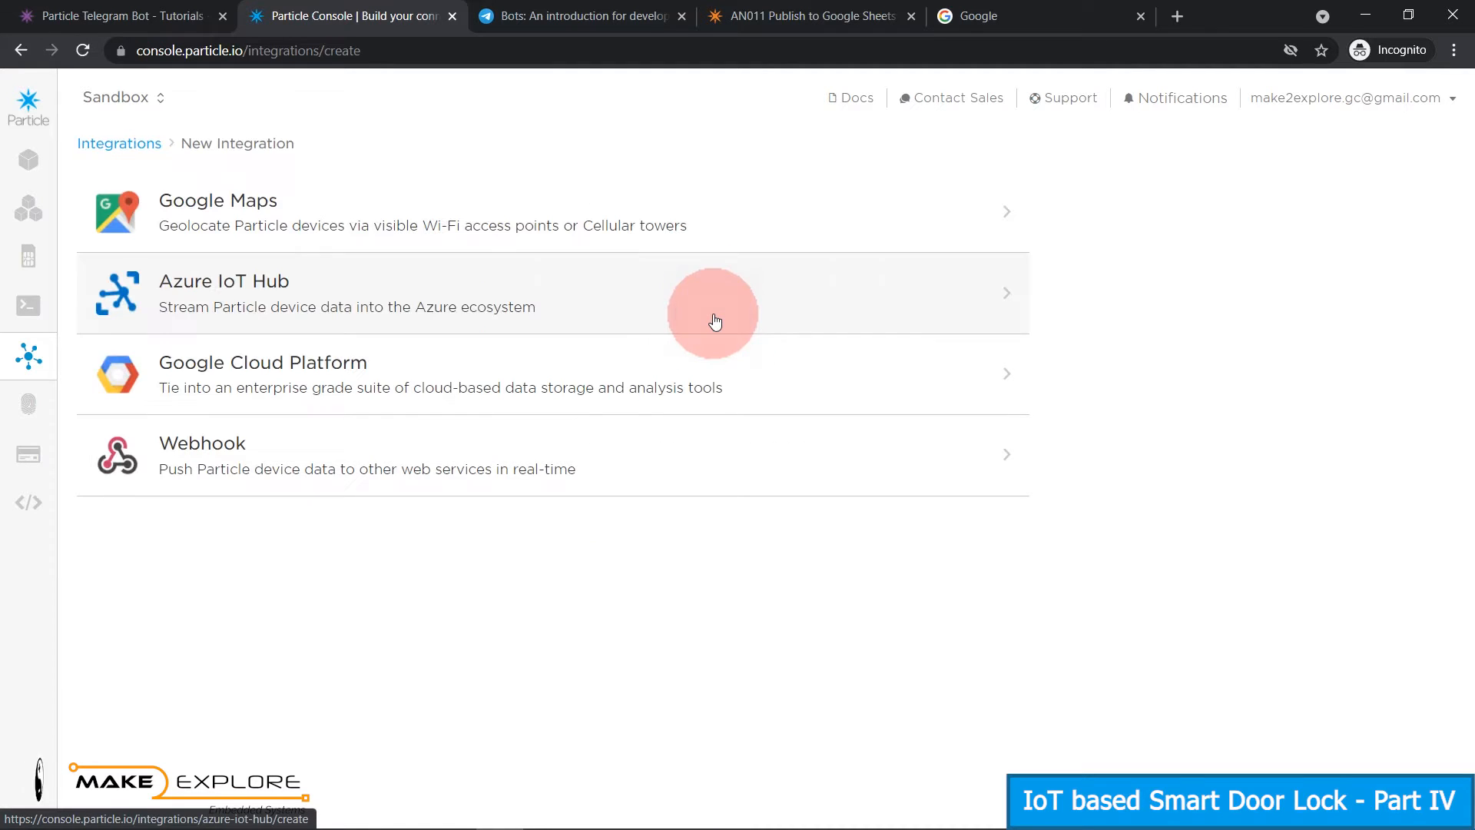
mouse_move(502, 268)
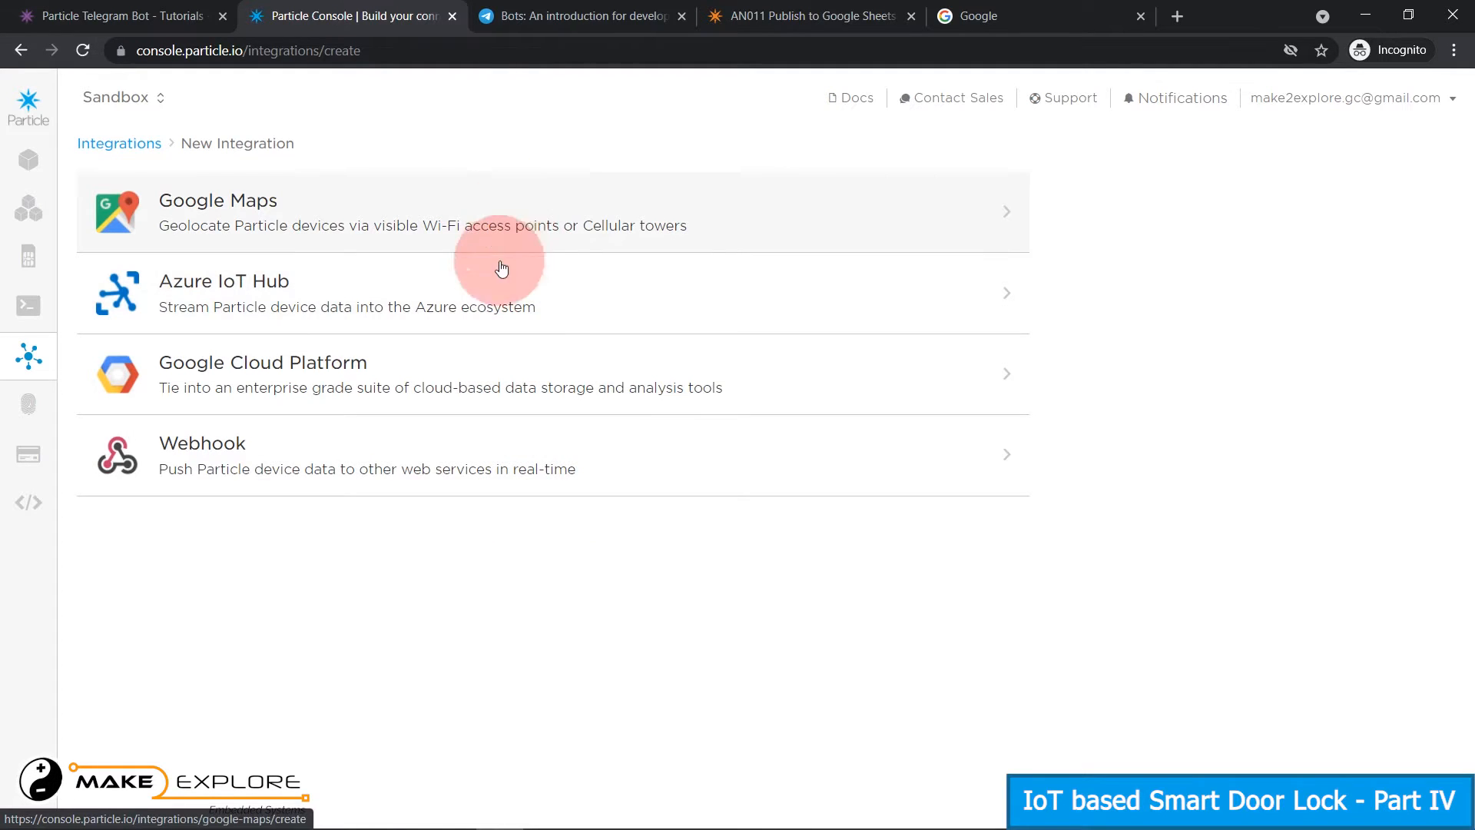
mouse_move(468, 327)
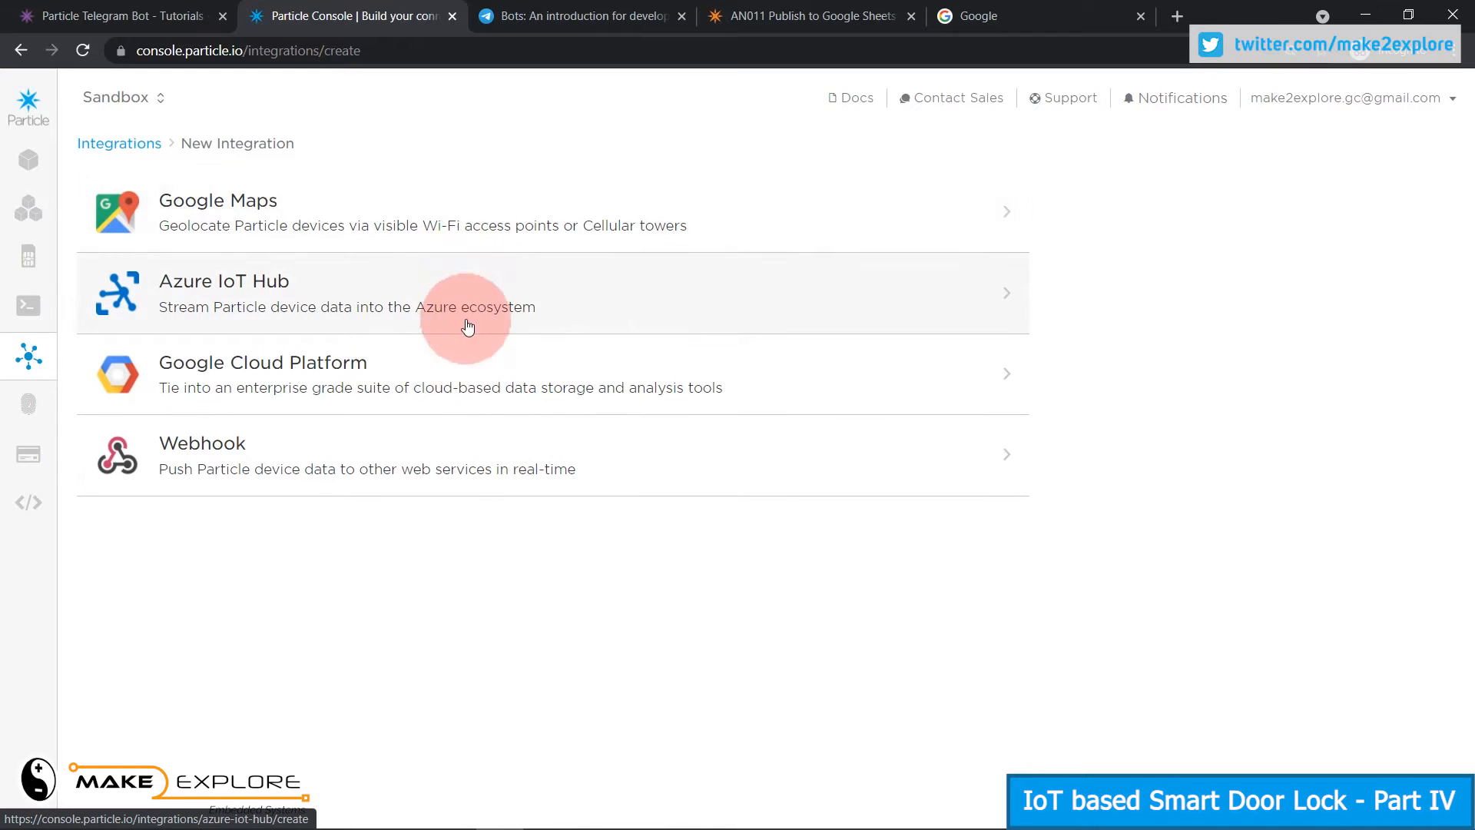
mouse_move(955, 459)
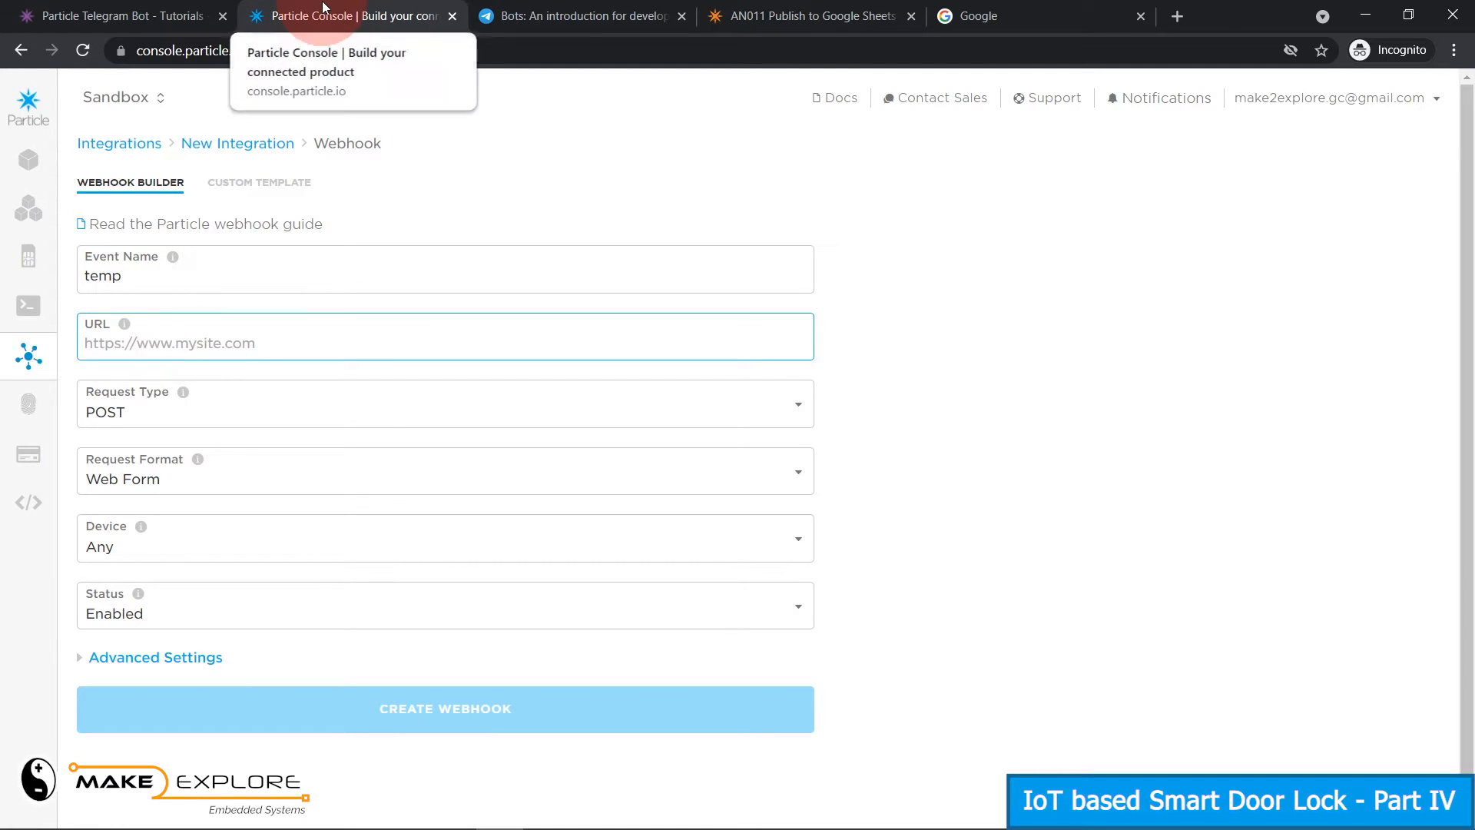
left_click(574, 16)
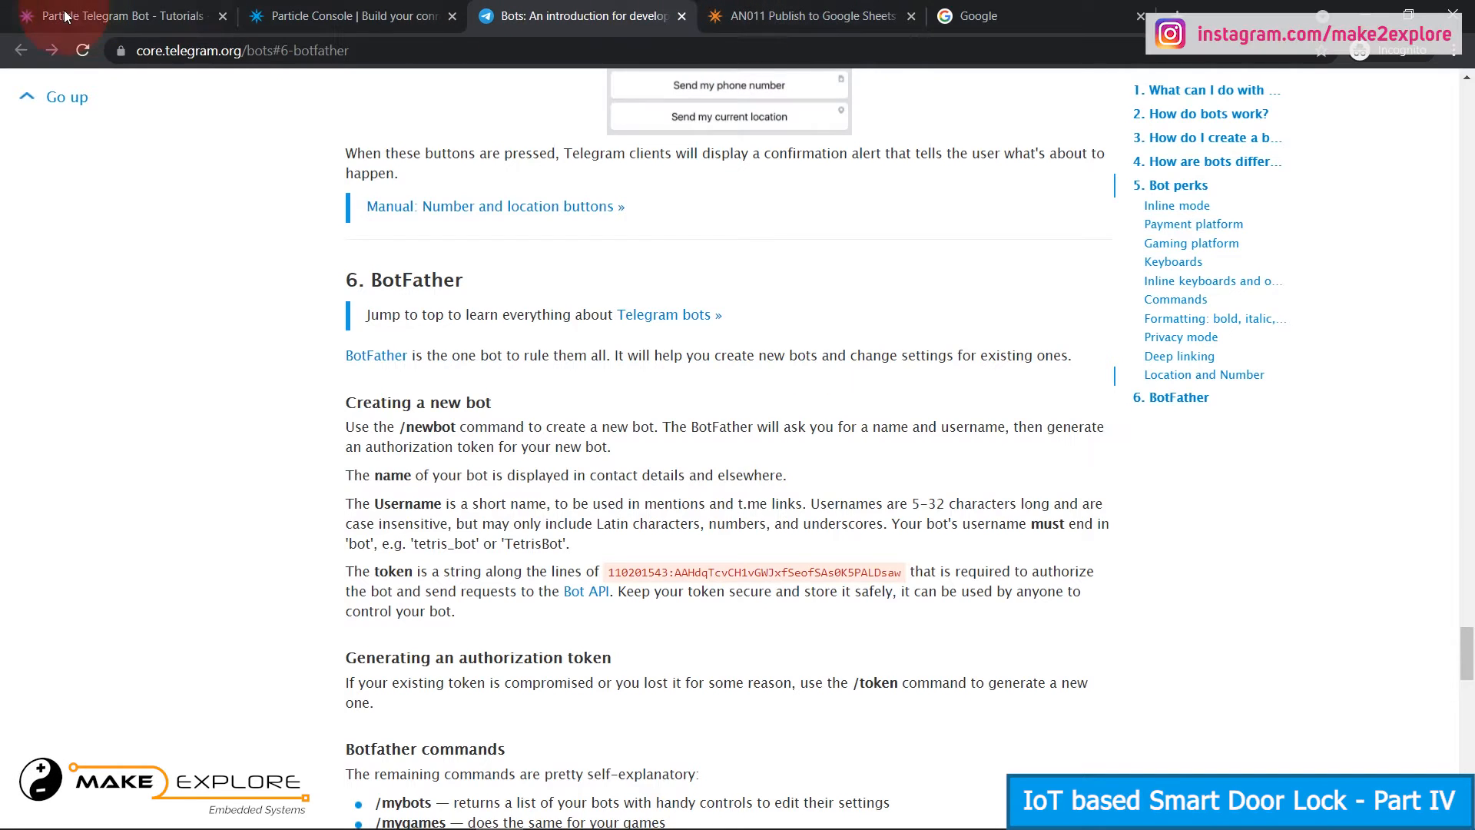
- Select the full api.telegram.org sendMessage URL in the tutorial's command-line test step
left_click(113, 16)
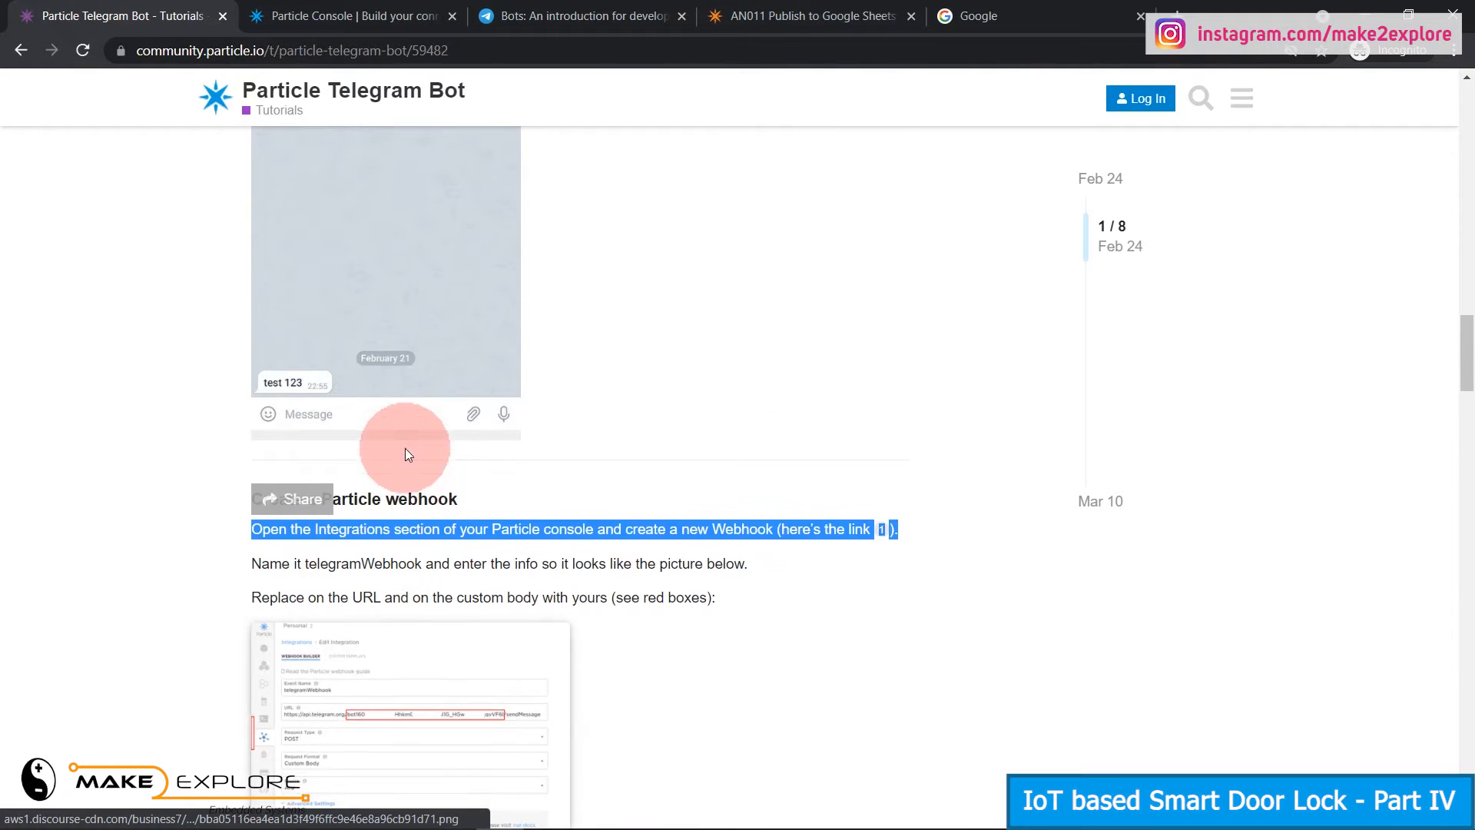
scroll("up", 3)
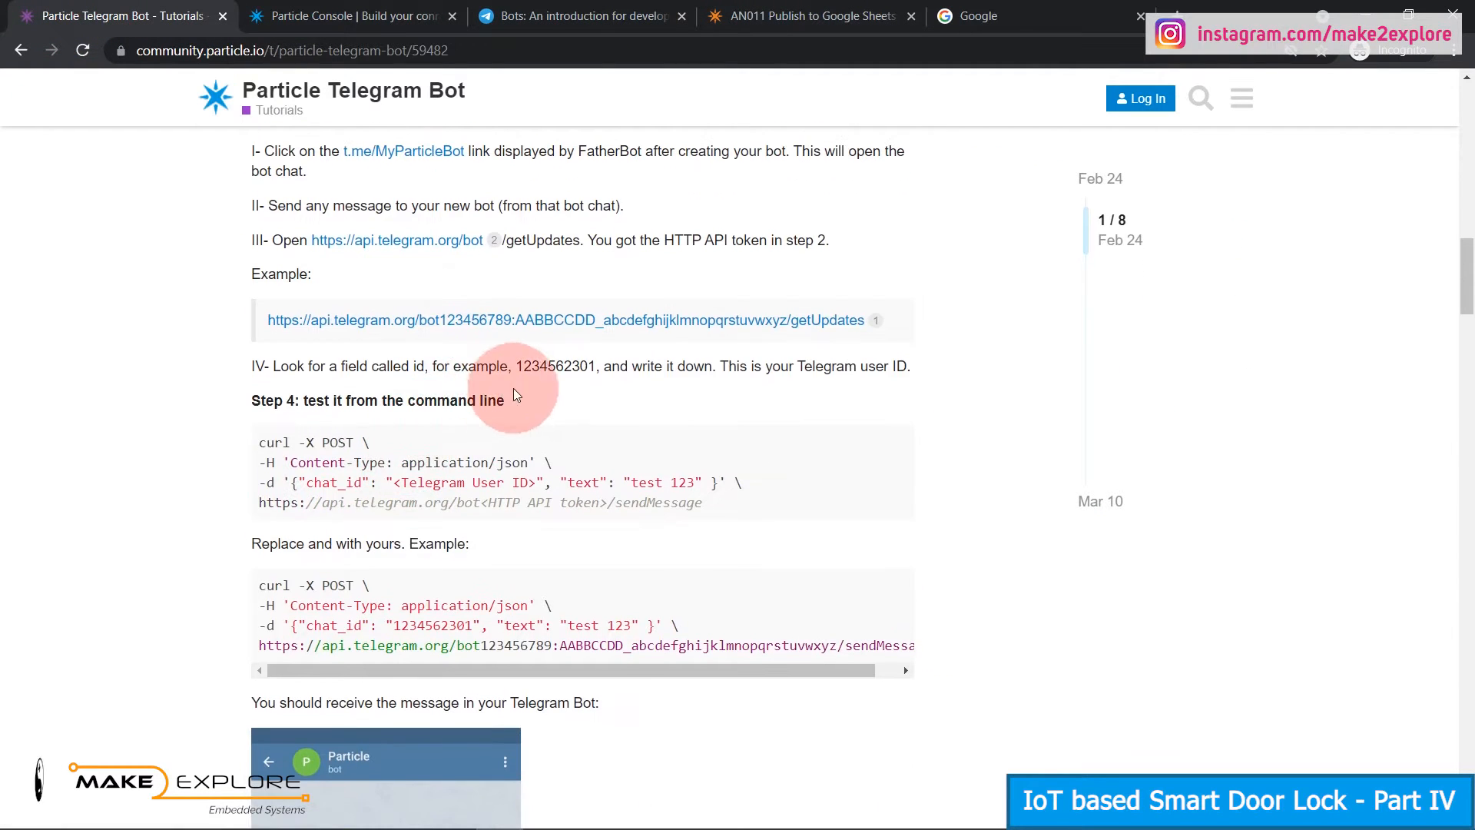
triple_click(377, 400)
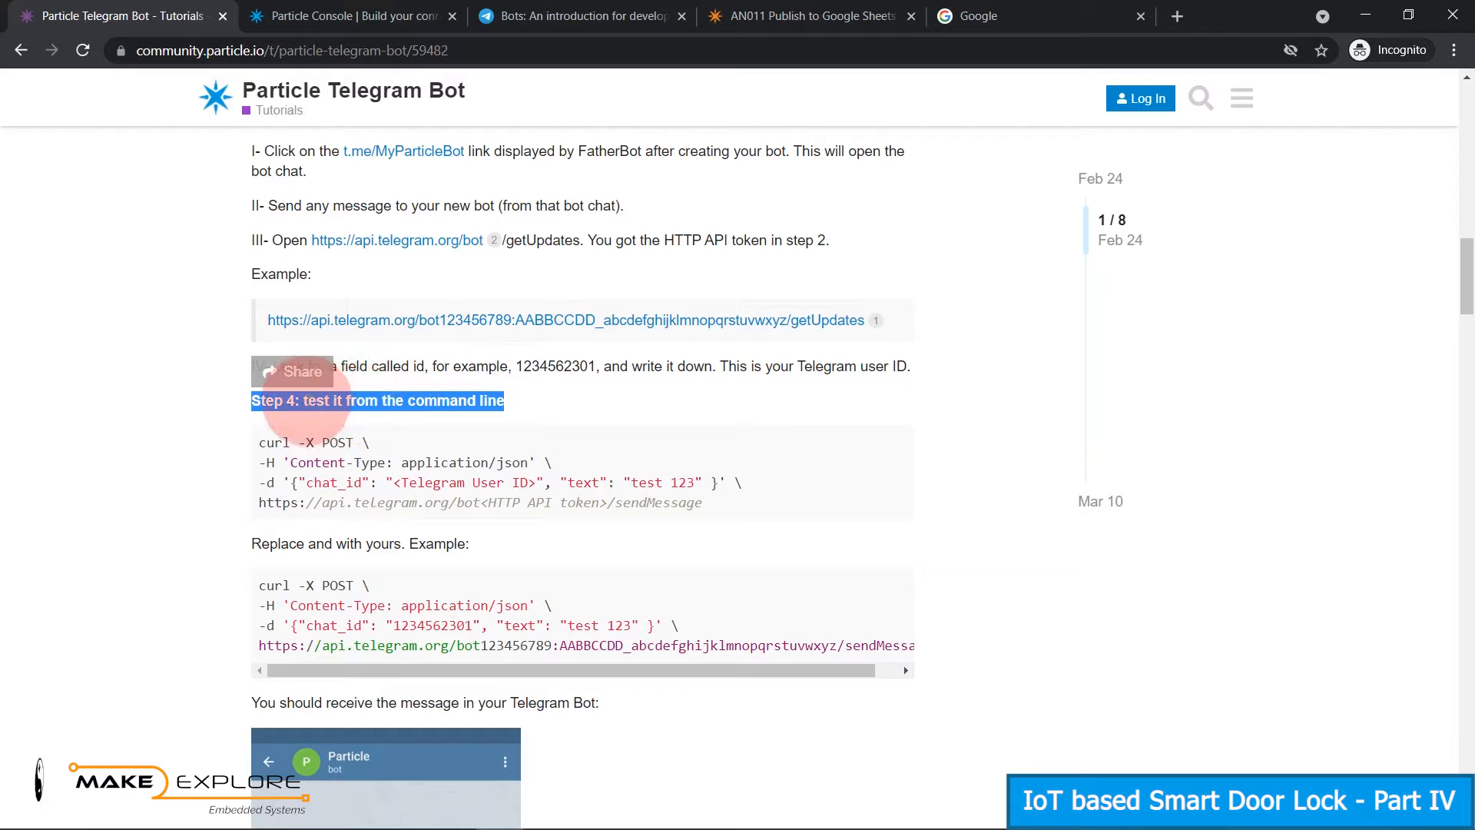
left_click(297, 497)
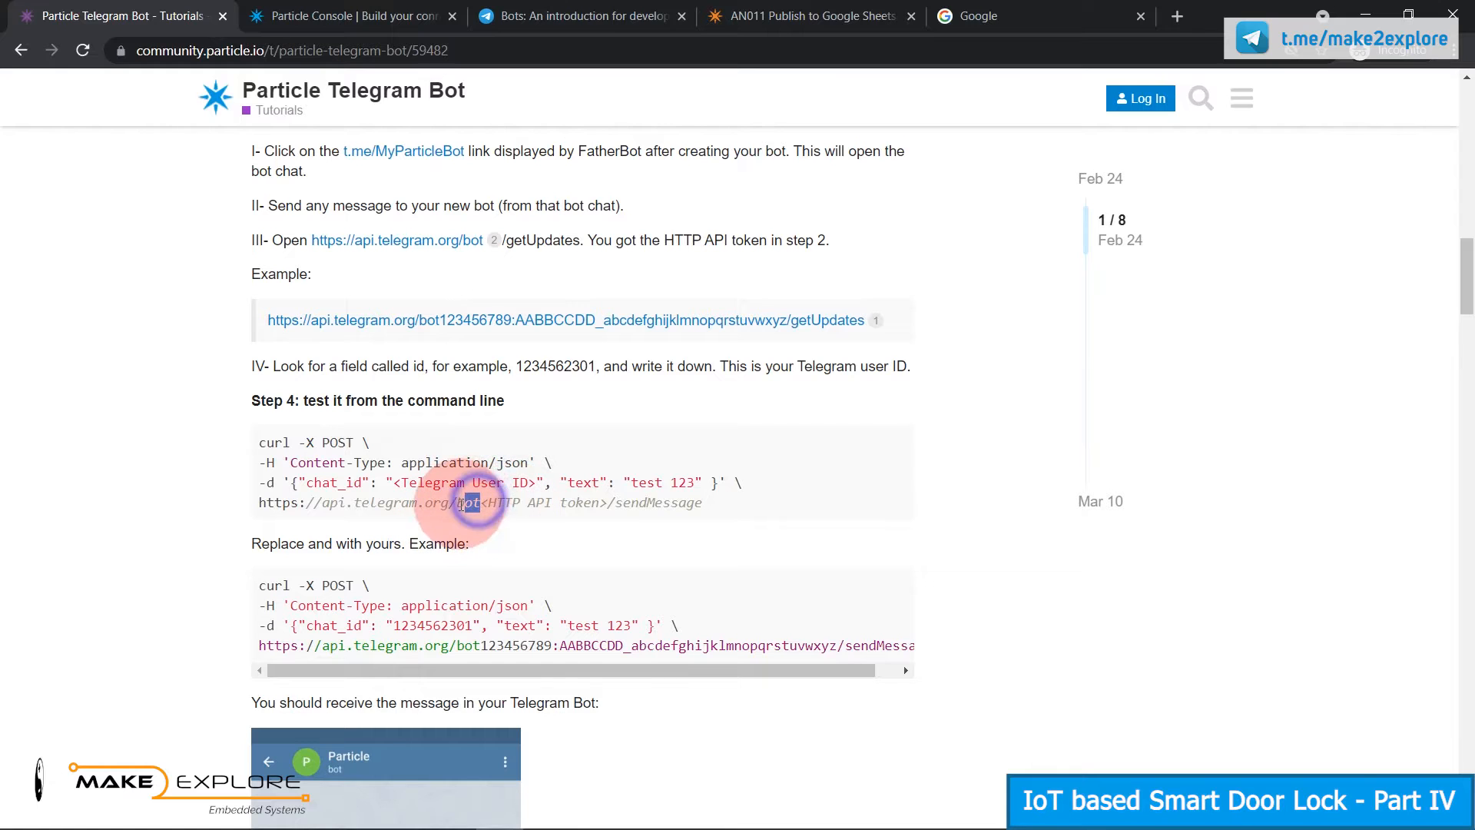
double_click(547, 502)
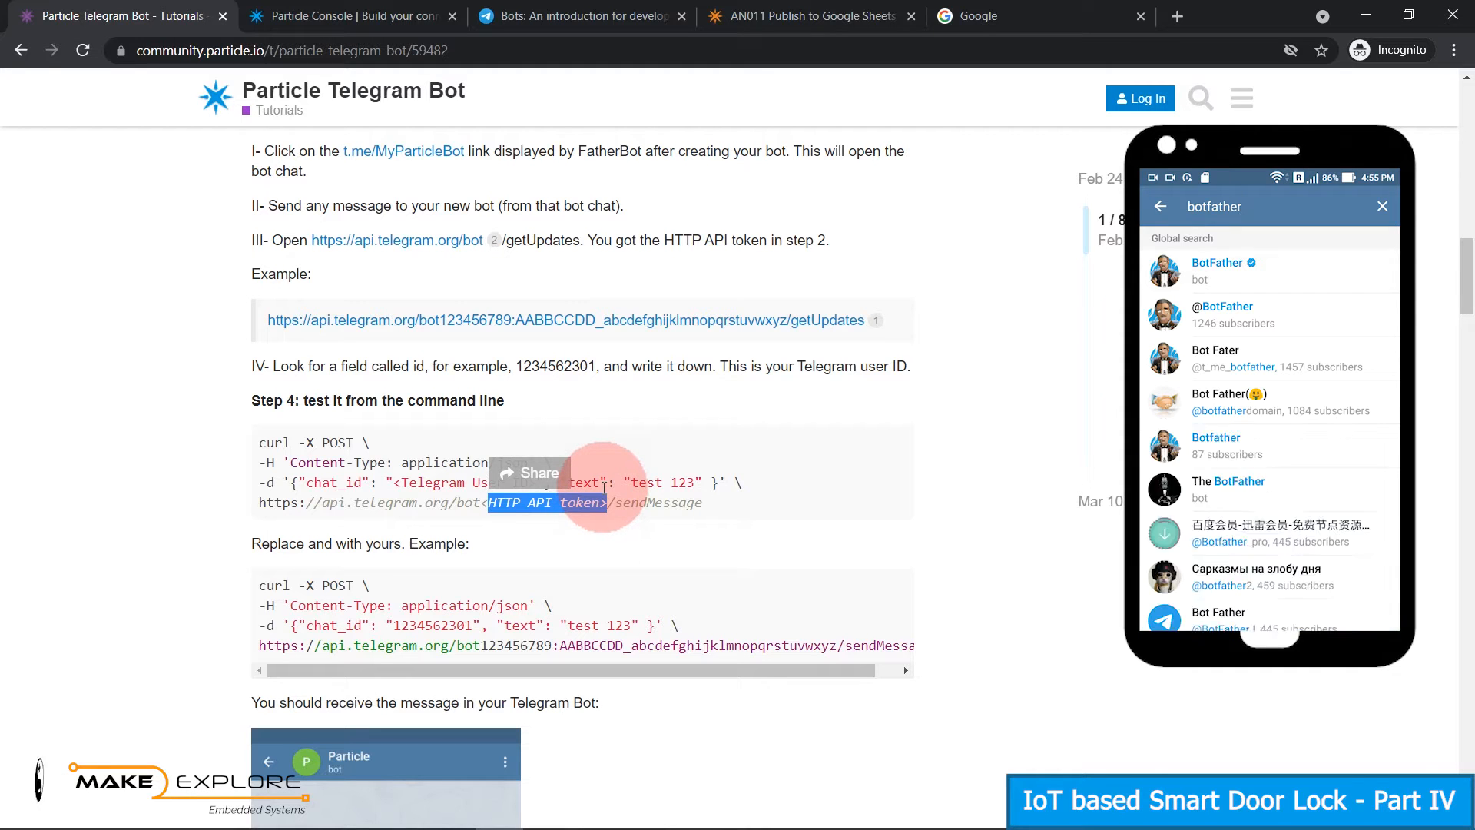
scroll("down", 3)
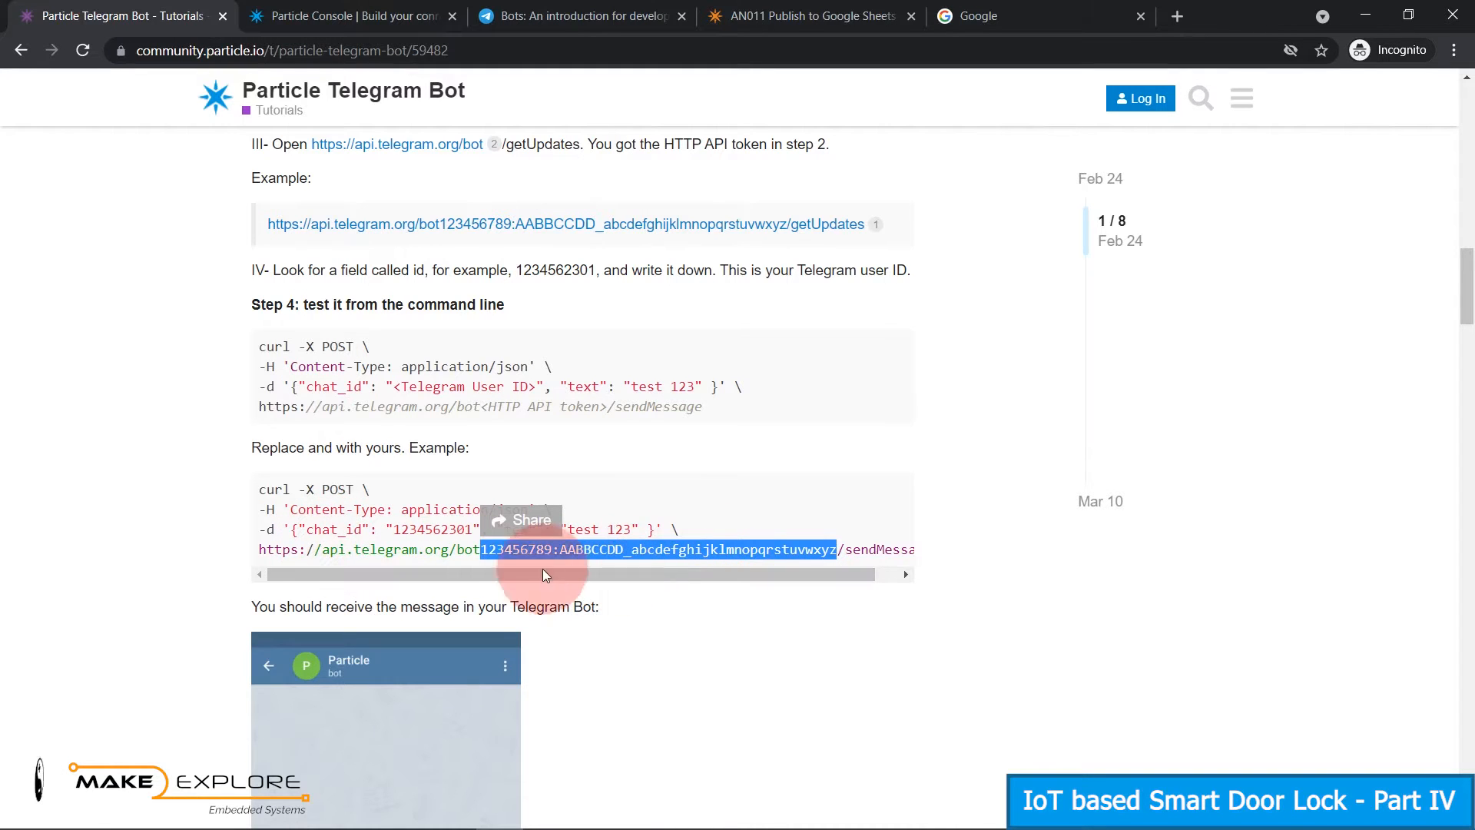
mouse_move(612, 563)
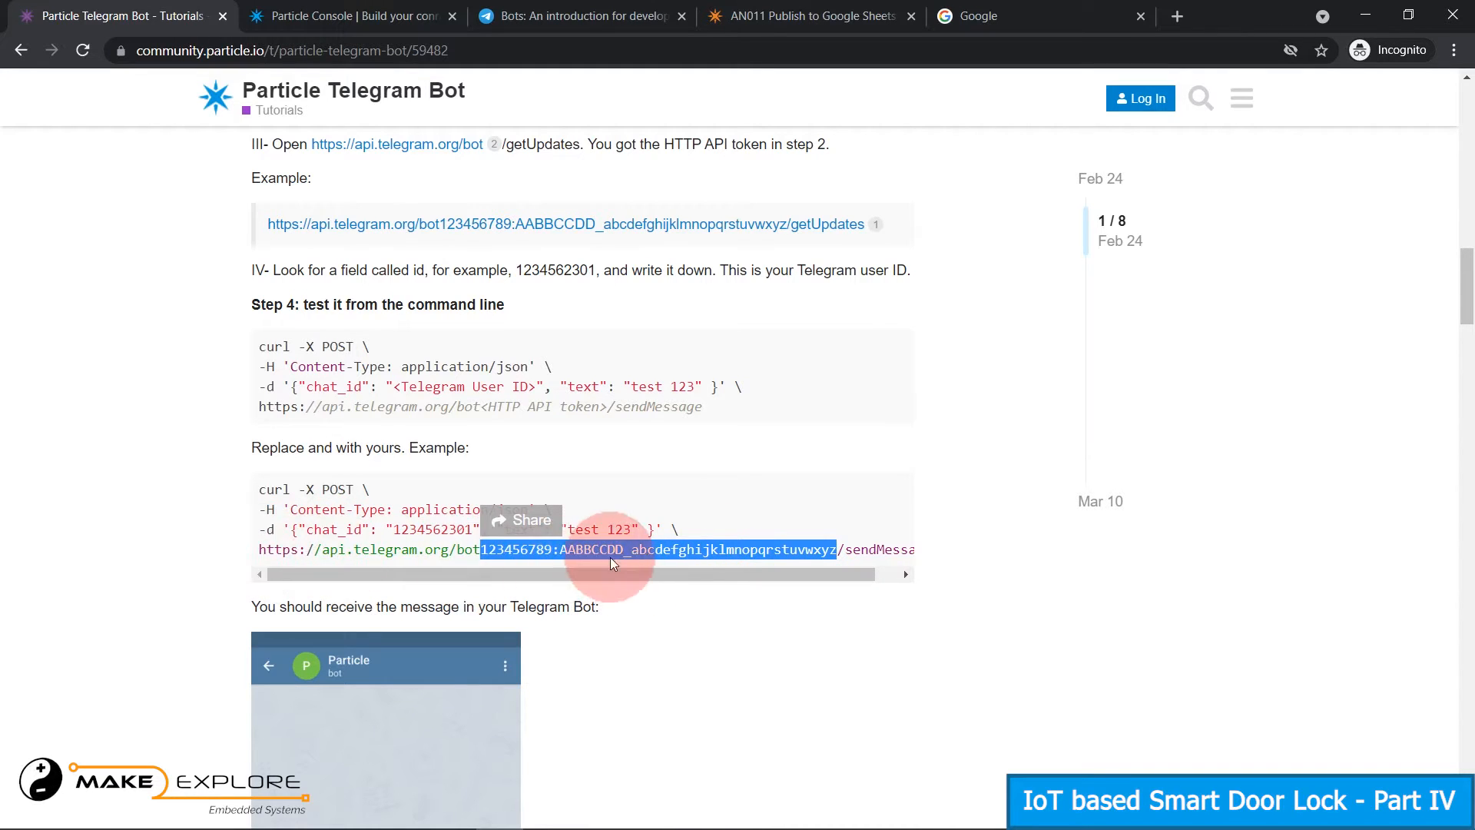
left_click(254, 550)
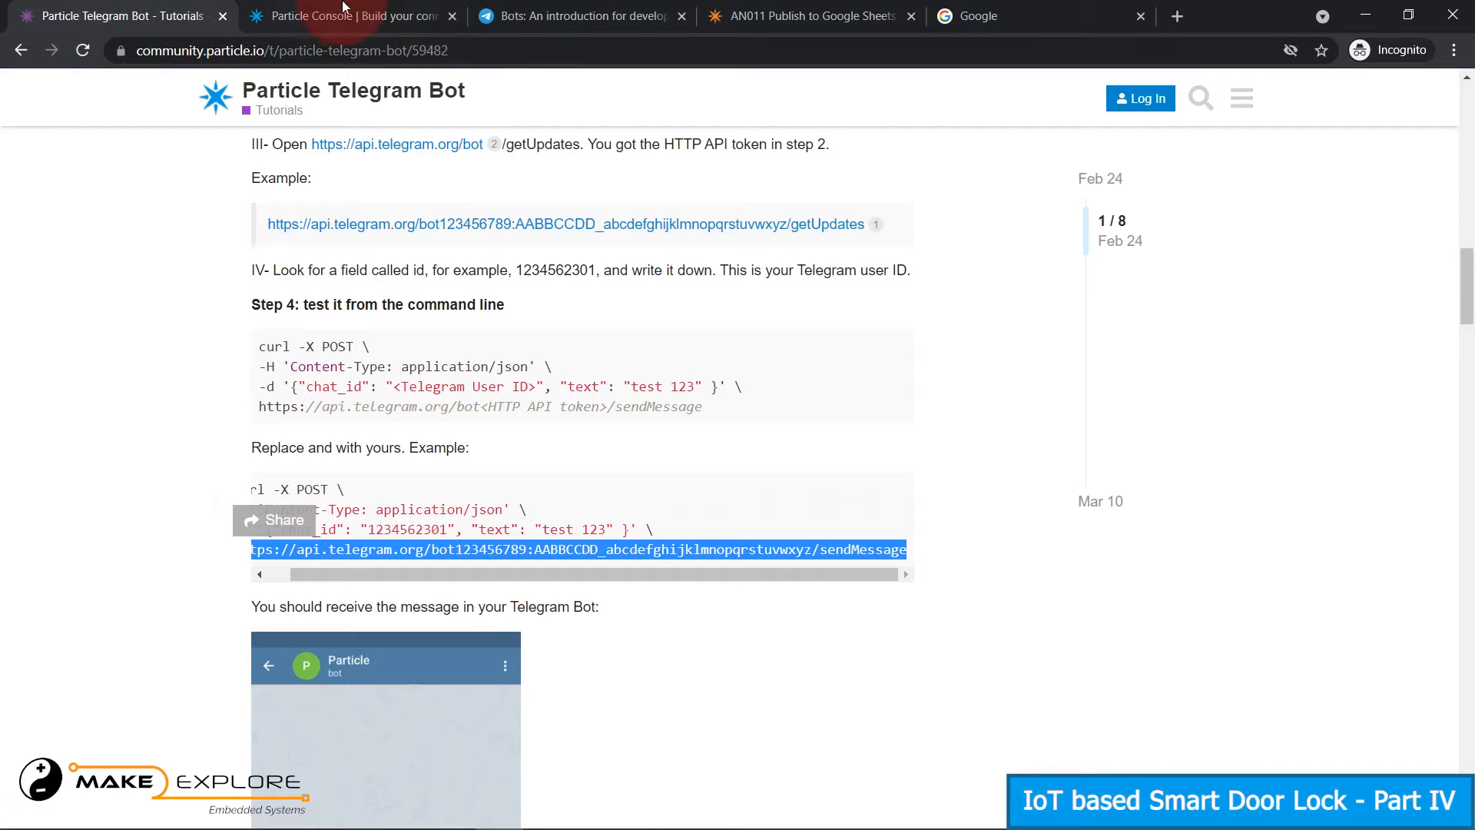
- Give the webhook the Telegram sendMessage URL, Custom Body format and make2explore-Photon device
left_click(345, 17)
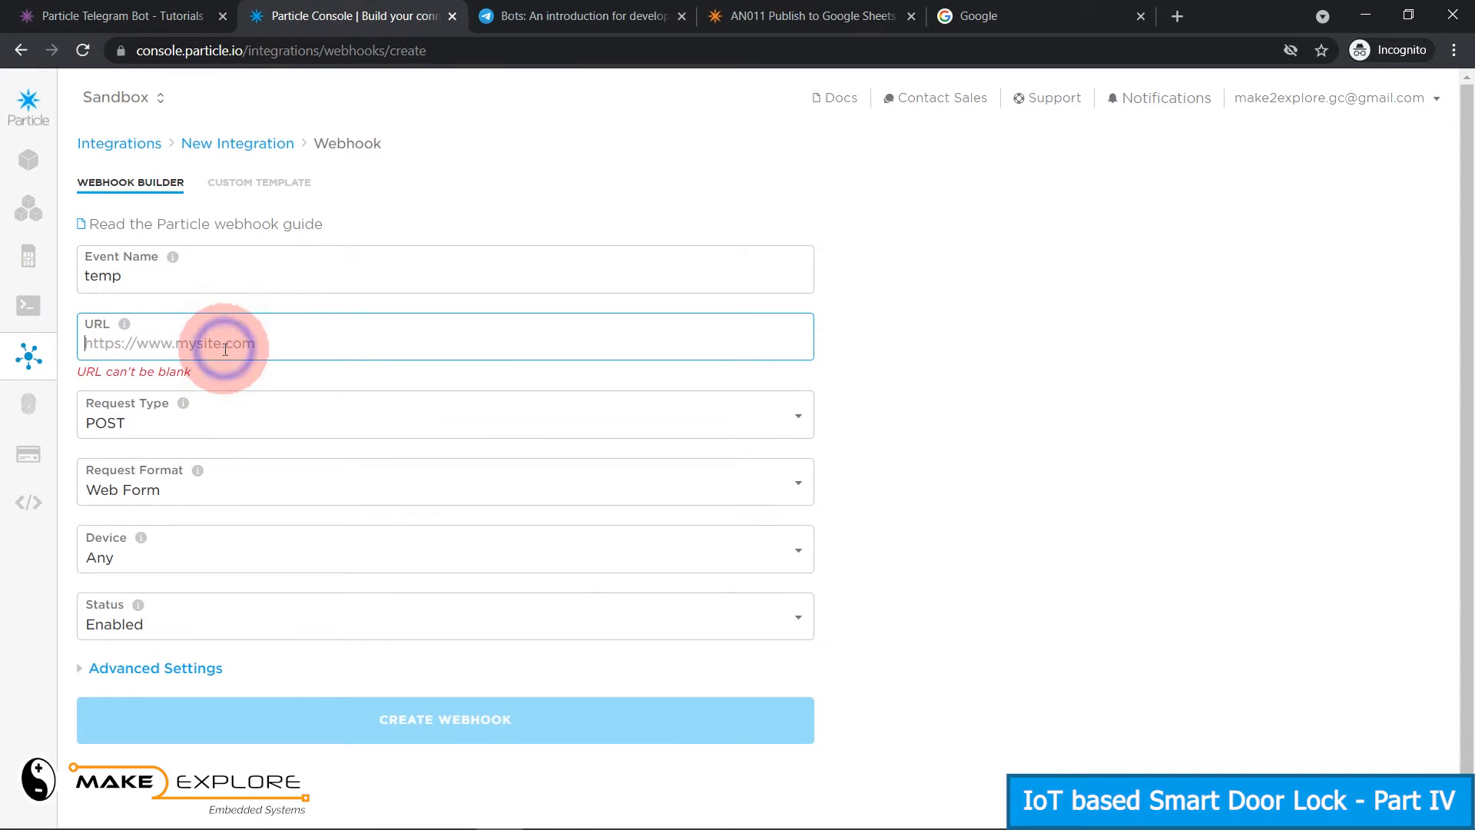
type("https://api.telegram.org/bot123456789:AABBCCDD_abcdefghijklmnopqrstuvwxyz/sendMessage")
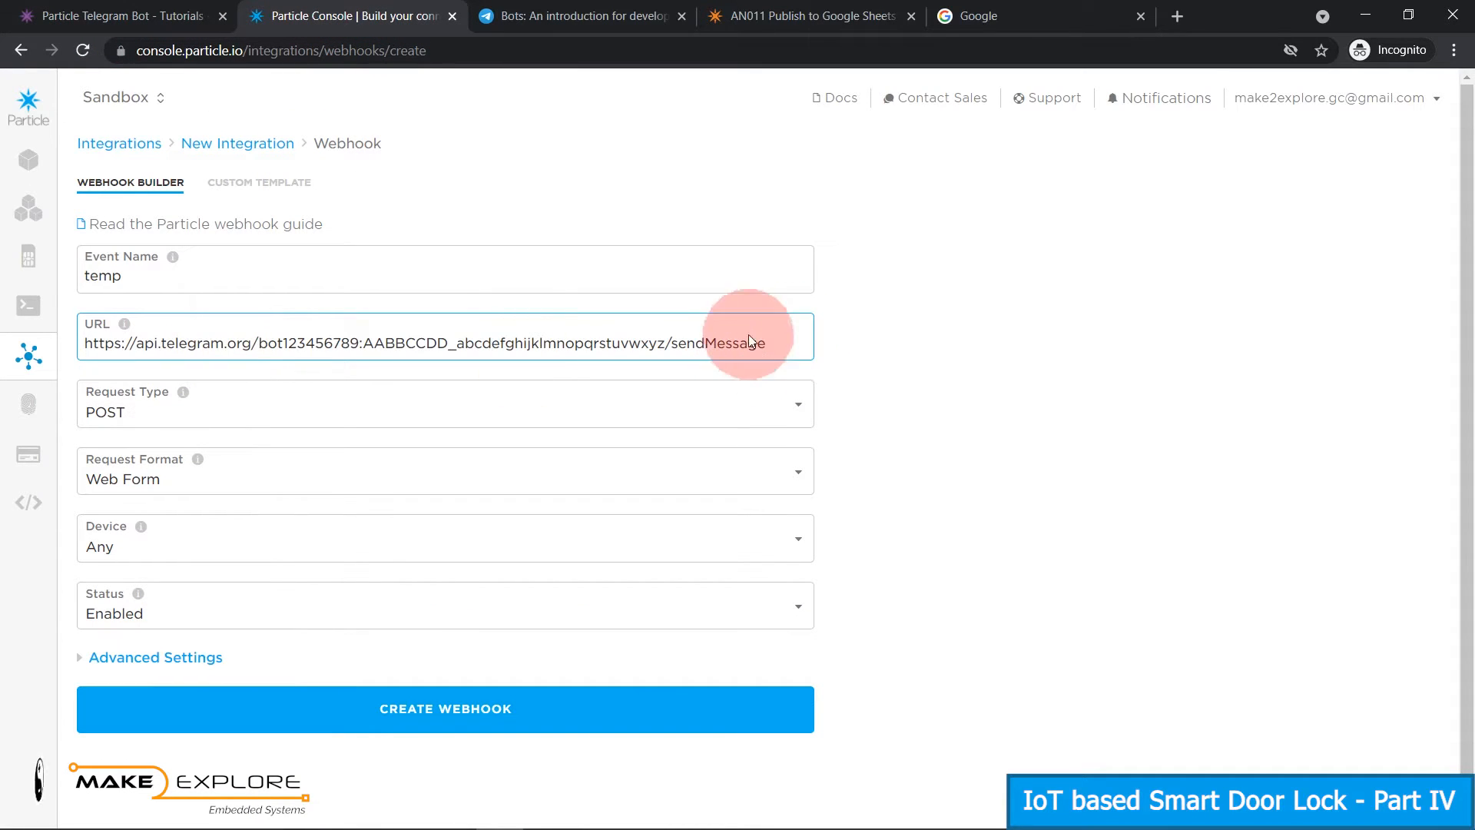
mouse_move(680, 341)
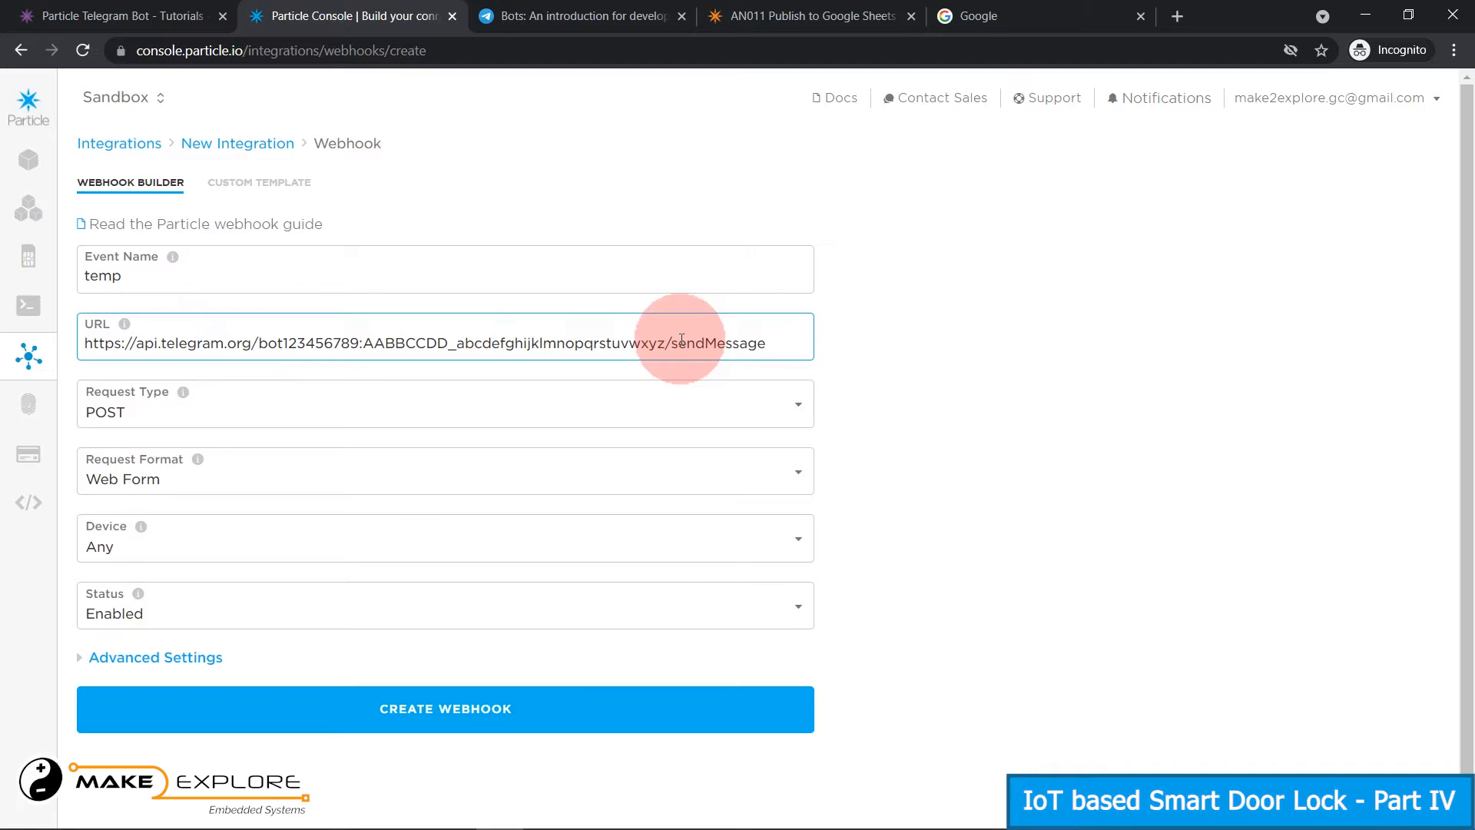
mouse_move(276, 414)
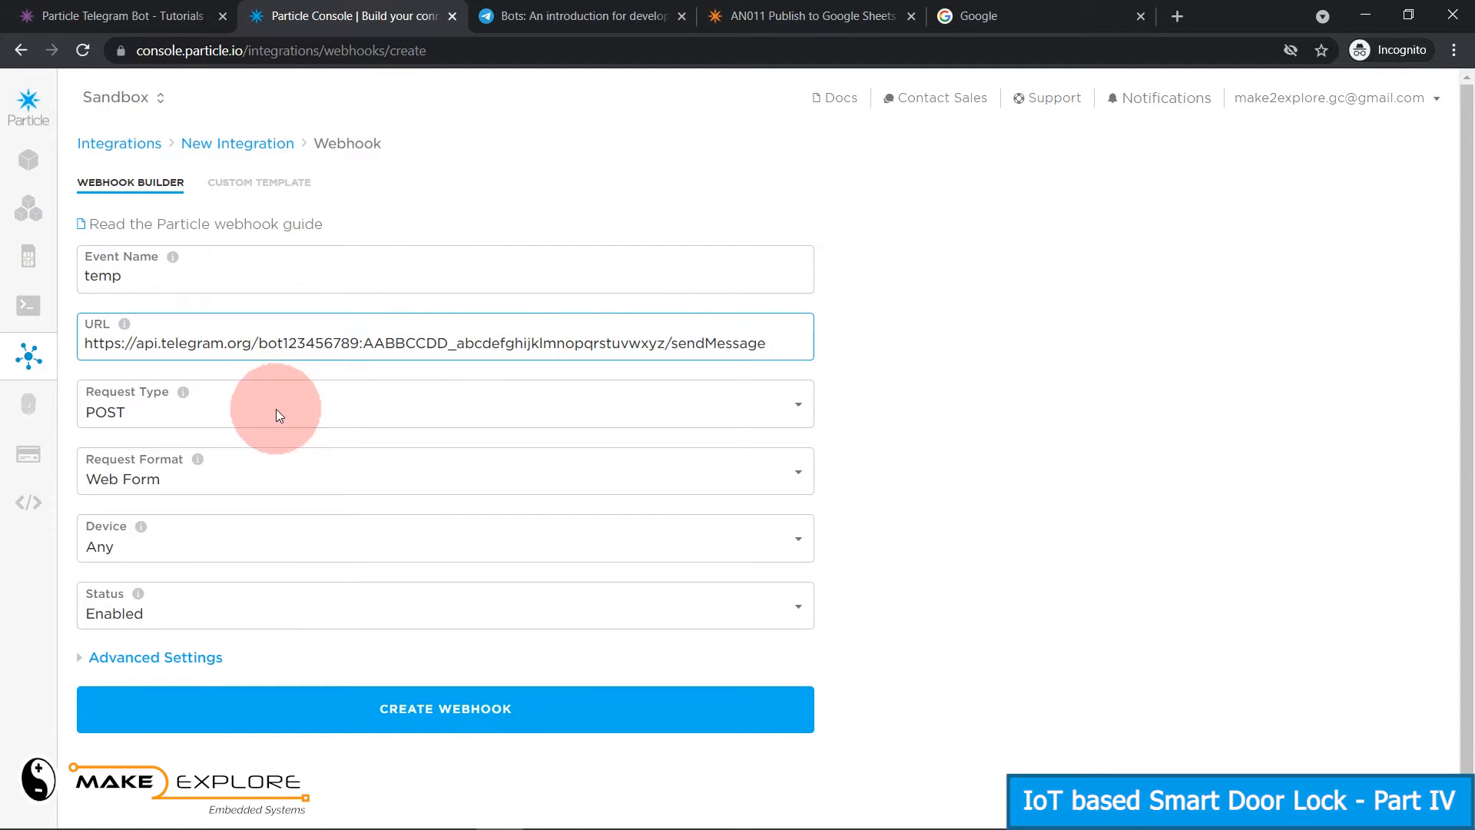
left_click(444, 470)
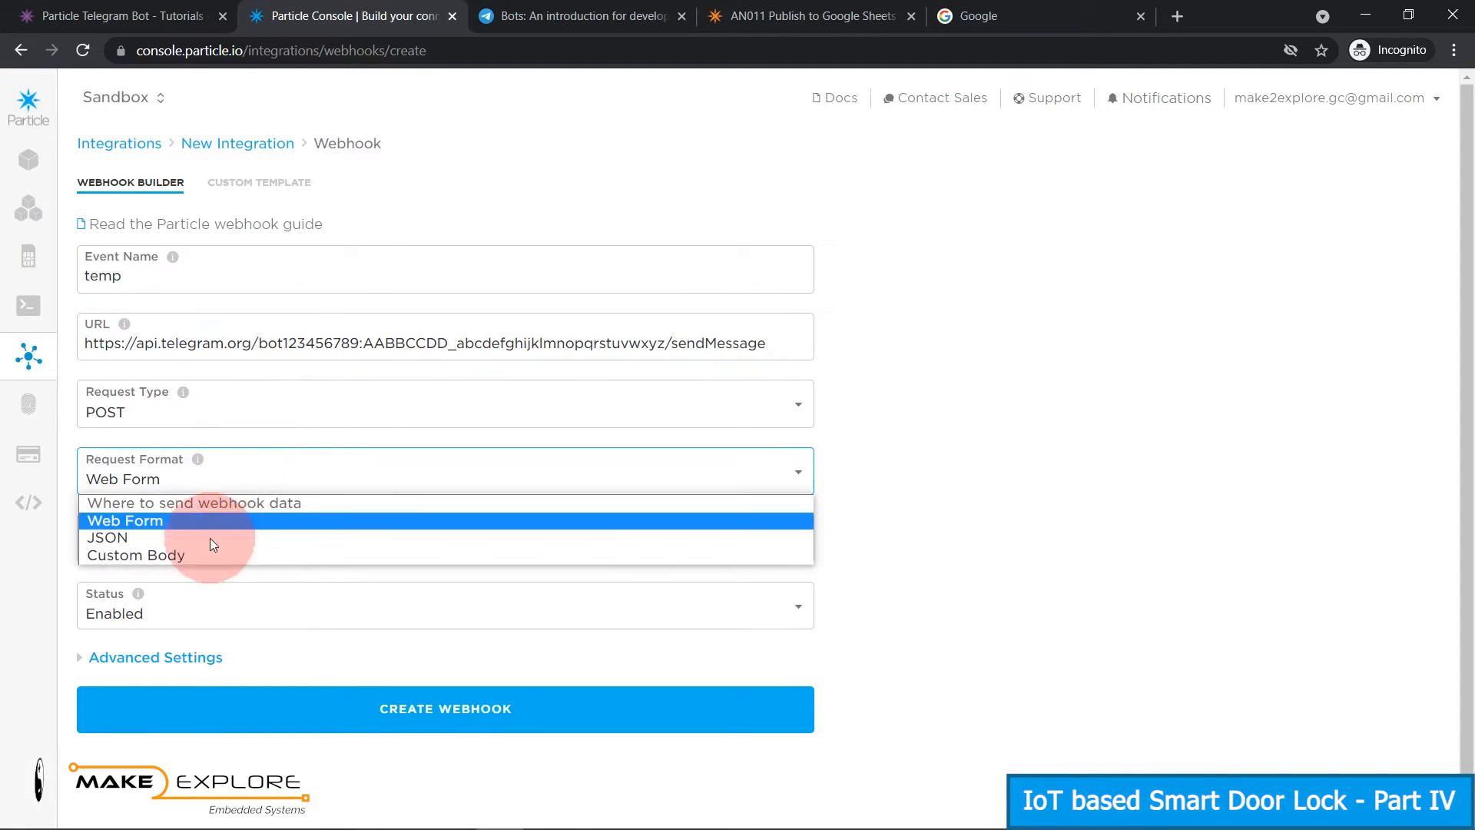
left_click(136, 554)
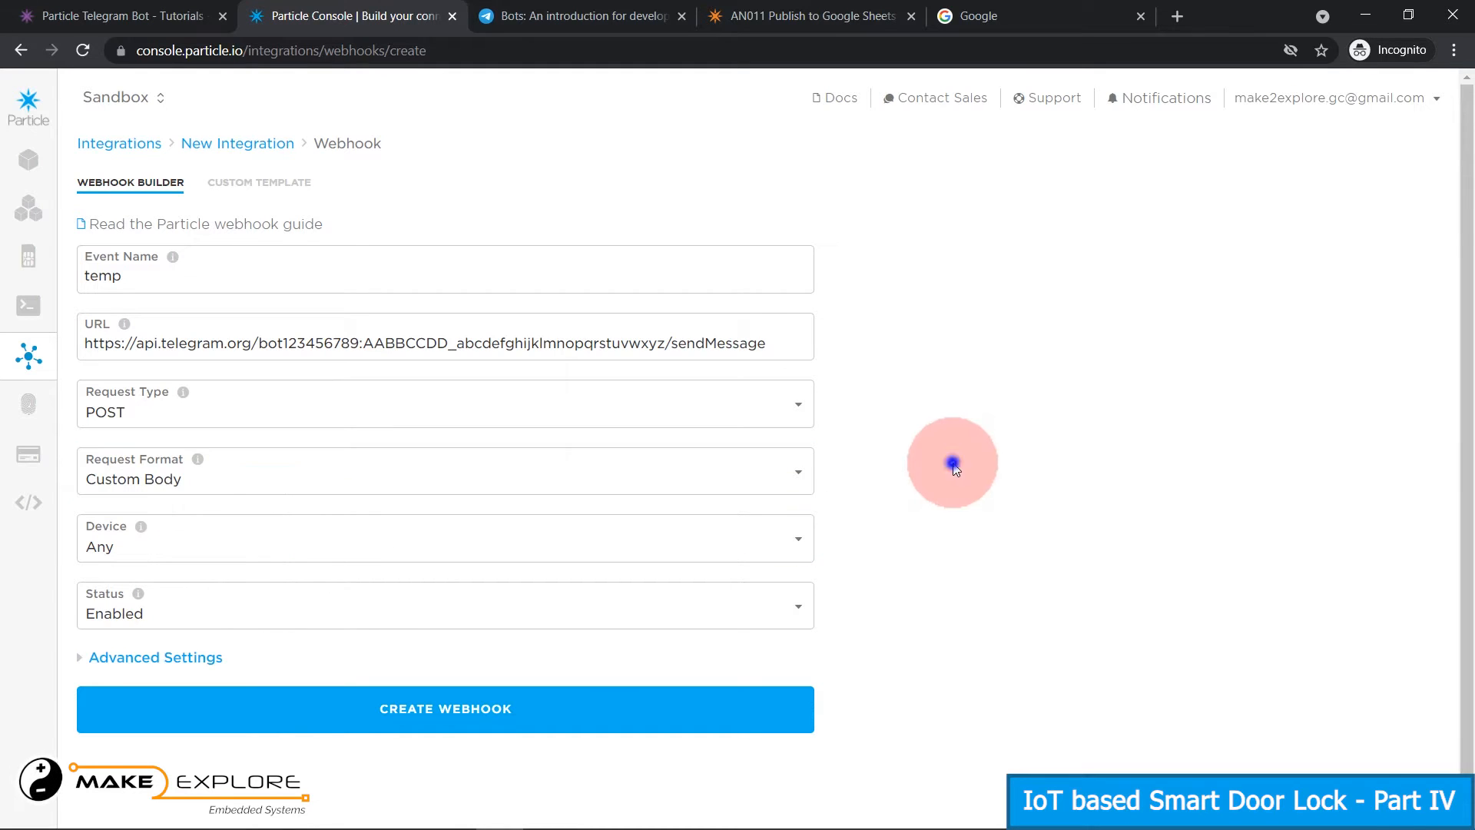
left_click(444, 537)
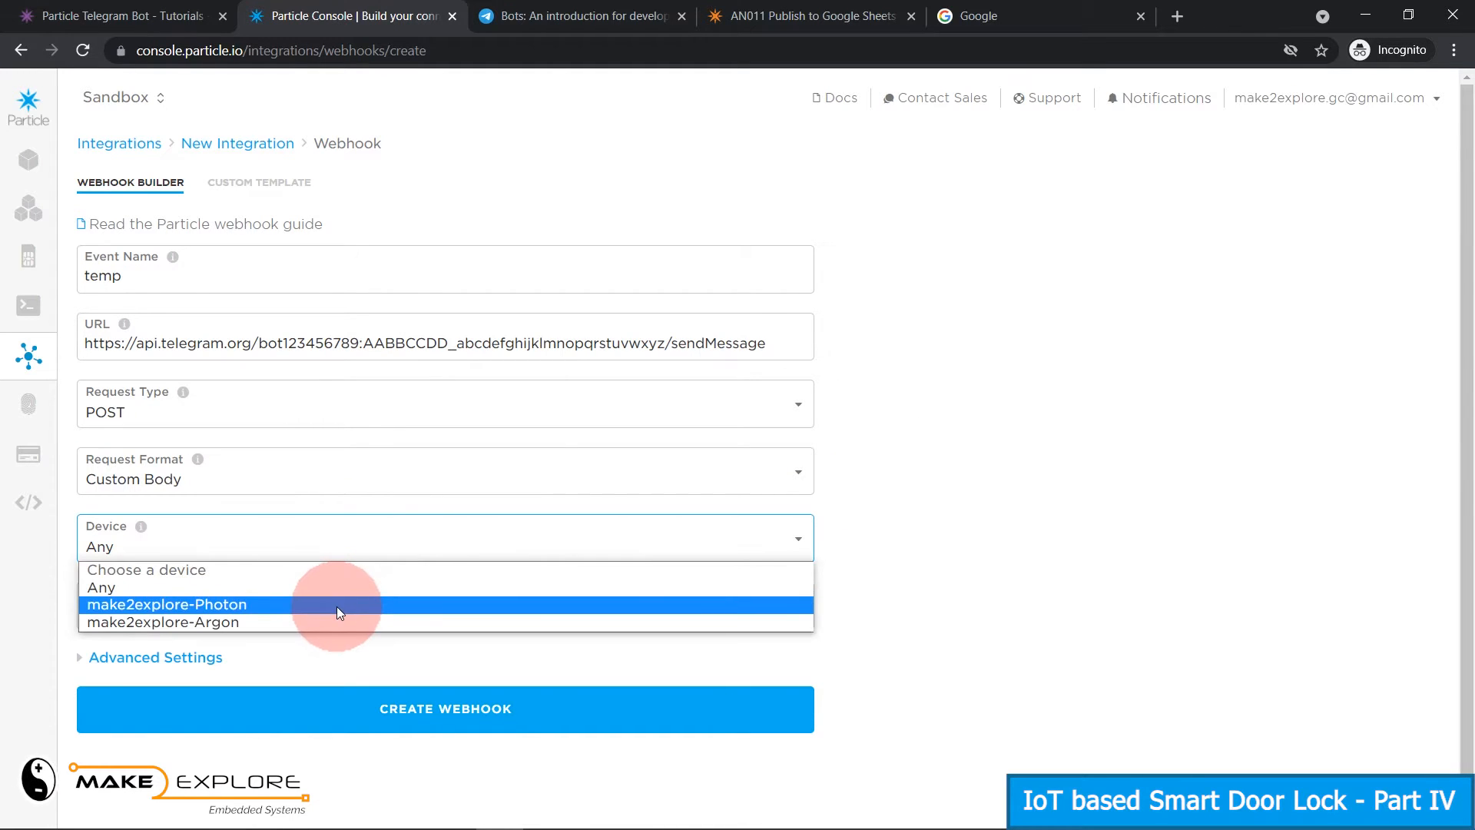
left_click(167, 604)
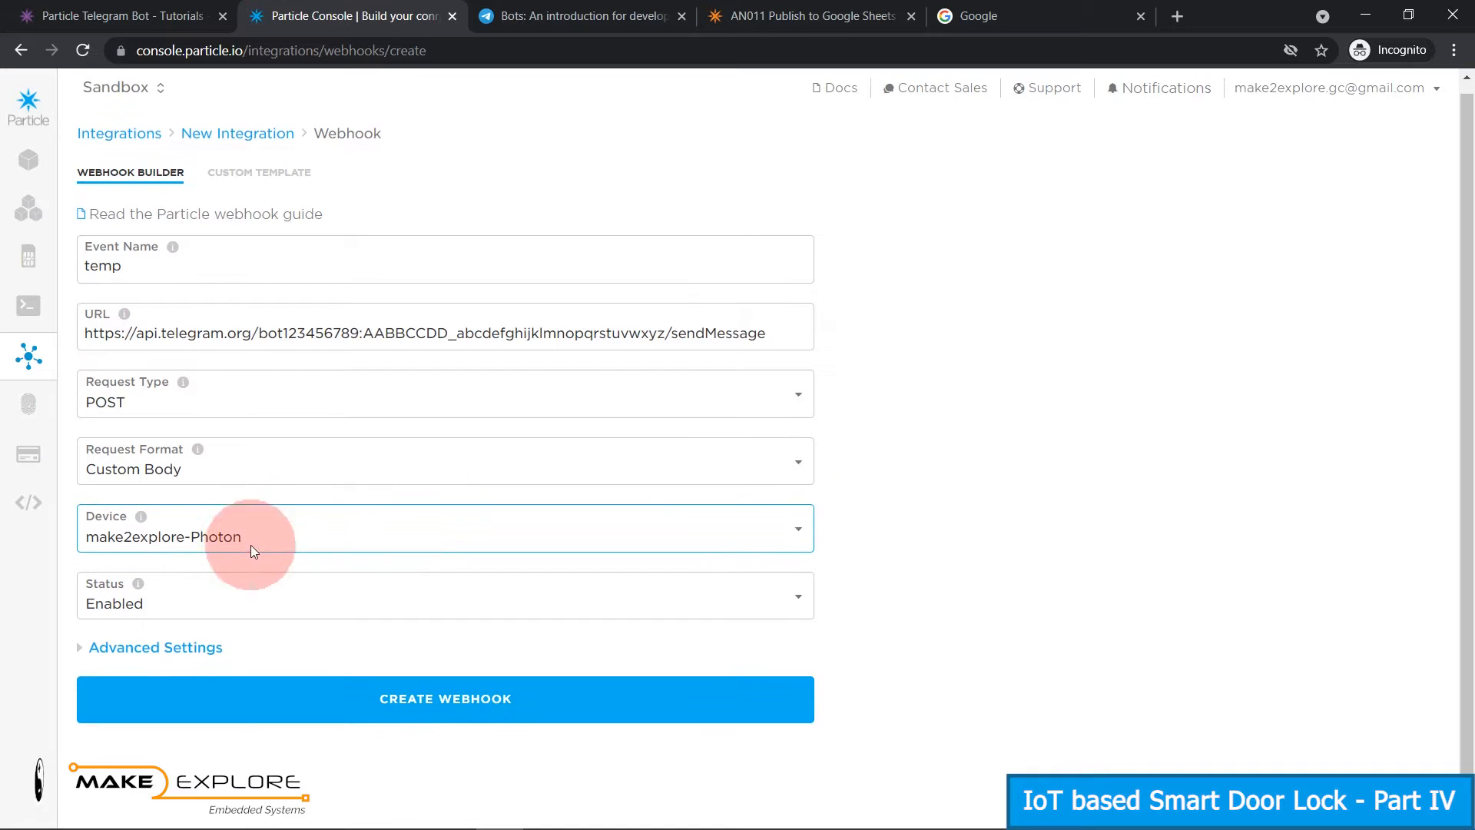
mouse_move(193, 628)
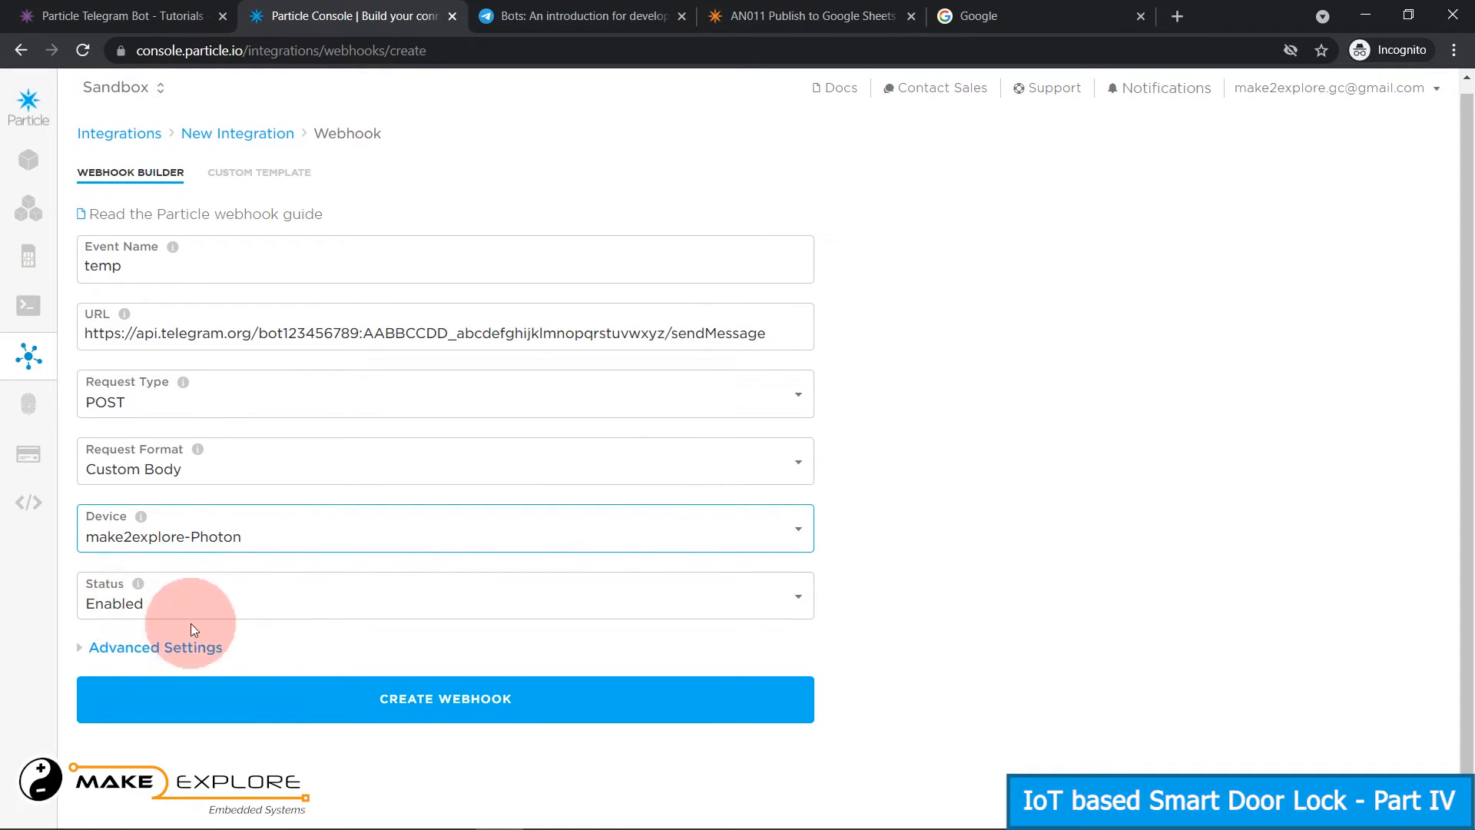
left_click(156, 647)
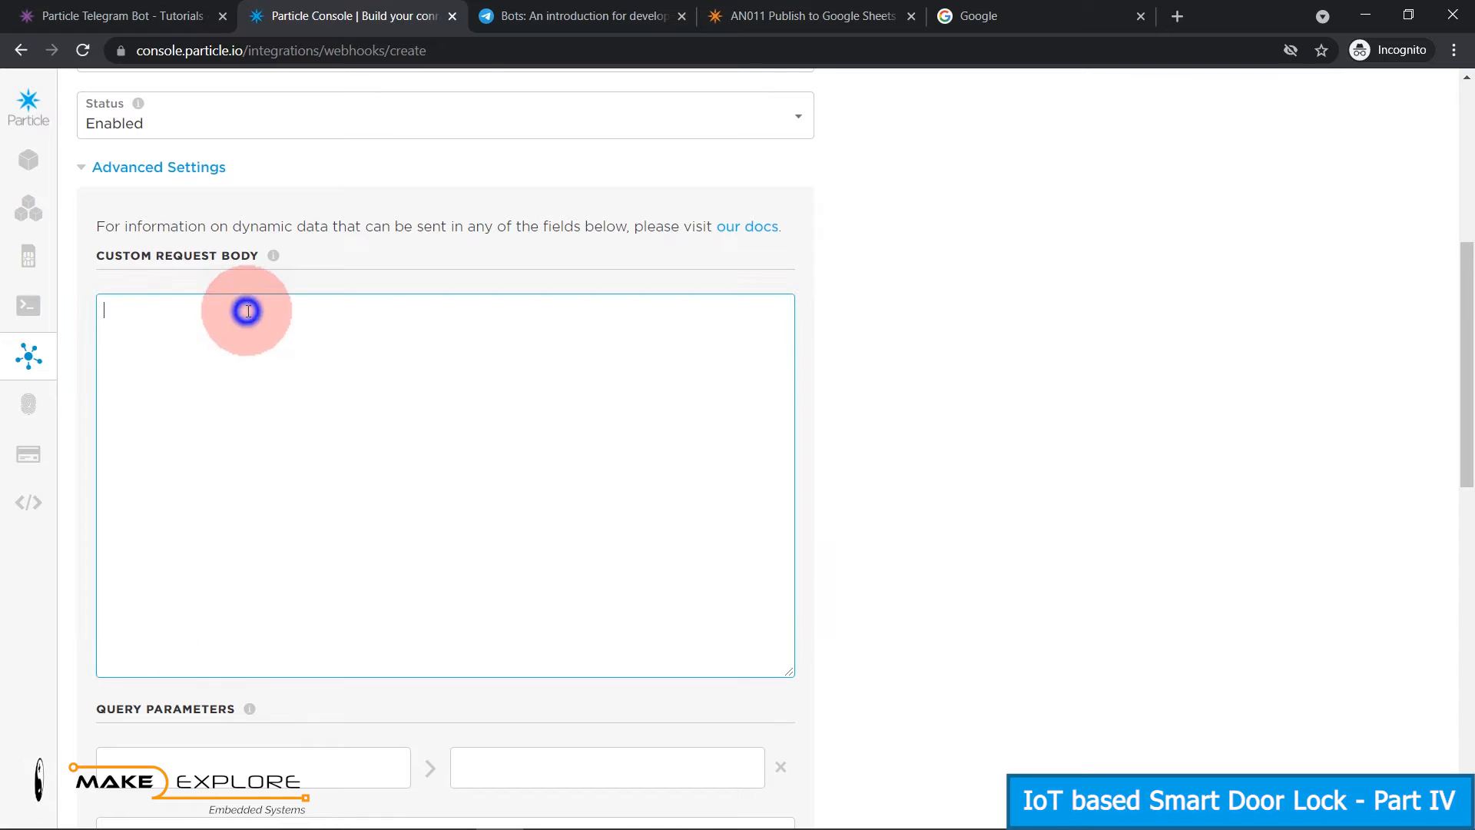
mouse_move(193, 318)
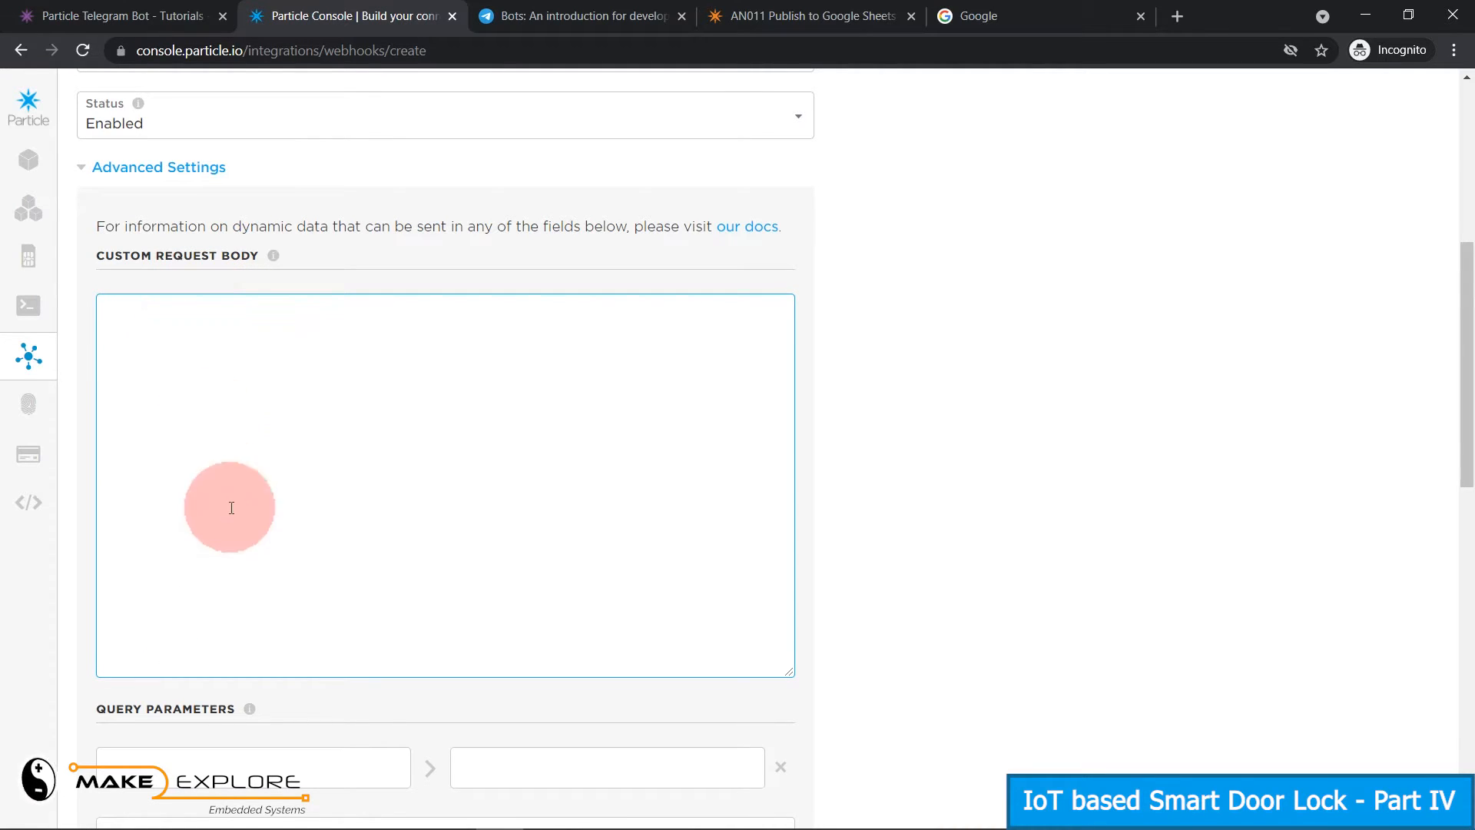
mouse_move(395, 12)
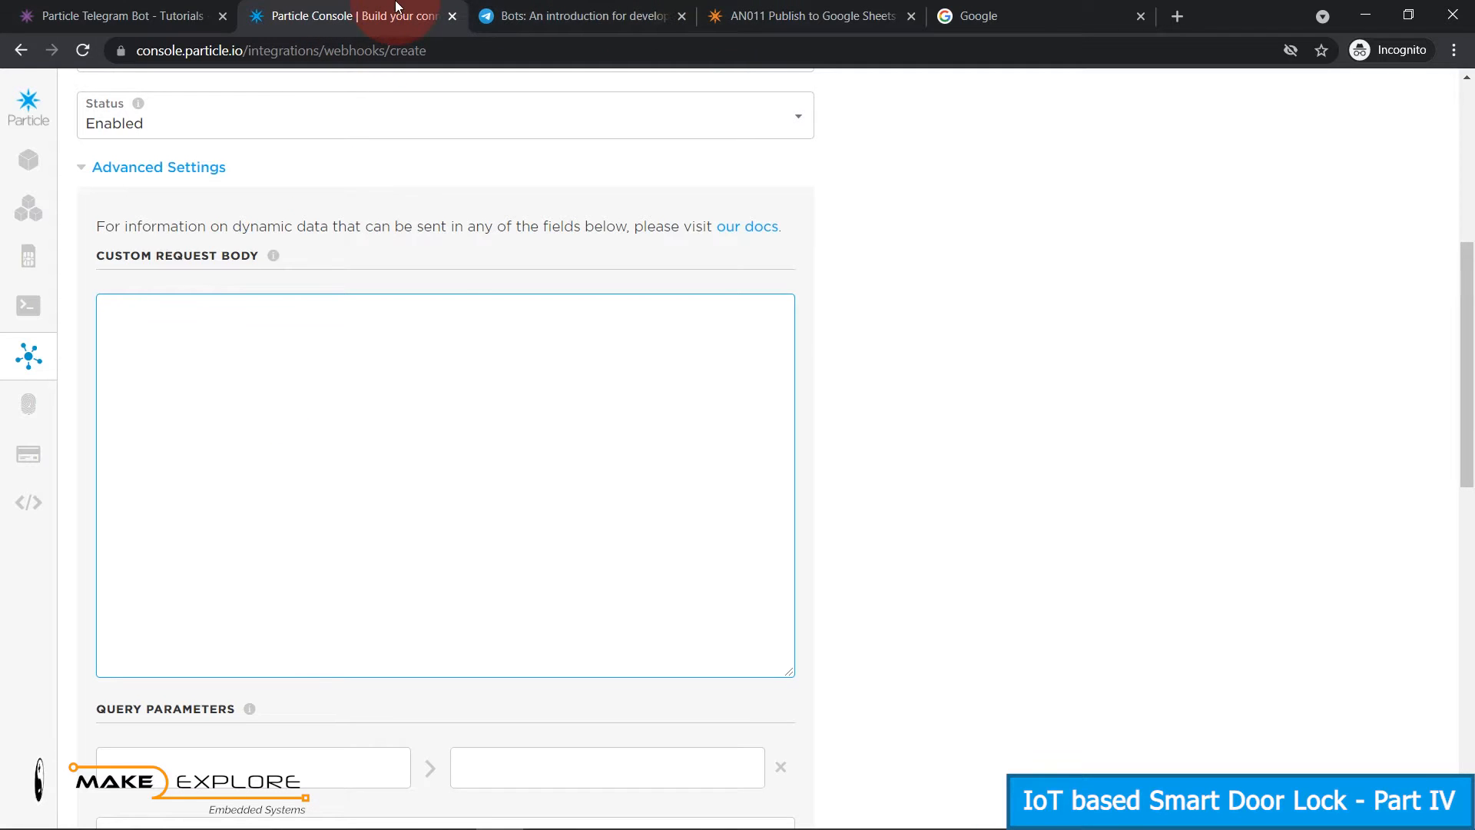
left_click(113, 16)
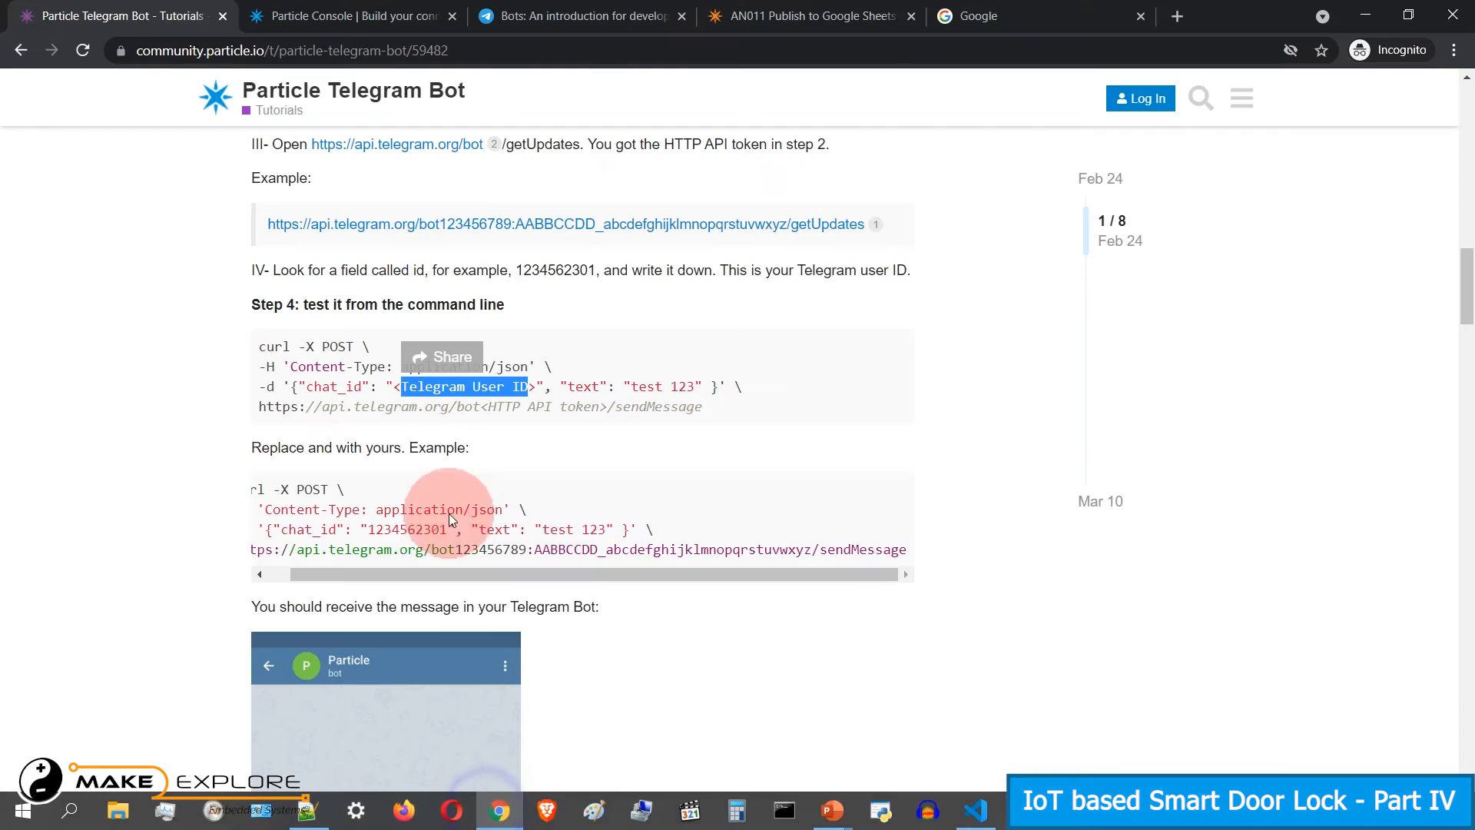
mouse_move(547, 422)
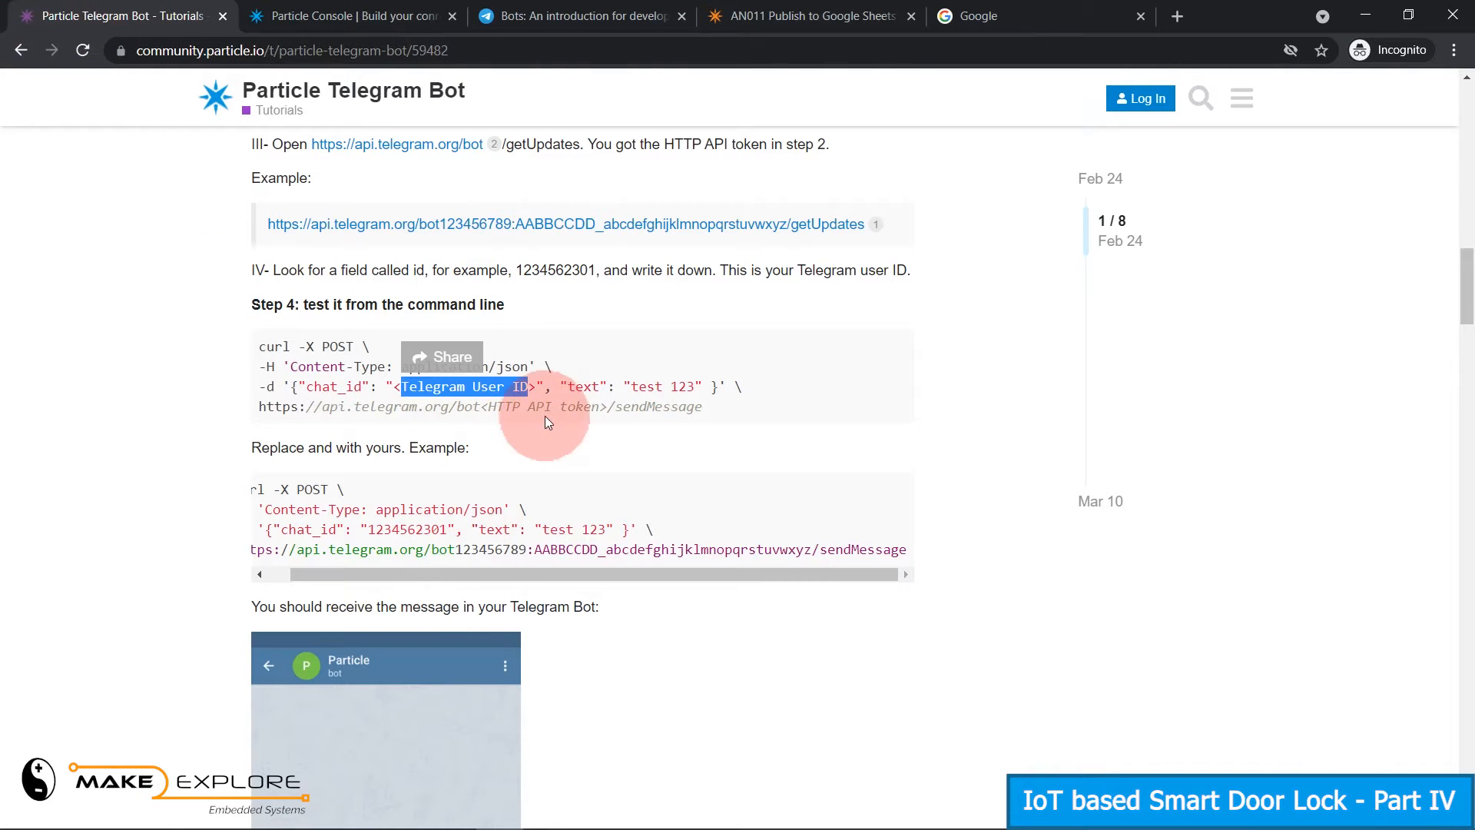
mouse_move(381, 402)
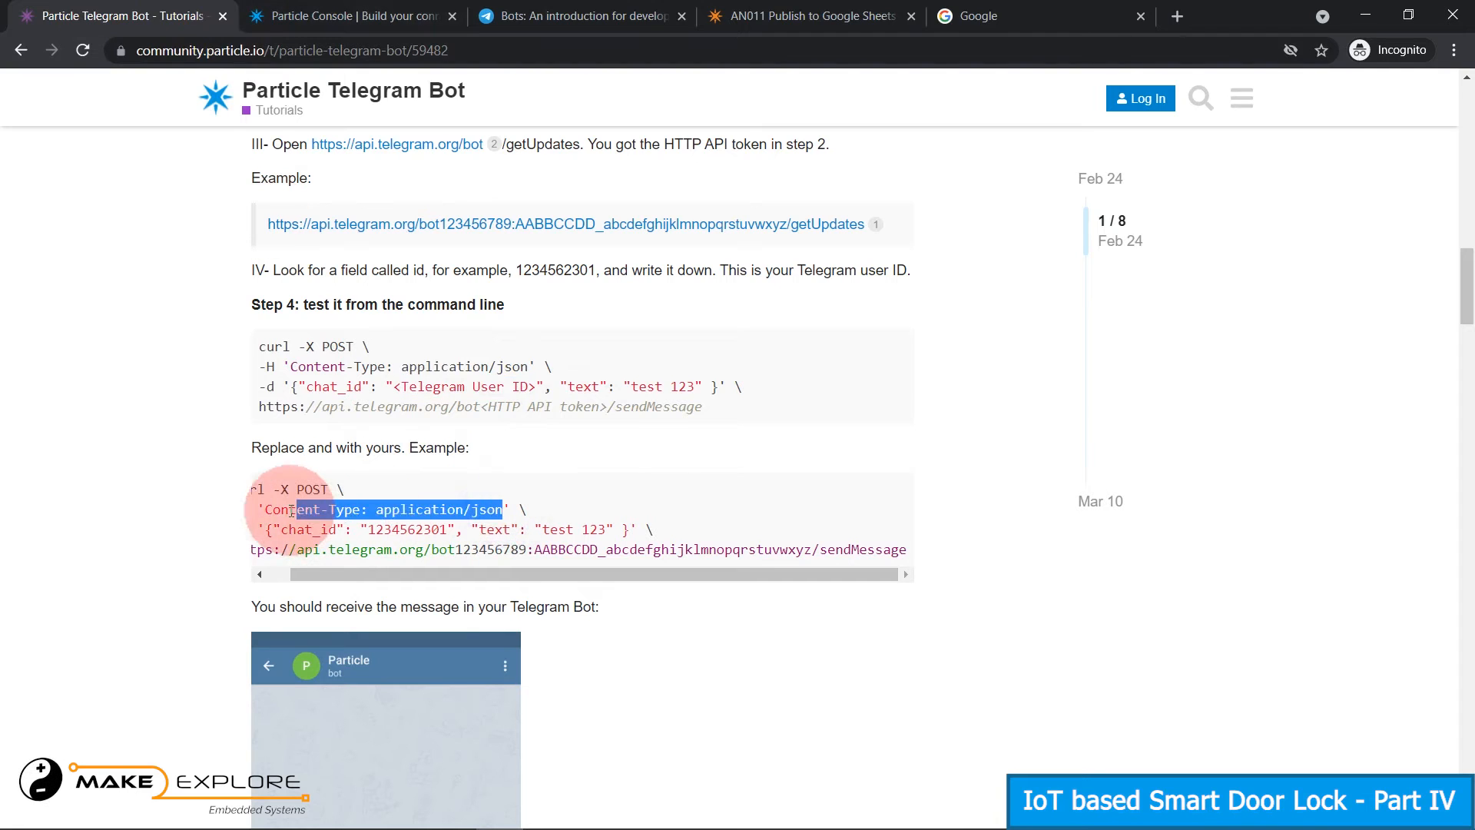
left_click(345, 16)
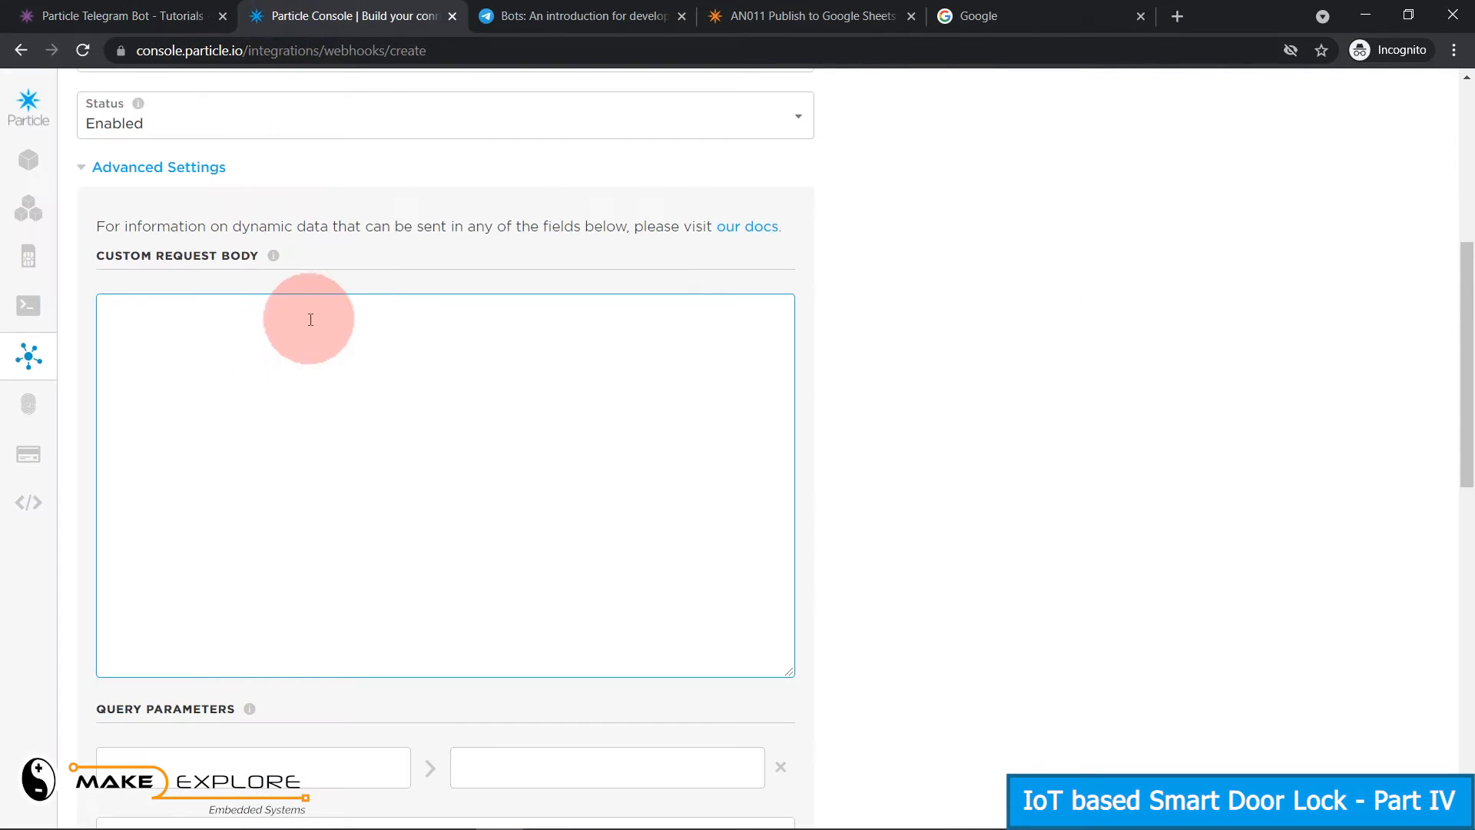
type("{\"chat_id\": \"0123456789\", \"text\": \"OTP for IoT Based Smart Locker - {{PARTICLE_EVENT_VALUE}} valid for one Time only\" }")
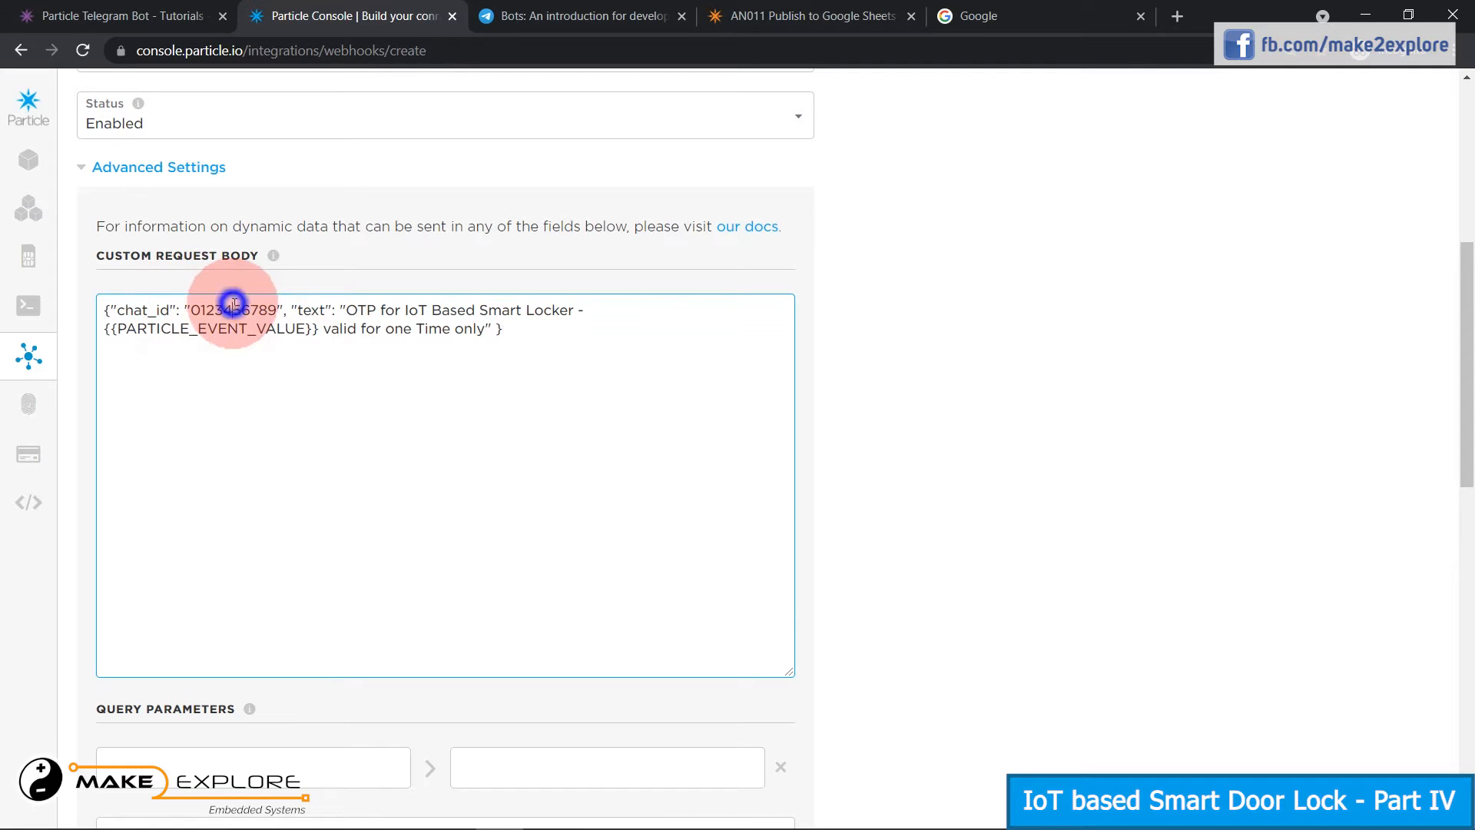
double_click(233, 310)
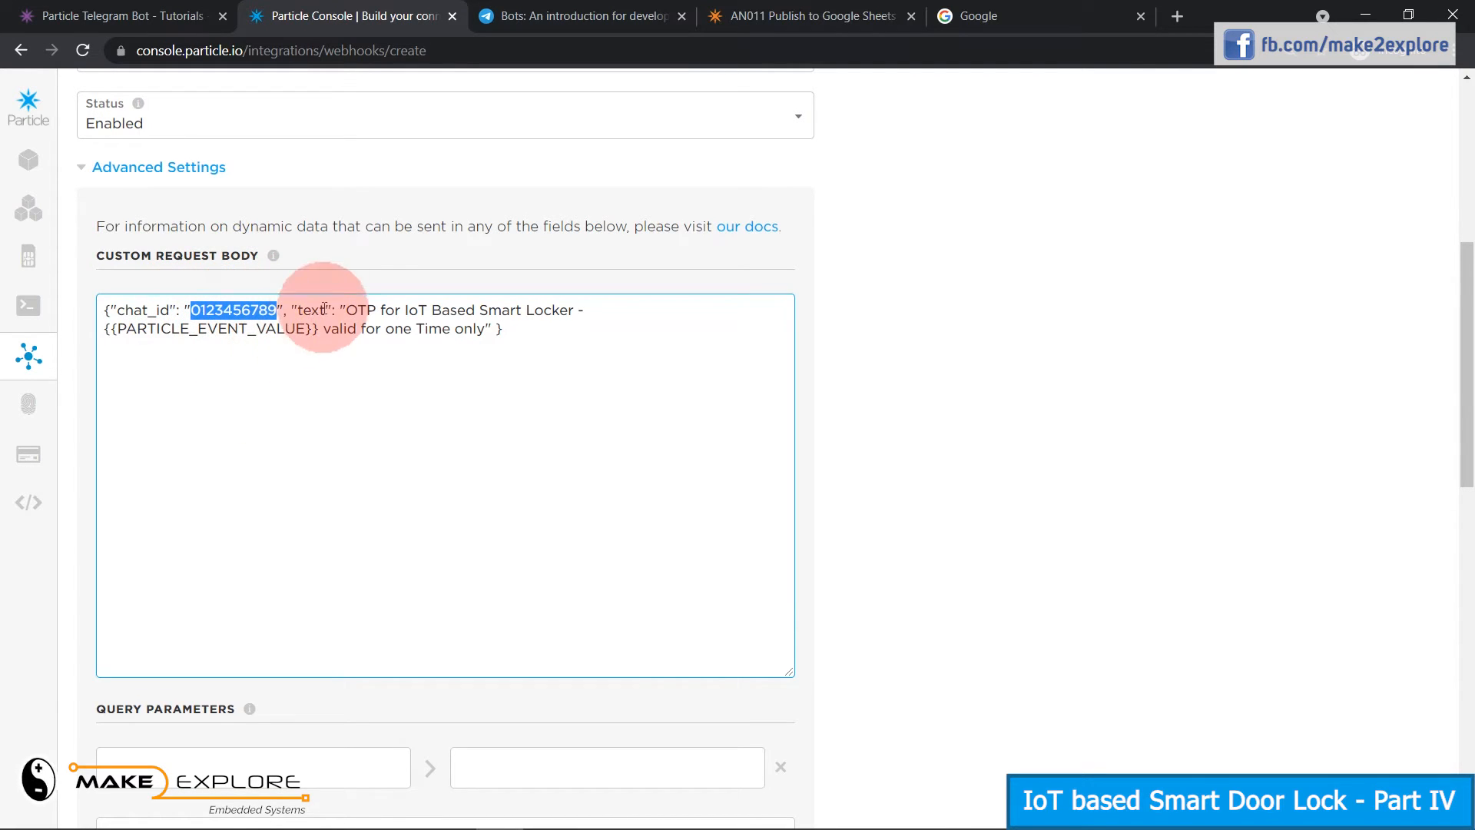
left_click(348, 309)
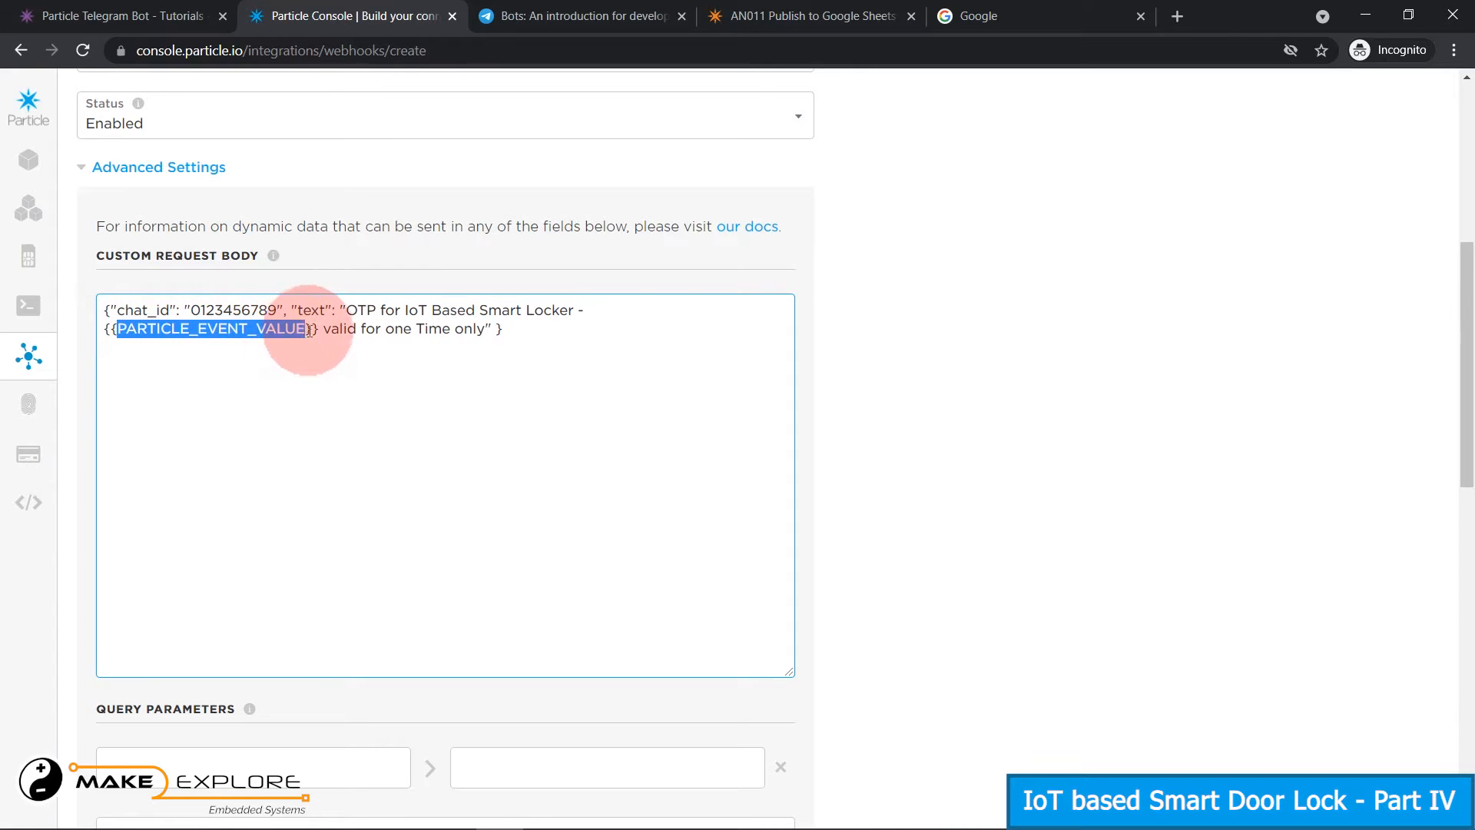
mouse_move(356, 339)
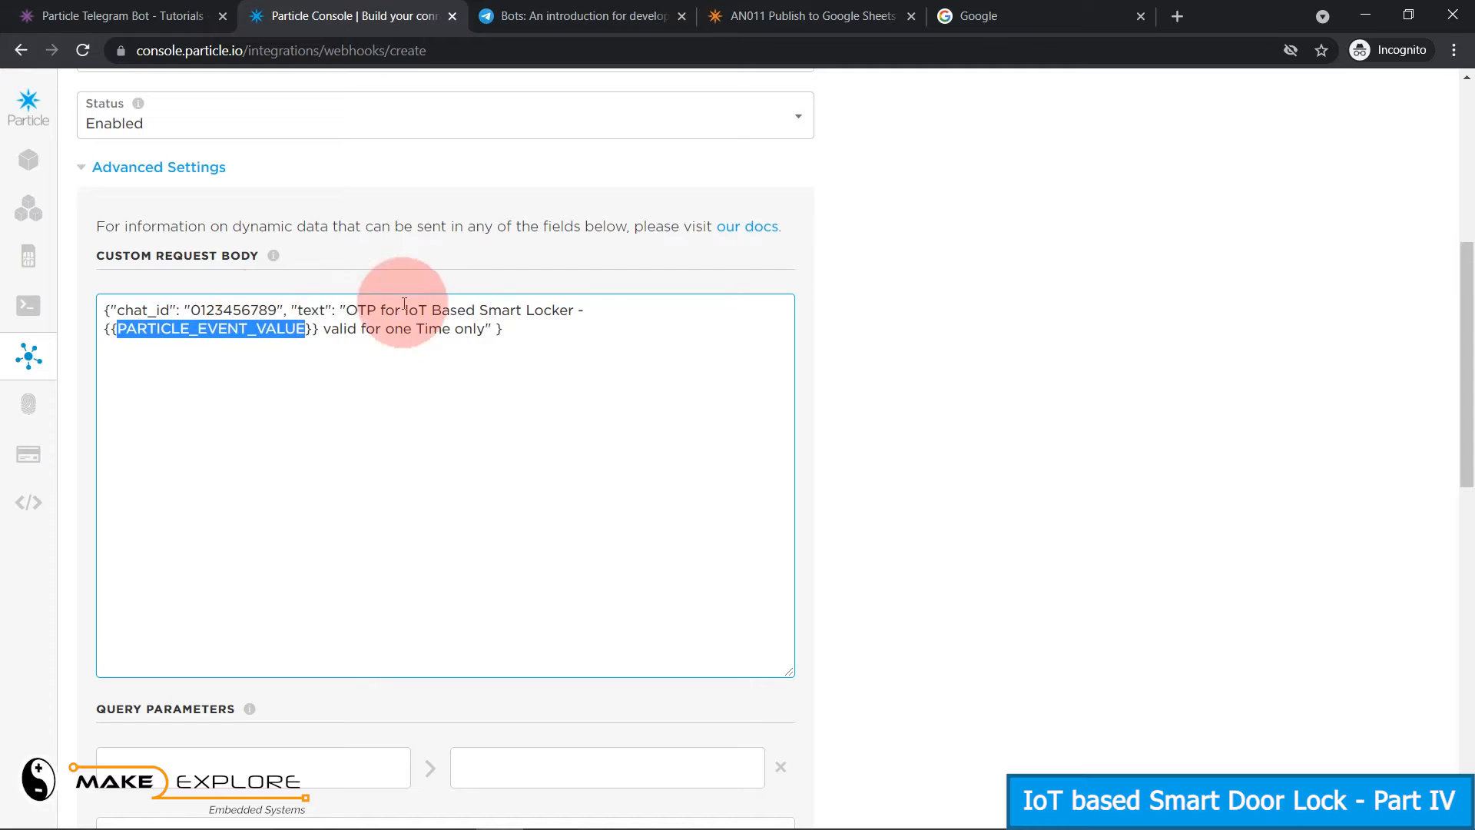
double_click(359, 310)
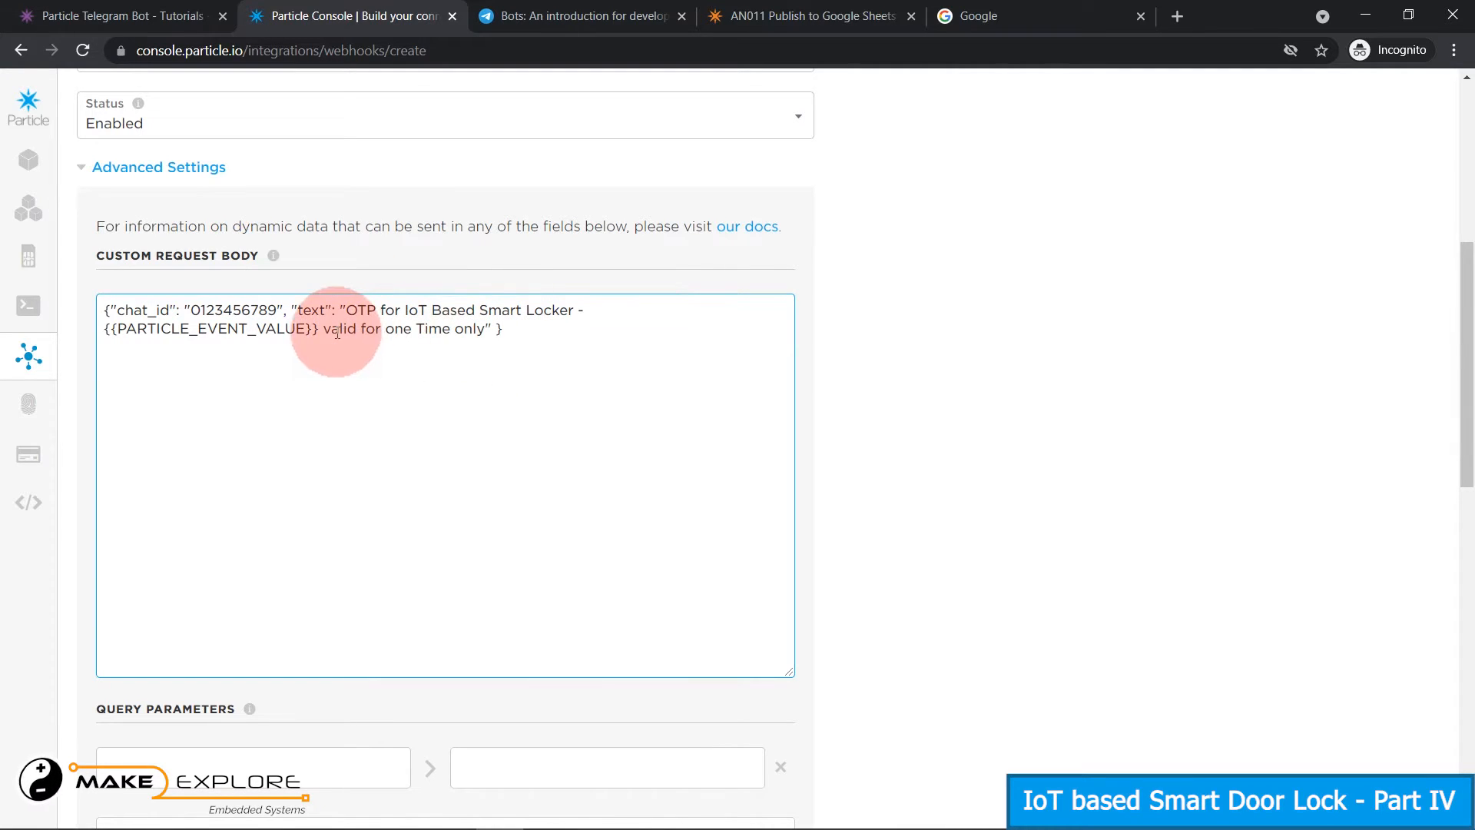
left_click_drag(322, 328, 480, 328)
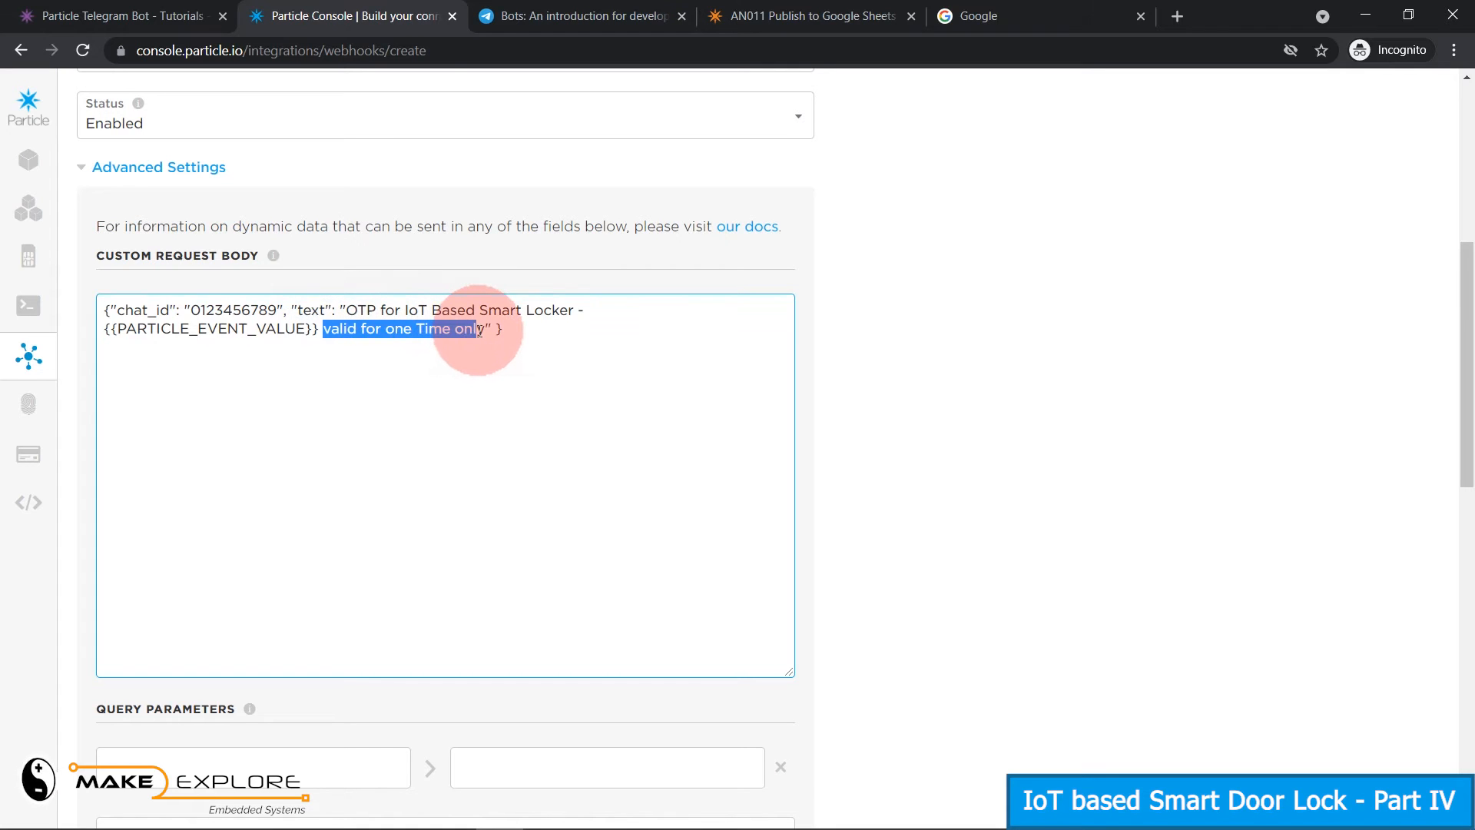
left_click(498, 328)
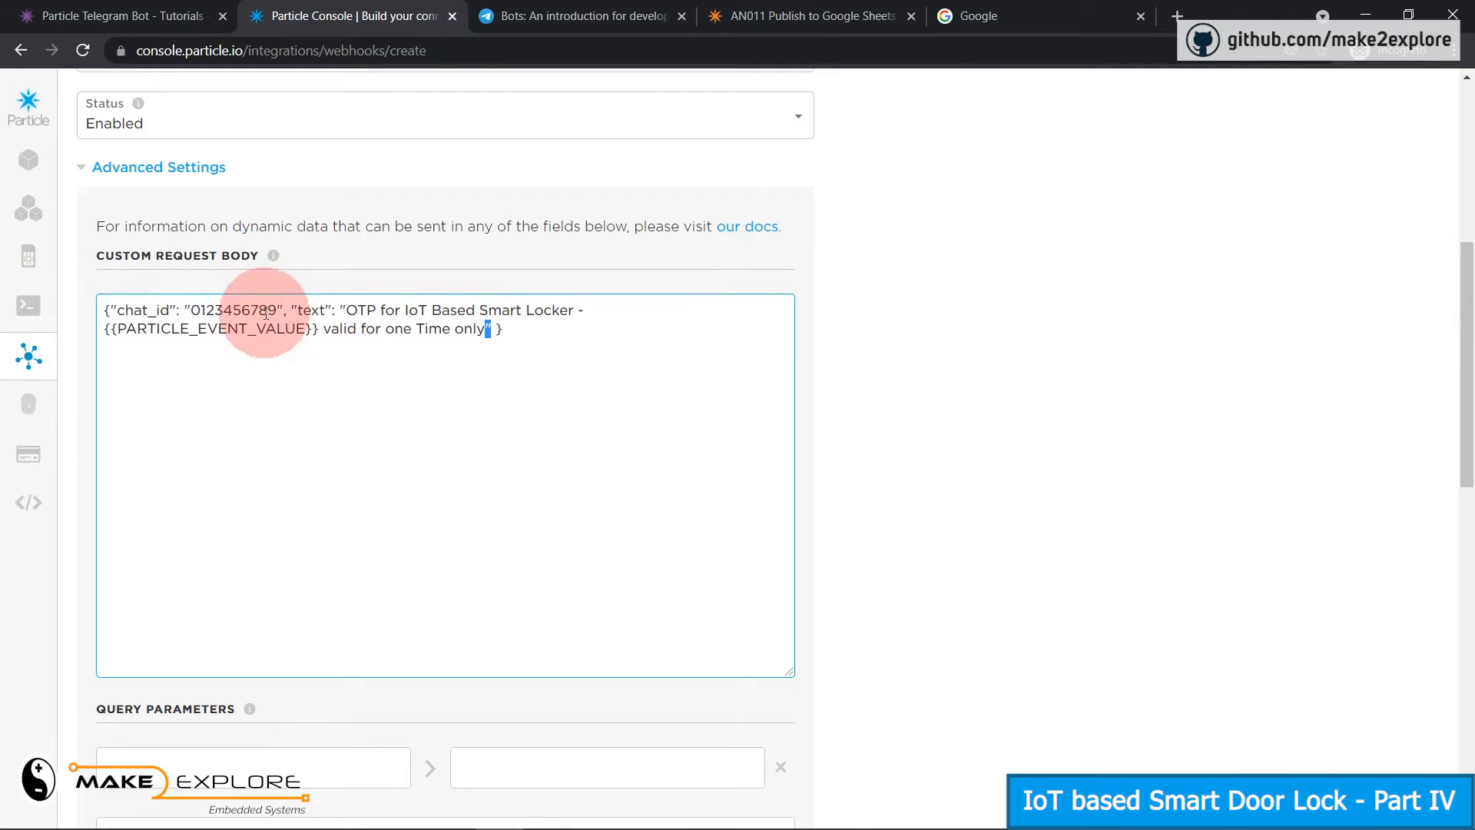
- Add a Content-Type header with value Application/json to the webhook form
scroll("down", 3)
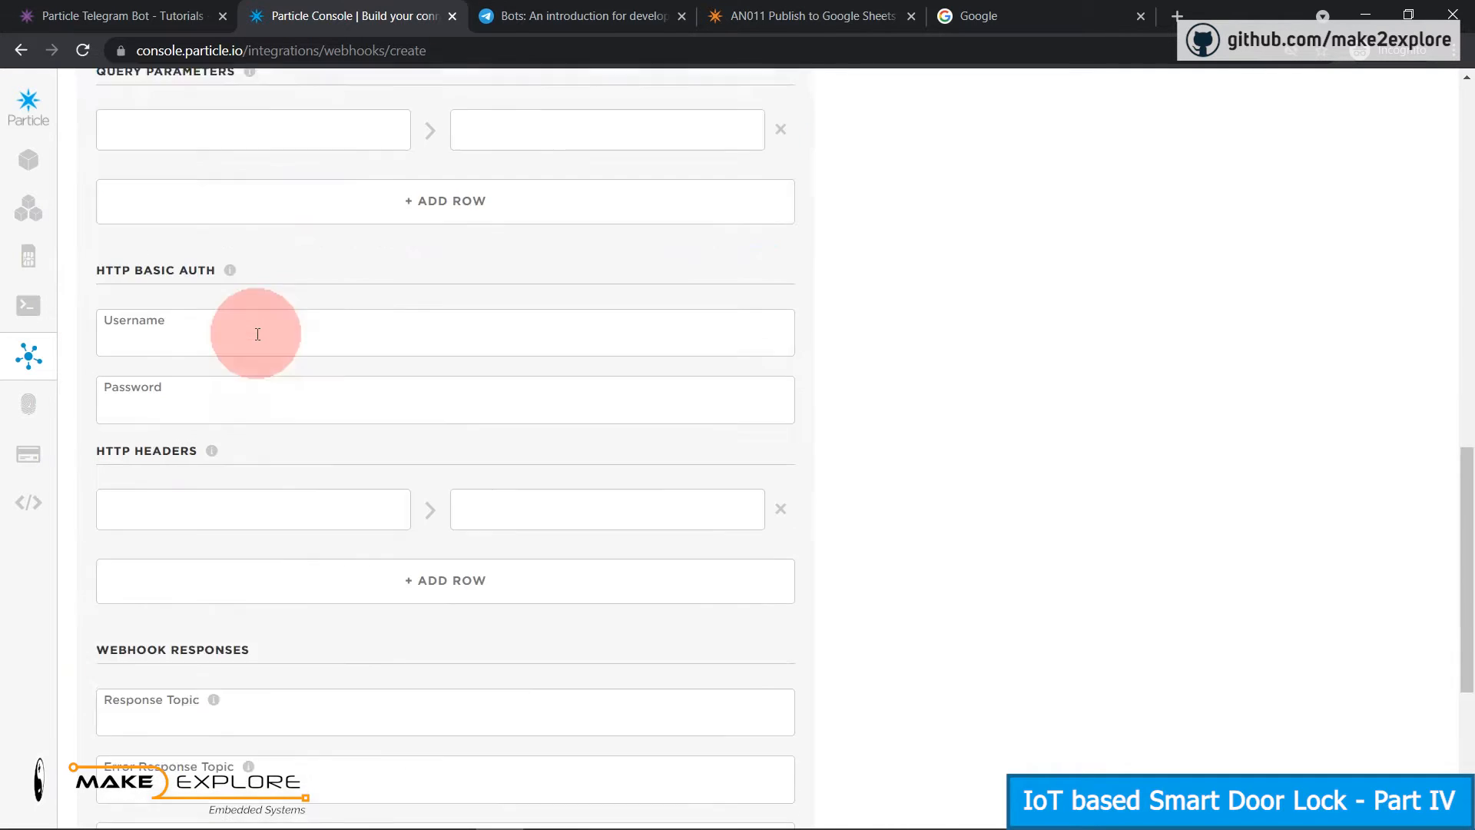
type("Content-Type")
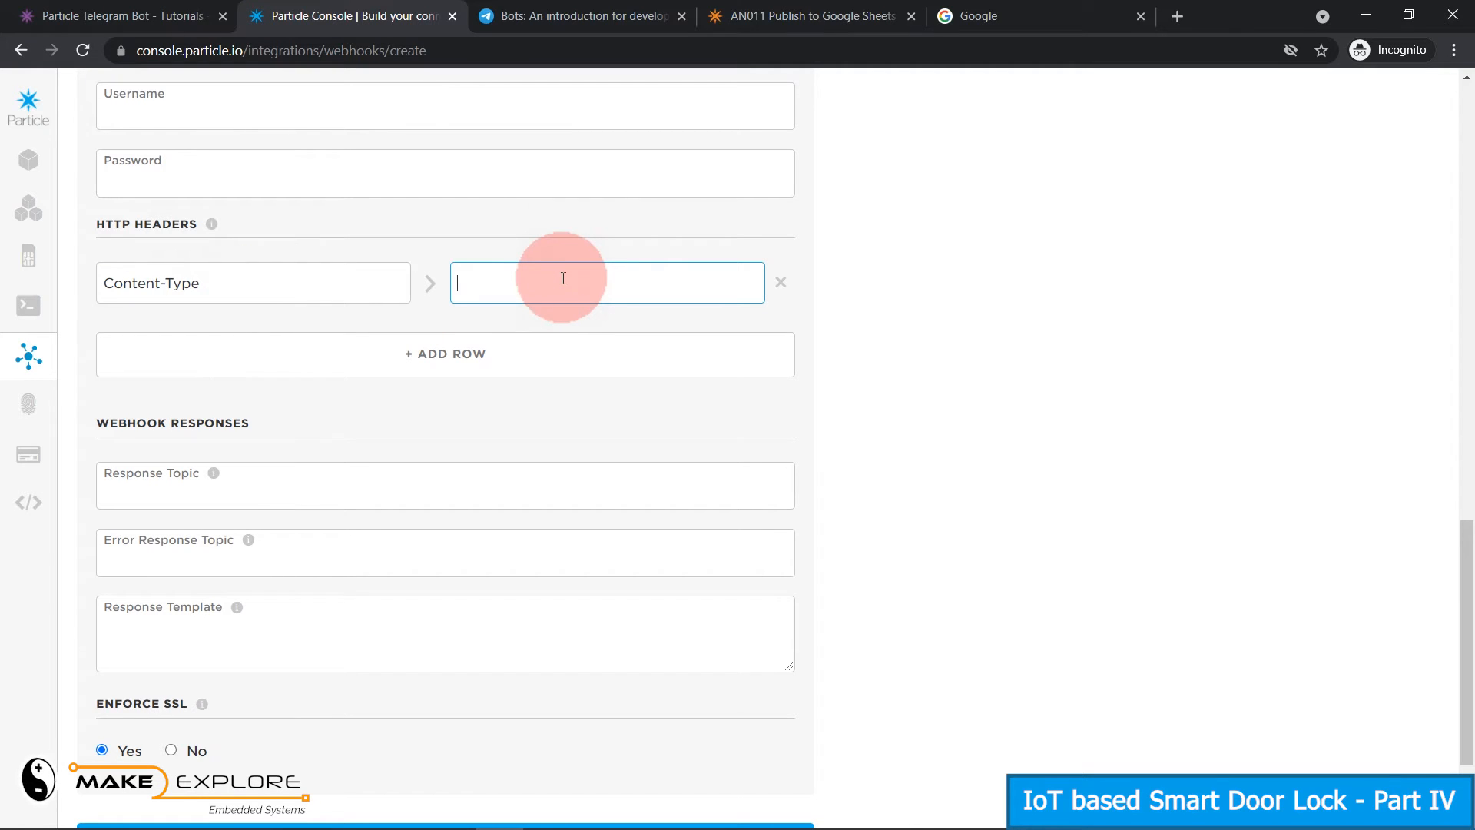
type("Applica")
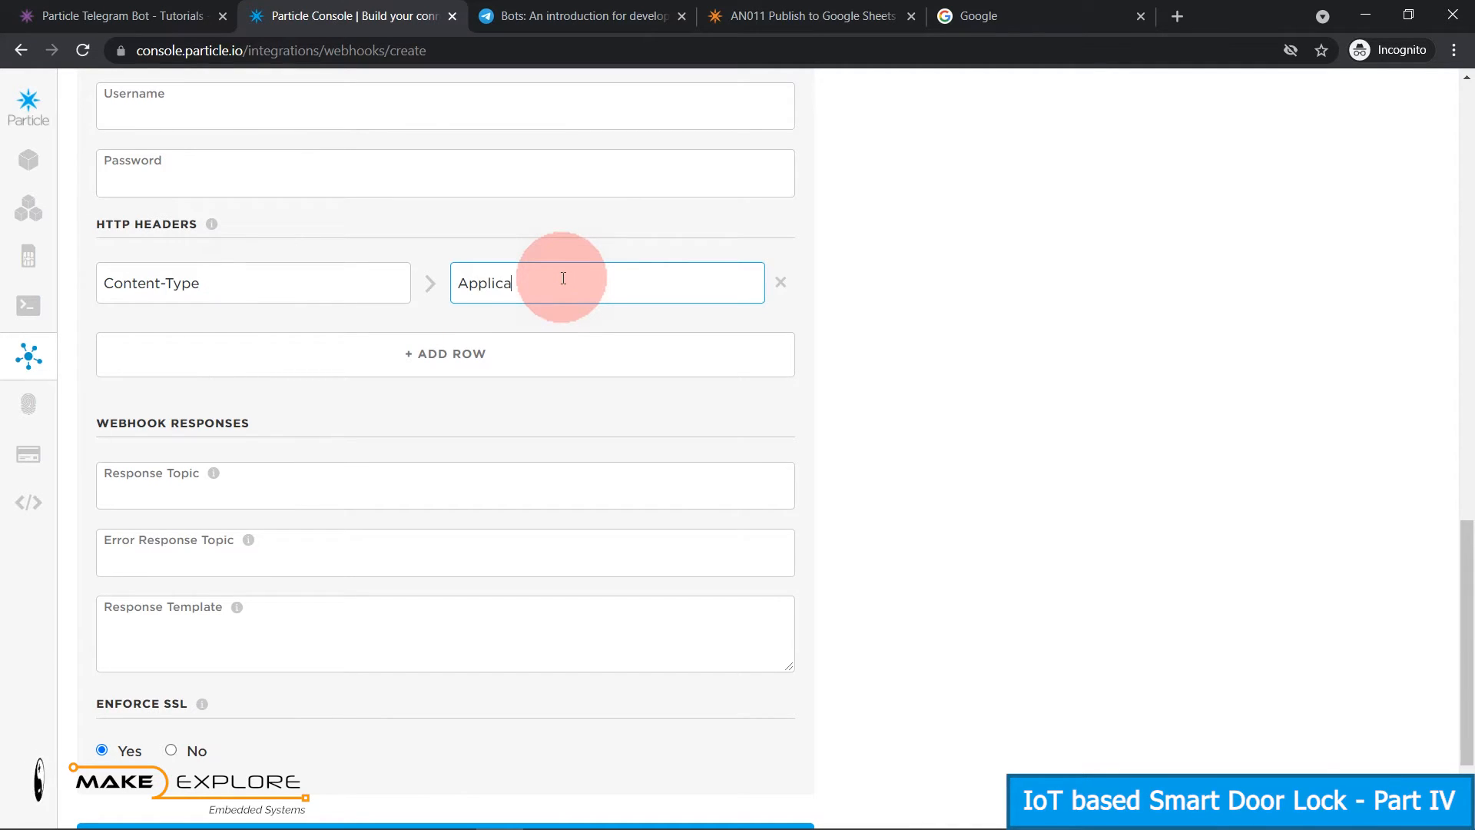
type("tion/j")
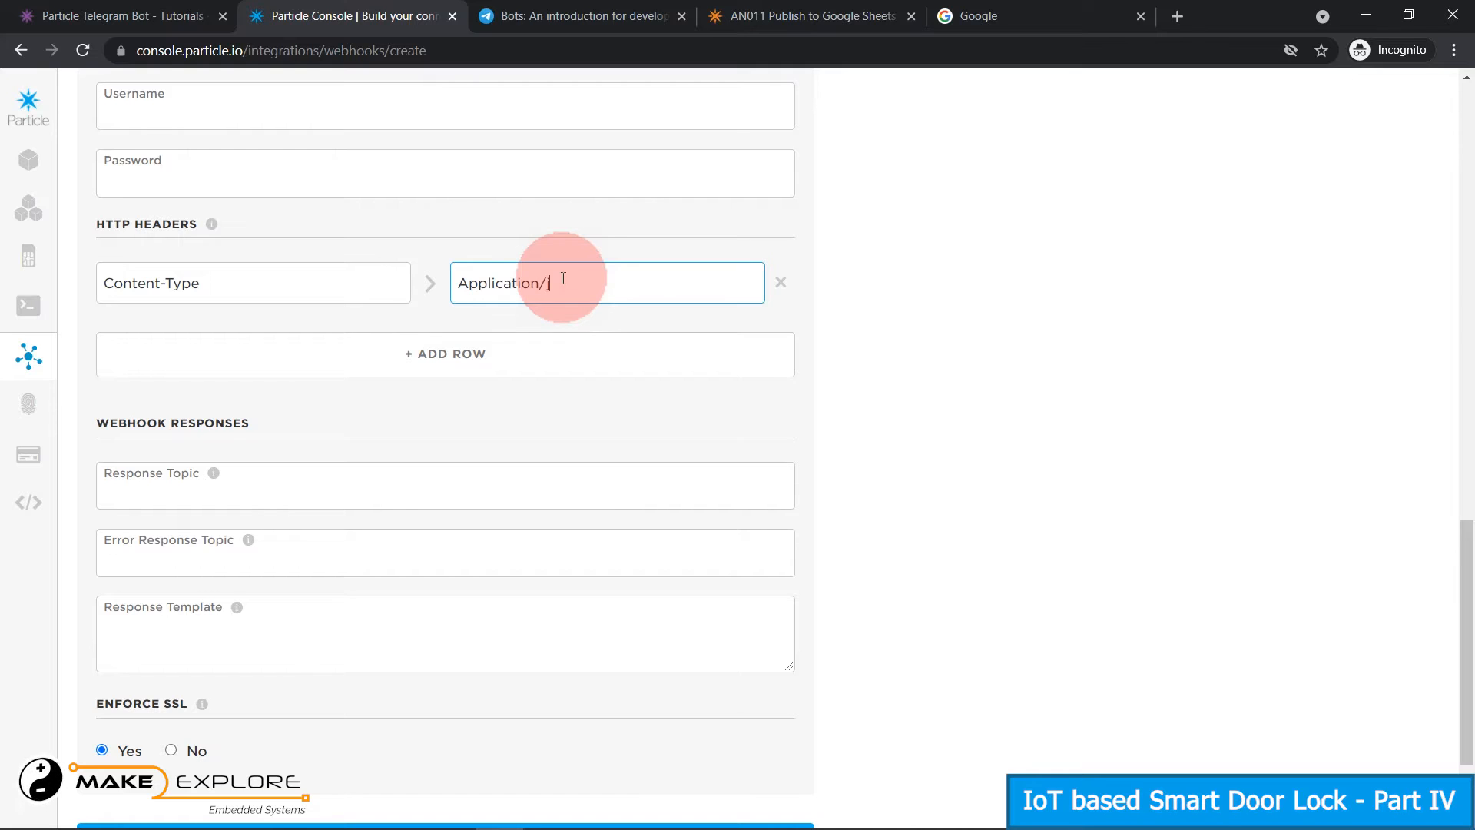
type("son")
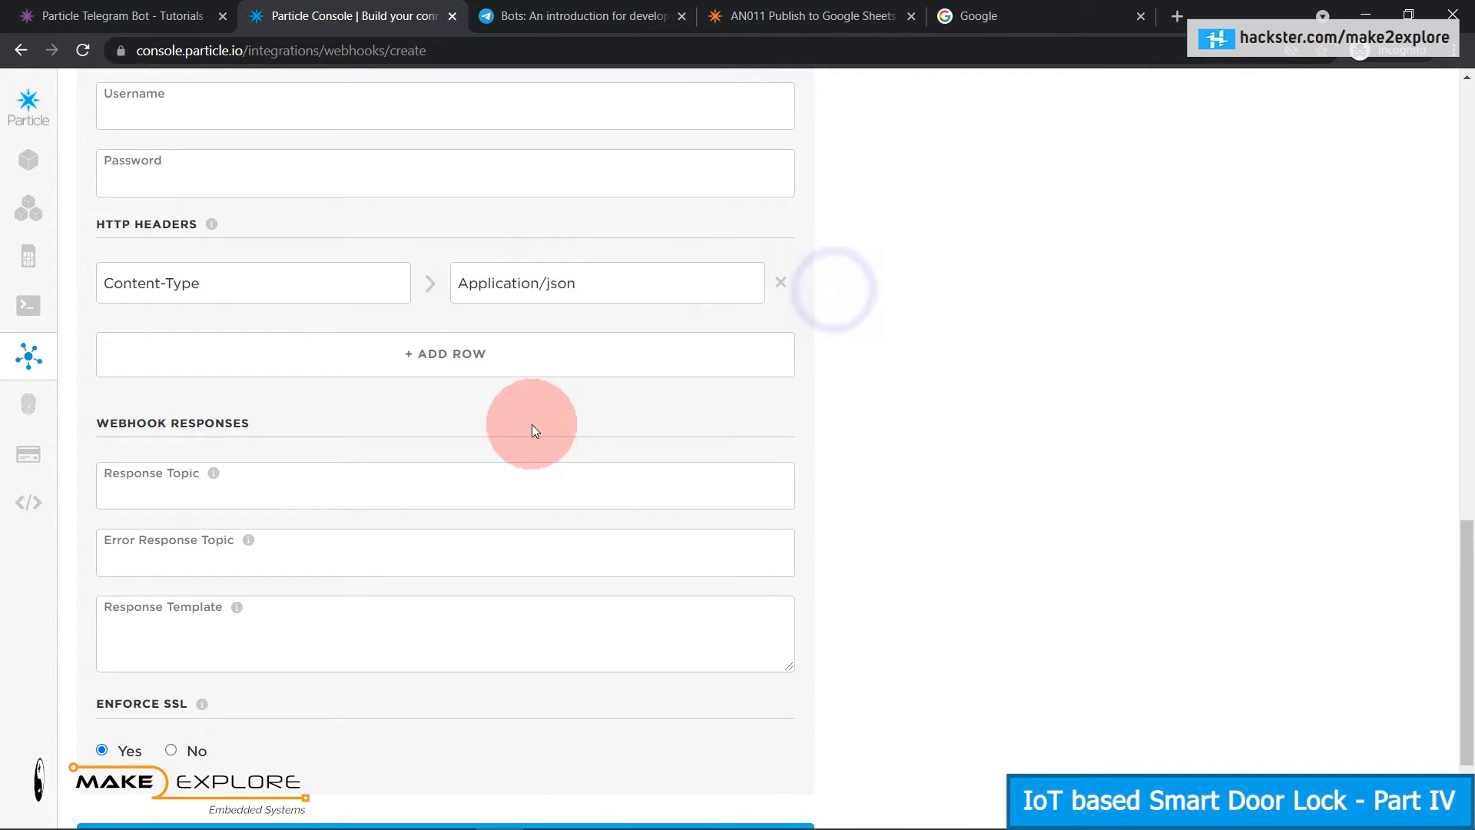
scroll("down", 3)
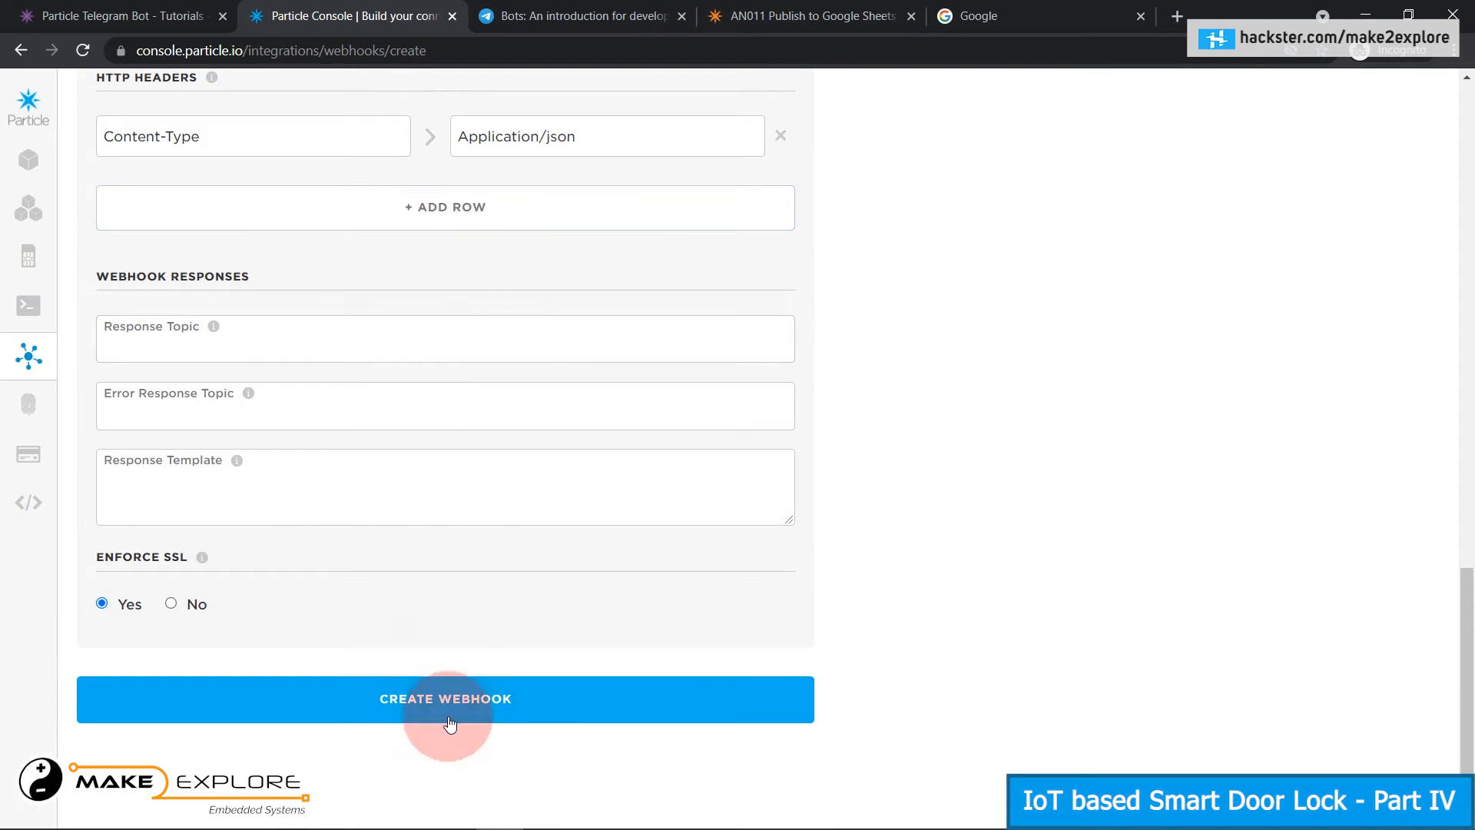
- Create the temp webhook and scroll through its integration details page
left_click(445, 698)
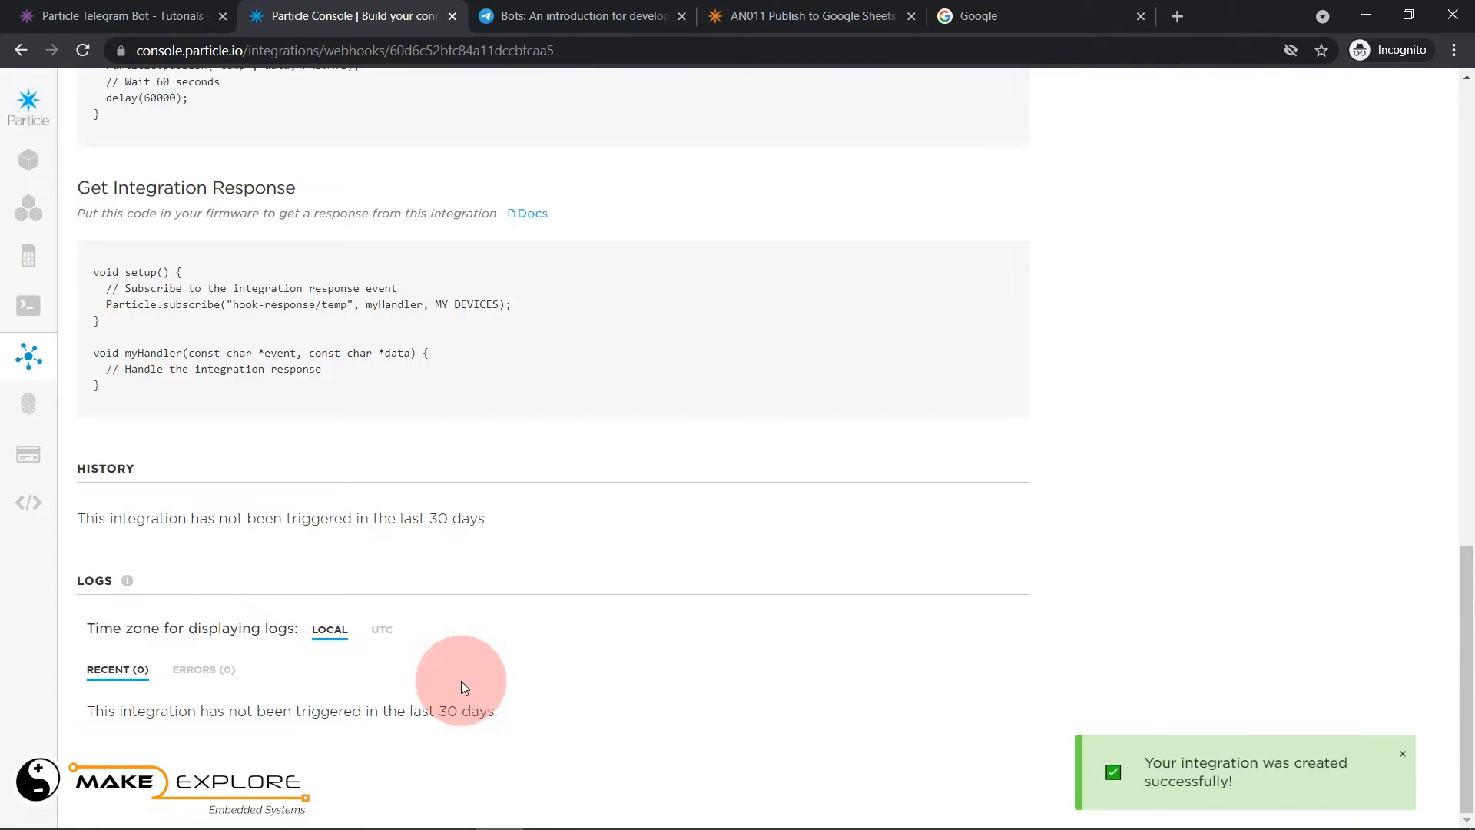
scroll("up", 3)
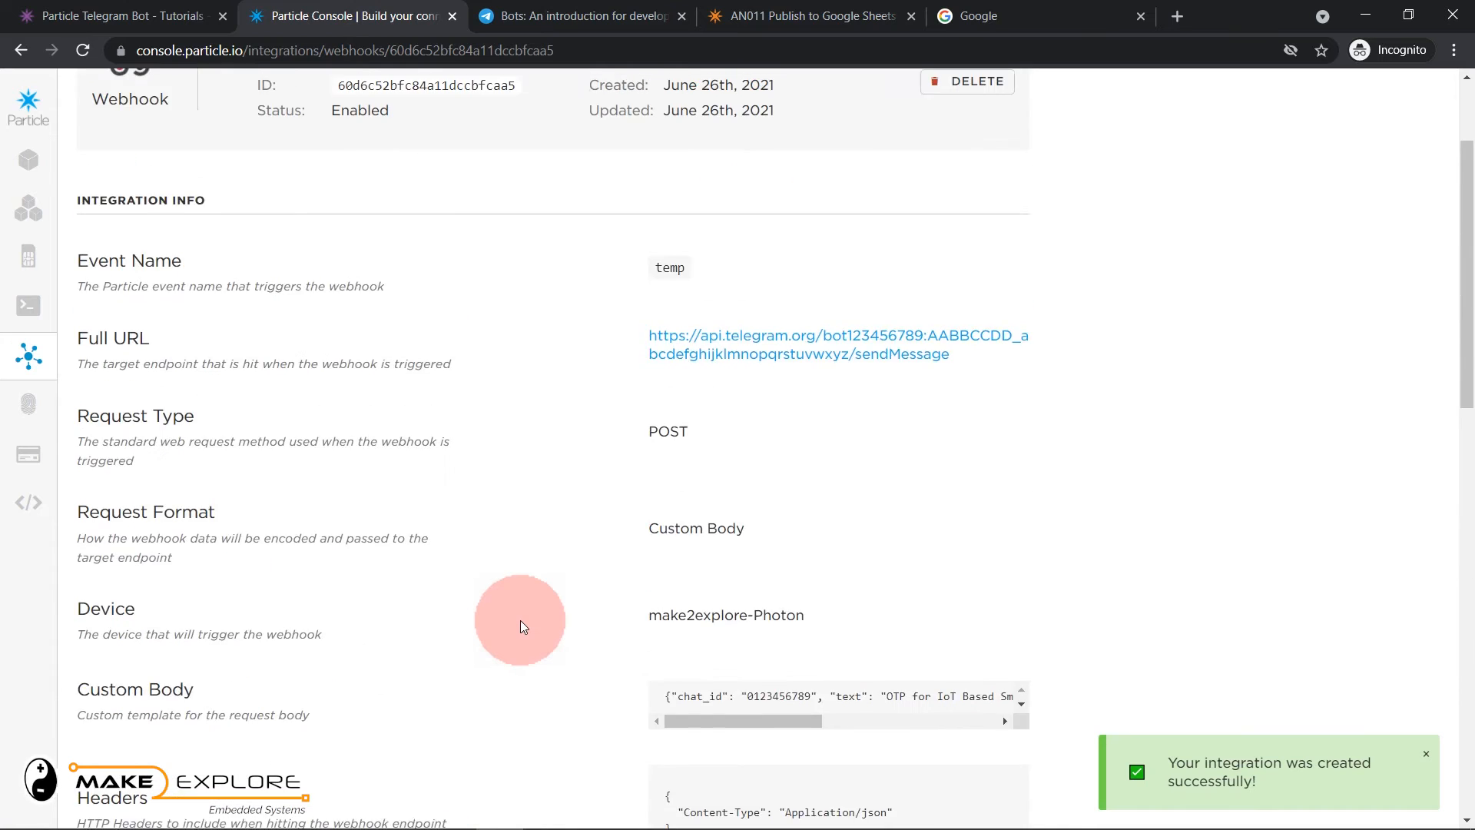
scroll("up", 3)
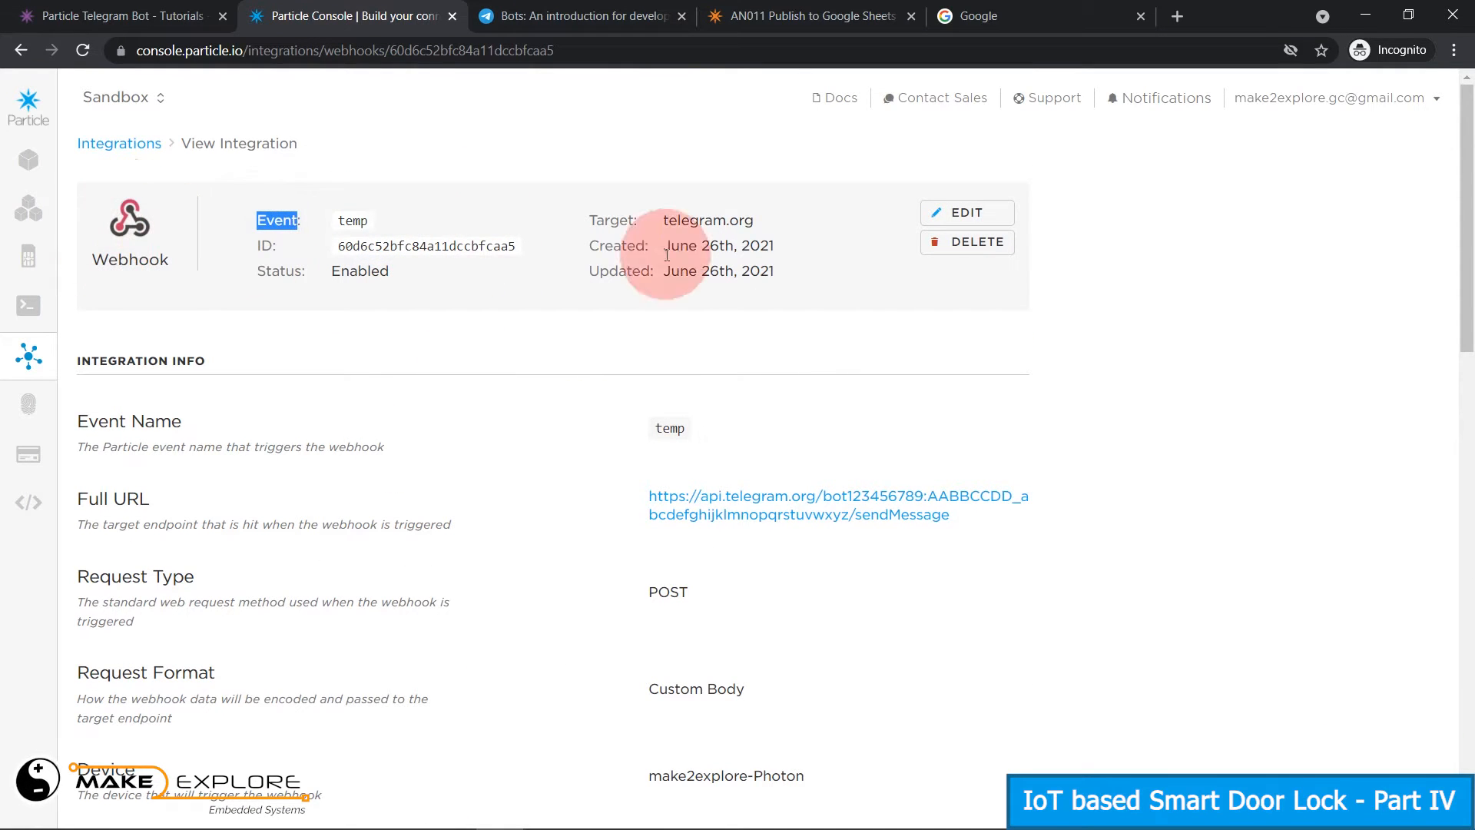
scroll("down", 3)
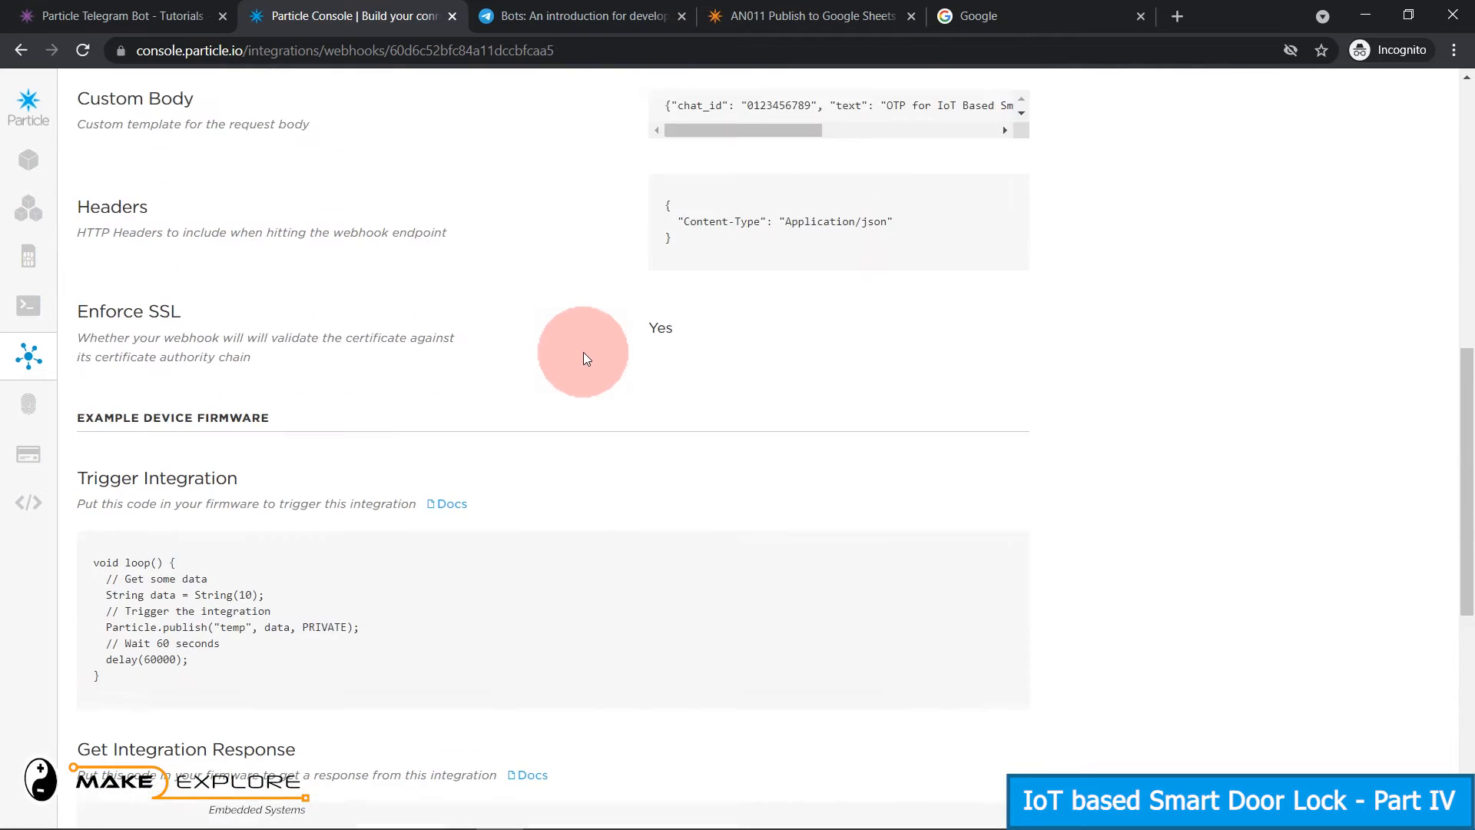
scroll("down", 3)
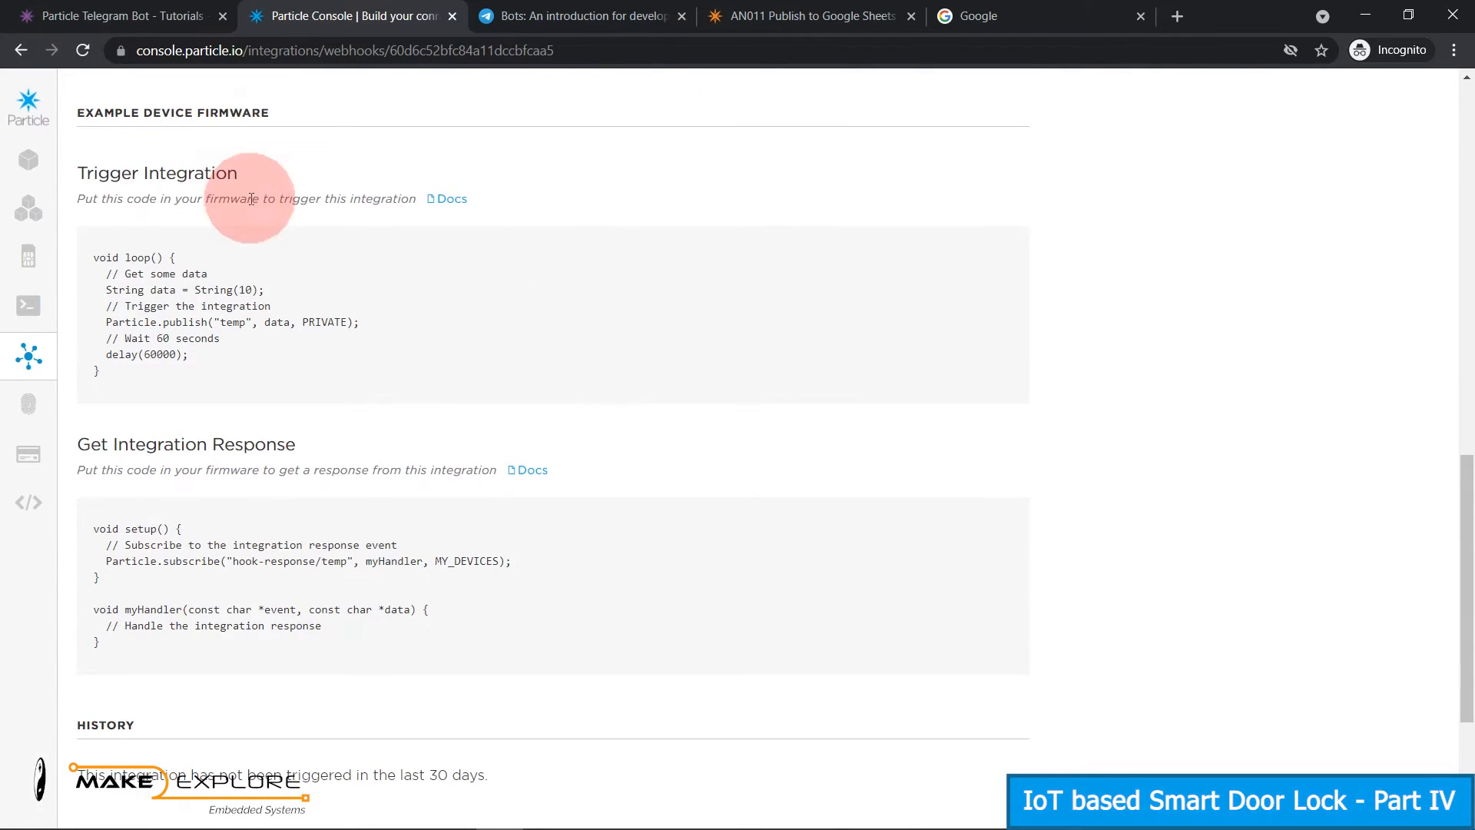
- Highlight the example Particle.publish and Particle.subscribe firmware lines
double_click(157, 172)
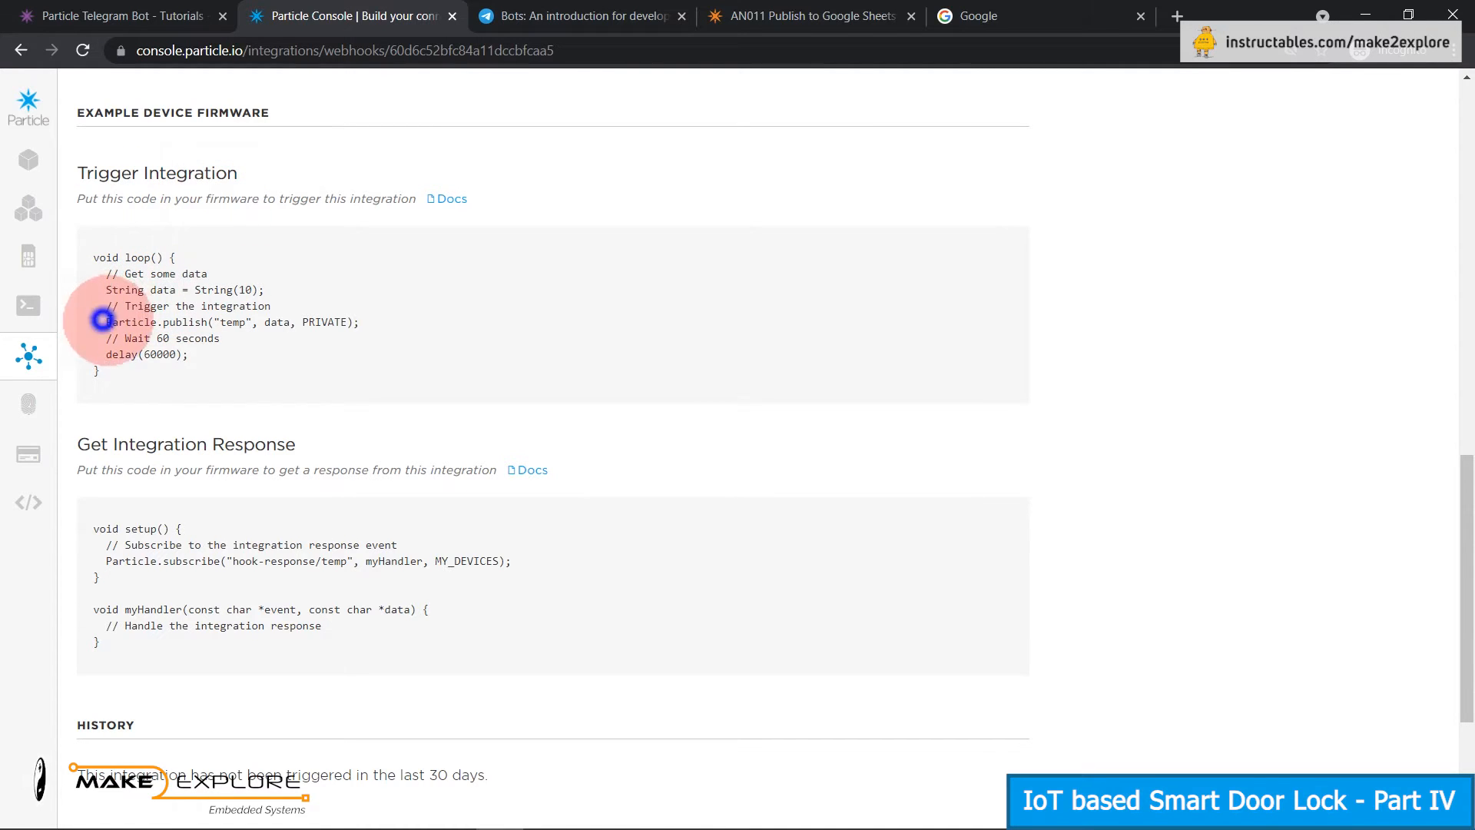
triple_click(231, 322)
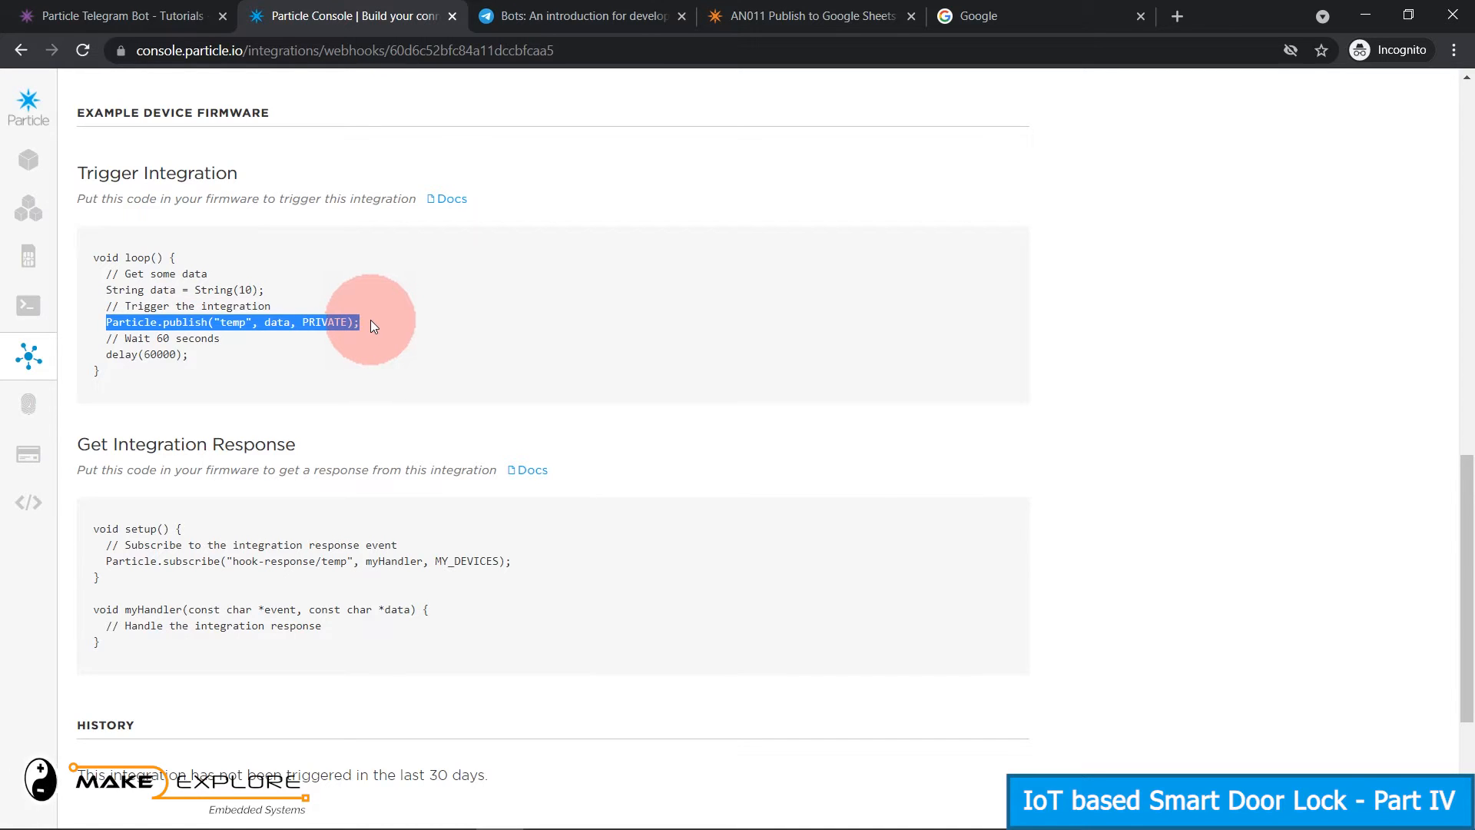
double_click(162, 289)
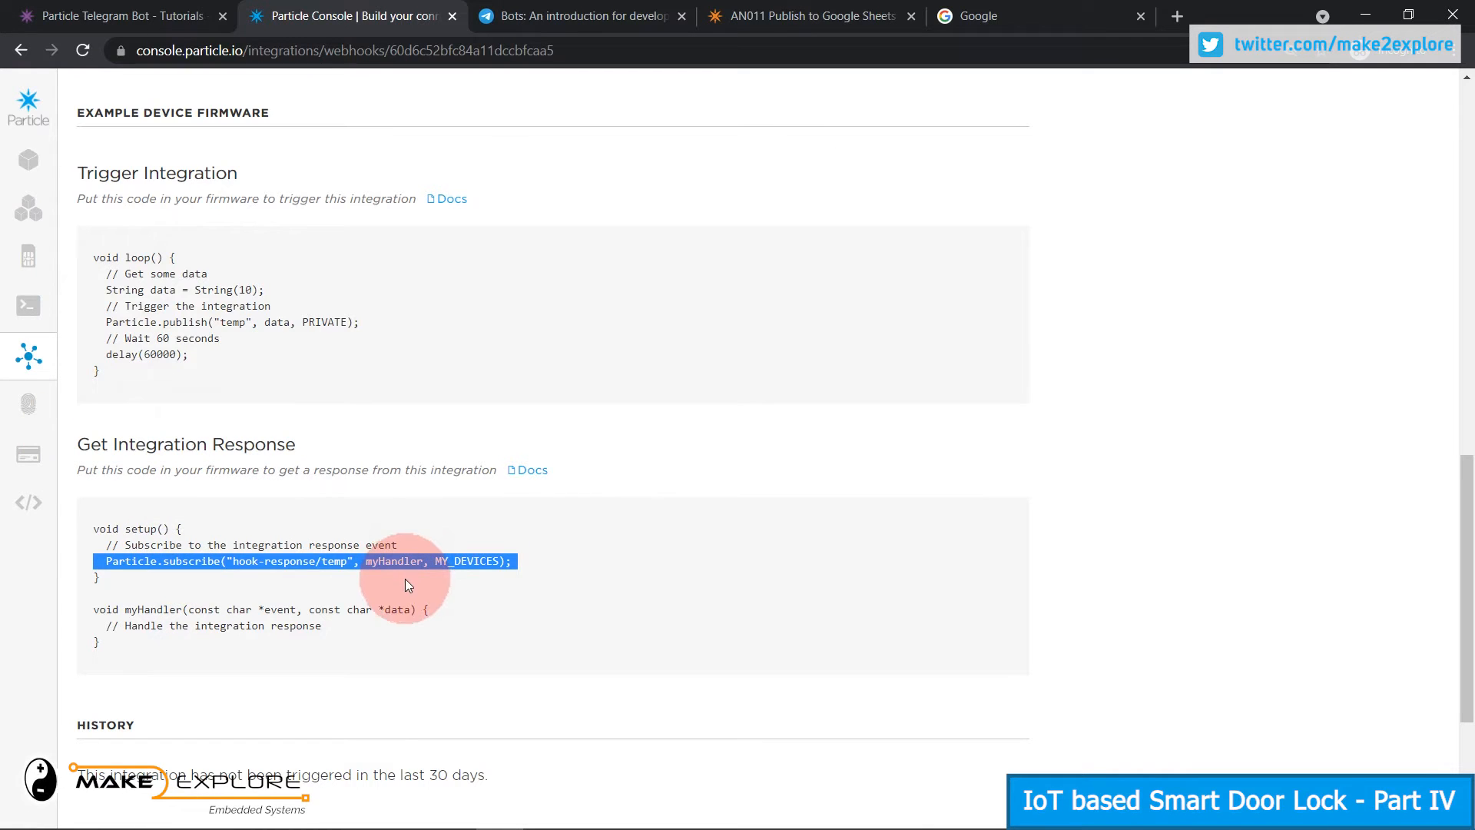
mouse_move(305, 546)
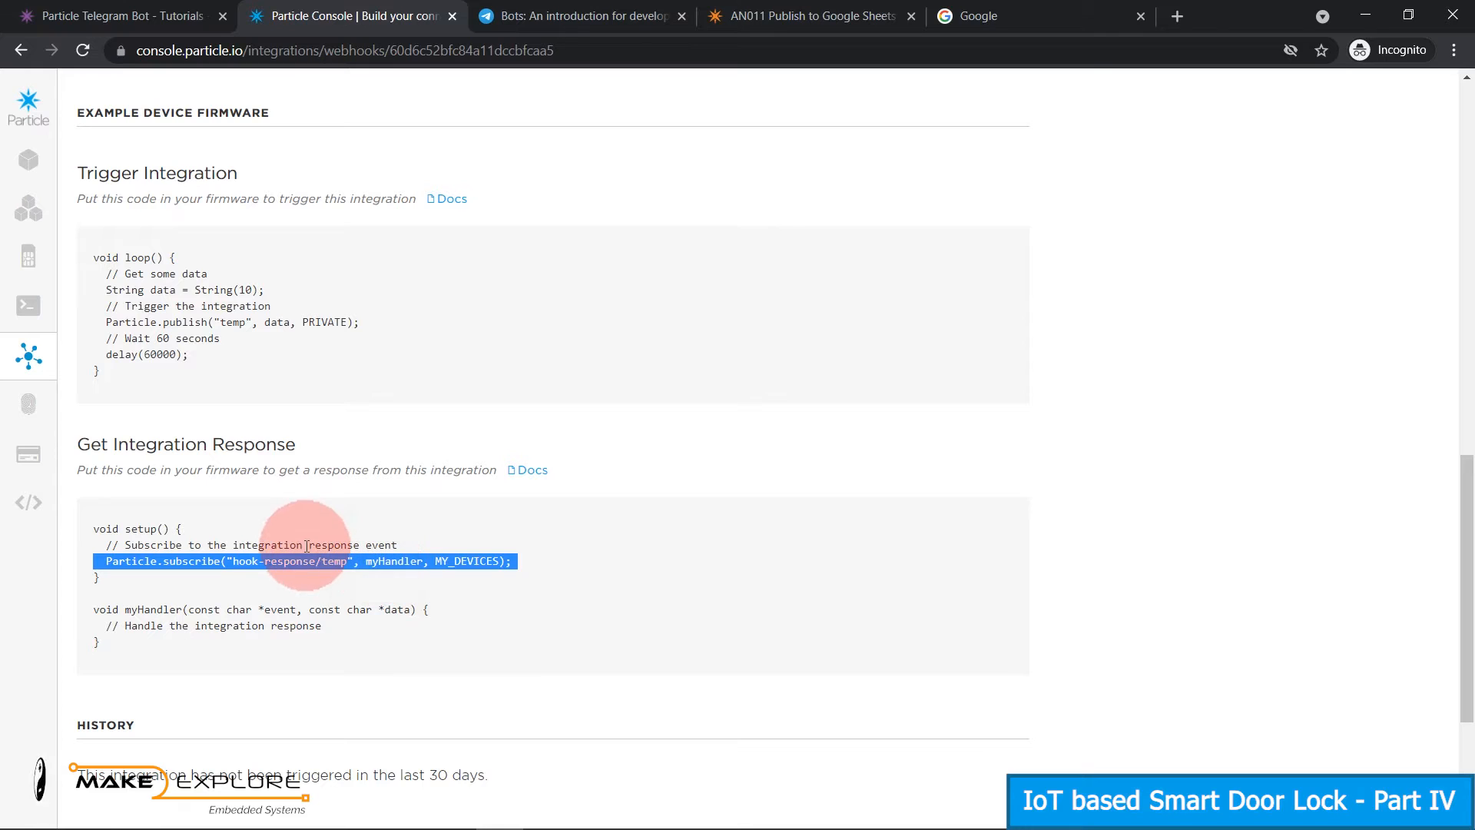
double_click(154, 544)
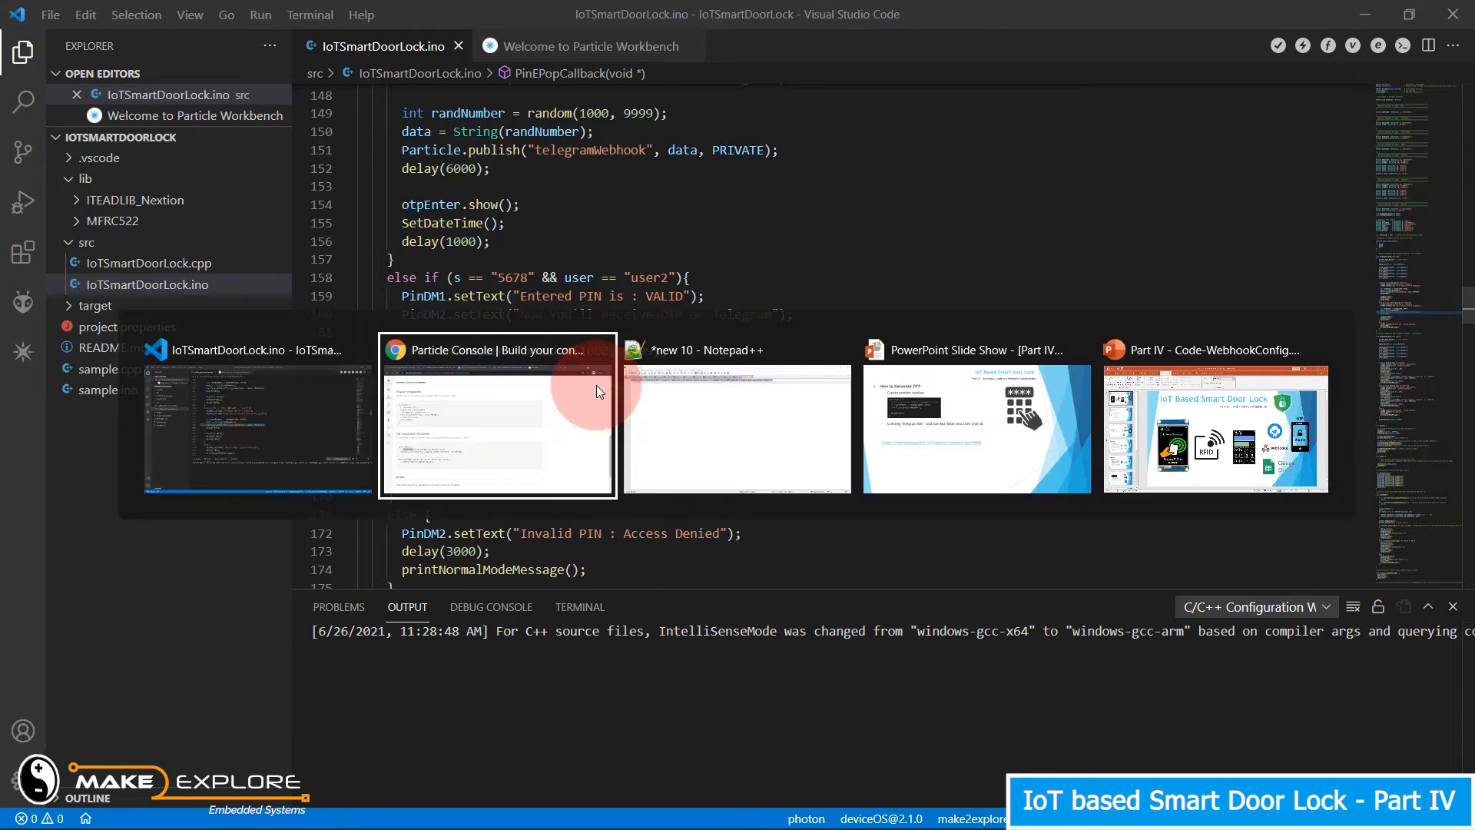
- Leave VS Code's Particle.publish line for the AN011 Publish to Google Sheets note
left_click(497, 414)
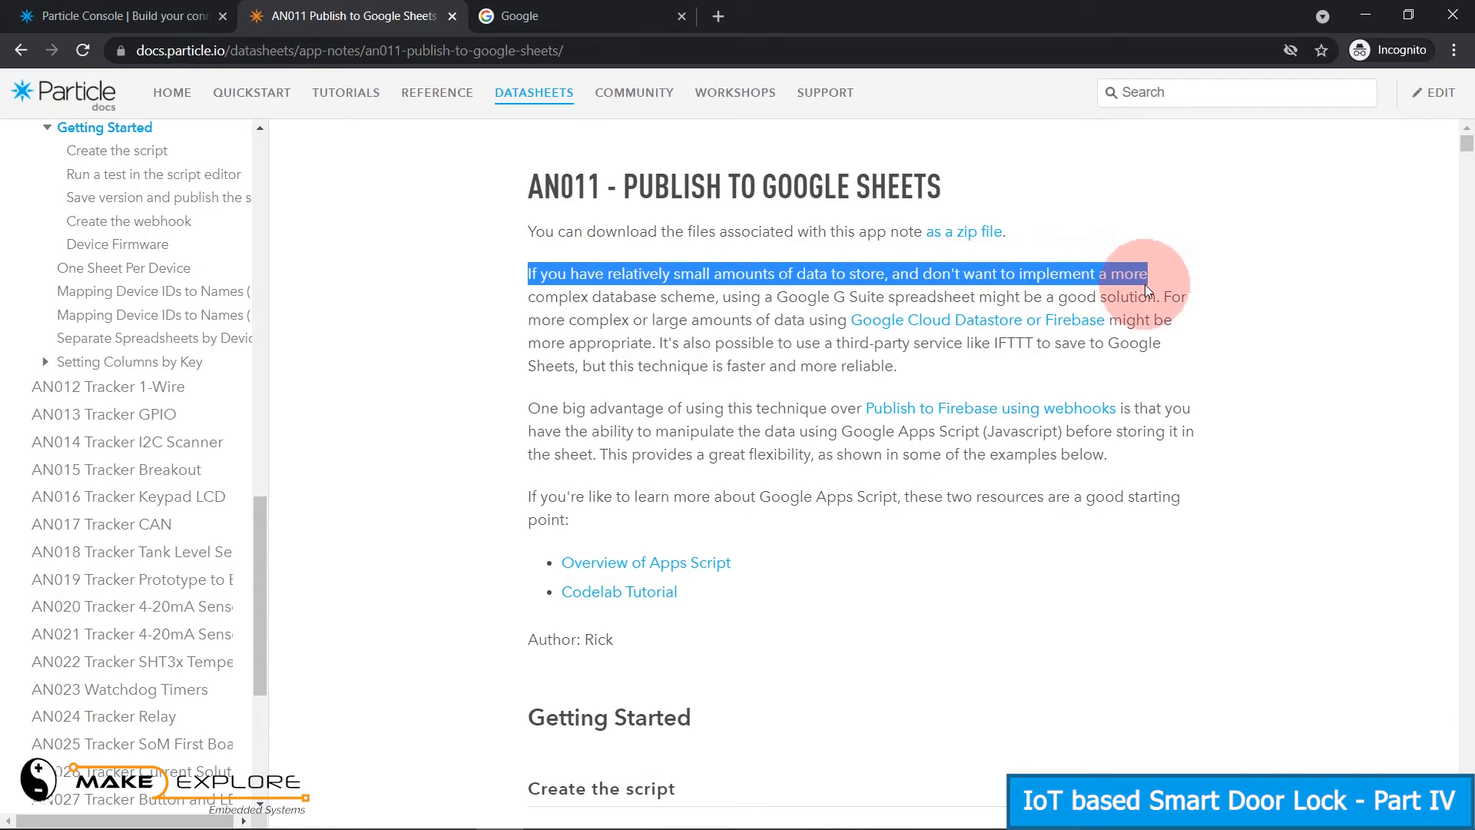
- Skim AN011's Create the script, Save version and webhook sections, highlighting key sentences
double_click(624, 296)
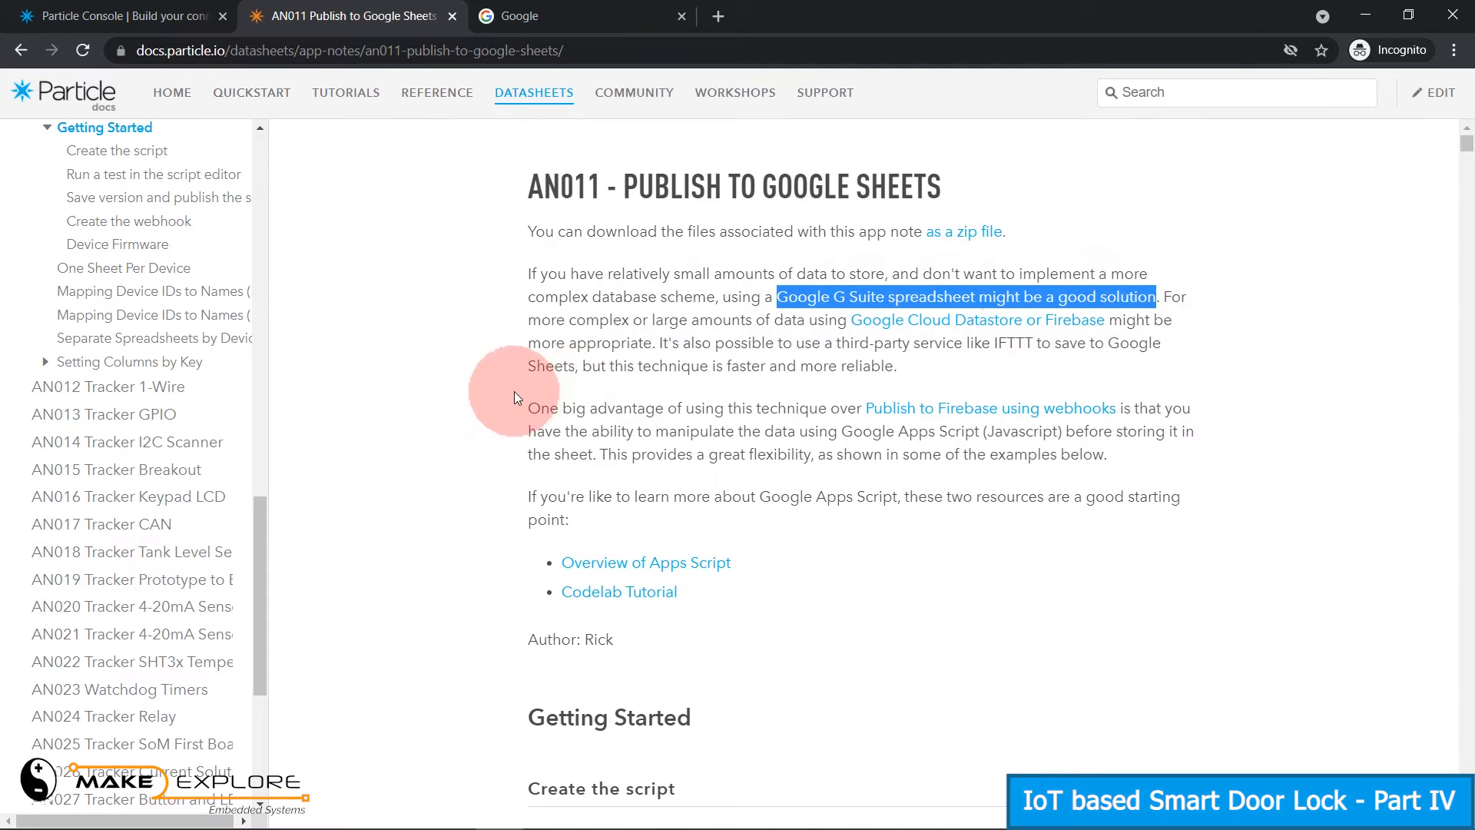
scroll("down", 3)
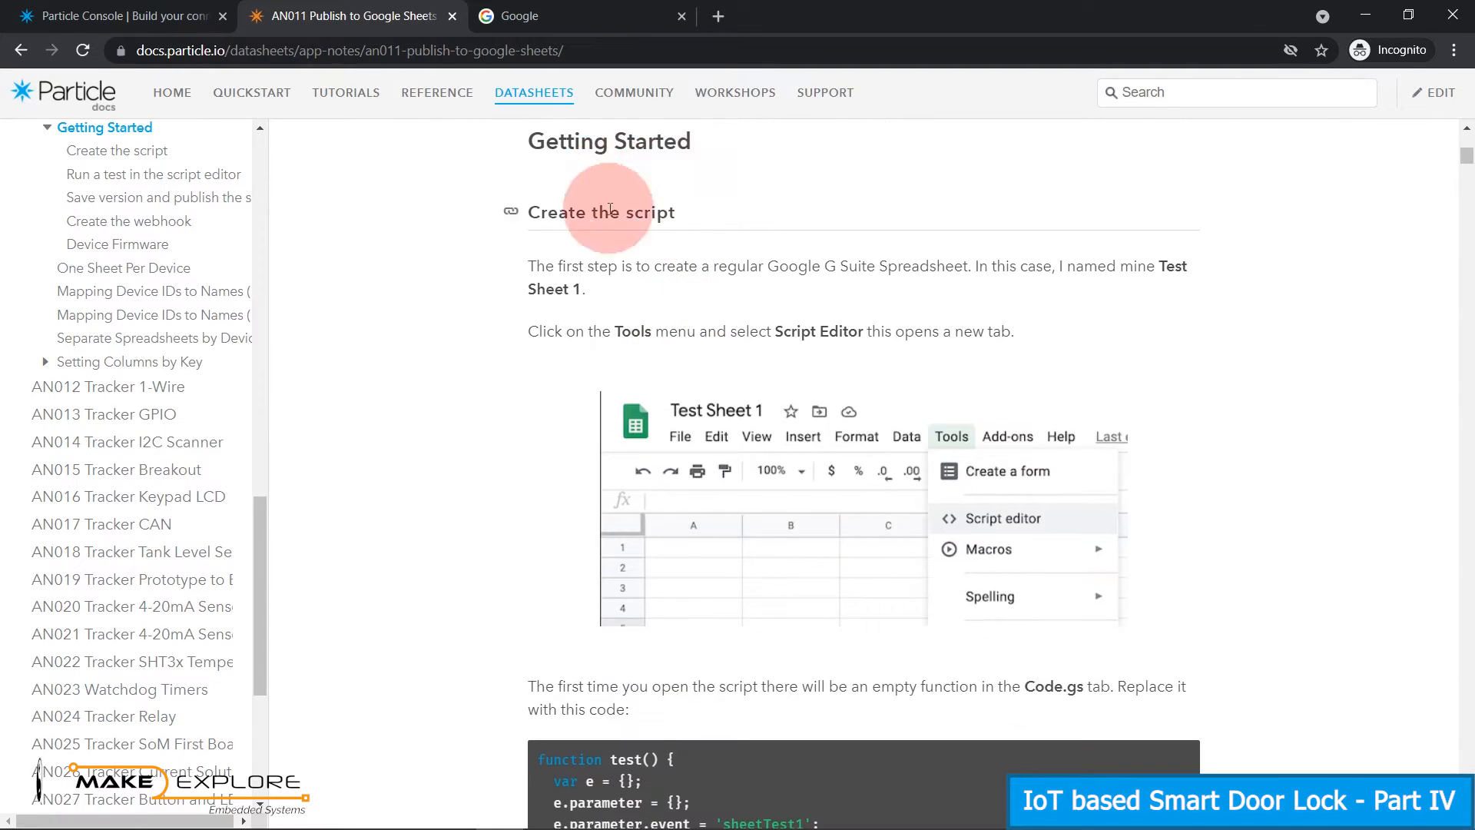
double_click(600, 212)
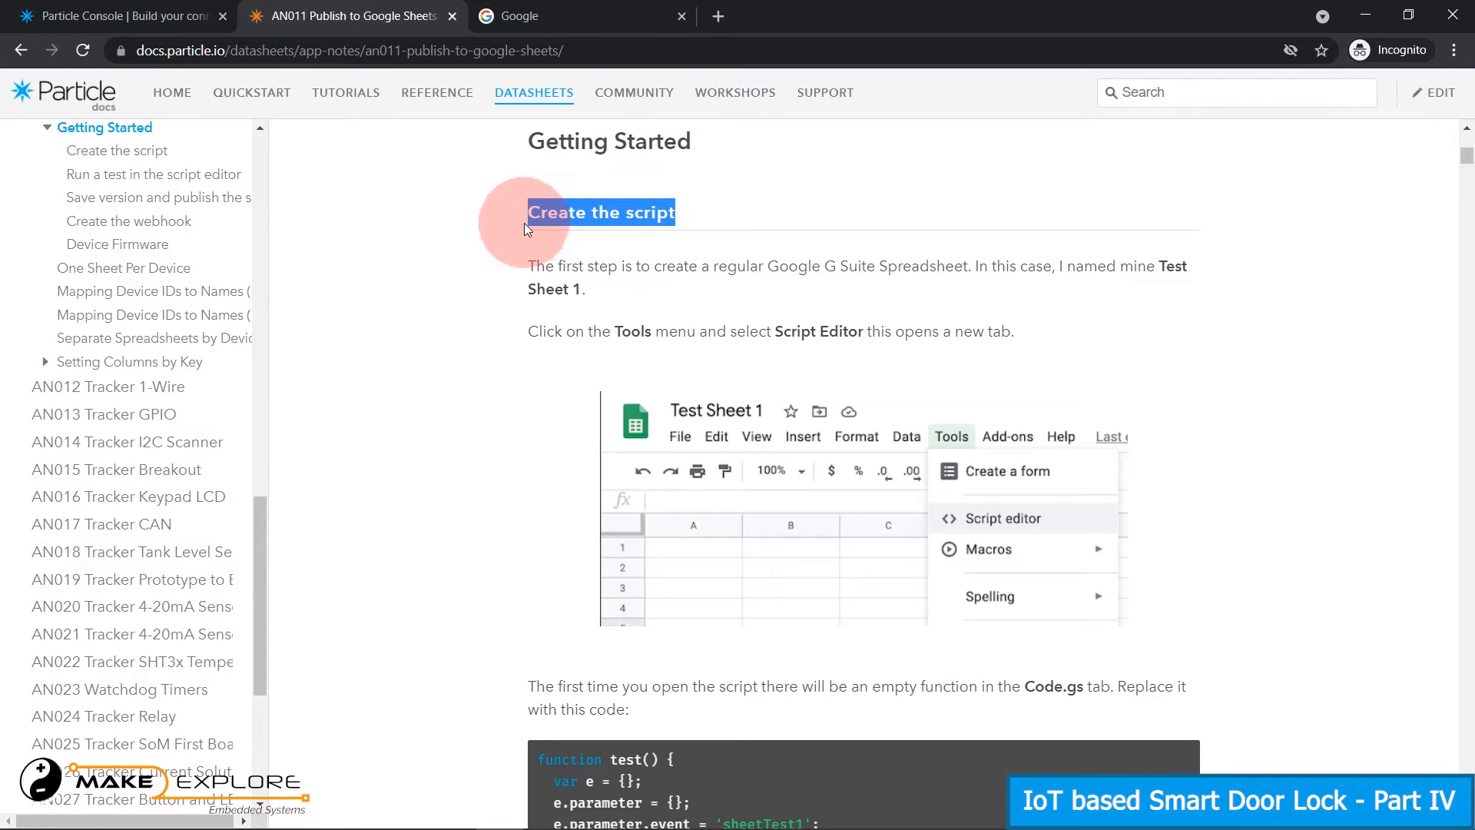
scroll("down", 3)
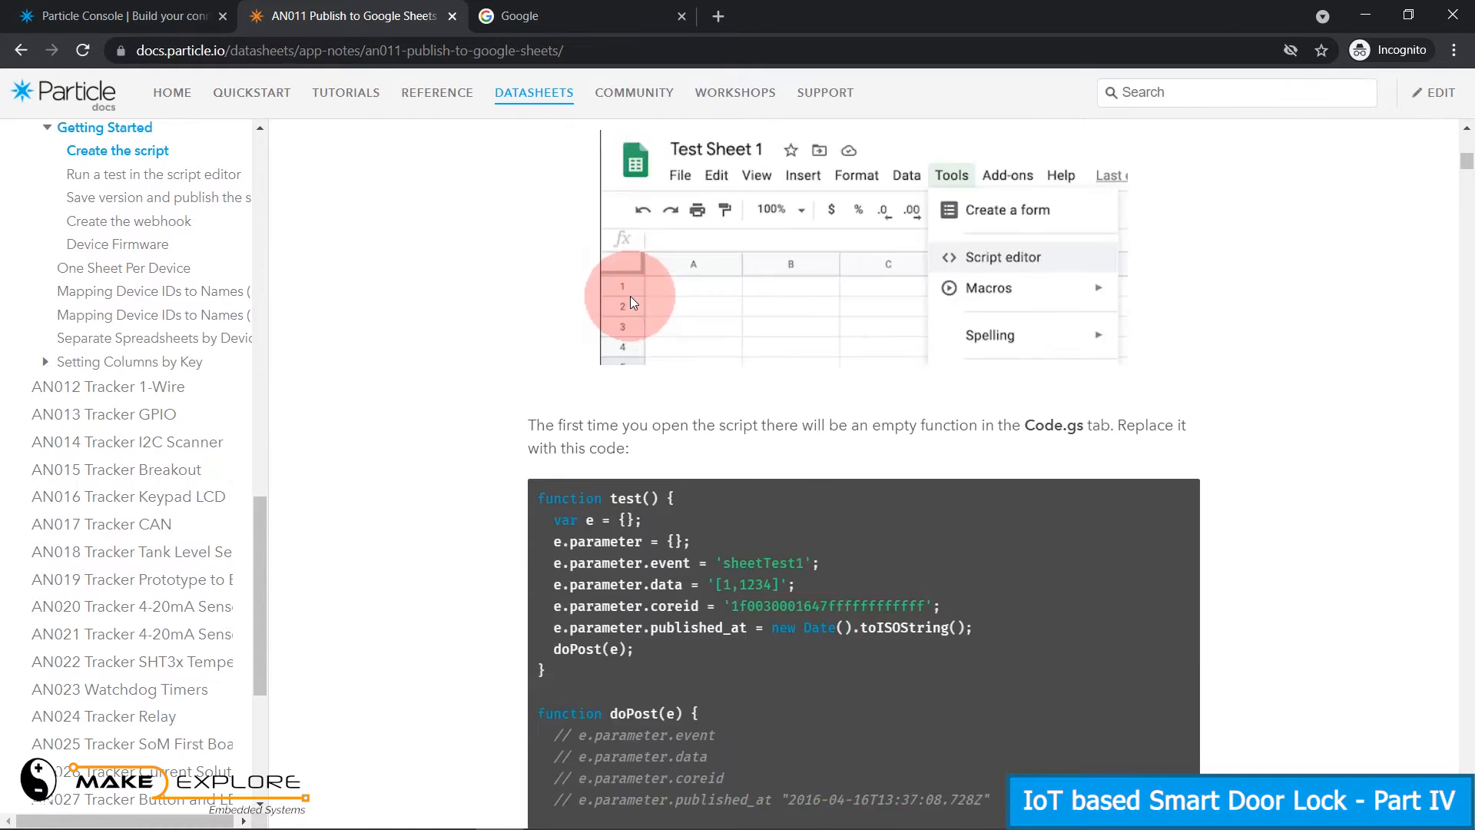
scroll("down", 3)
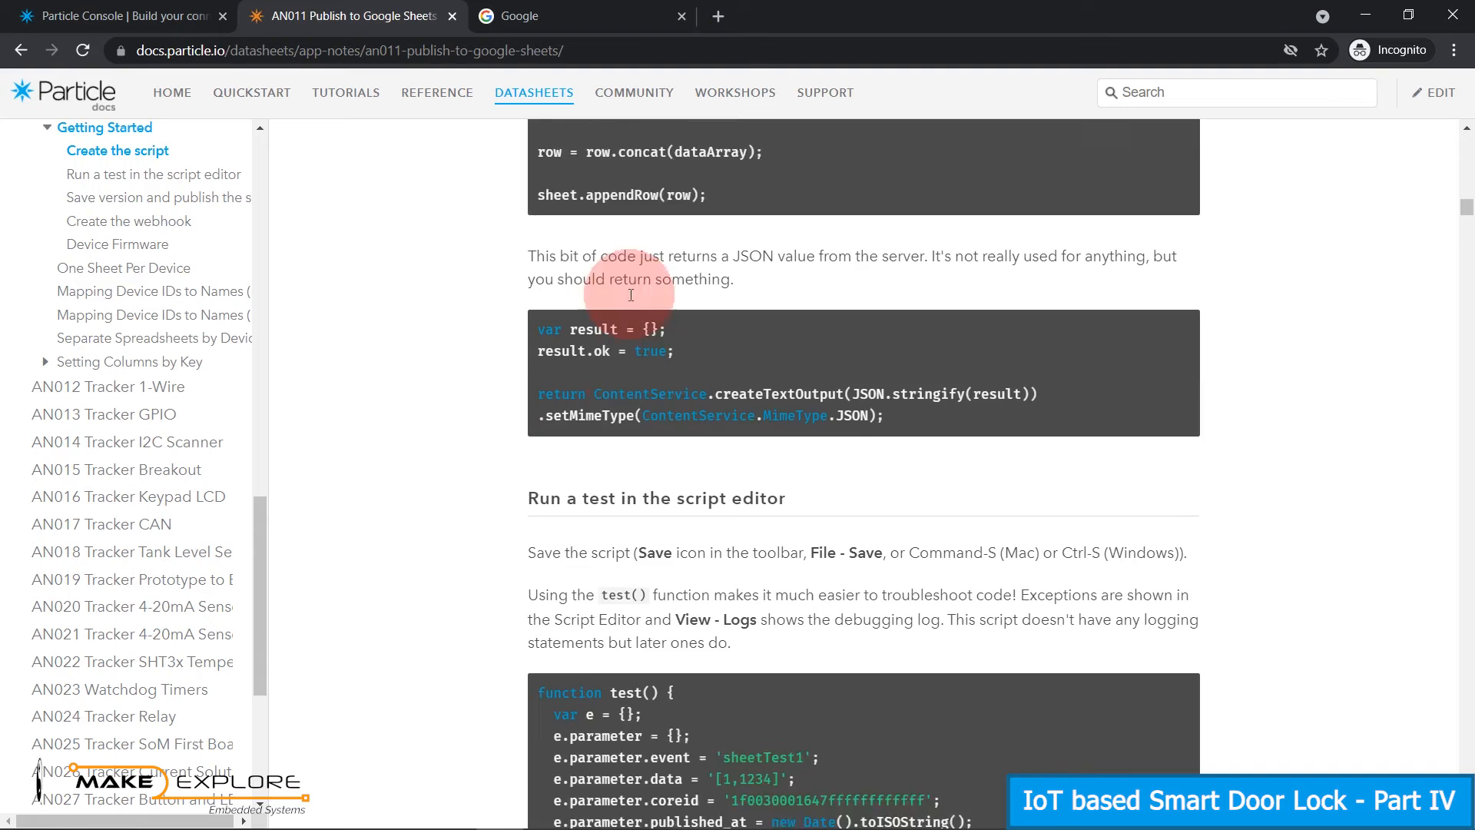
scroll("down", 3)
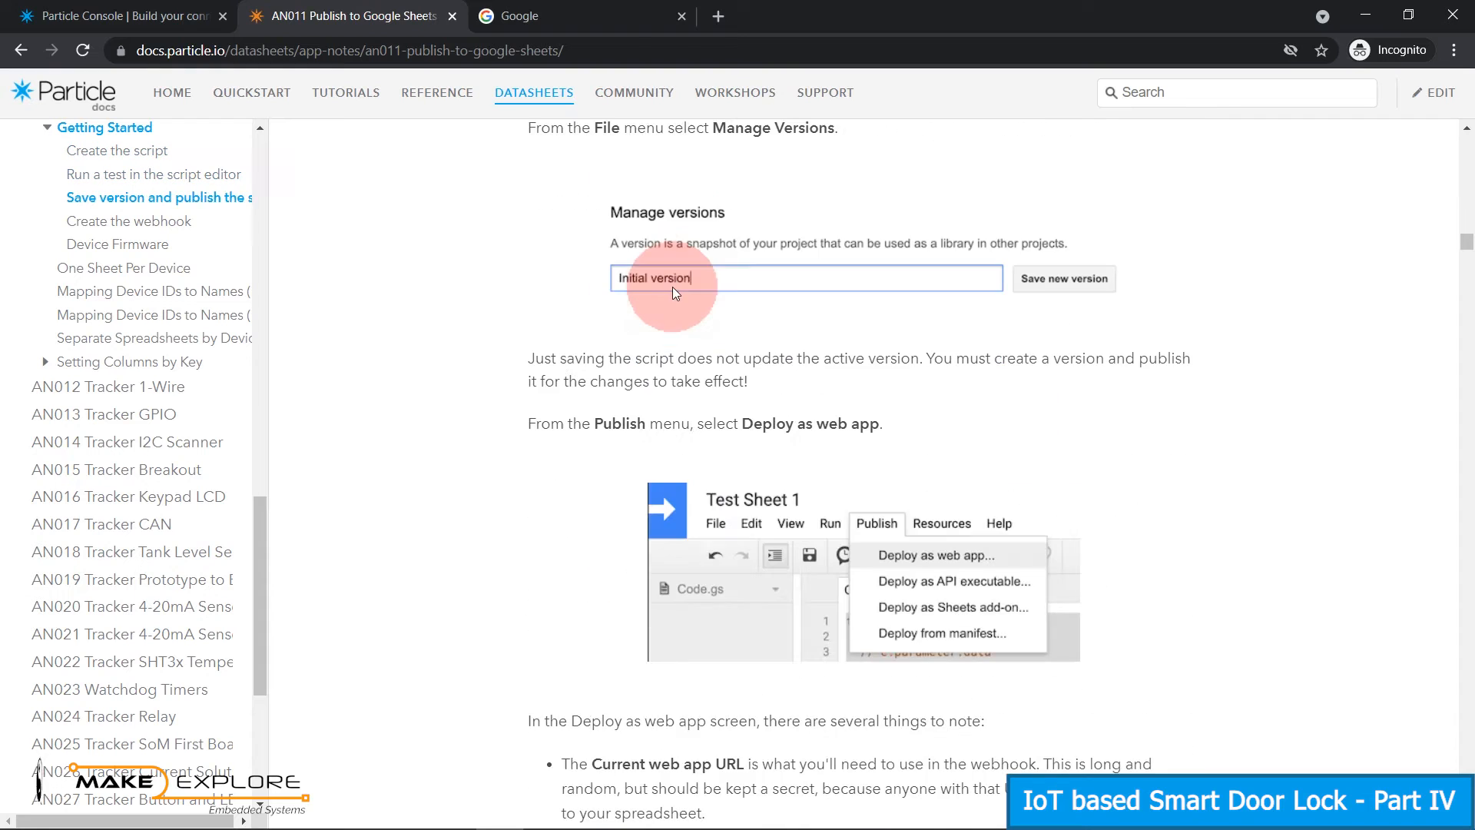
scroll("up", 3)
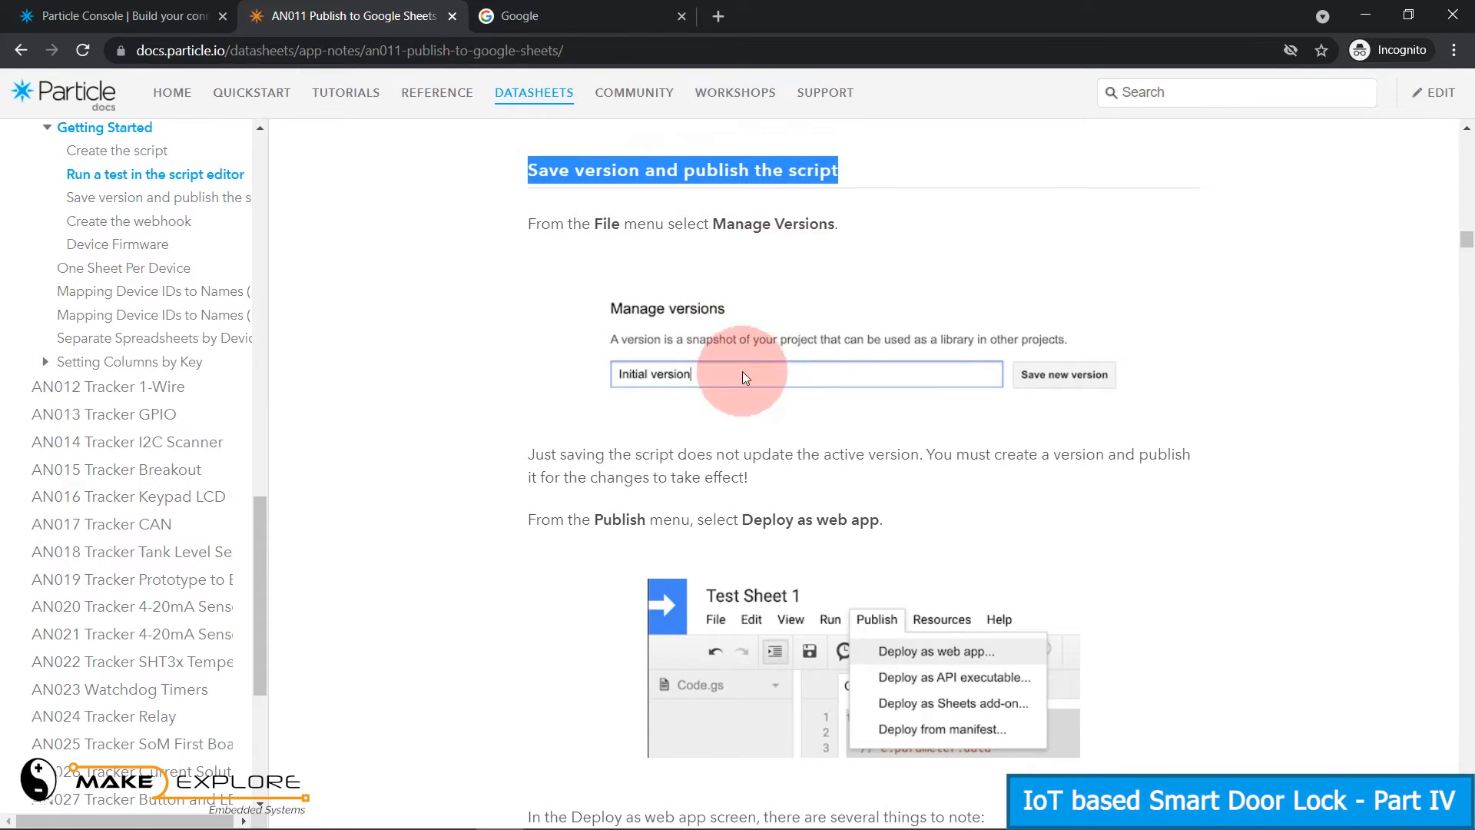
scroll("down", 3)
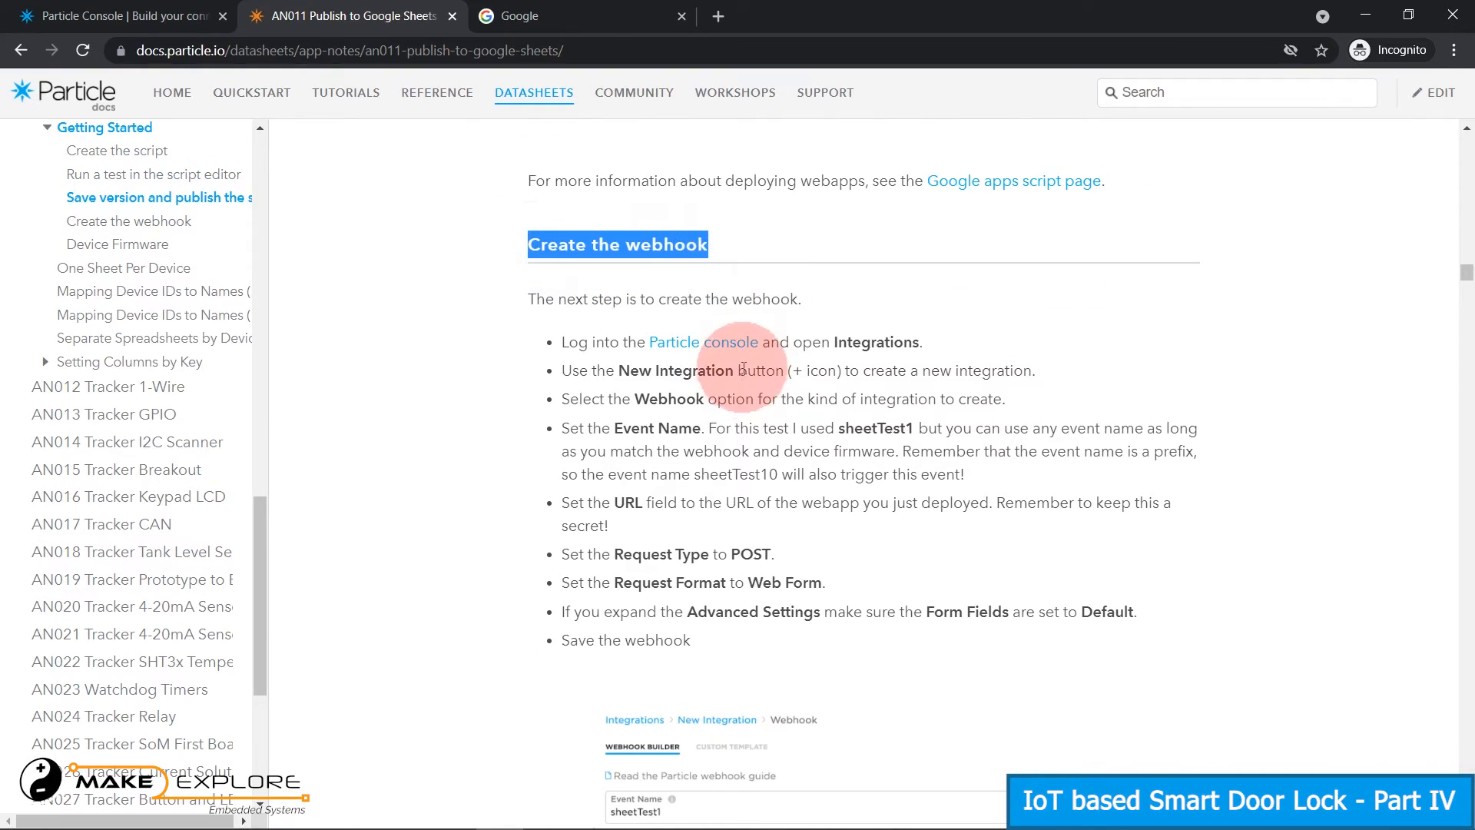
scroll("up", 3)
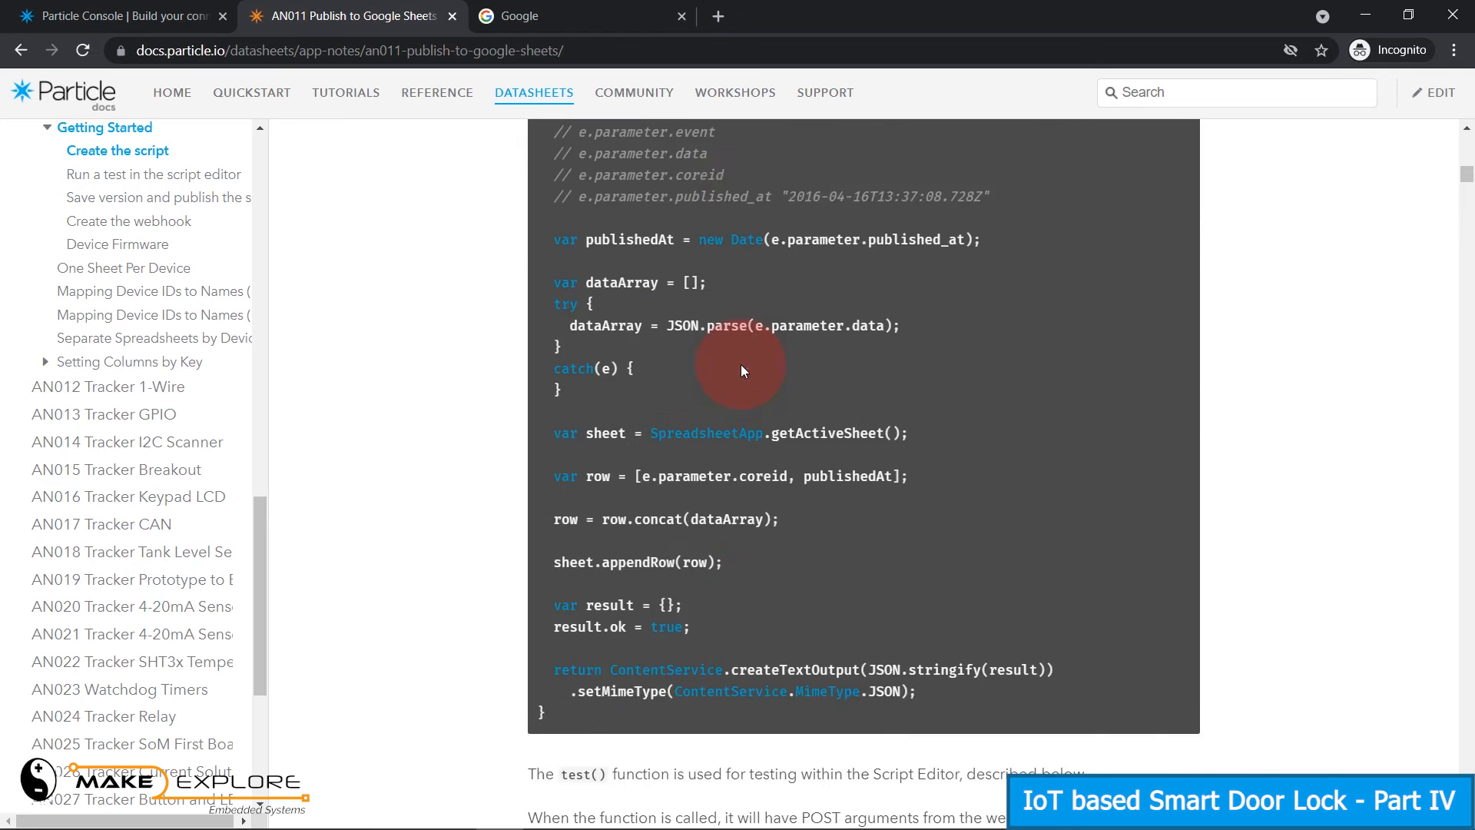
left_click(517, 16)
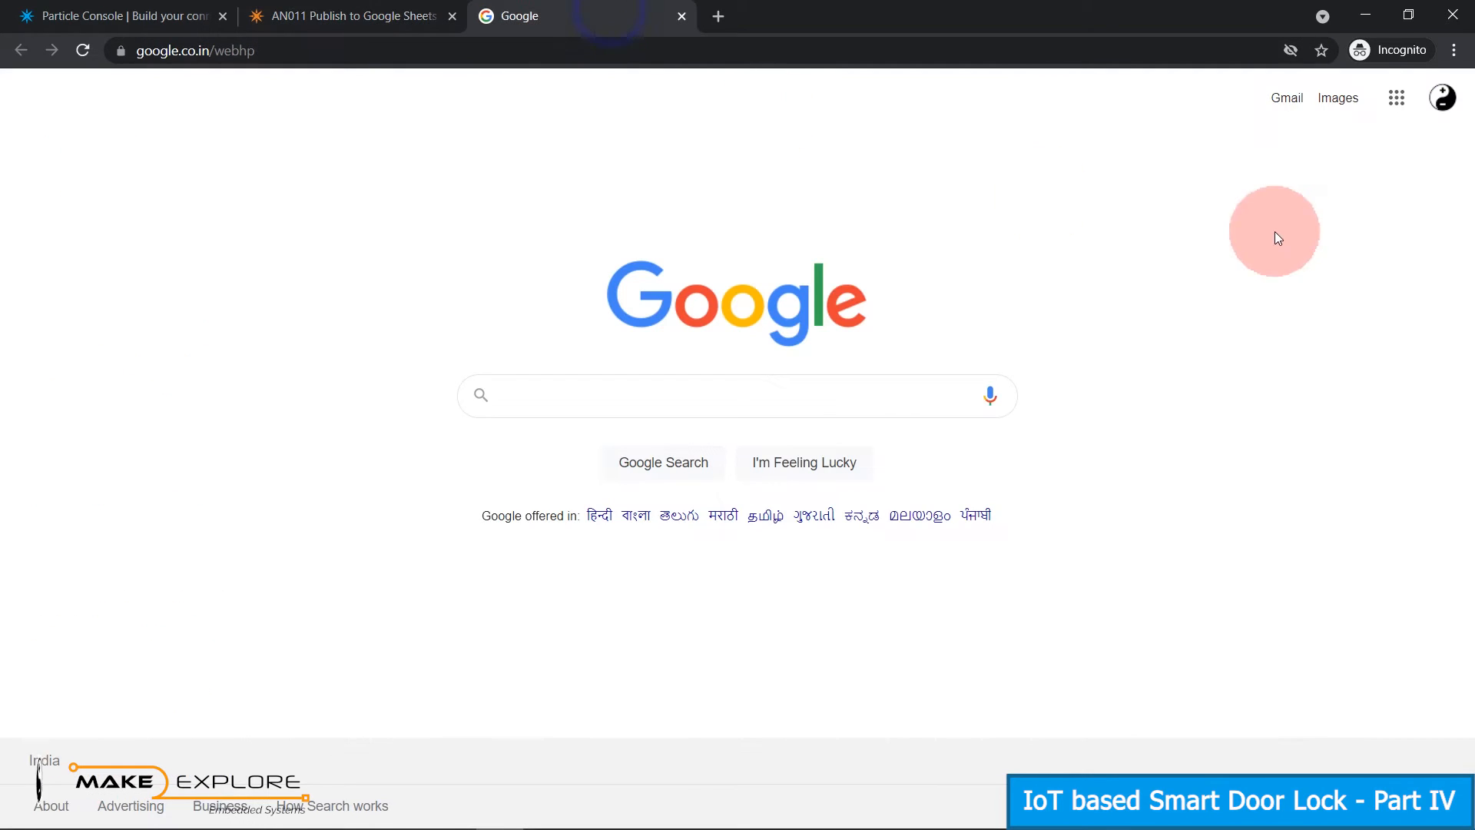
- Open Google Sheets from the apps grid and start a blank spreadsheet
left_click(1396, 96)
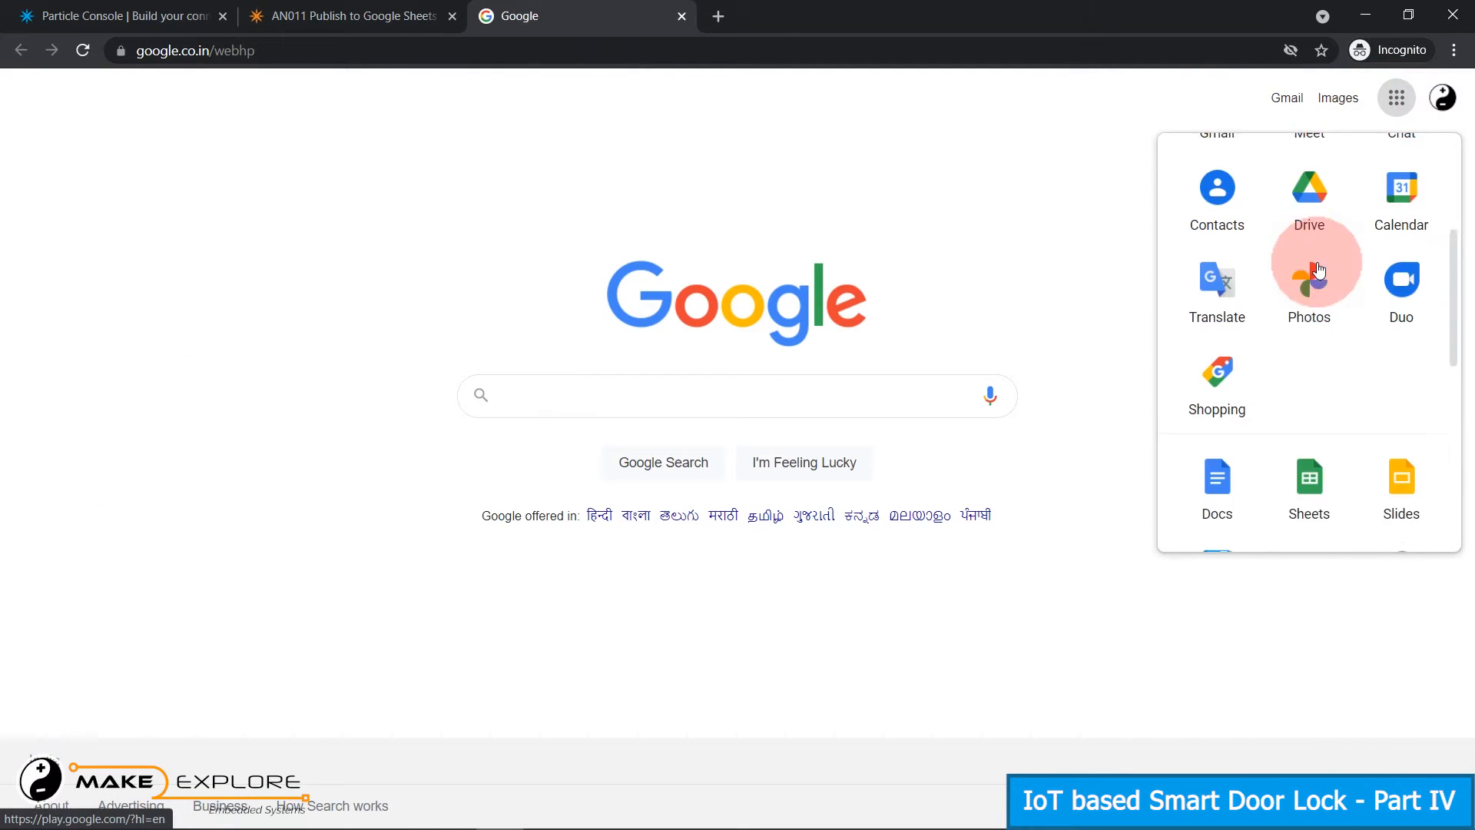
left_click(1307, 461)
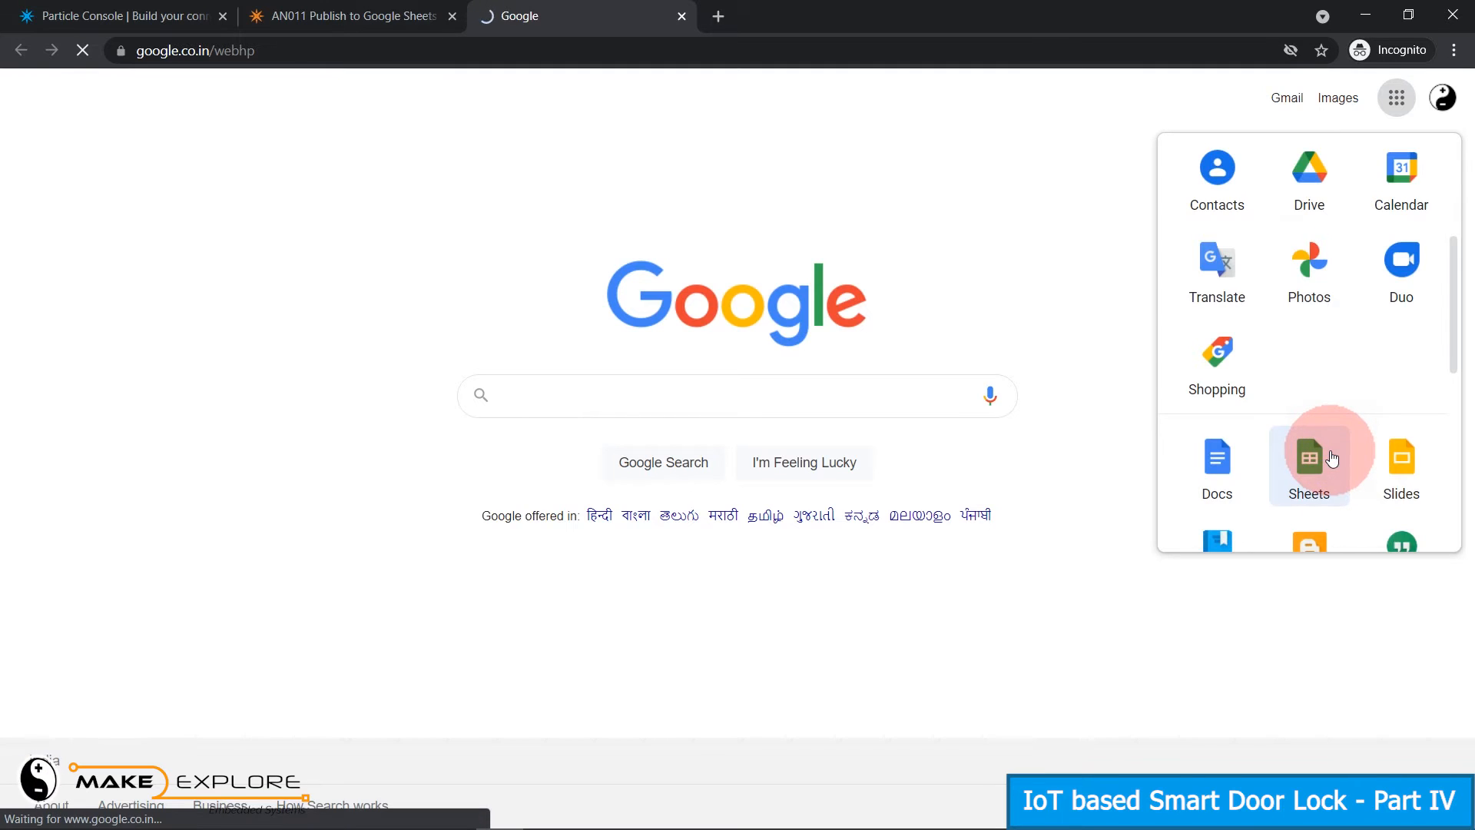
left_click(1308, 456)
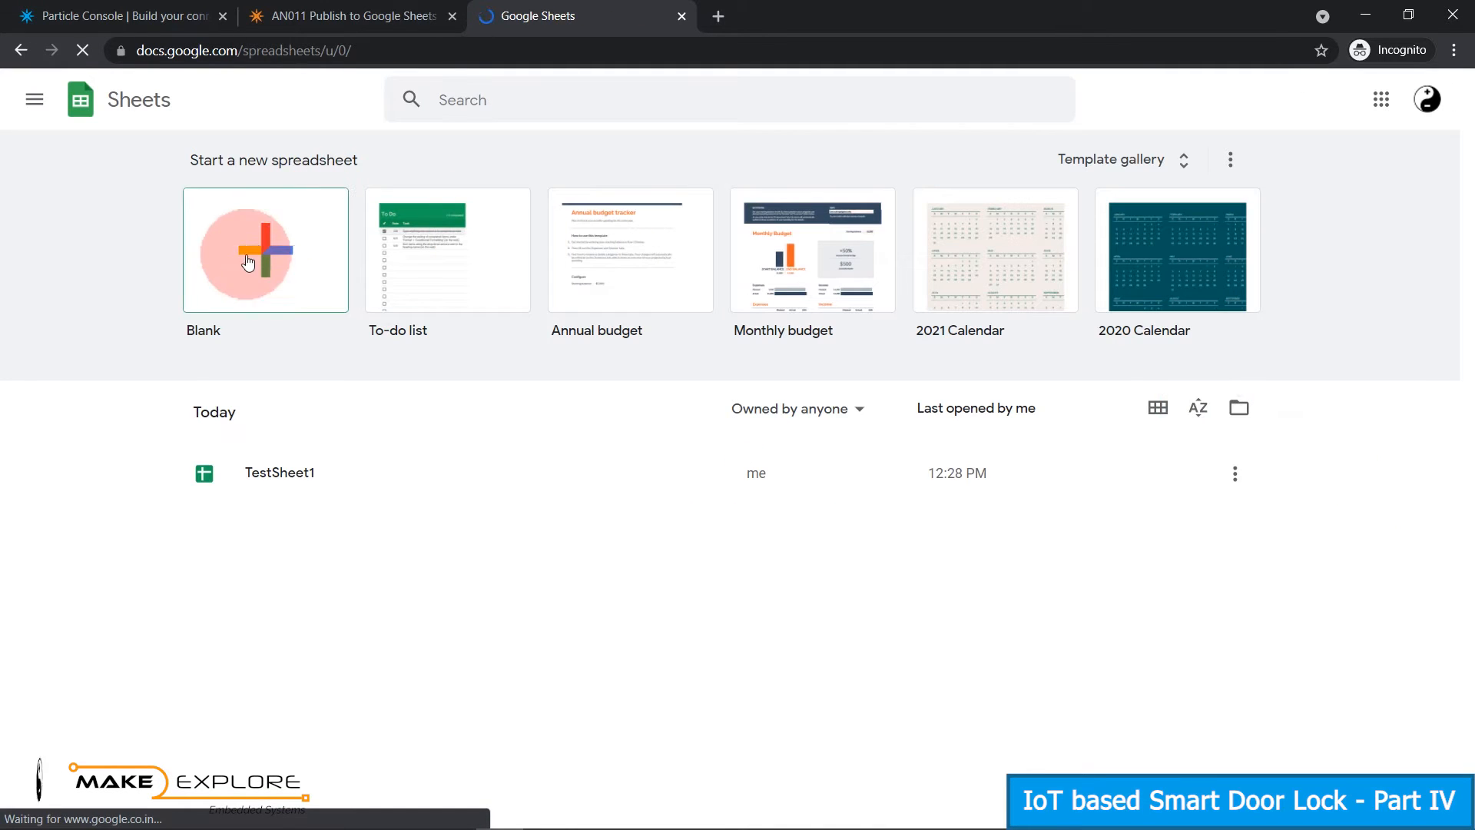
left_click(264, 249)
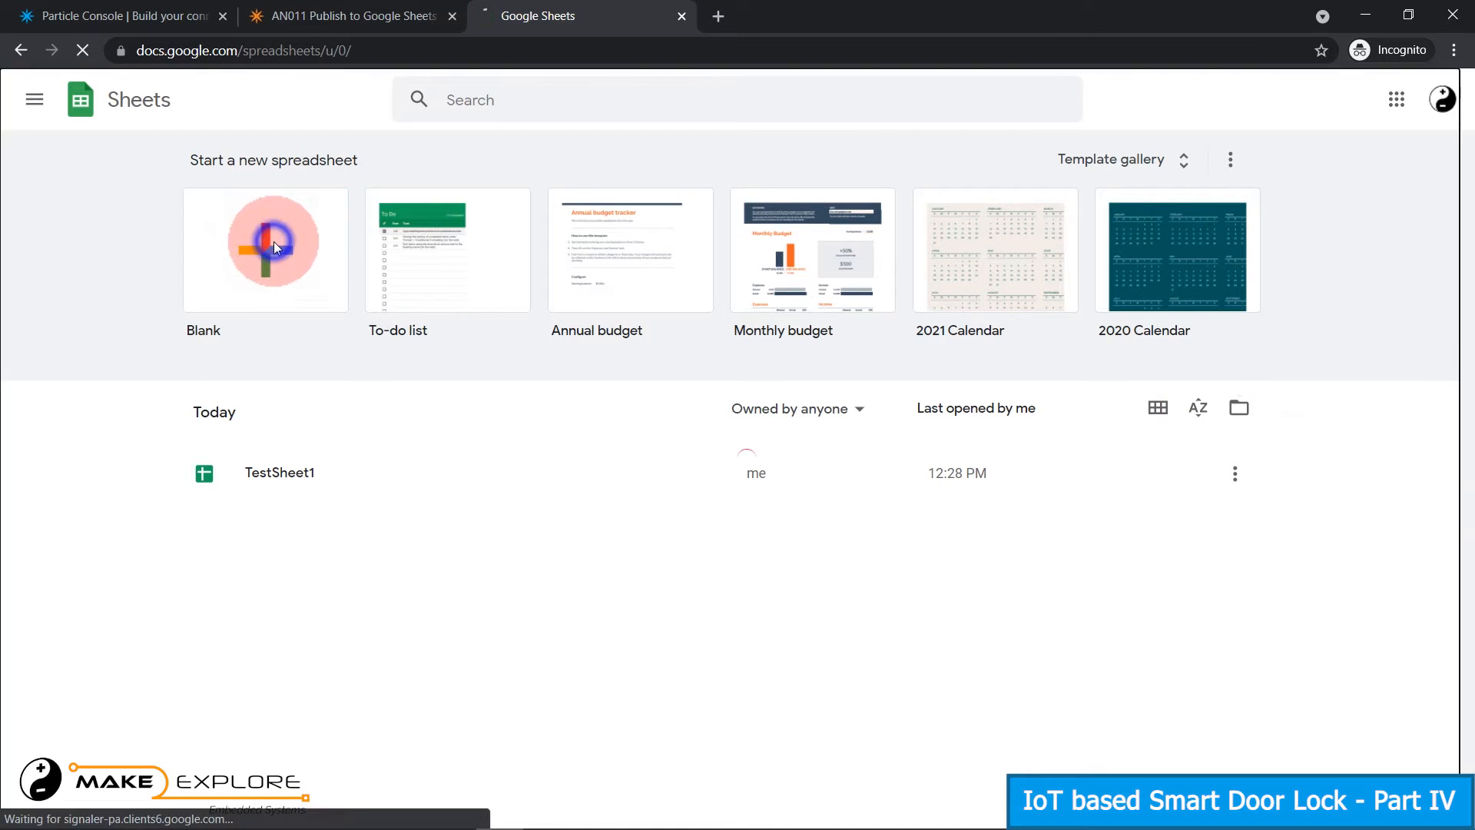
left_click(265, 250)
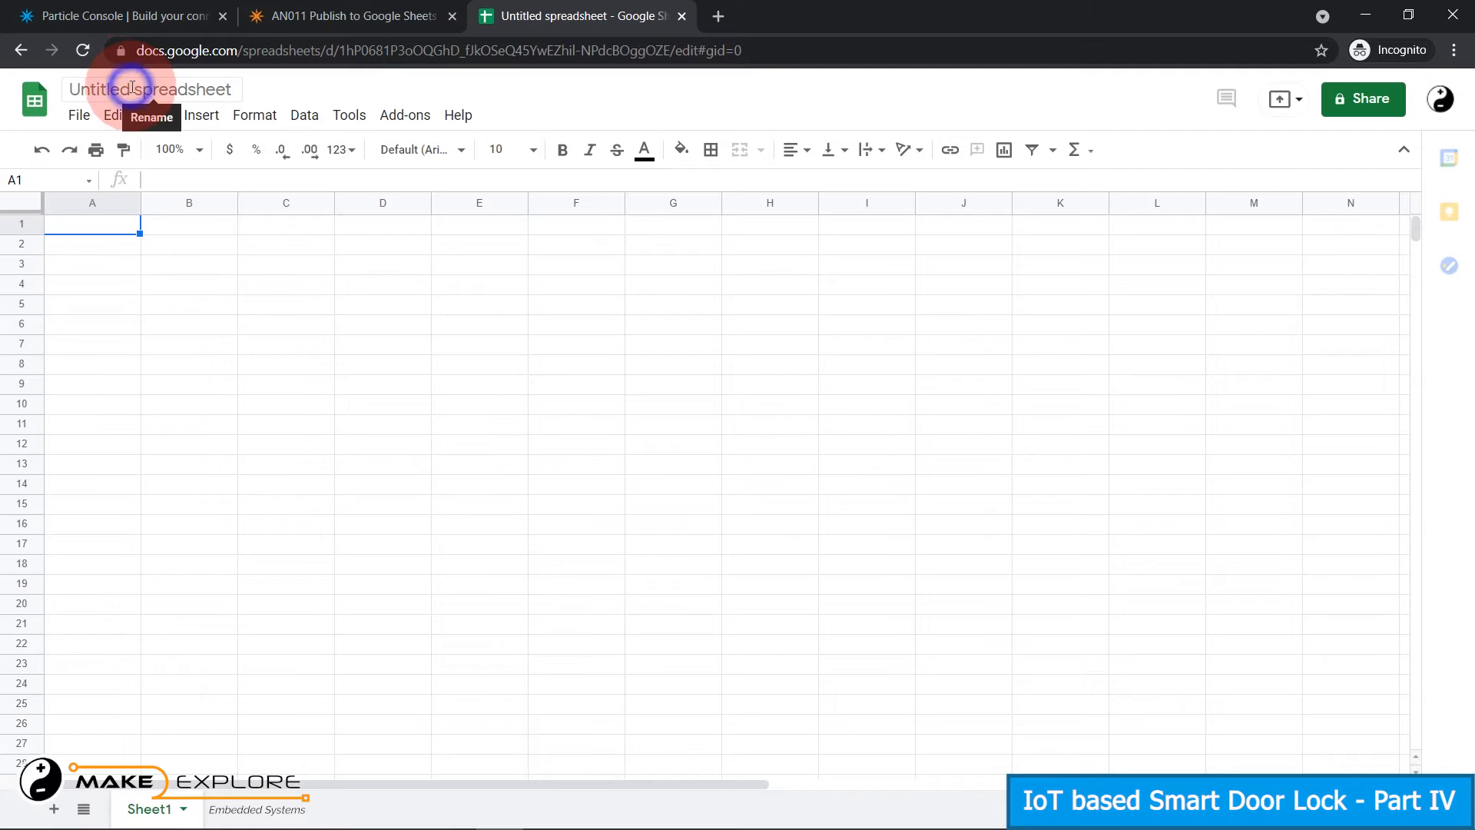
- Rename the Untitled spreadsheet to 'IoTSmartDoorLock'
left_click(151, 89)
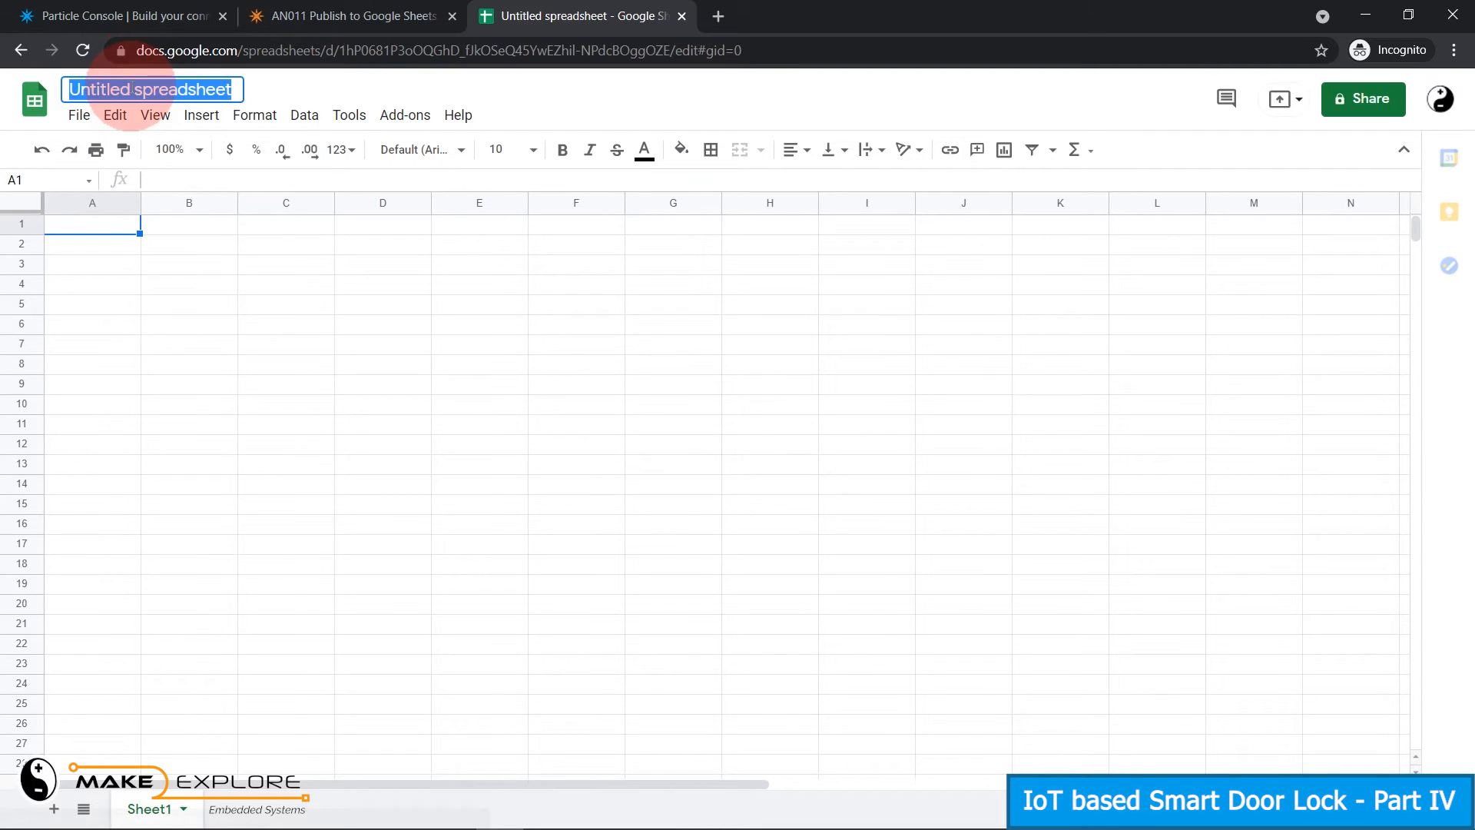
type("IoTSmartDoorLock")
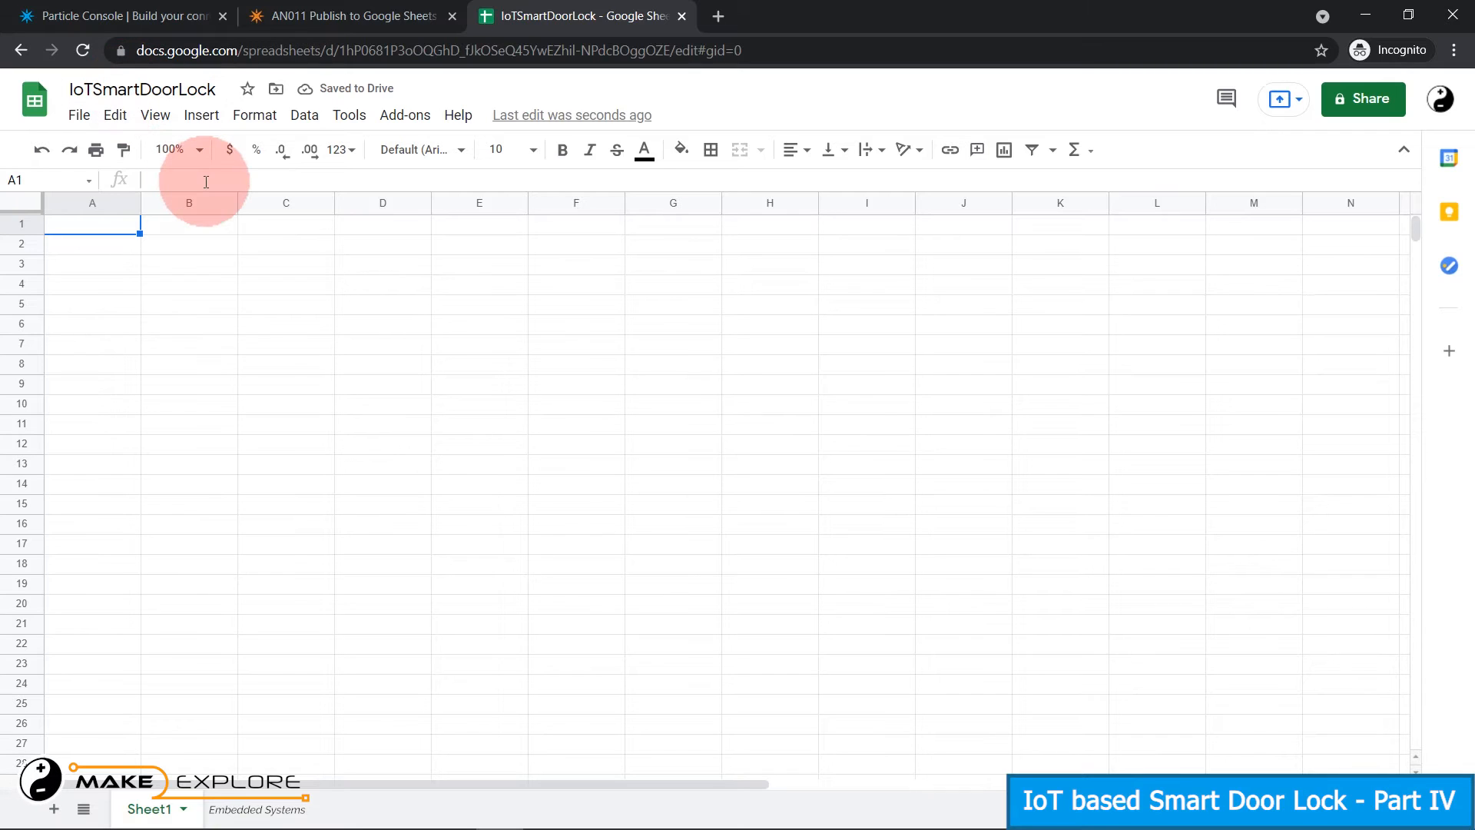
mouse_move(285, 204)
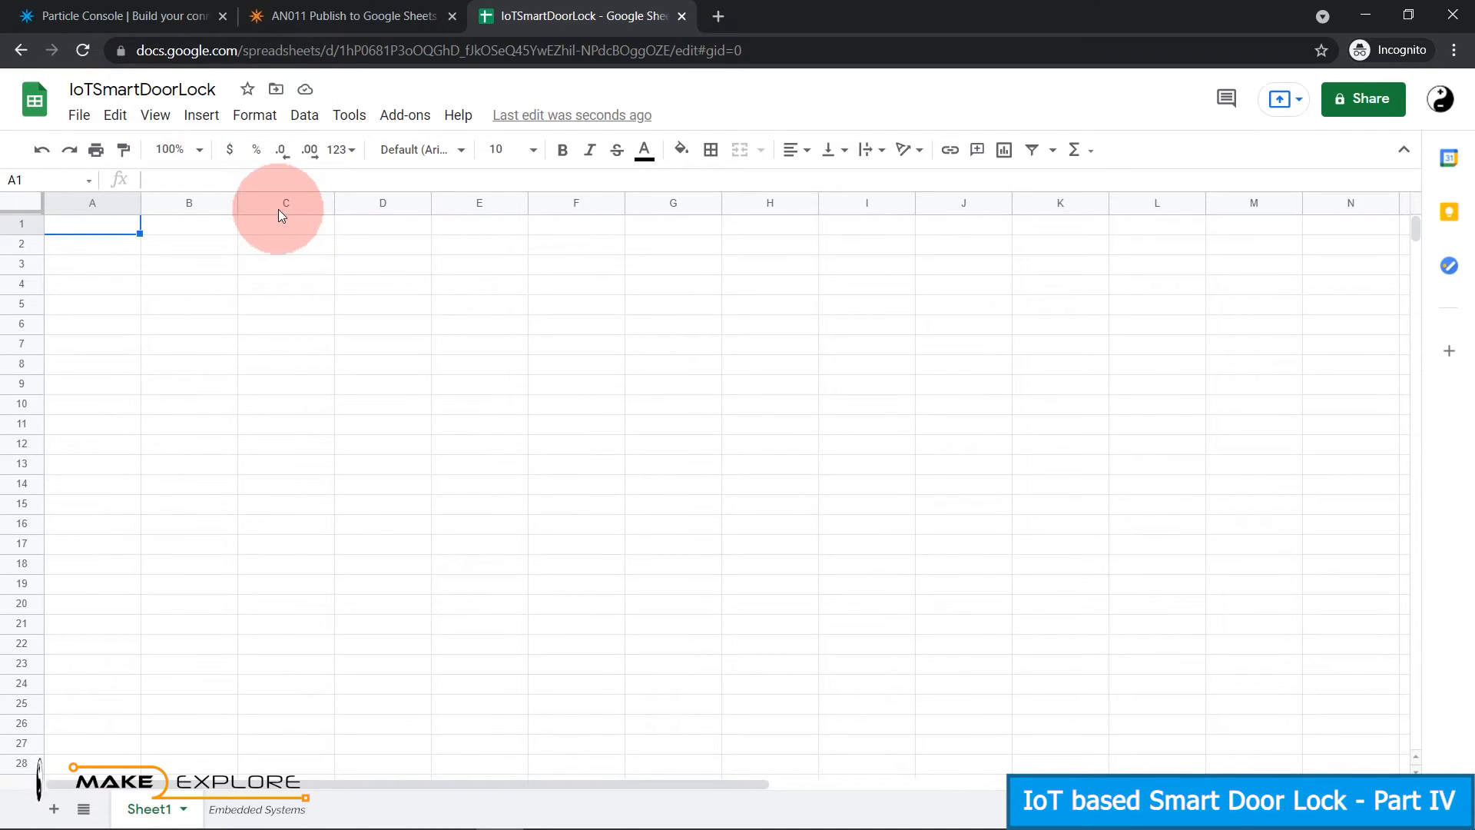
mouse_move(349, 129)
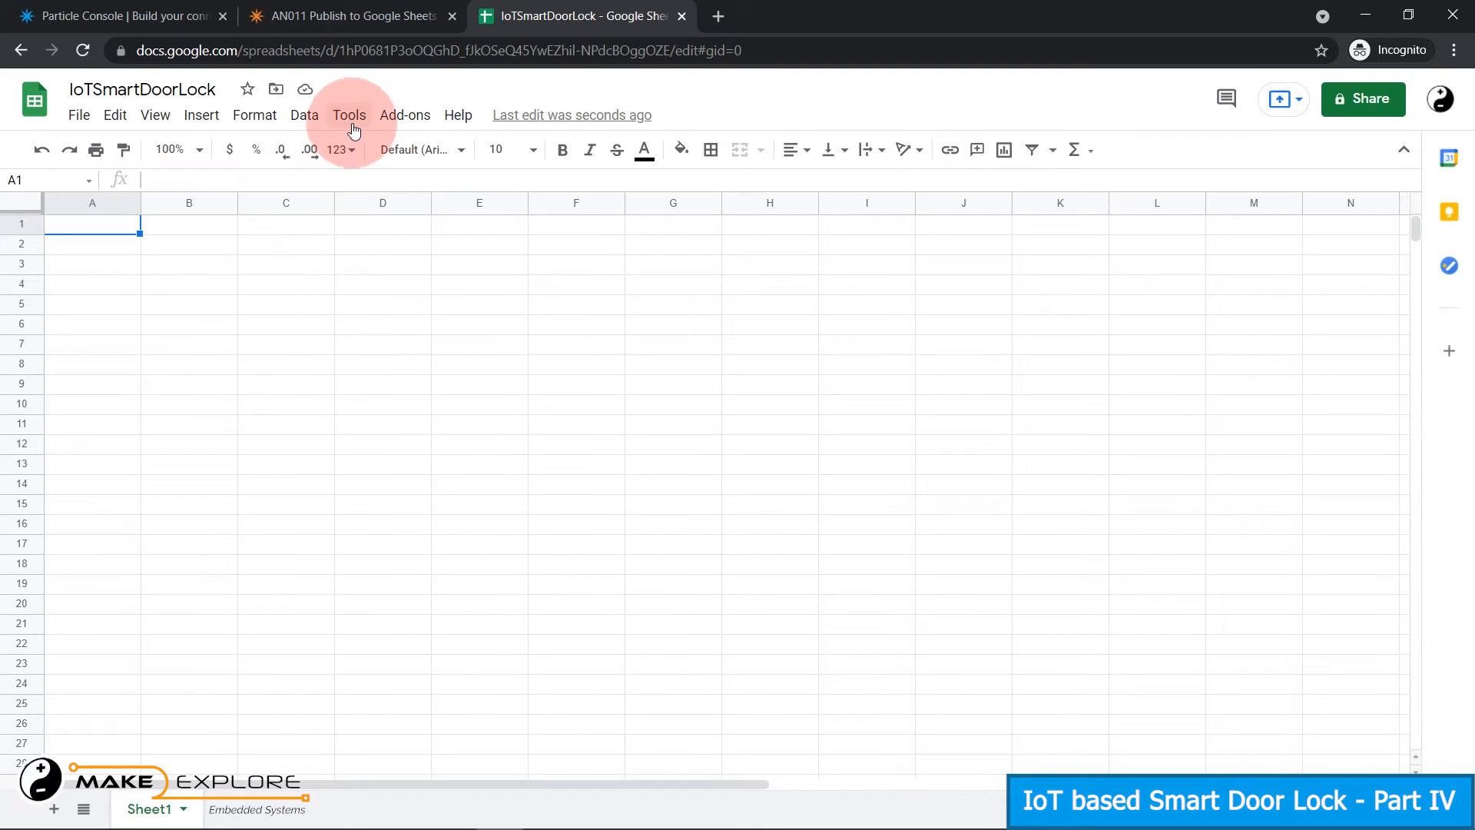
- Open Tools > Script editor to create an Untitled Apps Script project
left_click(349, 115)
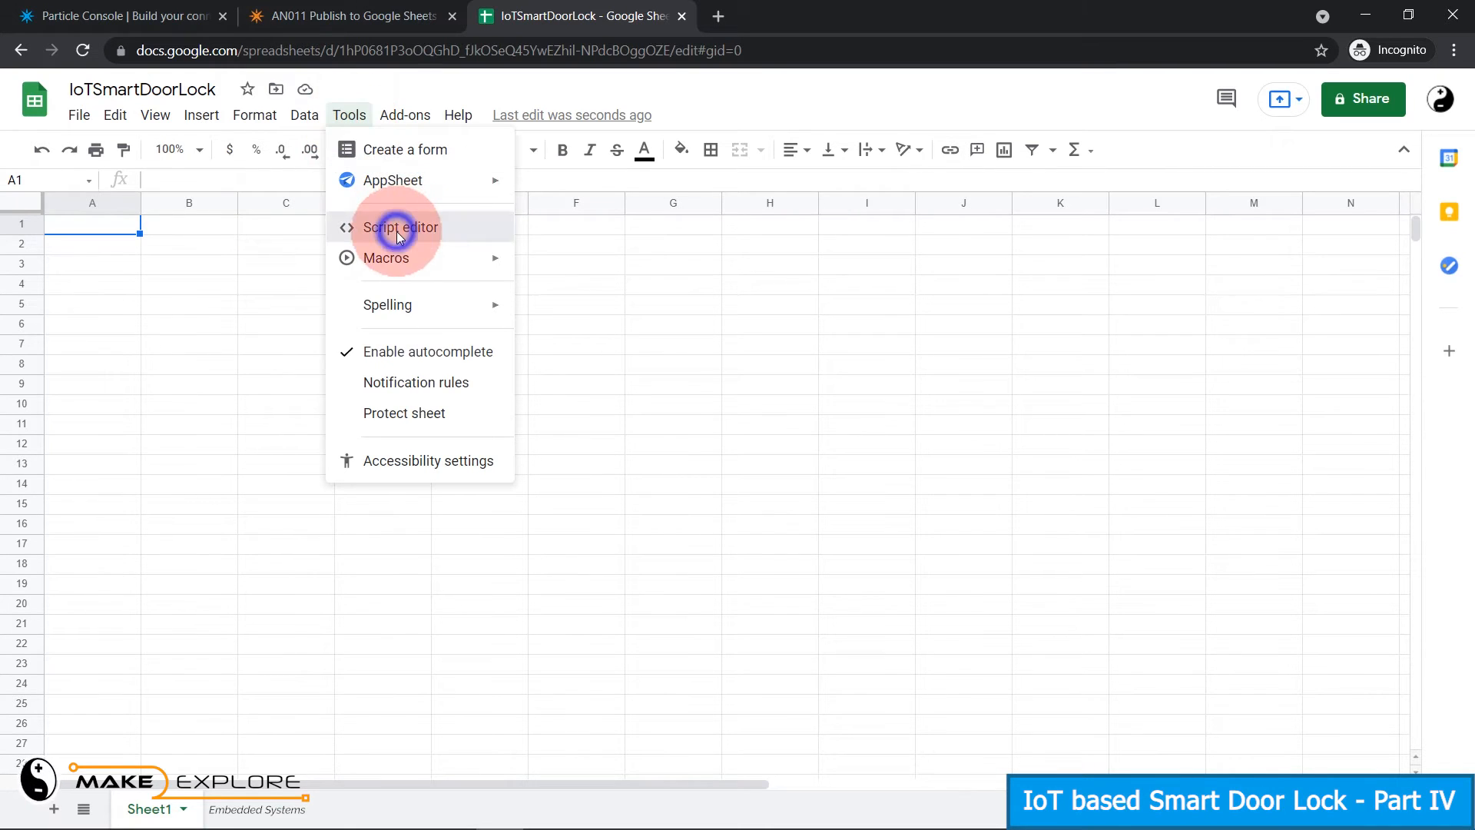
left_click(401, 226)
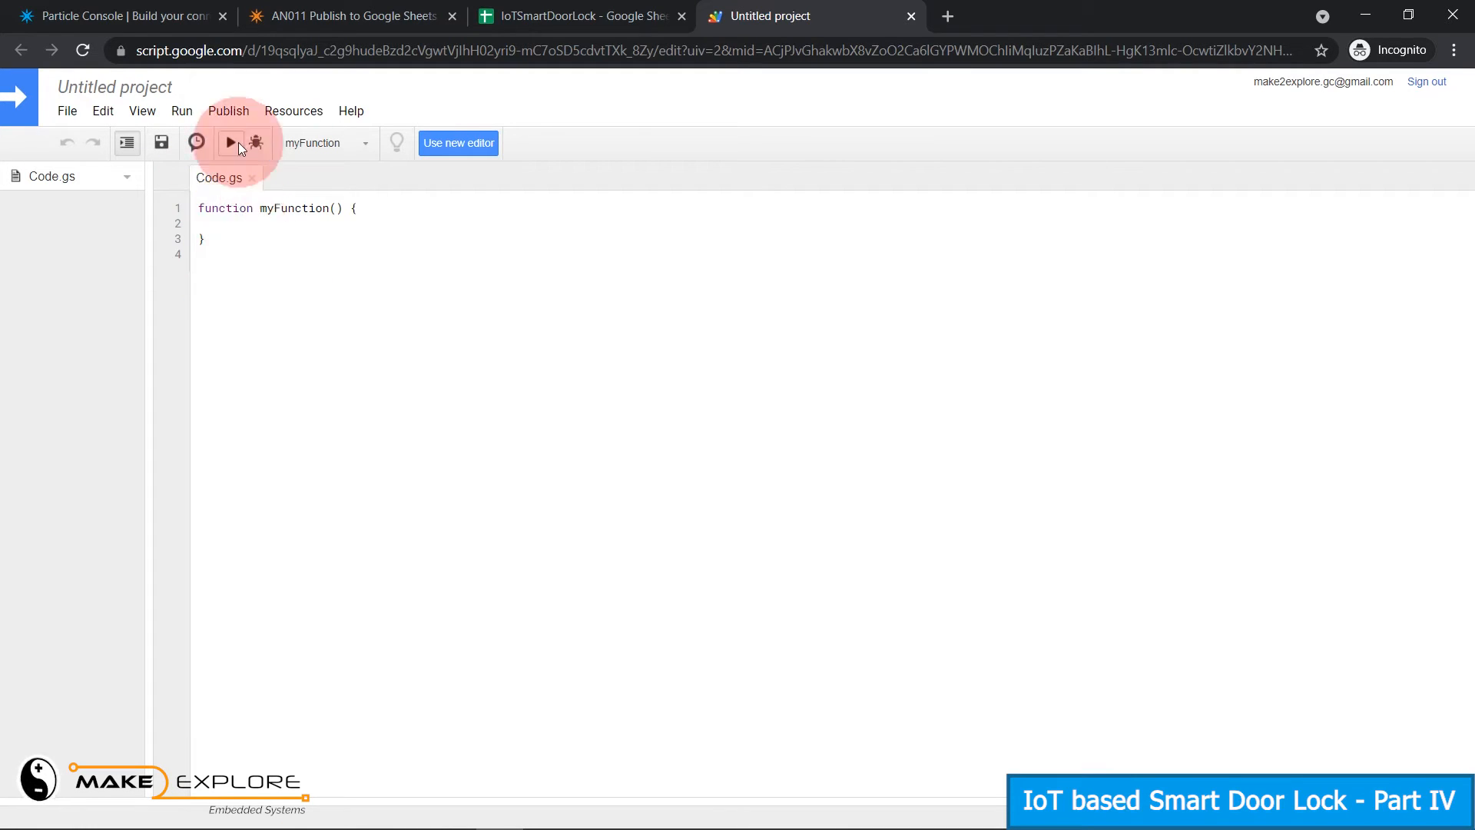
- Copy the test() and doPost(e) sample code from AN011 docs into Code.gs
left_click(348, 16)
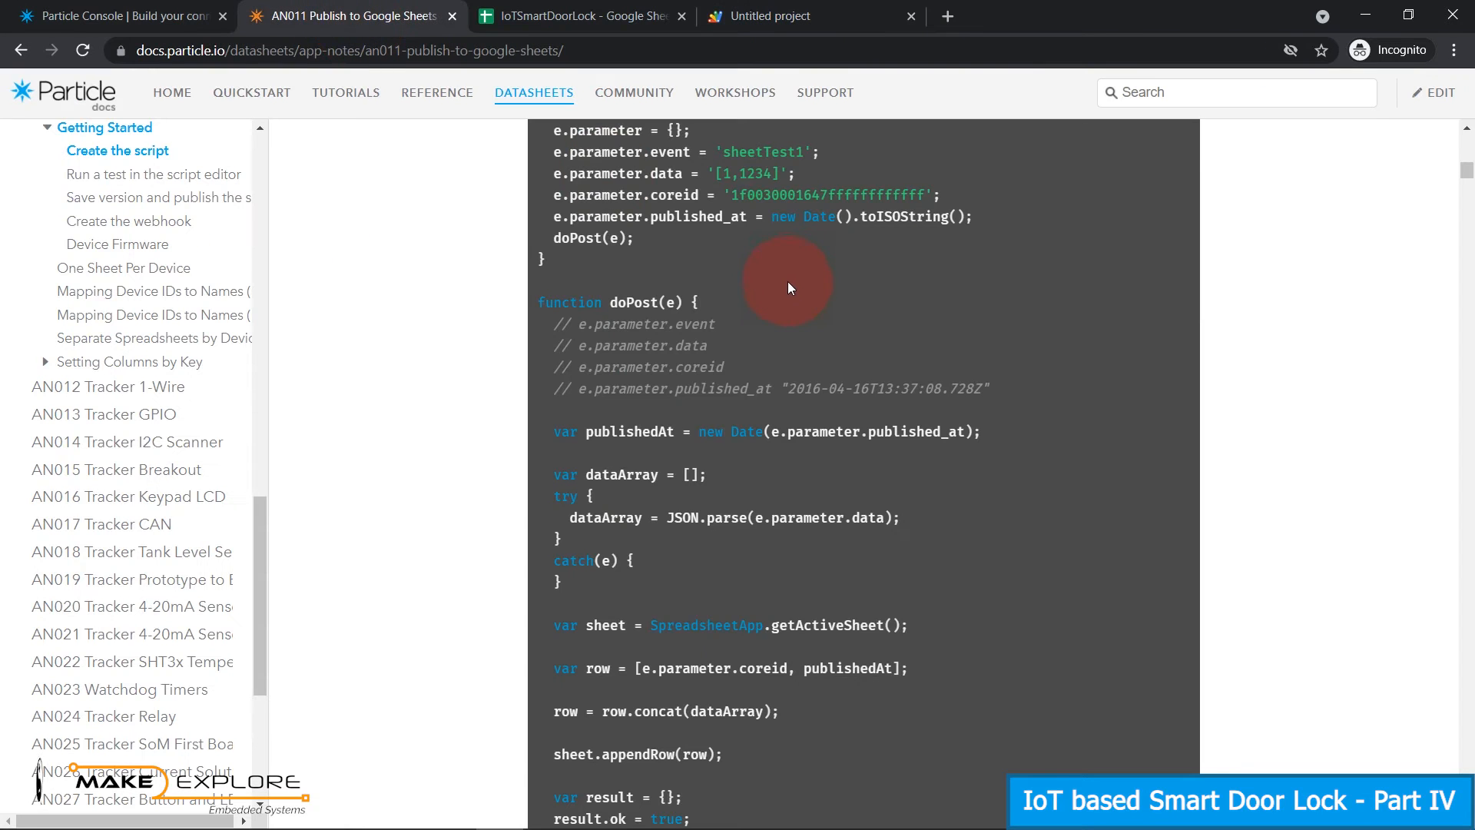
scroll("up", 3)
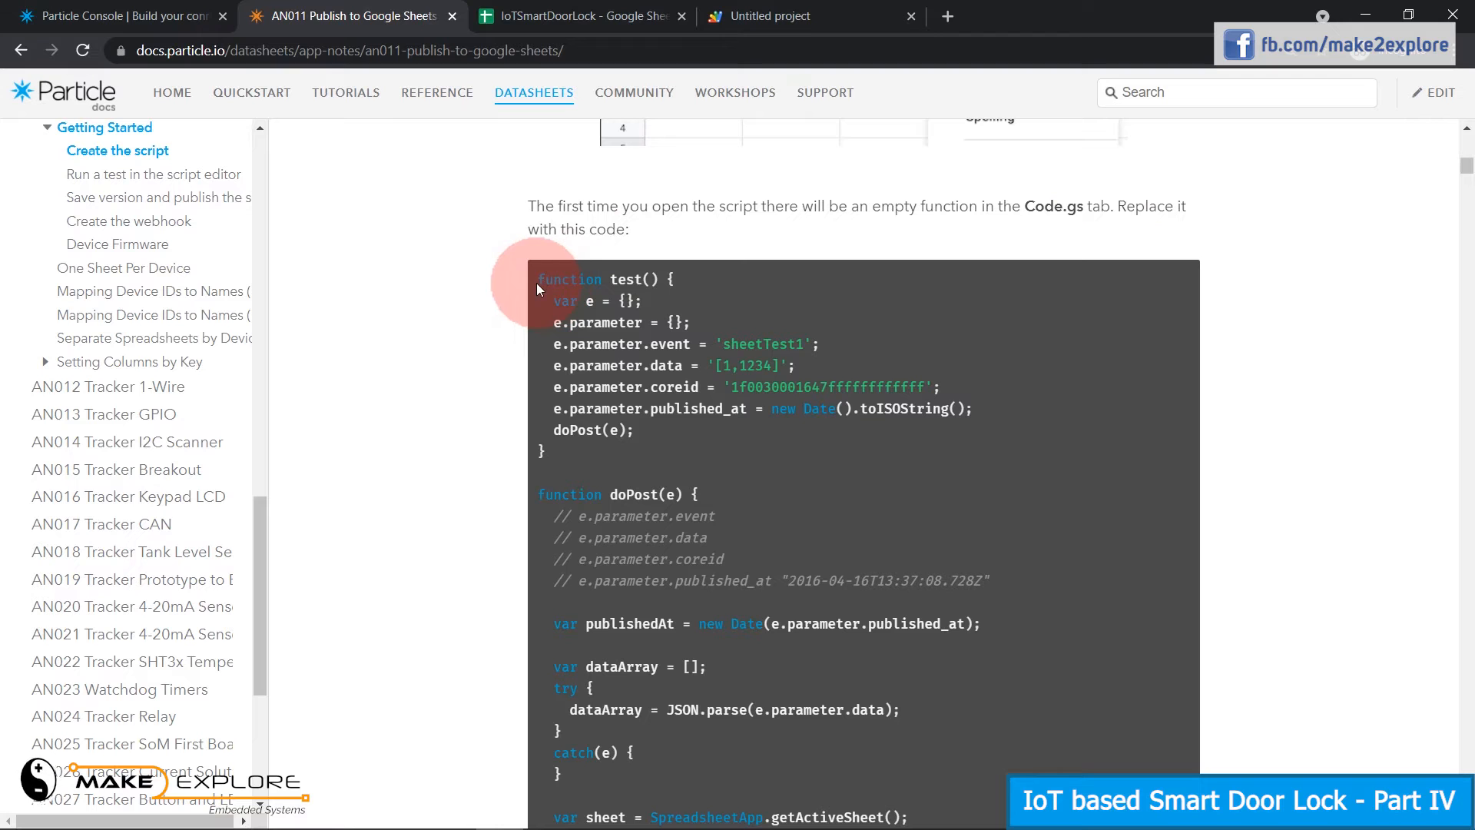
scroll("down", 3)
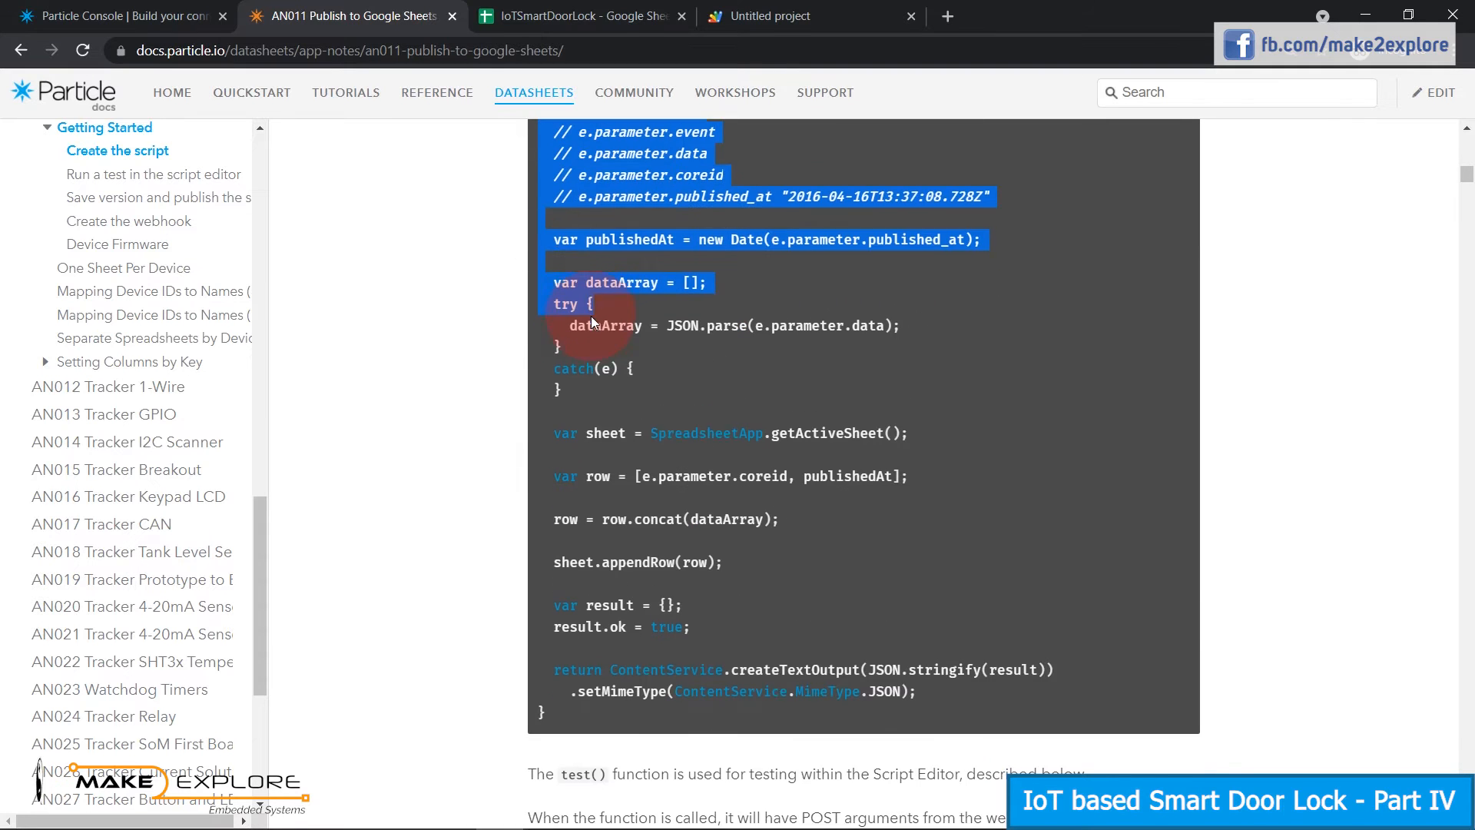
scroll("down", 3)
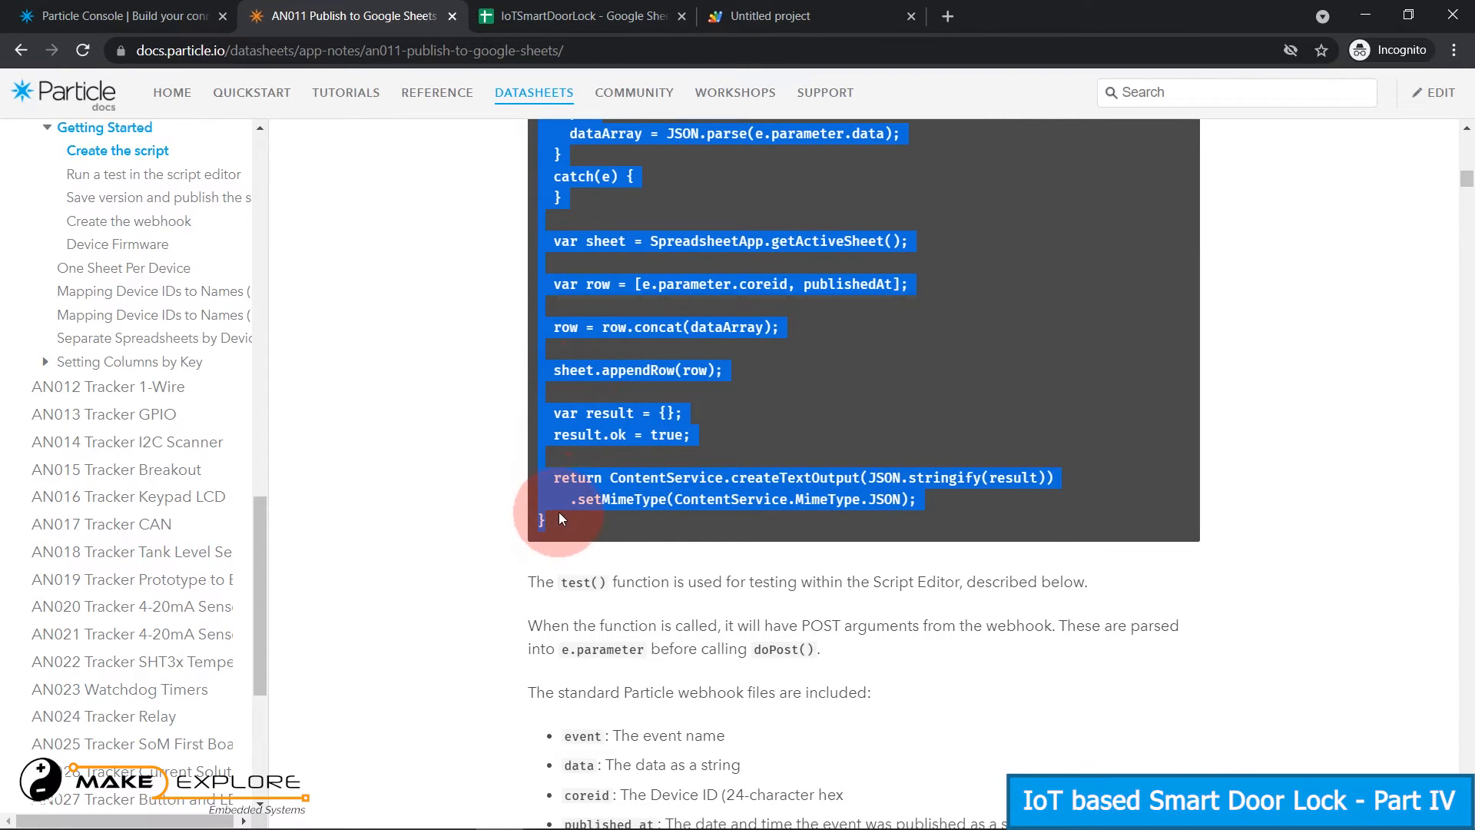
left_click(771, 16)
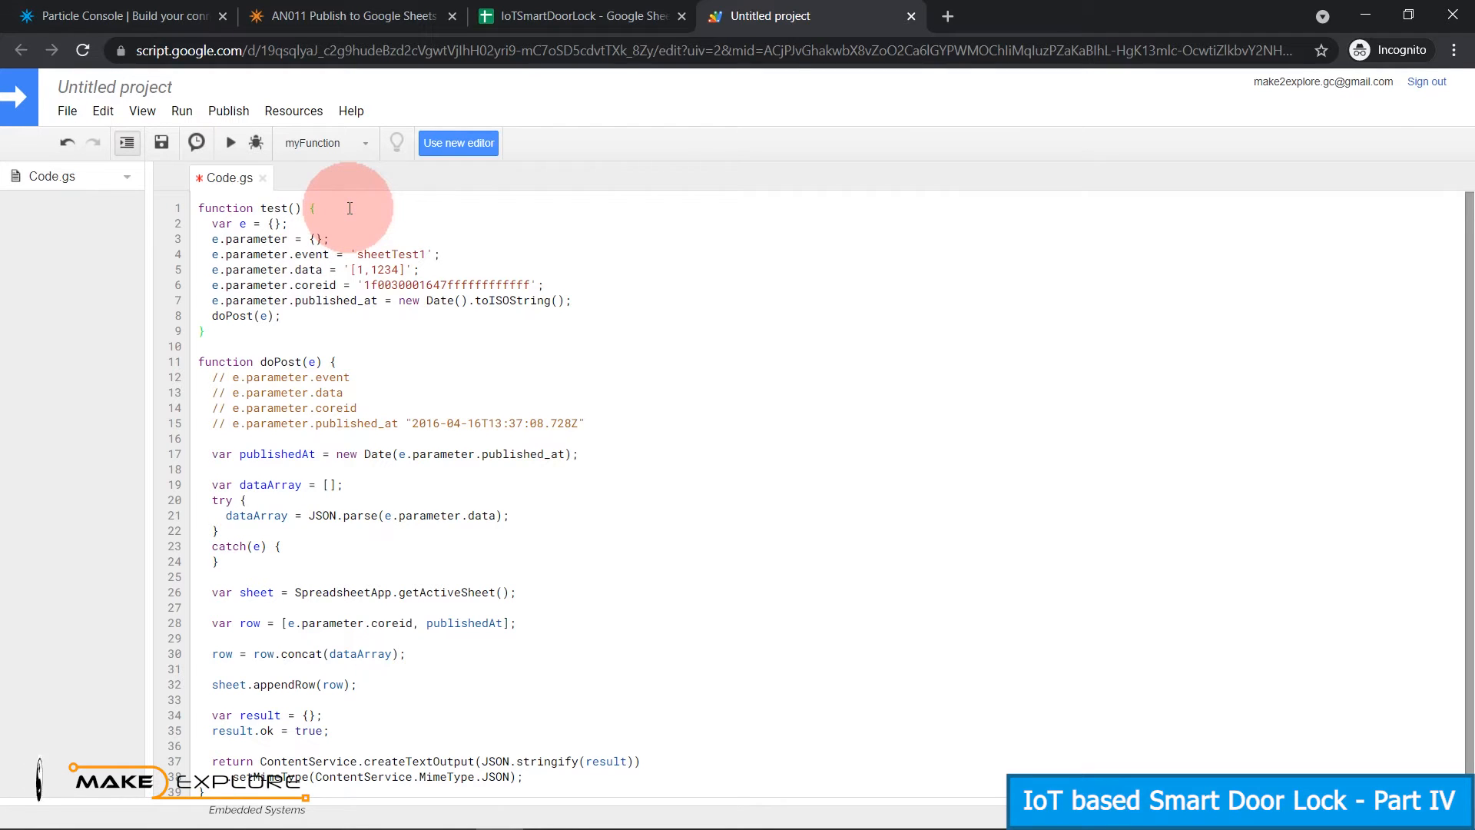
- Rename the Untitled Apps Script project to 'SmartLock'
left_click(160, 142)
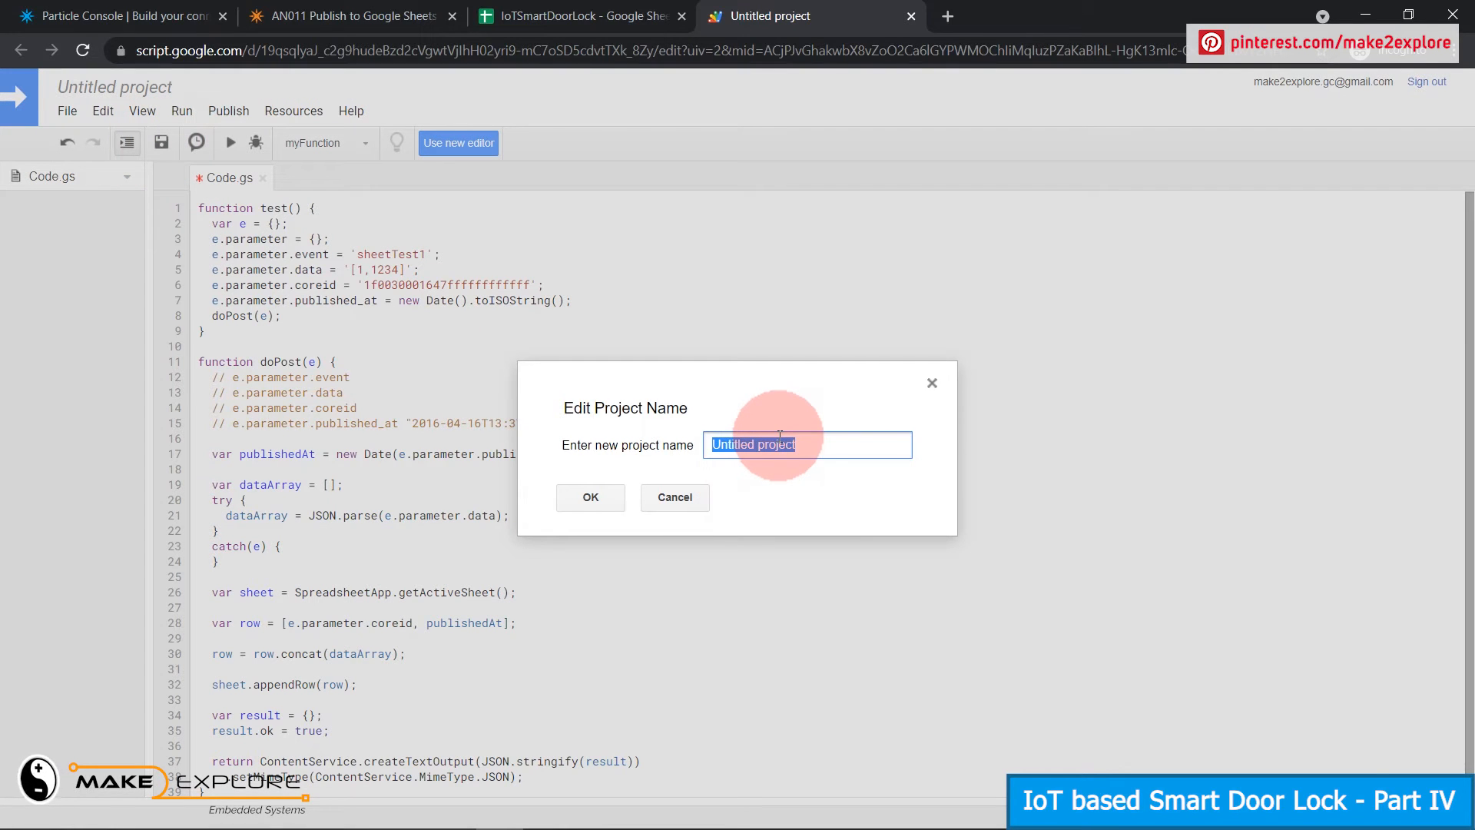
type("Smart")
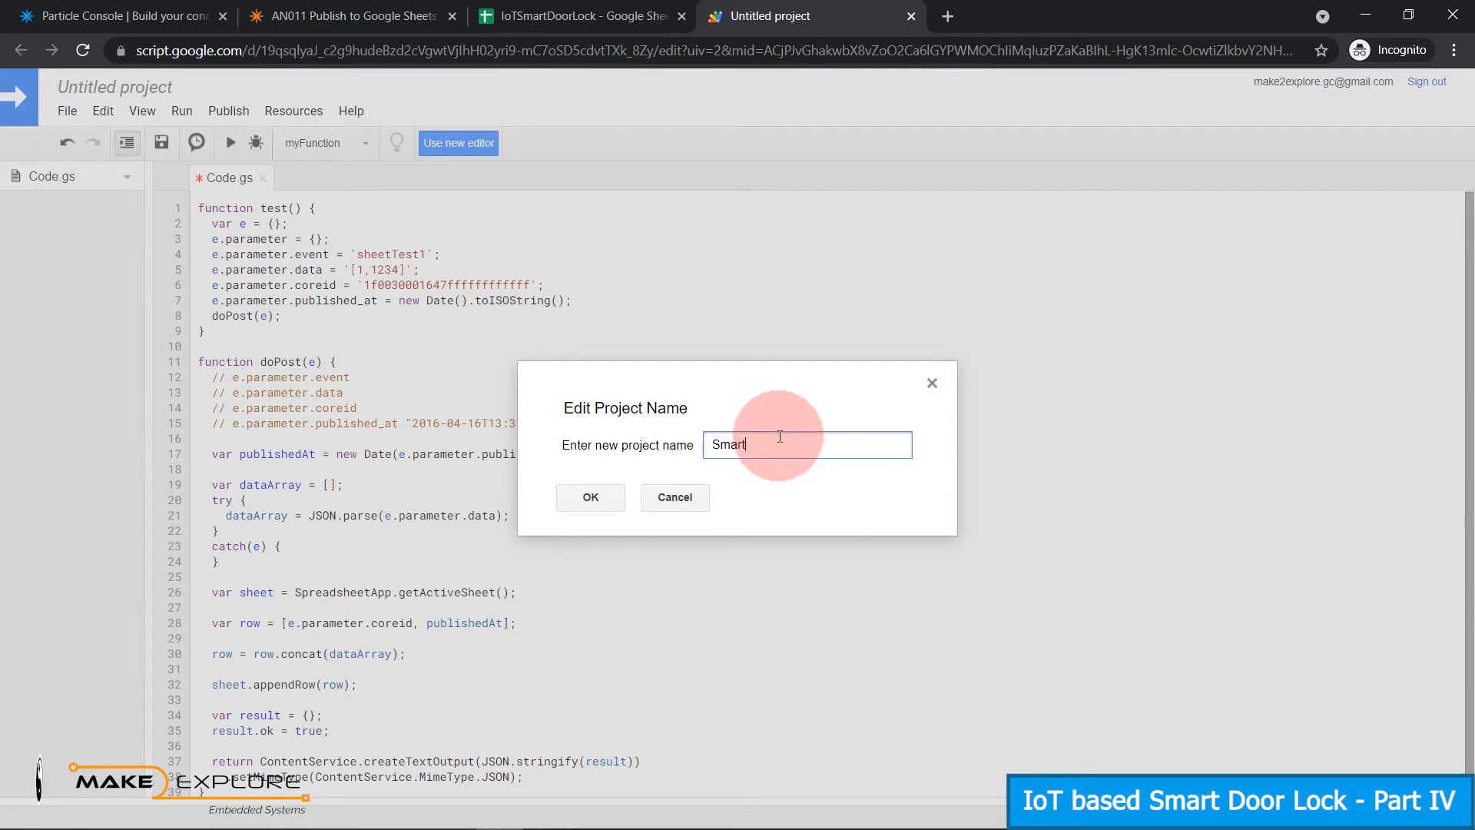
type("Lo")
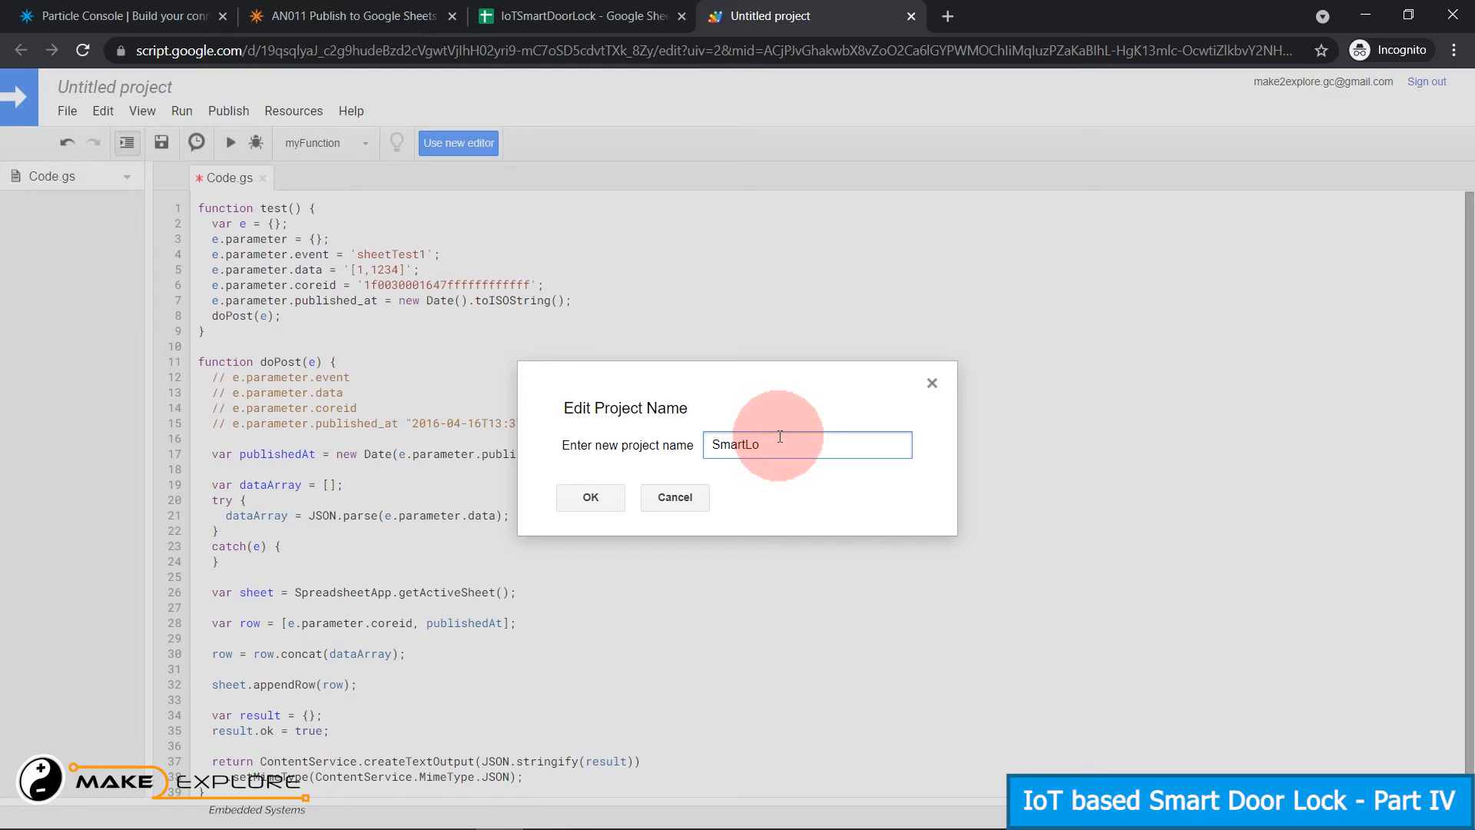
left_click(590, 497)
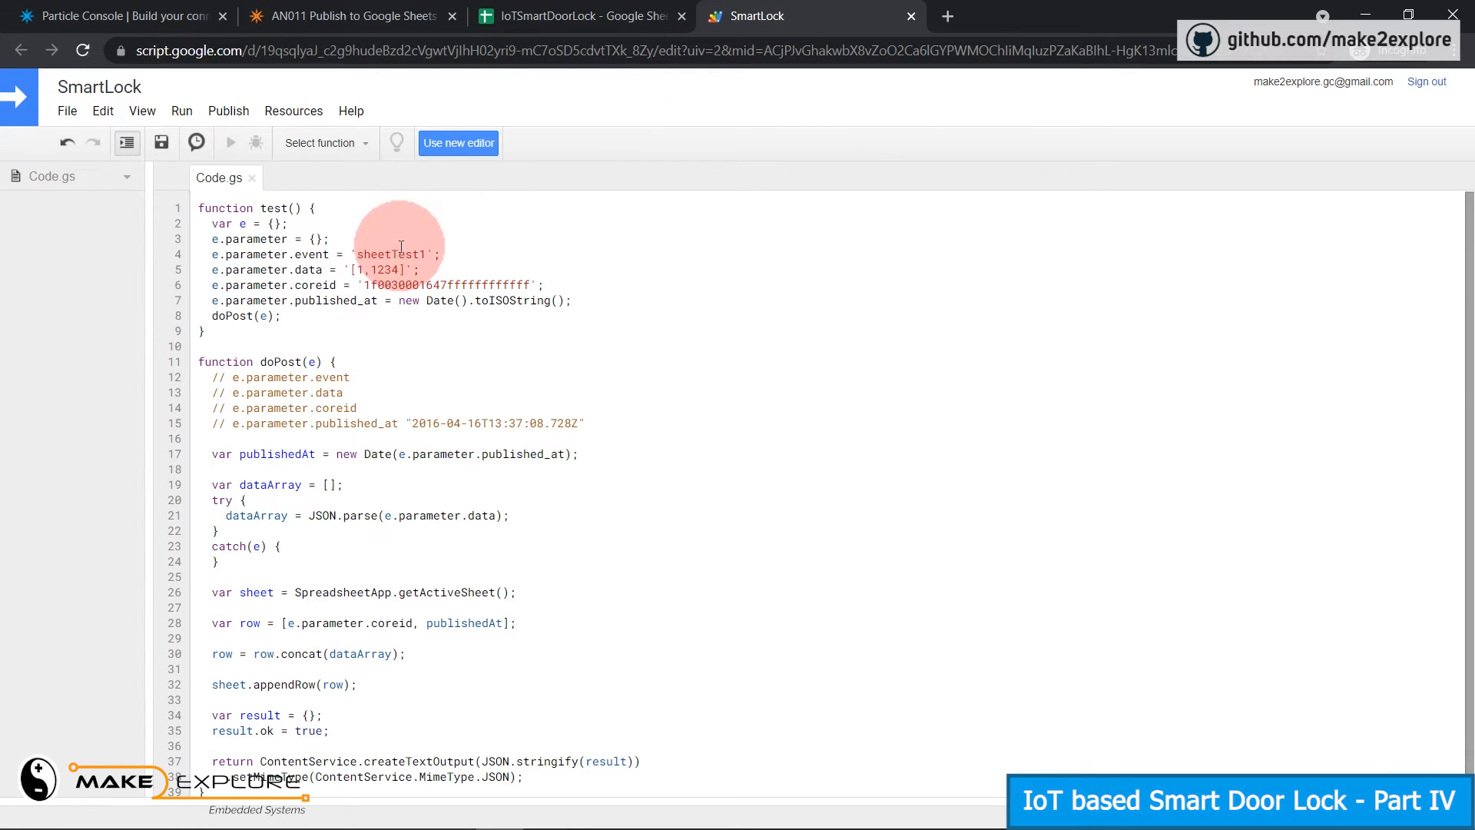
left_click(161, 143)
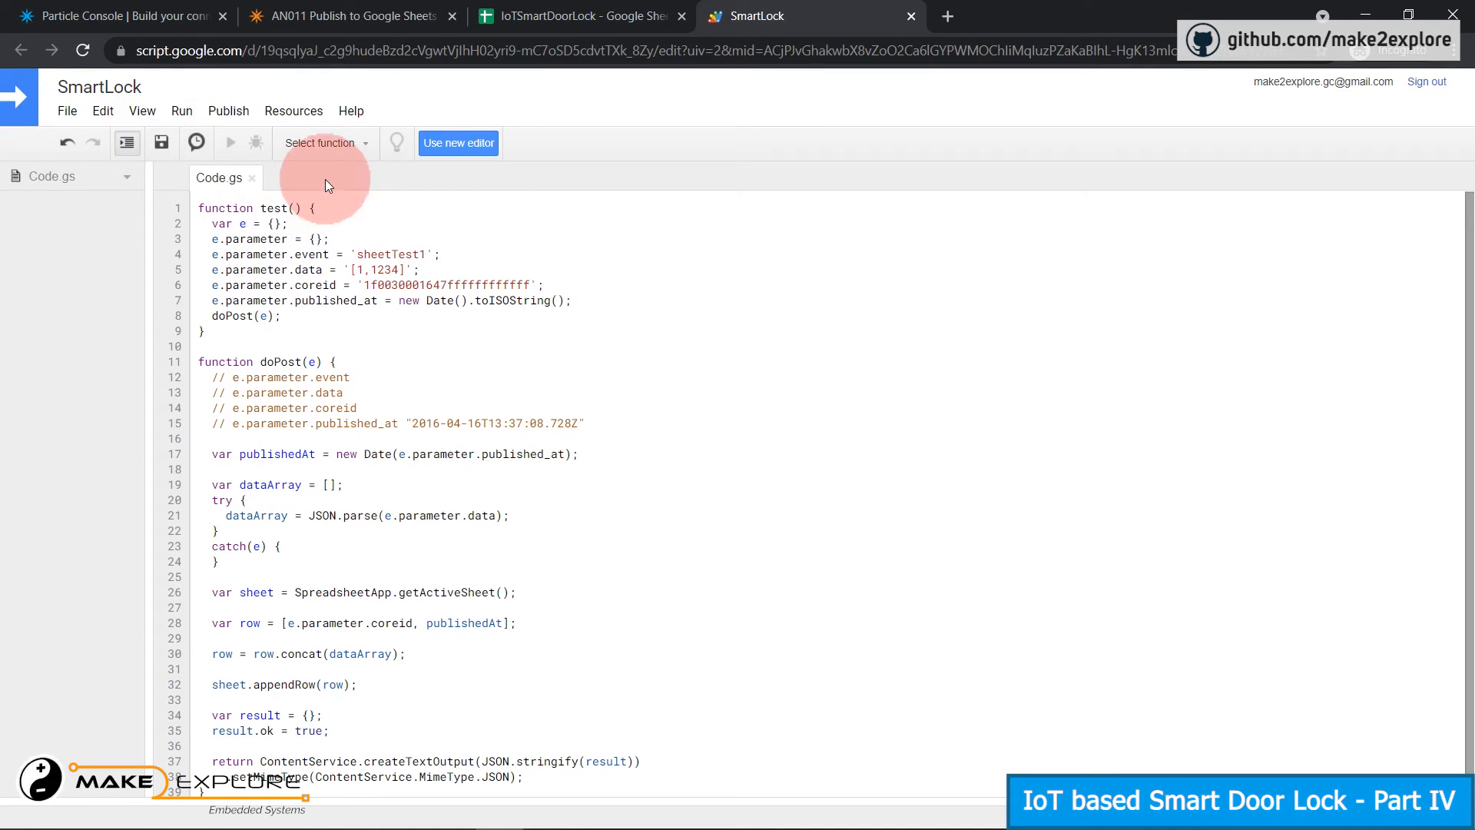
- Select the test function and run it, triggering the Authorization required prompt
left_click(323, 143)
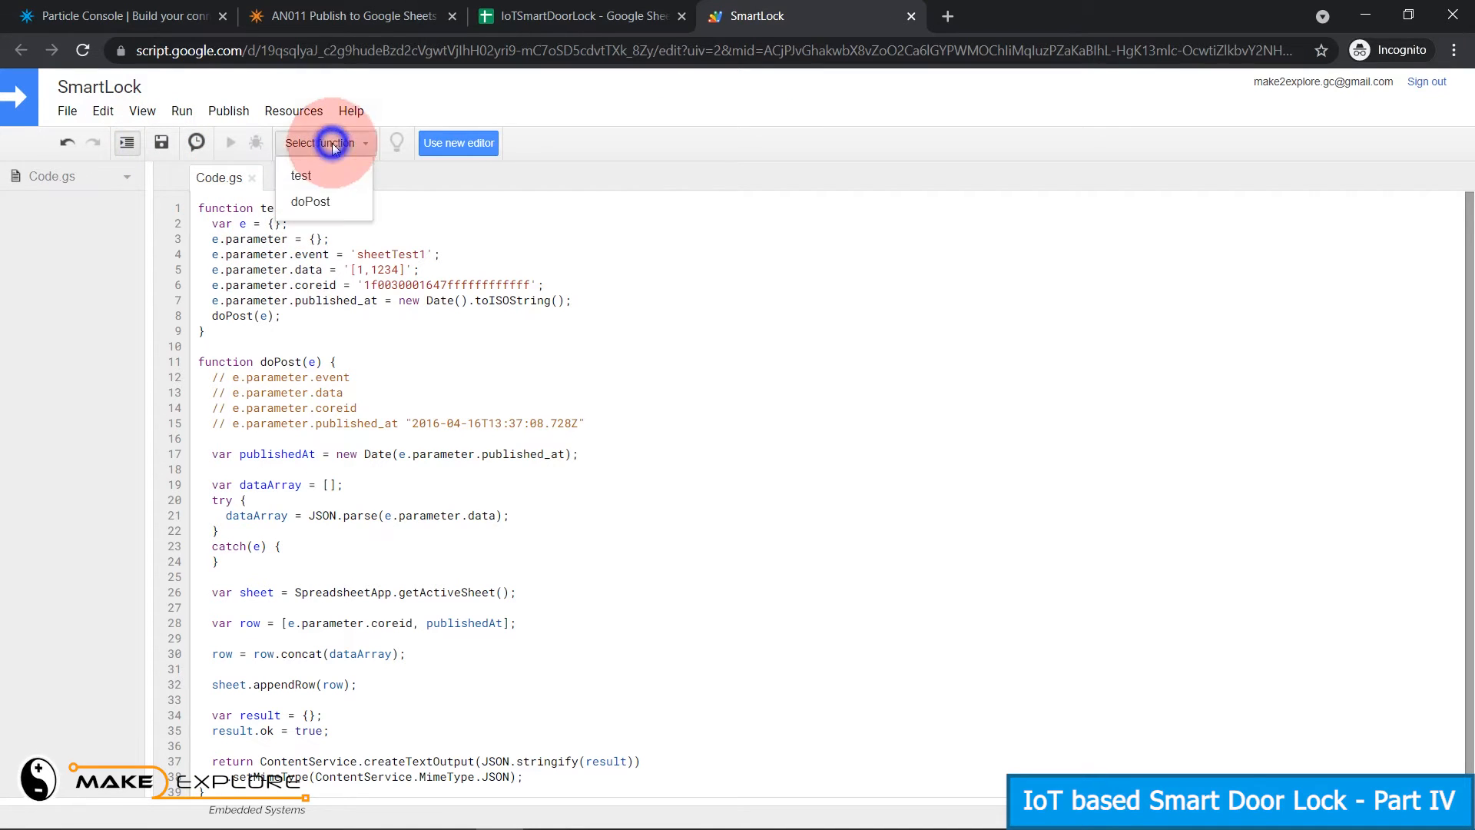
mouse_move(326, 180)
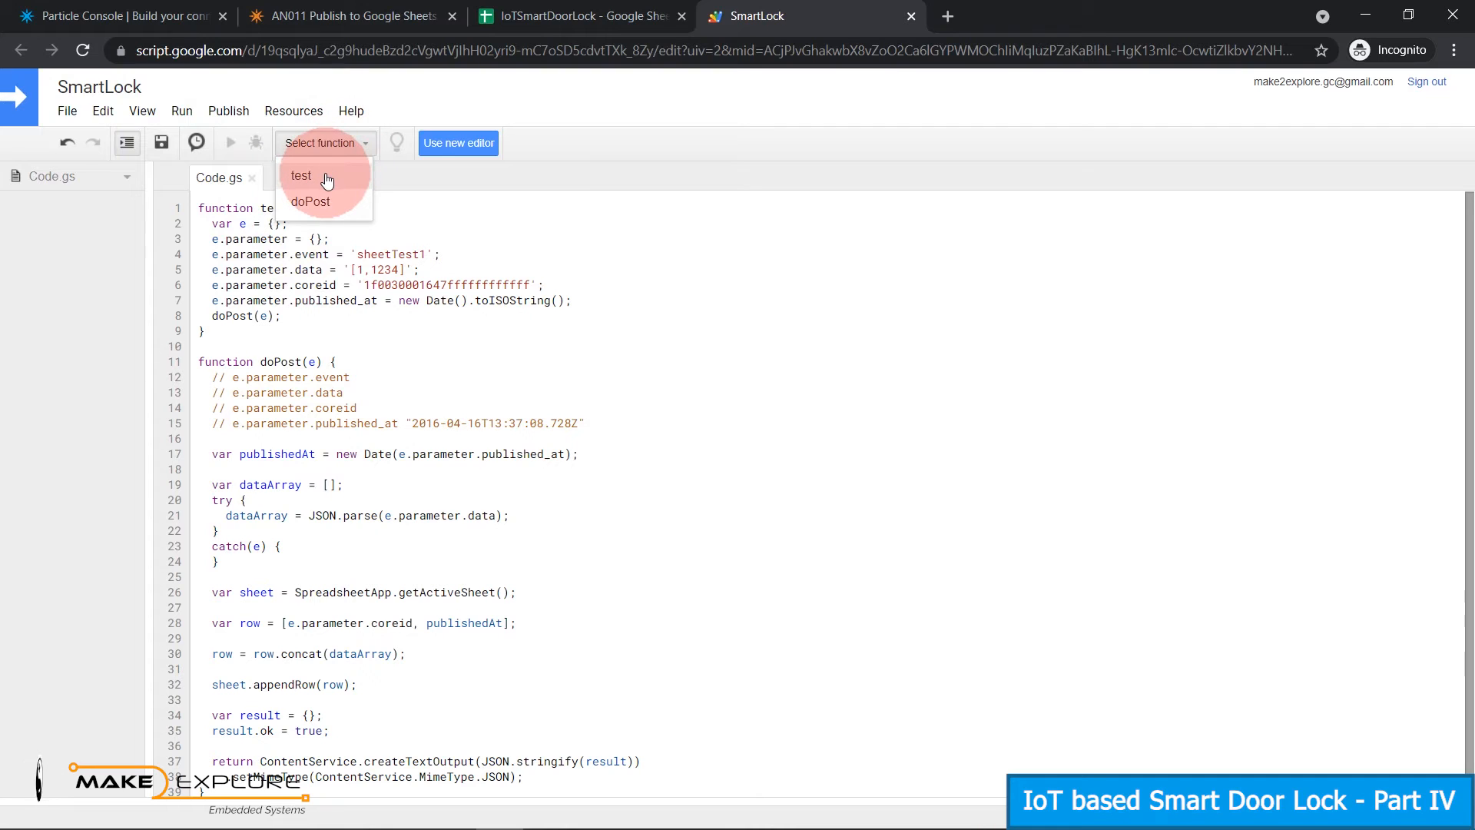
left_click(302, 176)
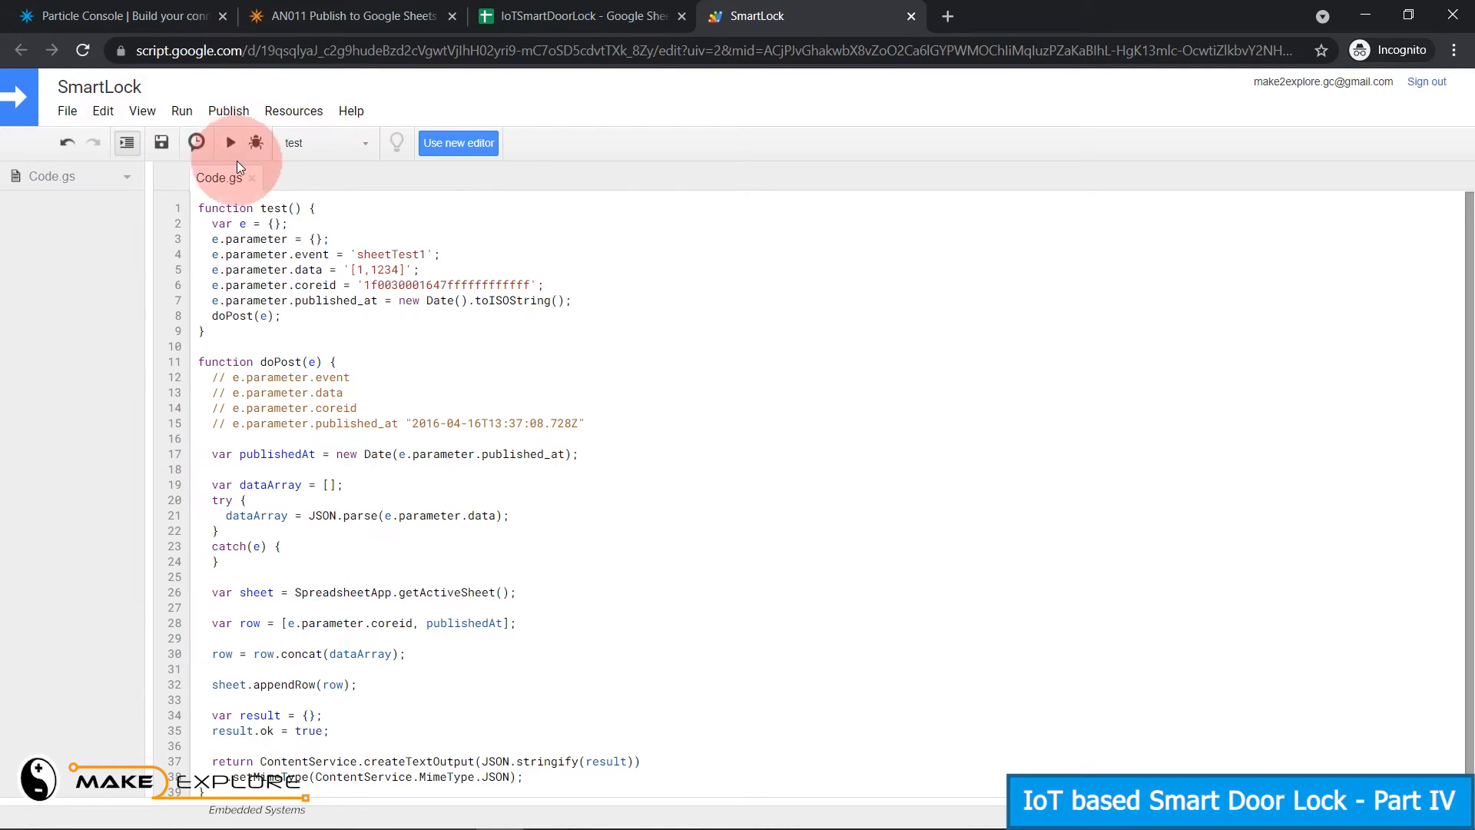
mouse_move(230, 143)
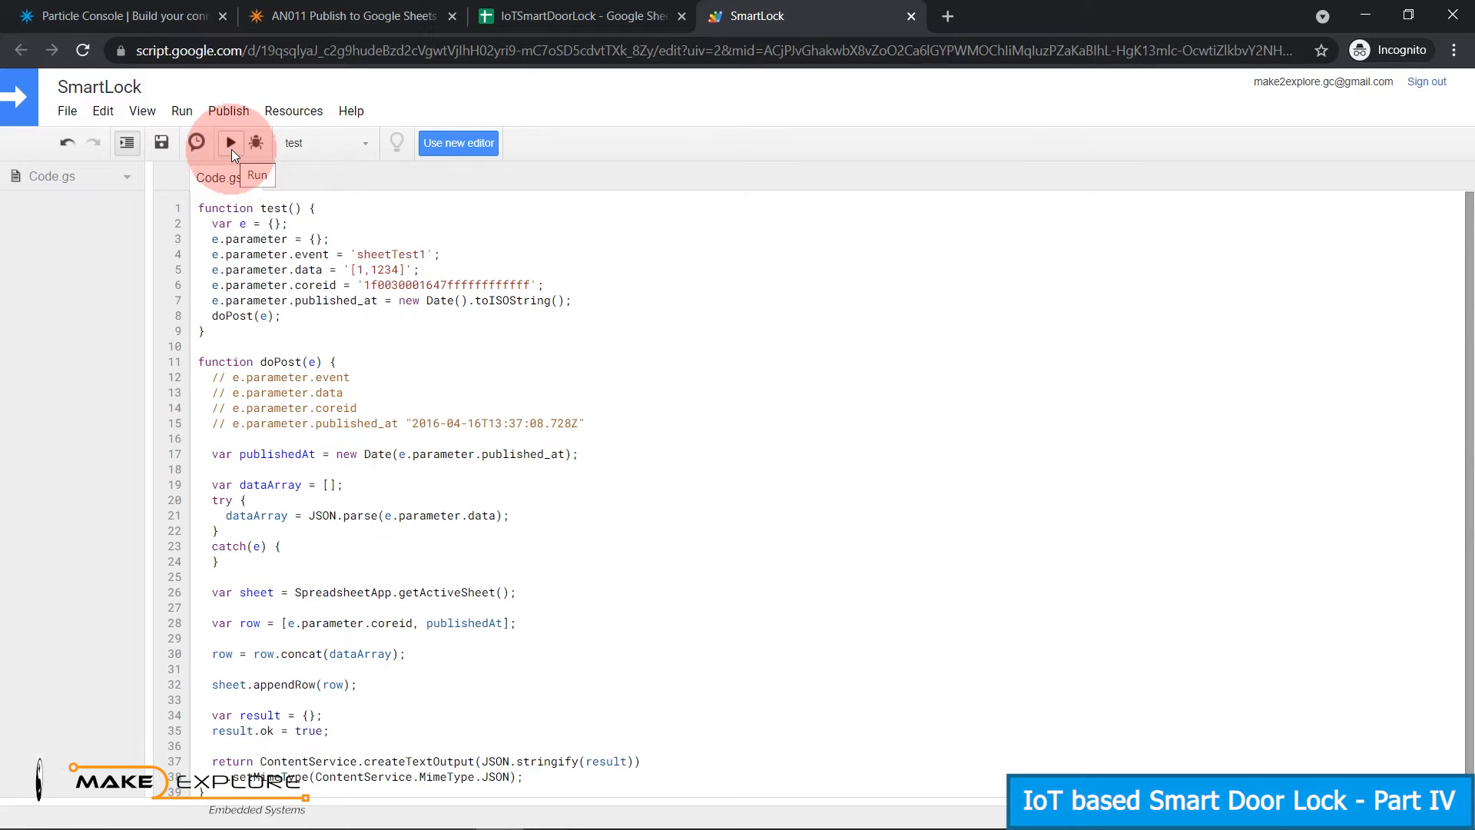
left_click(231, 142)
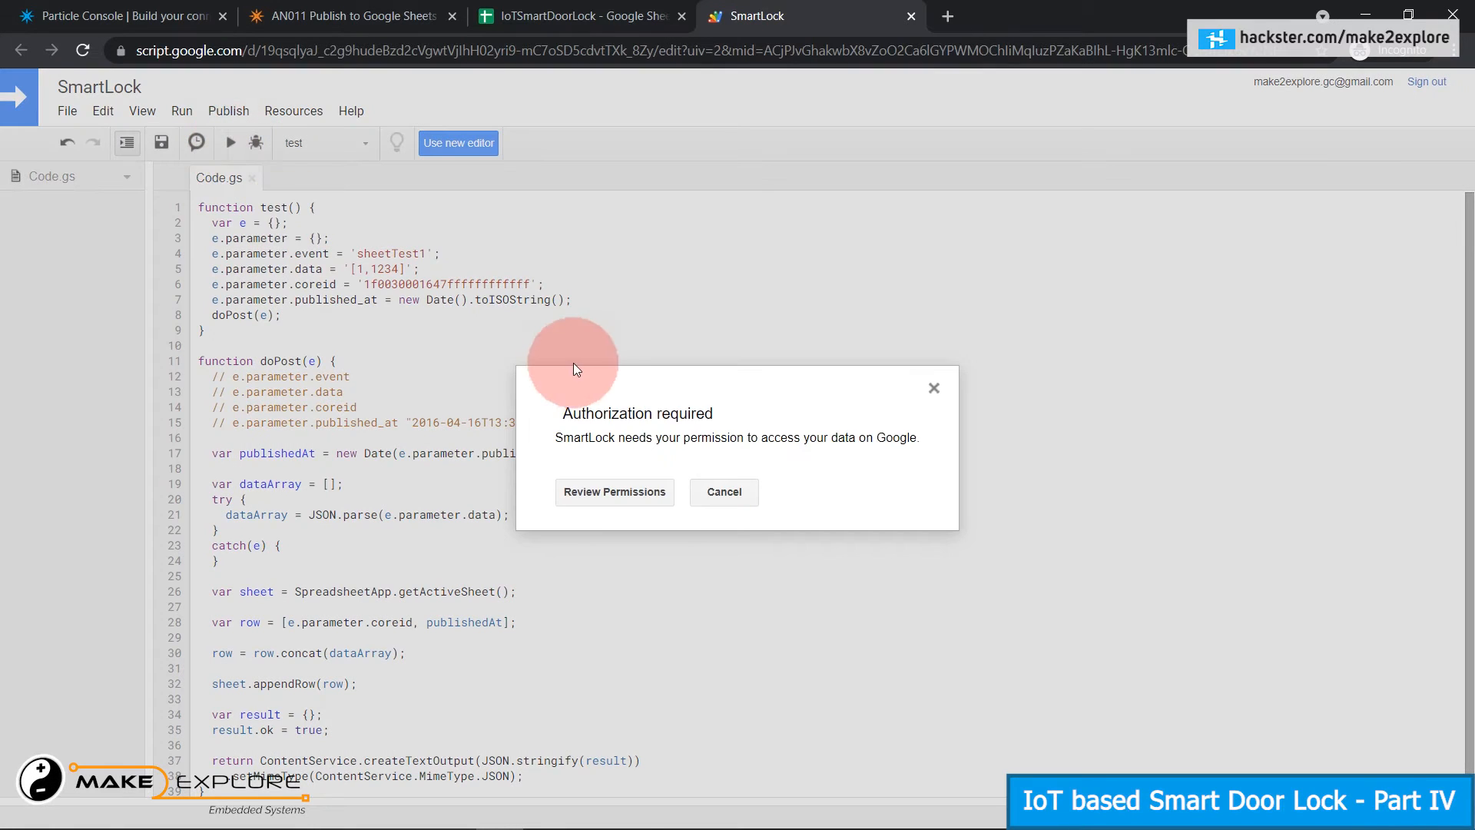
mouse_move(614, 479)
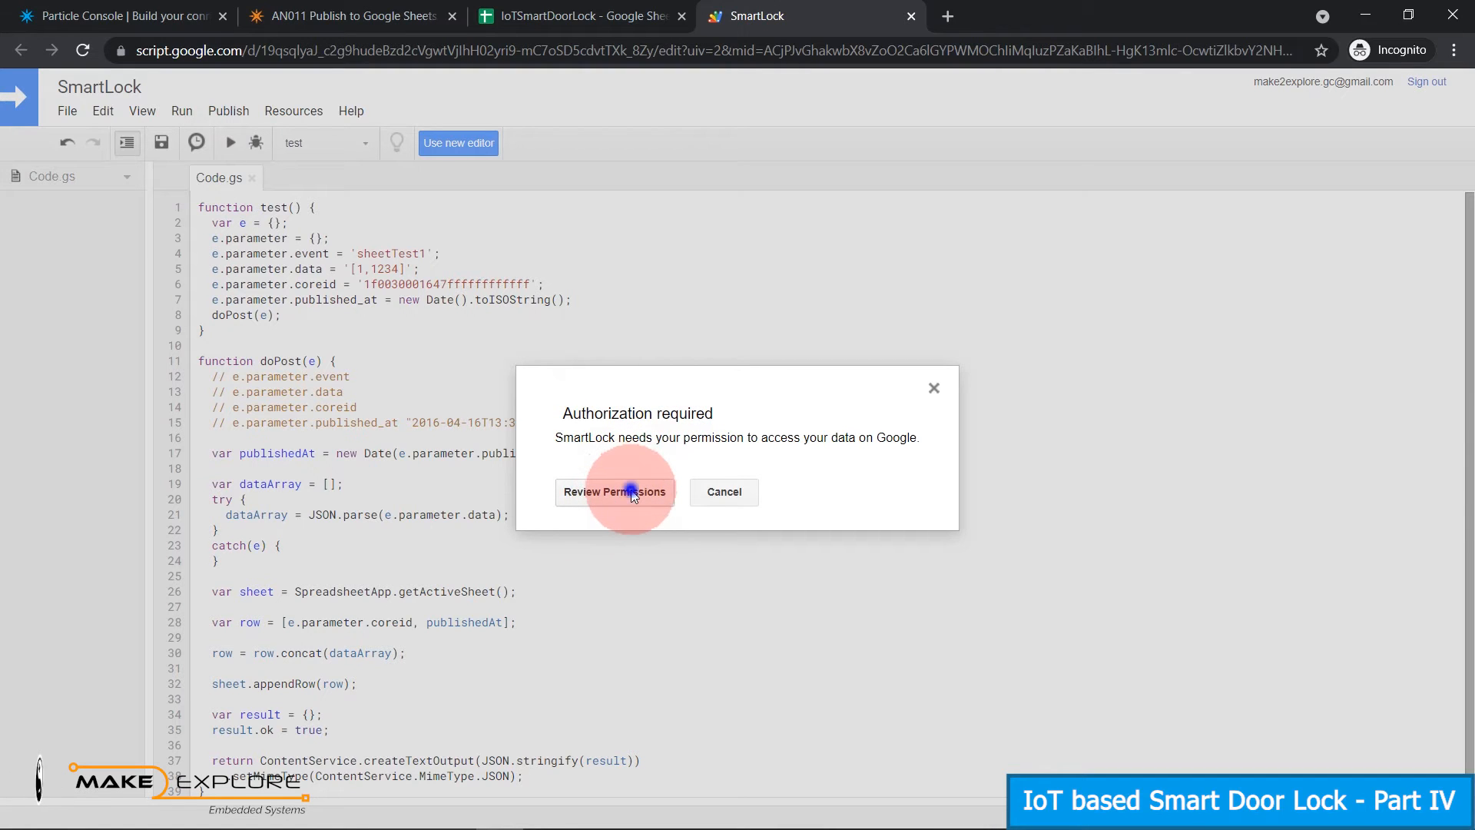
- Authorize SmartLock via Advanced > Go to SmartLock (unsafe) and Allow, then rerun test
left_click(614, 491)
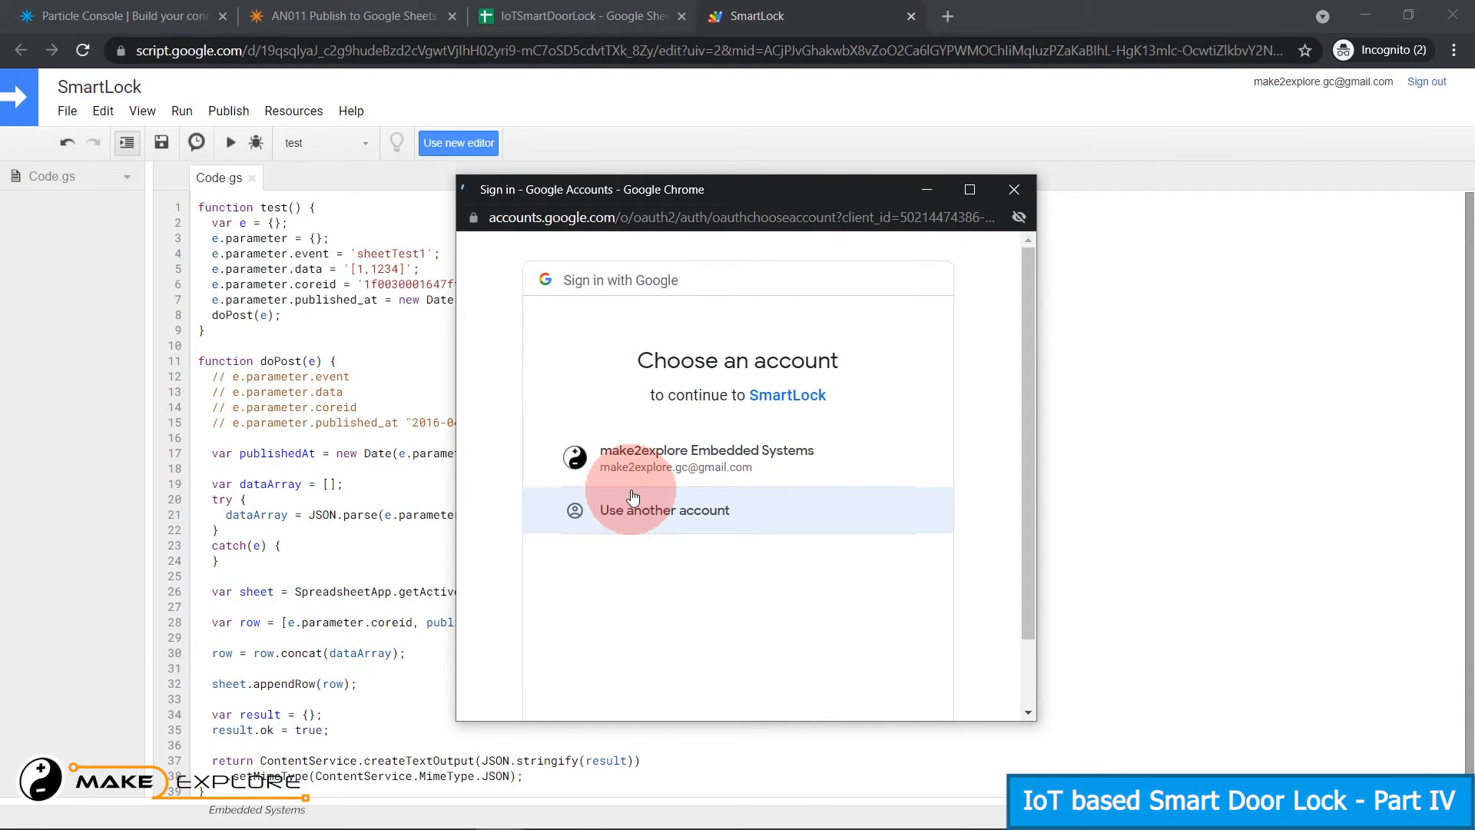
mouse_move(712, 490)
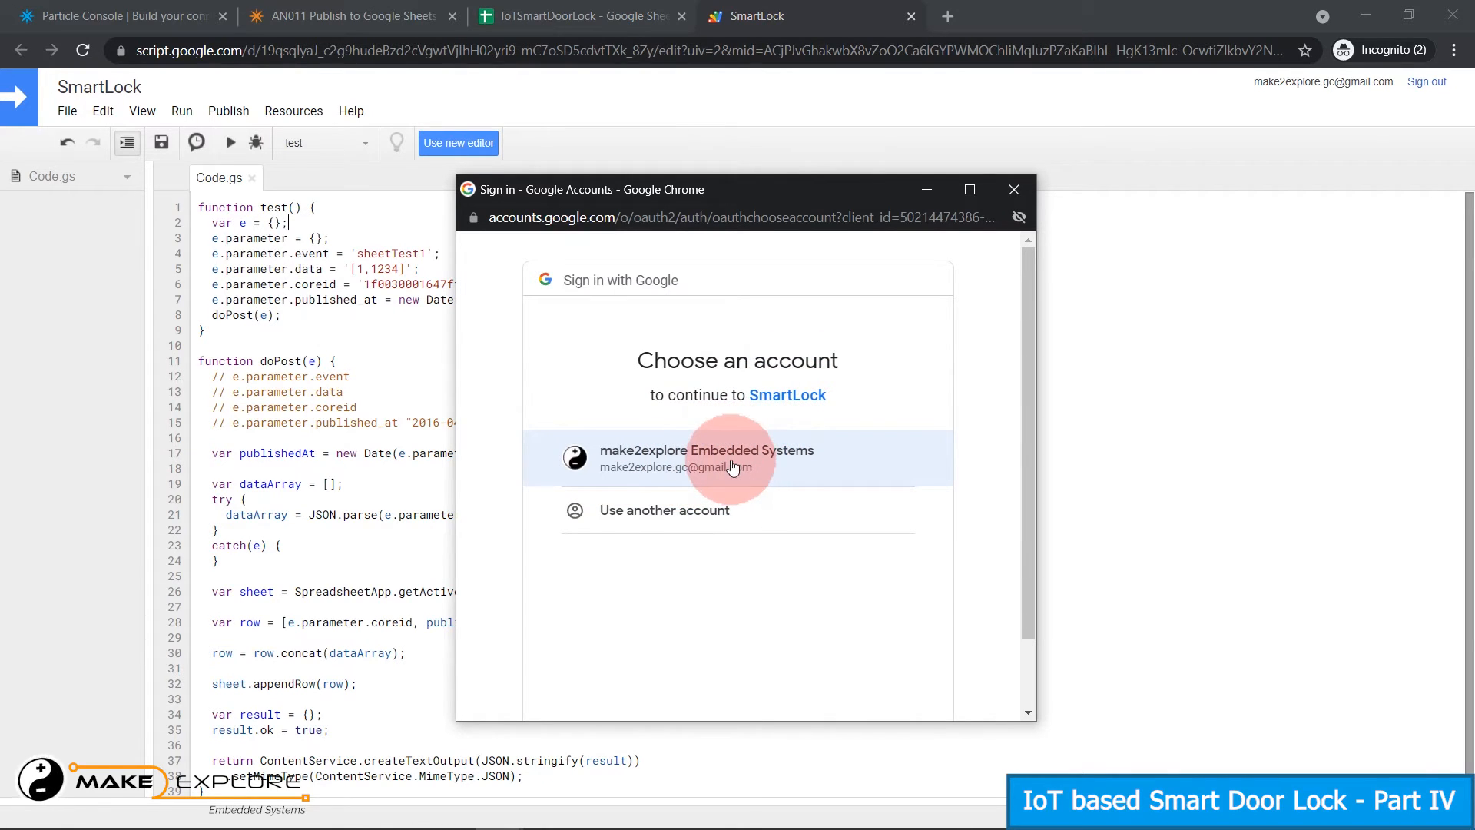
left_click(729, 458)
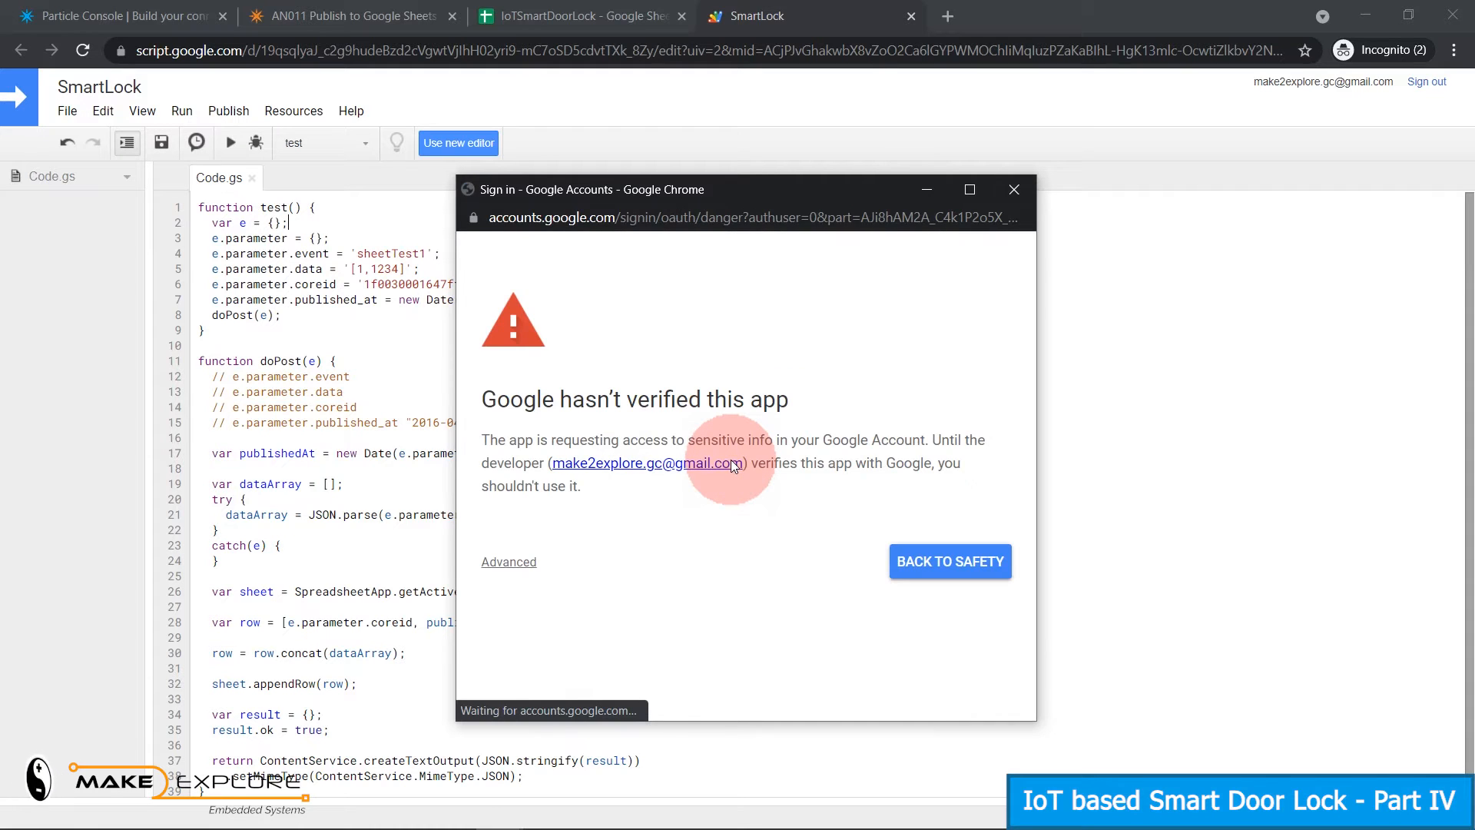
mouse_move(652, 408)
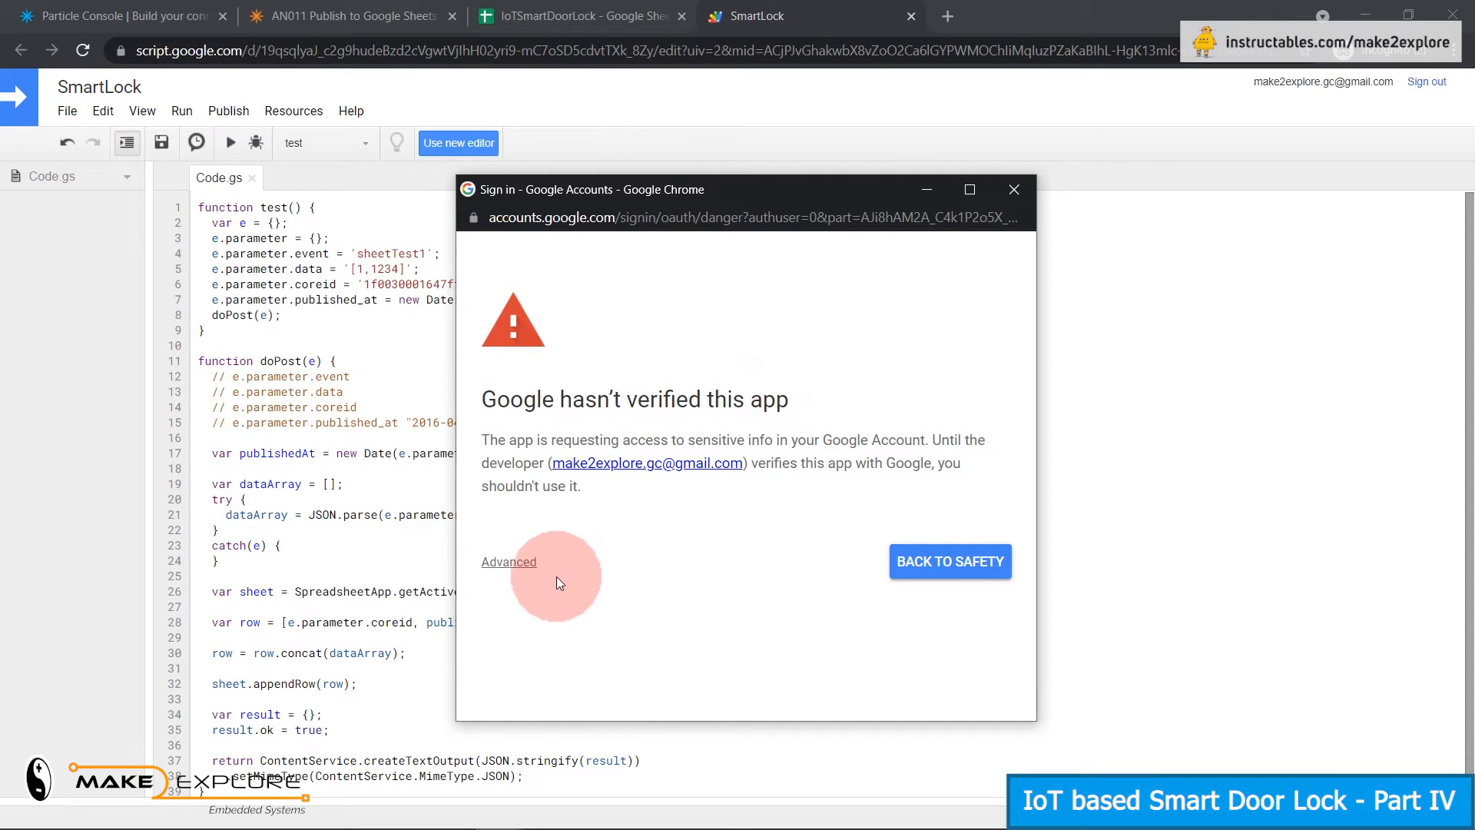
left_click(509, 562)
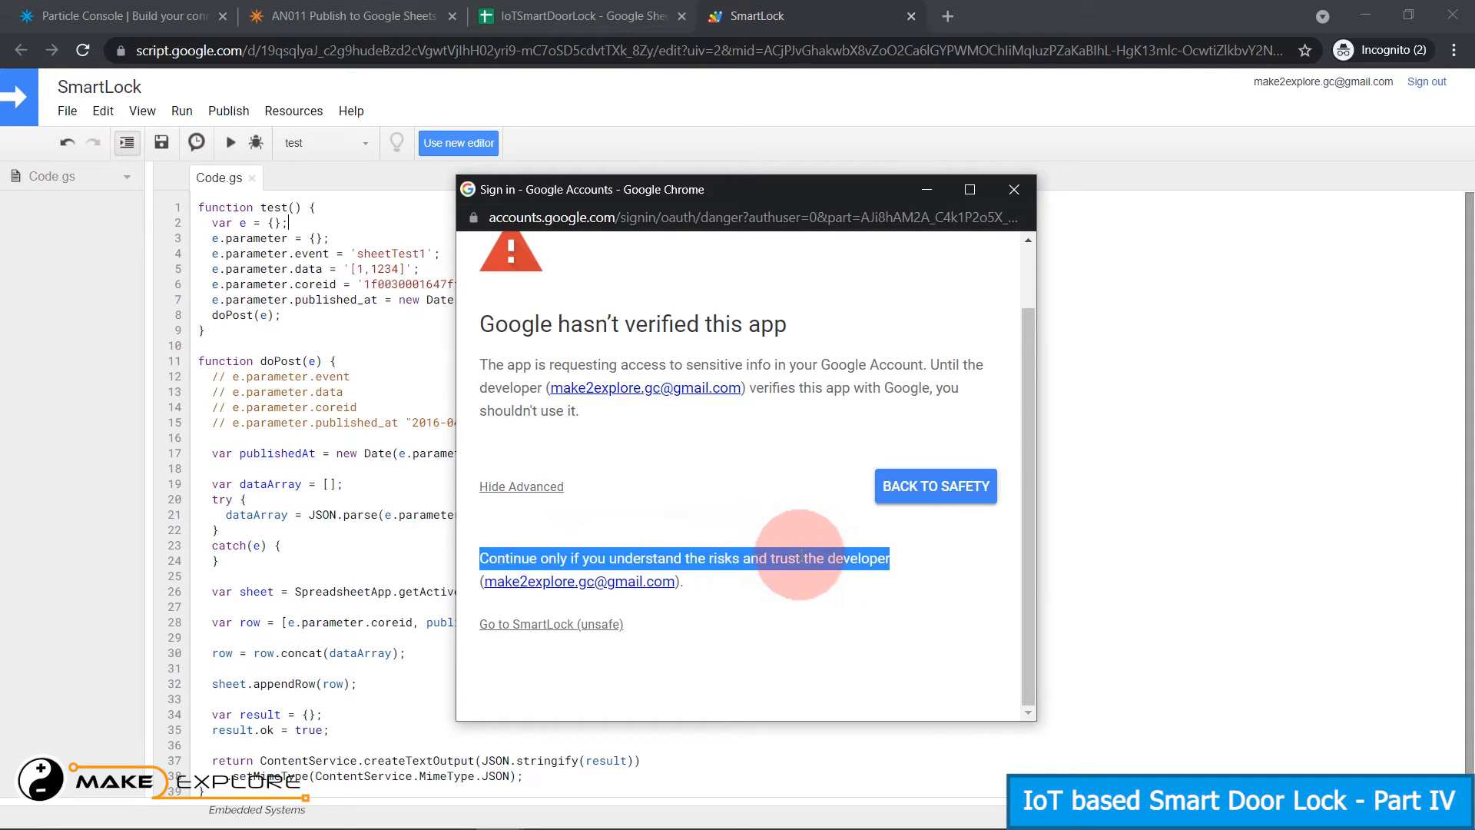
mouse_move(578, 581)
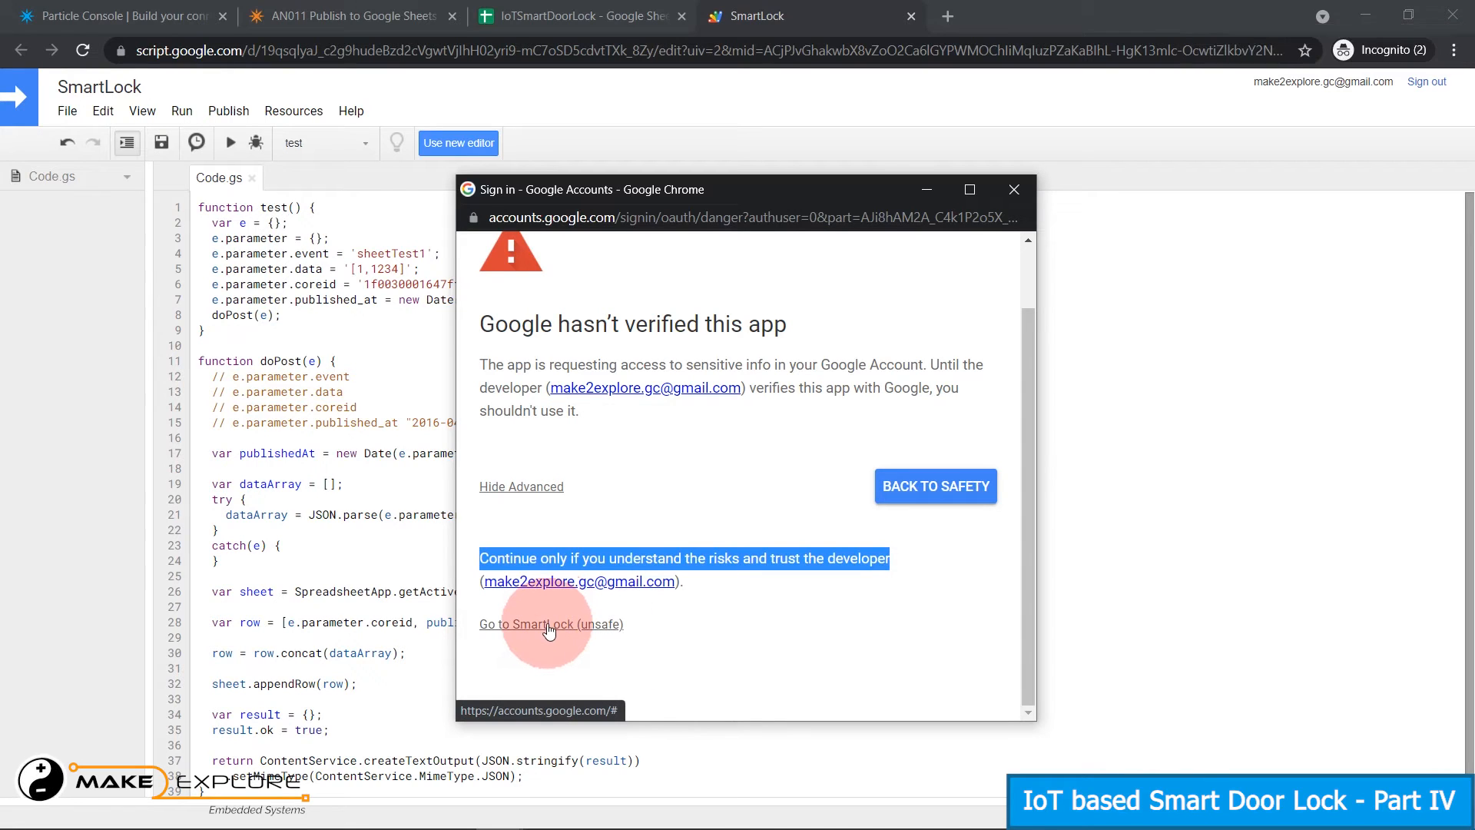
left_click(550, 624)
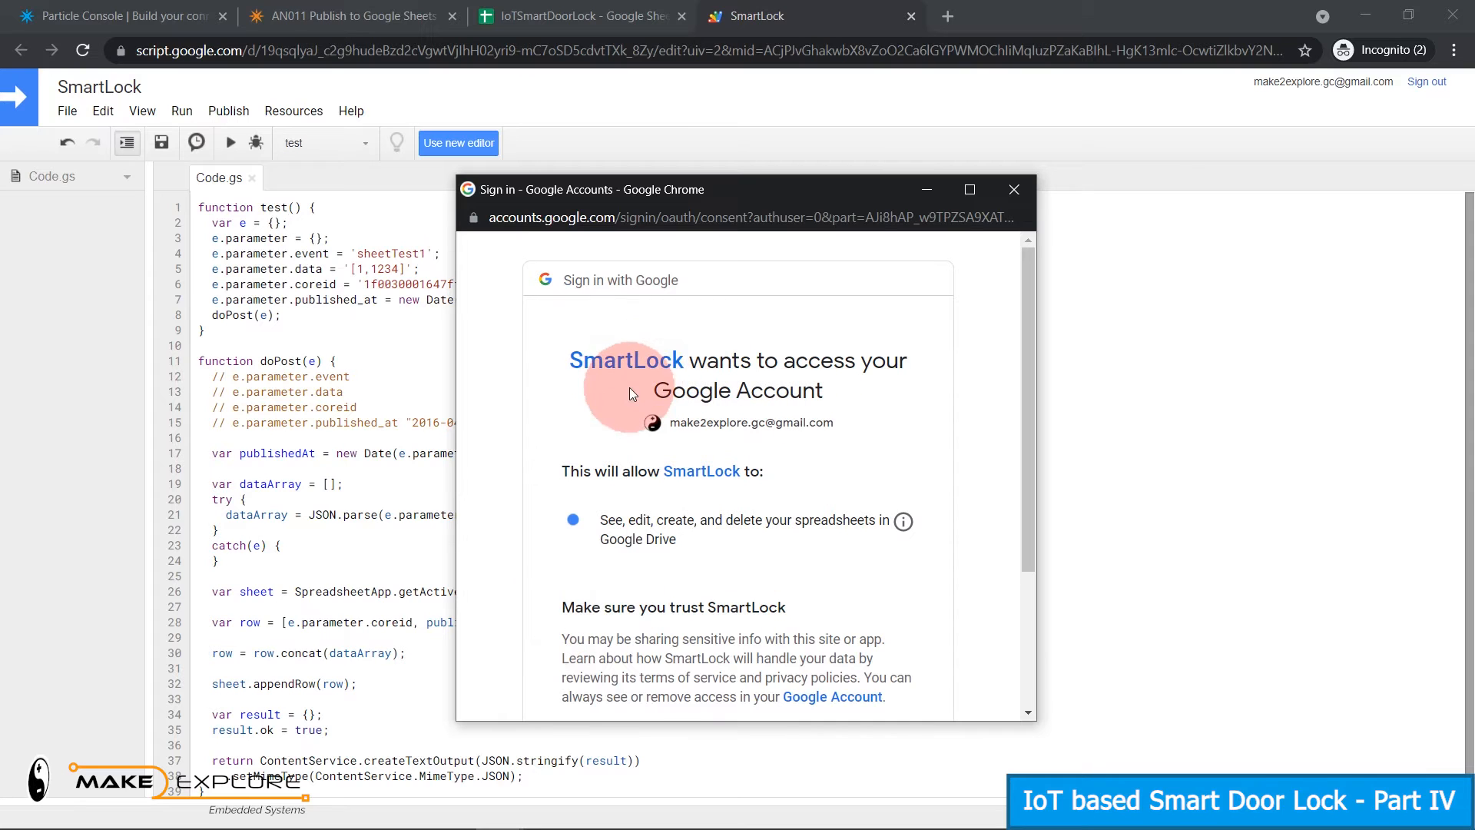
scroll("down", 3)
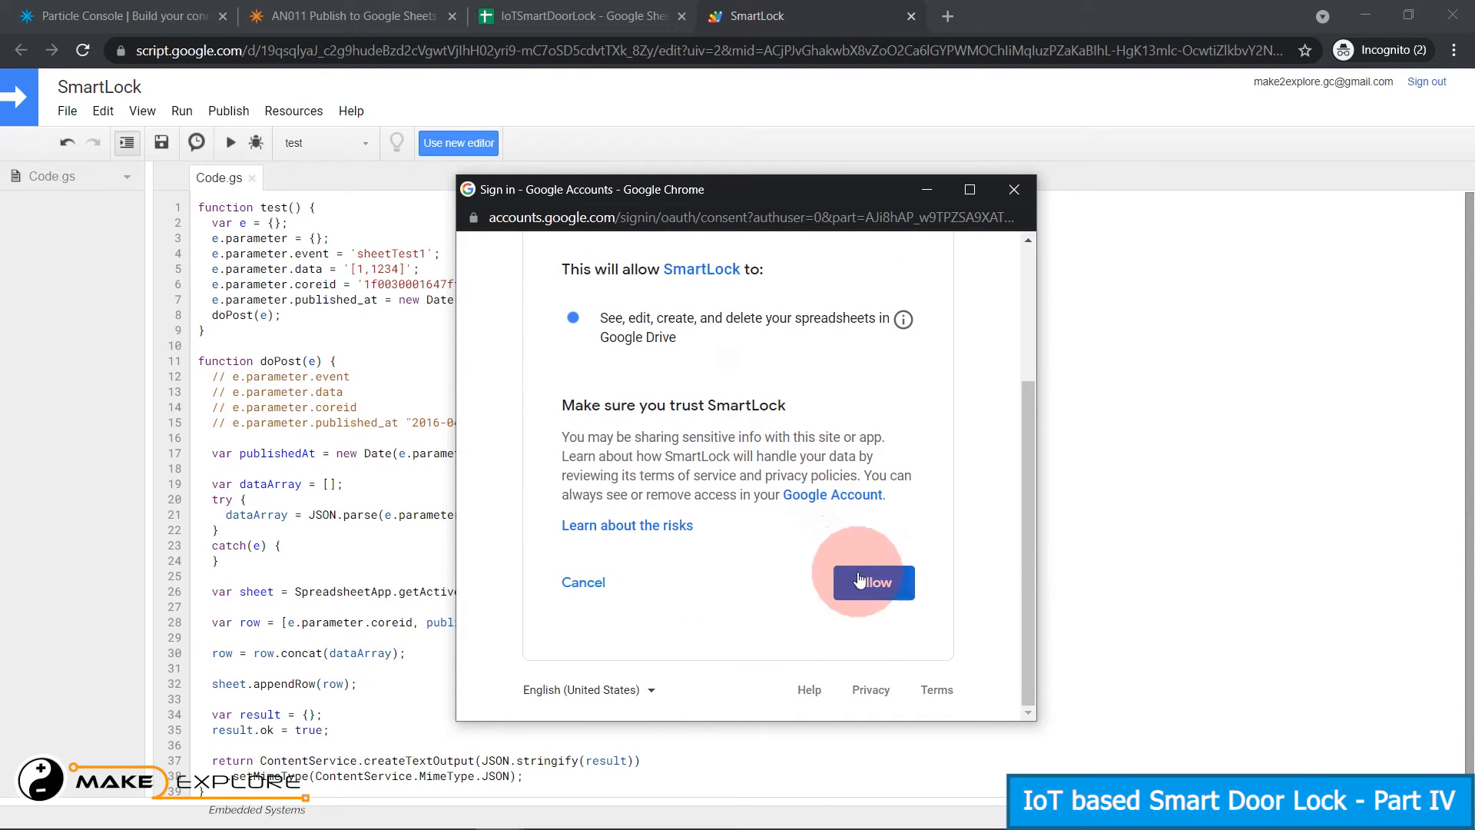
scroll("up", 3)
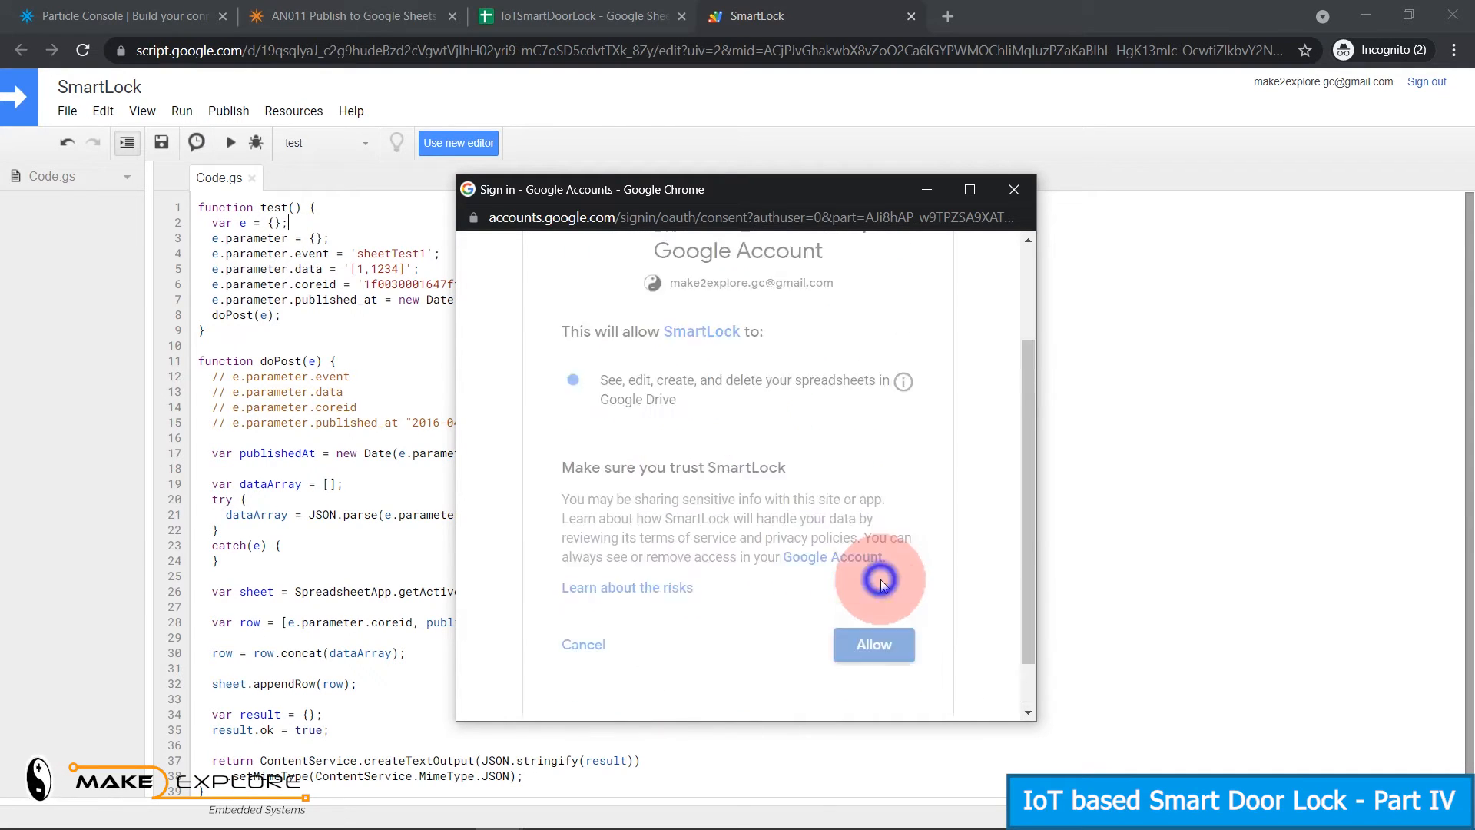
left_click(872, 645)
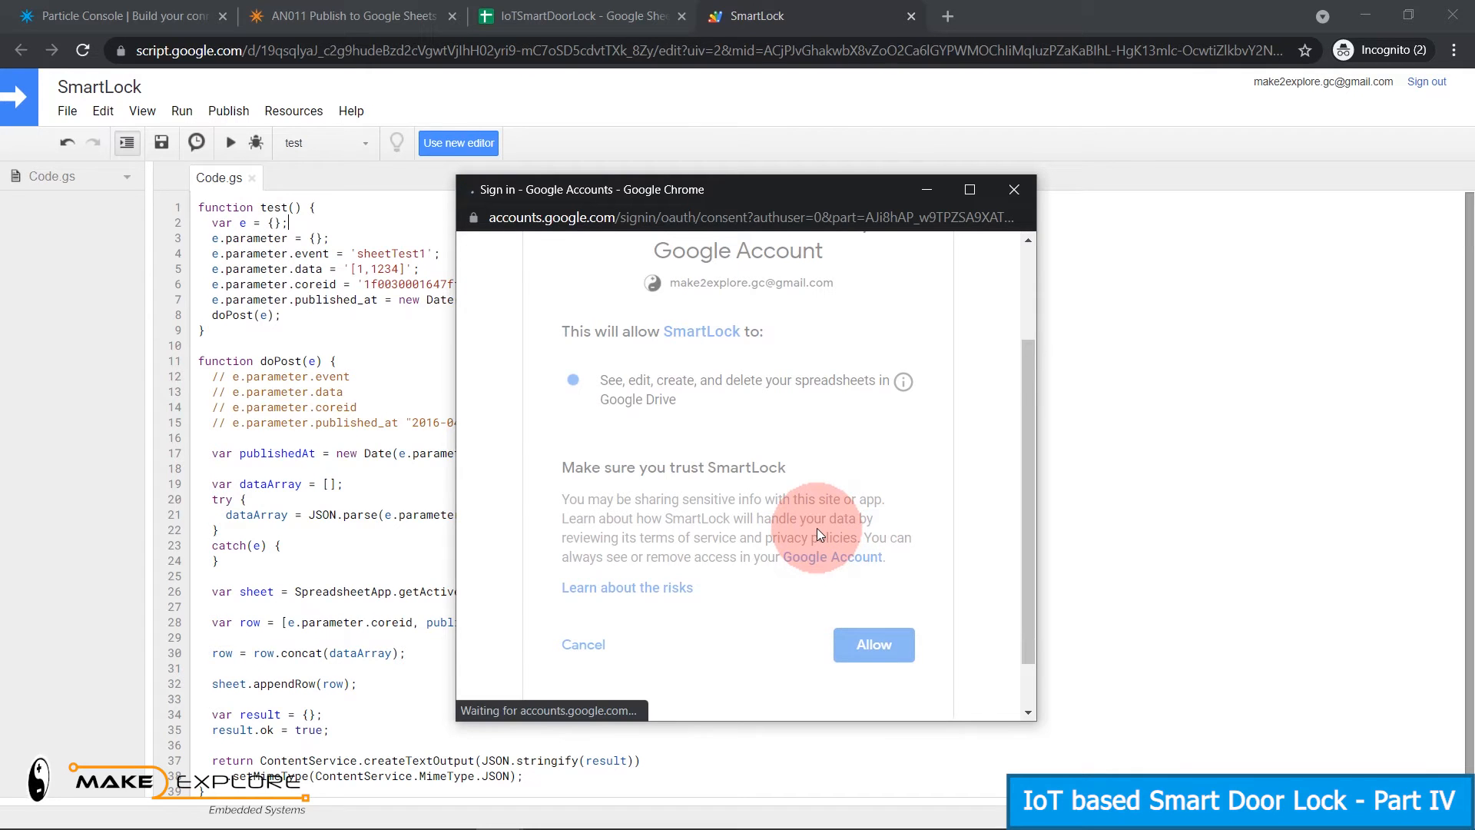
left_click(872, 644)
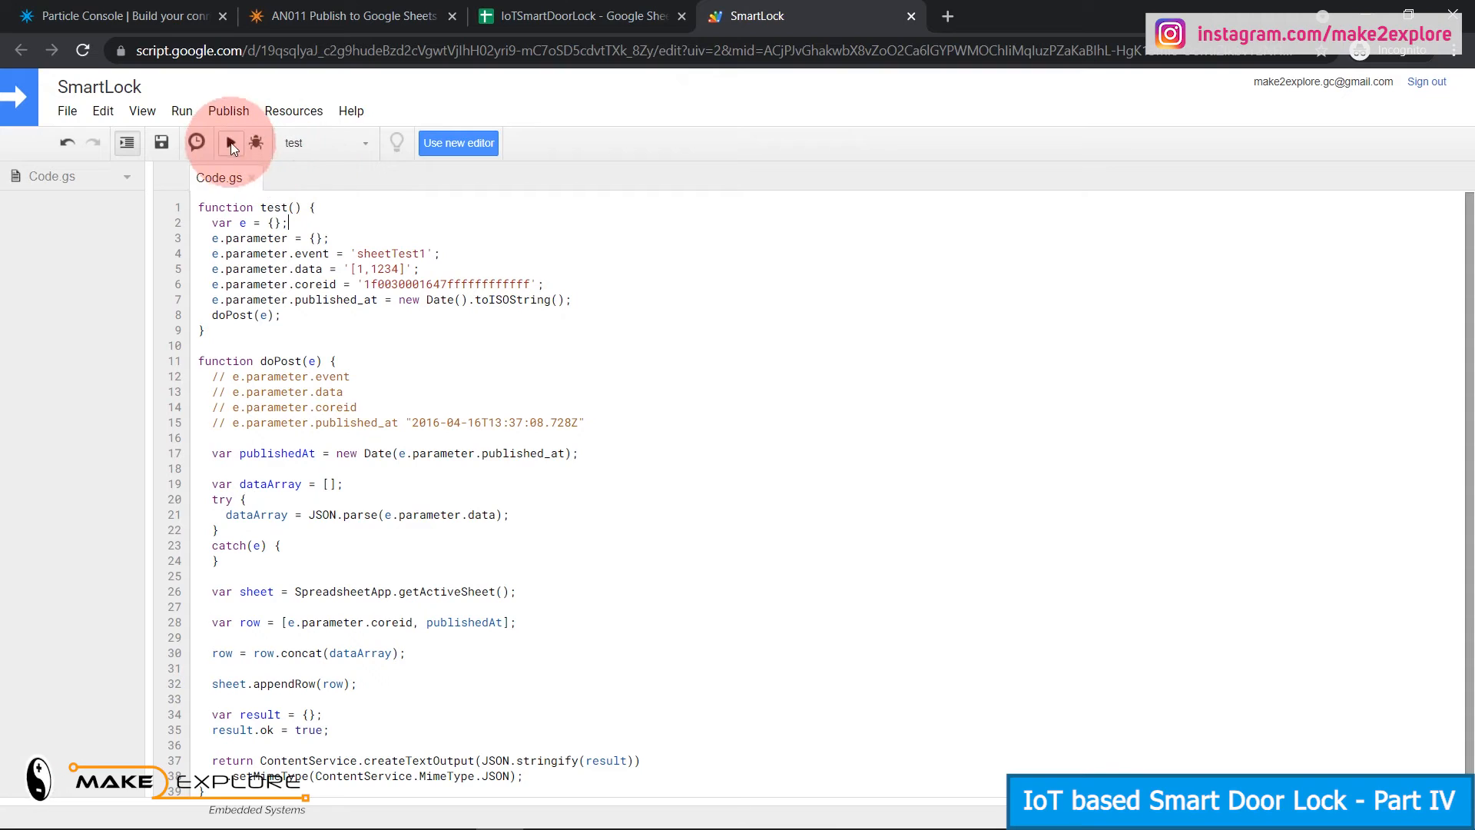
left_click(231, 143)
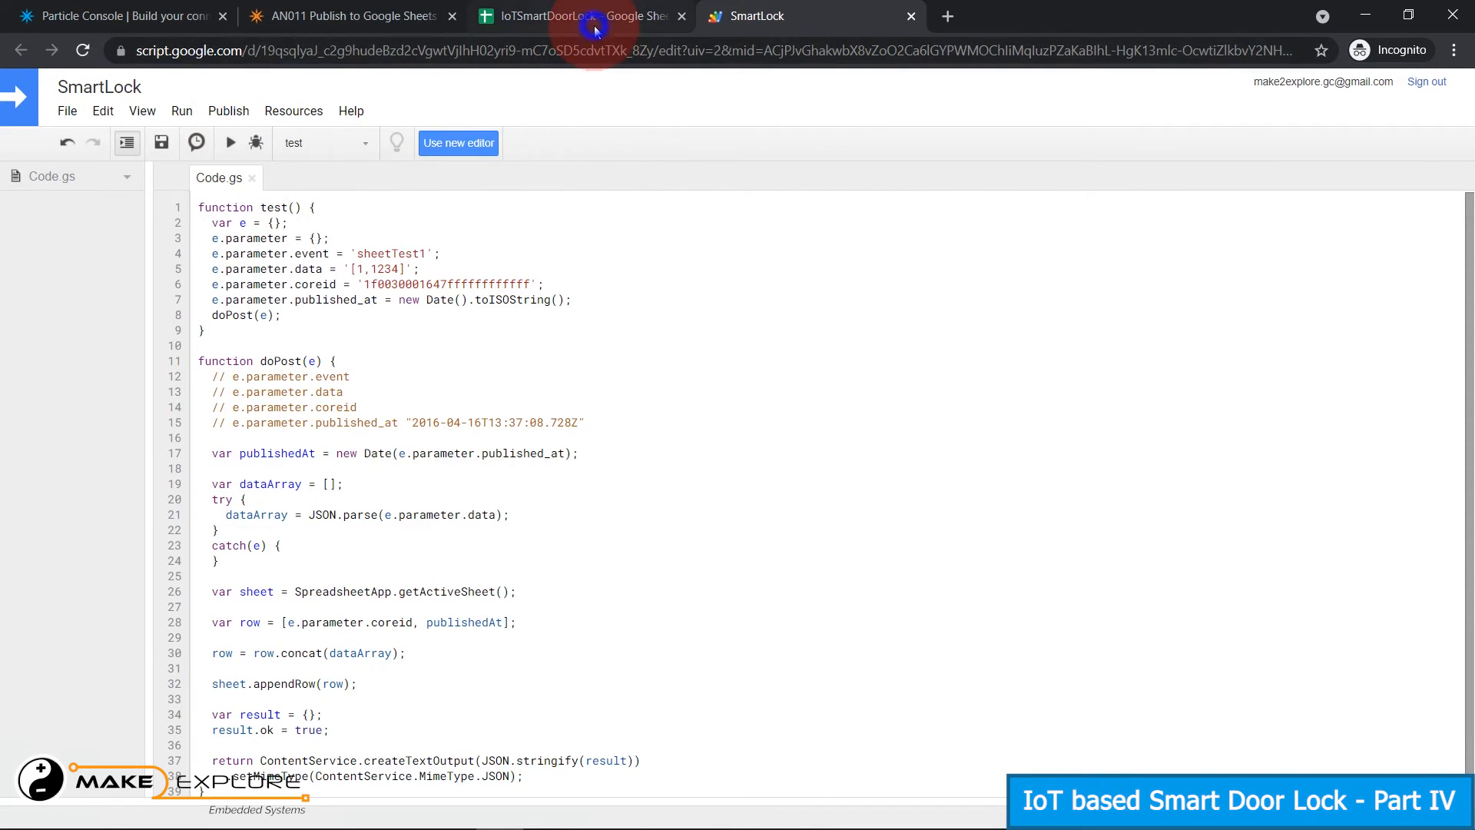
left_click(581, 16)
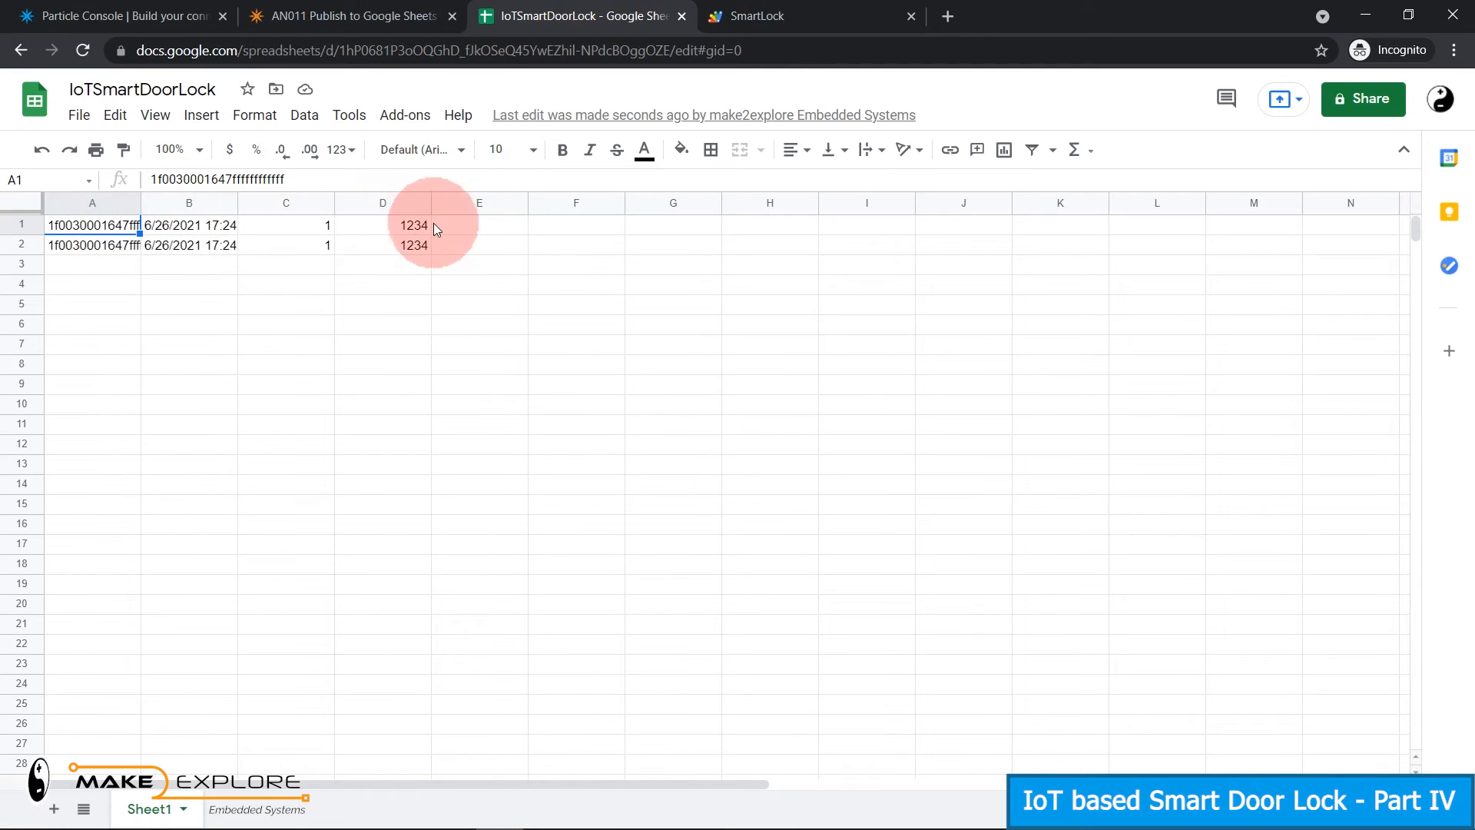
mouse_move(202, 252)
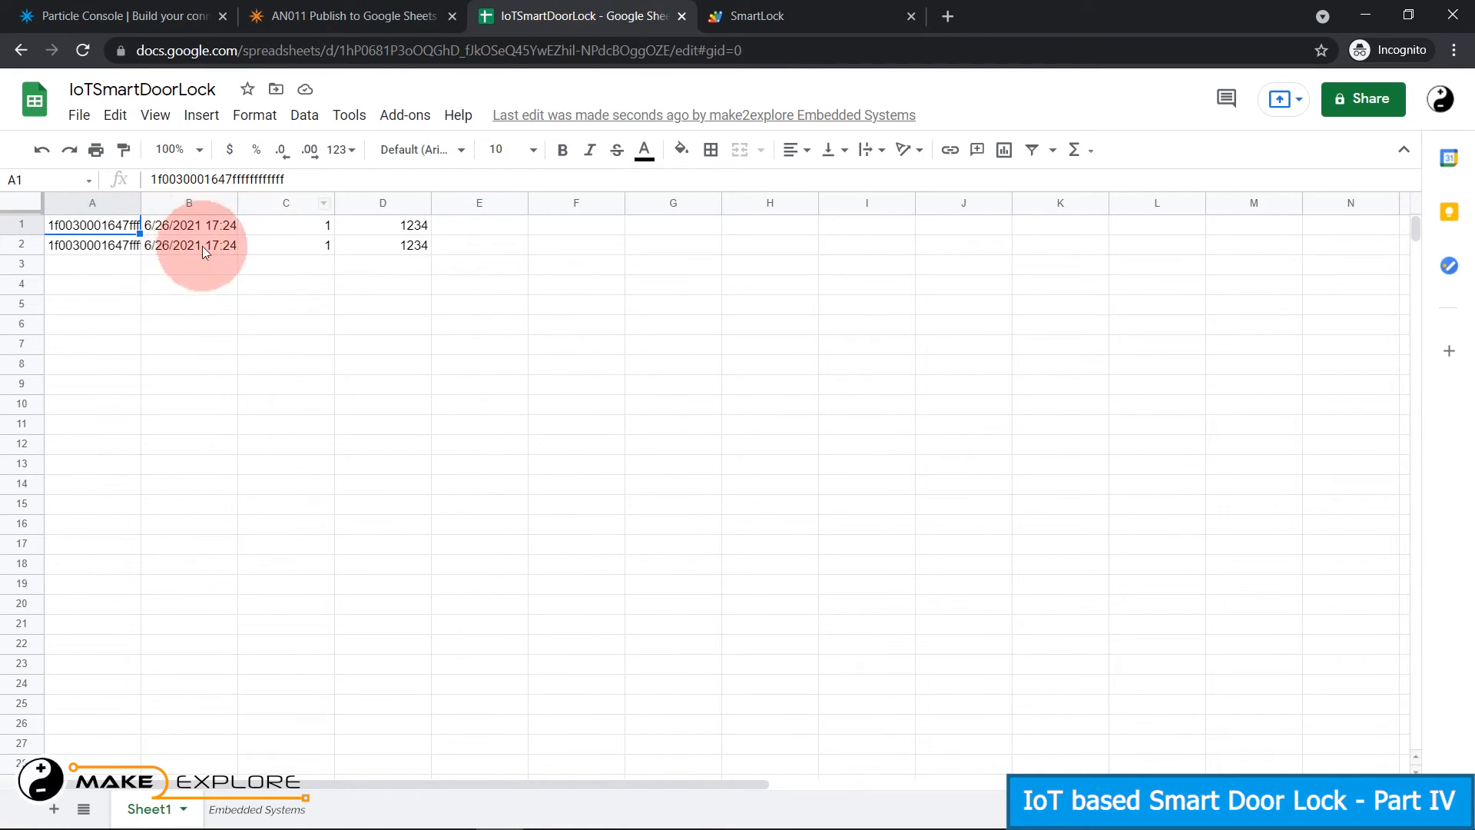
mouse_move(243, 248)
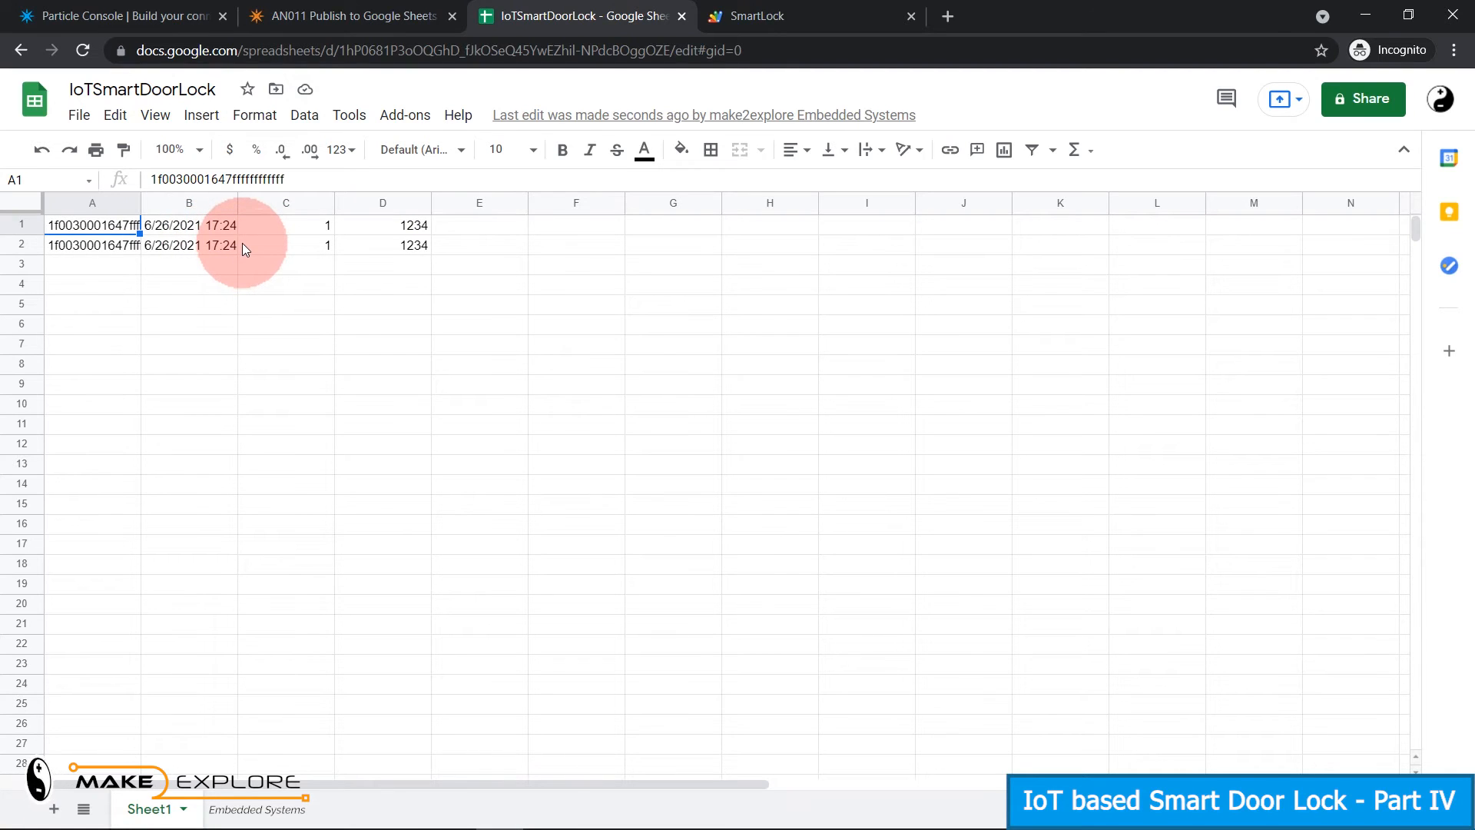
mouse_move(292, 244)
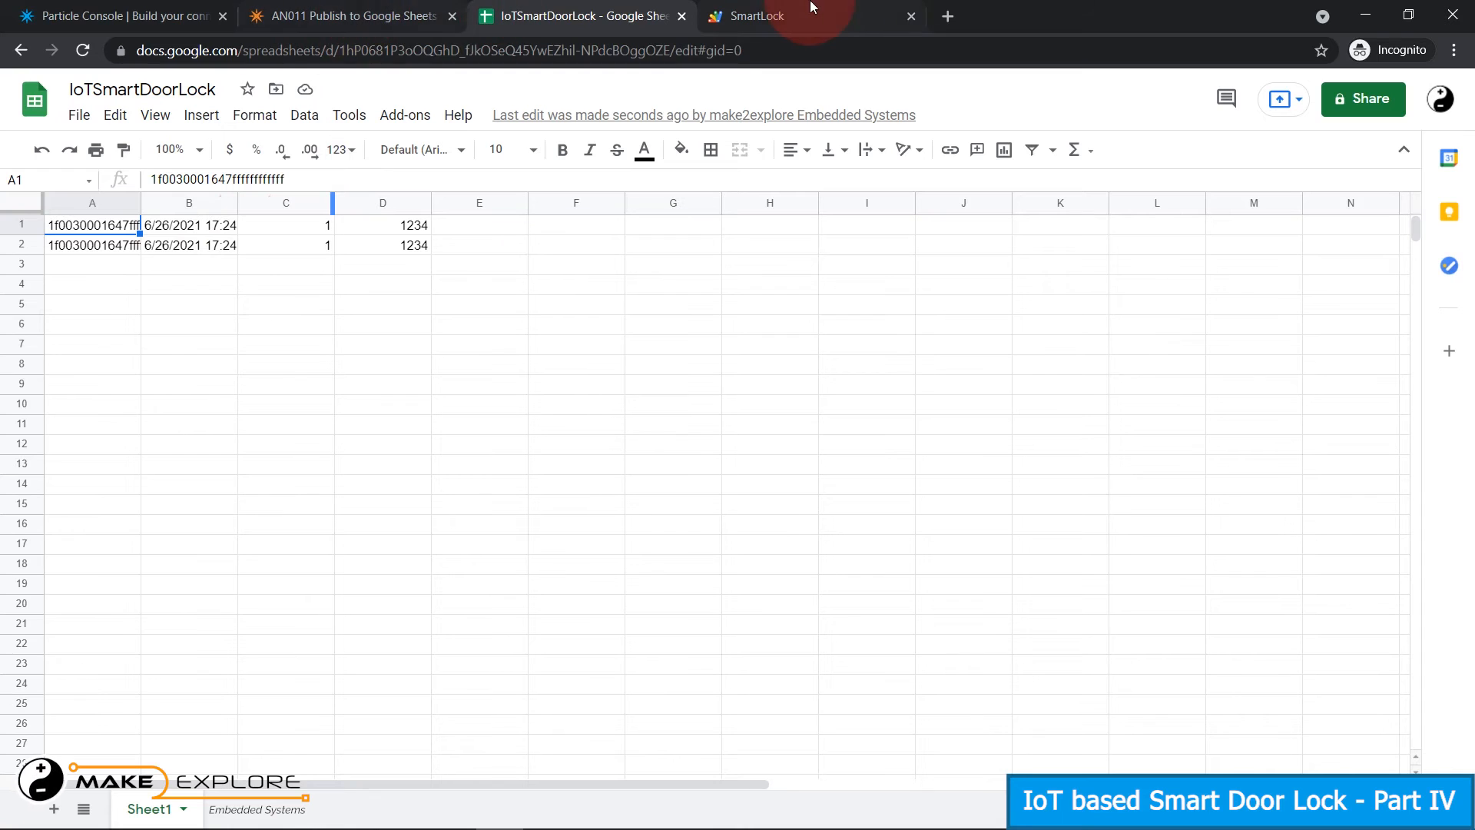
- Save SmartLock version 1 described as 'Initial Version' in Manage versions
left_click(760, 16)
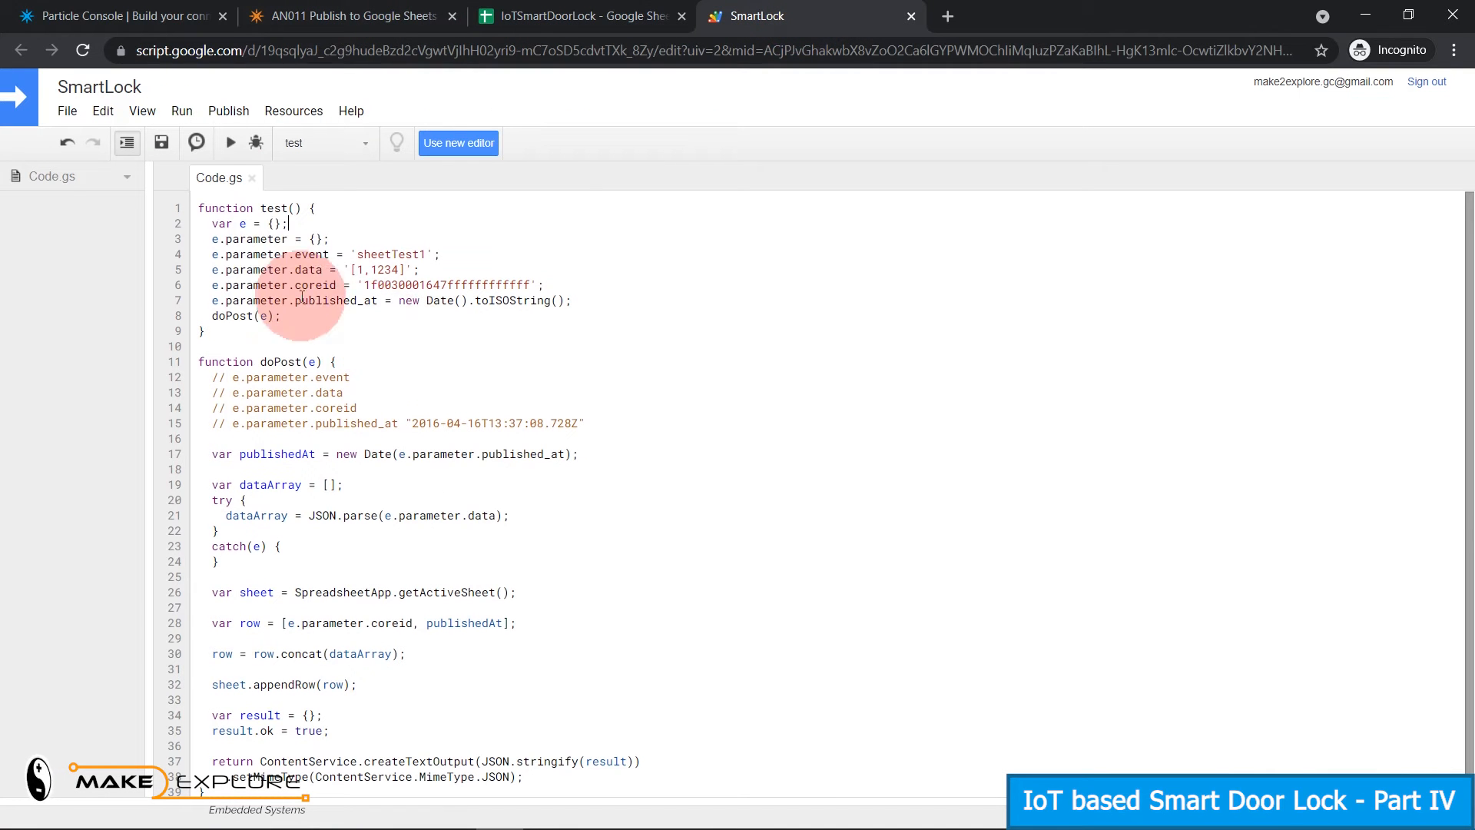
mouse_move(52, 117)
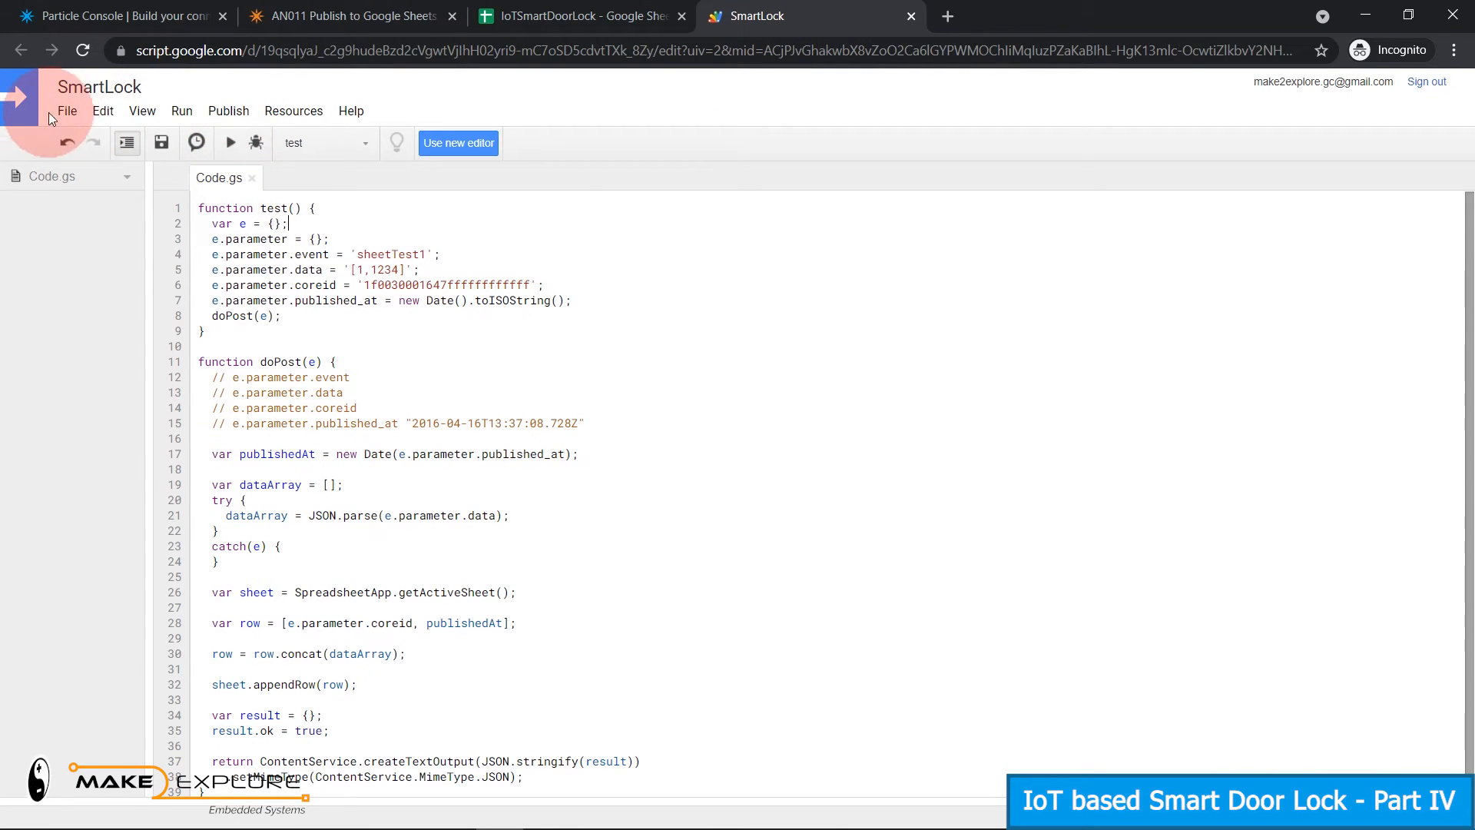
left_click(66, 110)
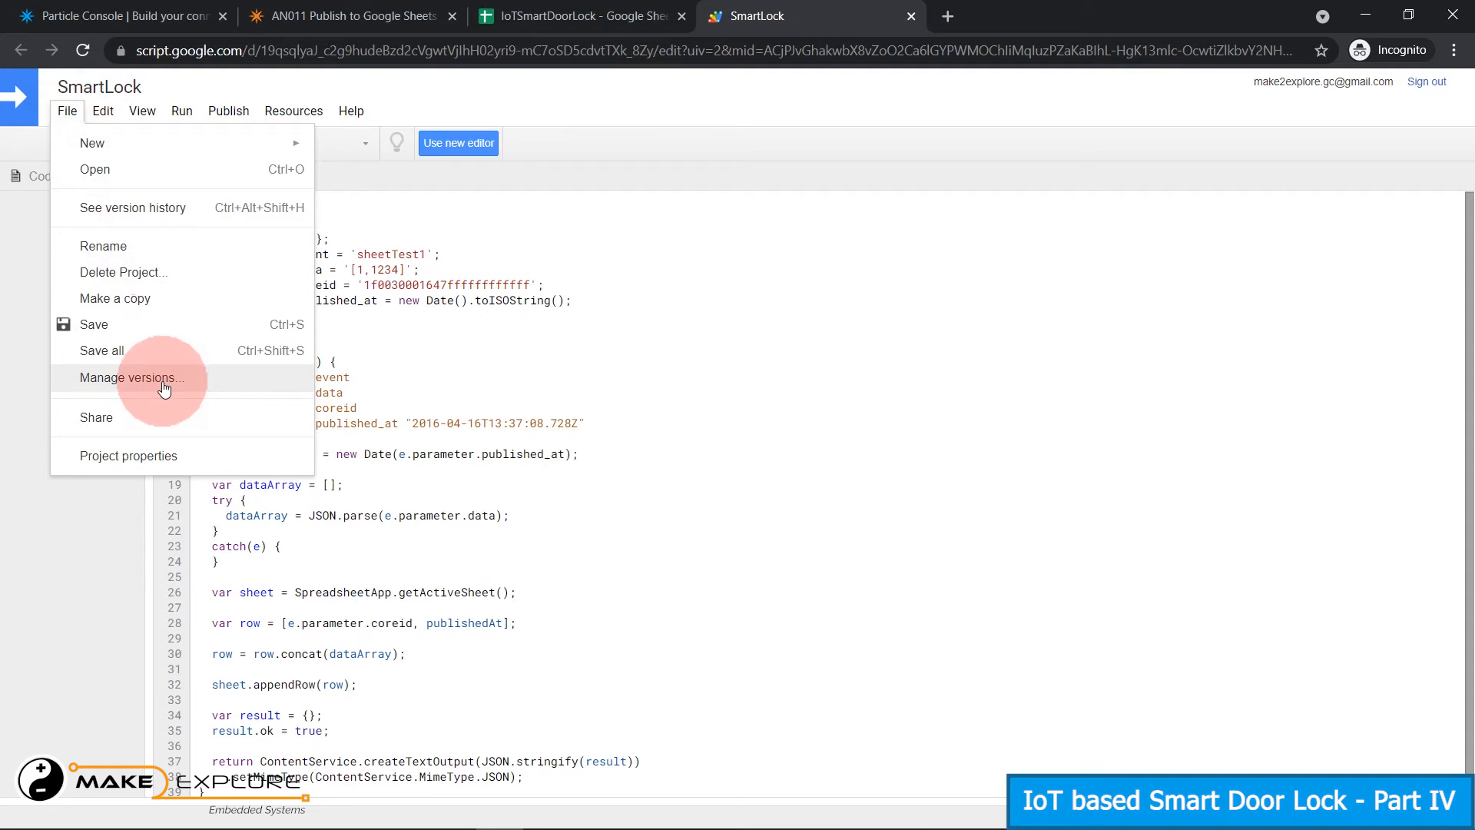
left_click(143, 377)
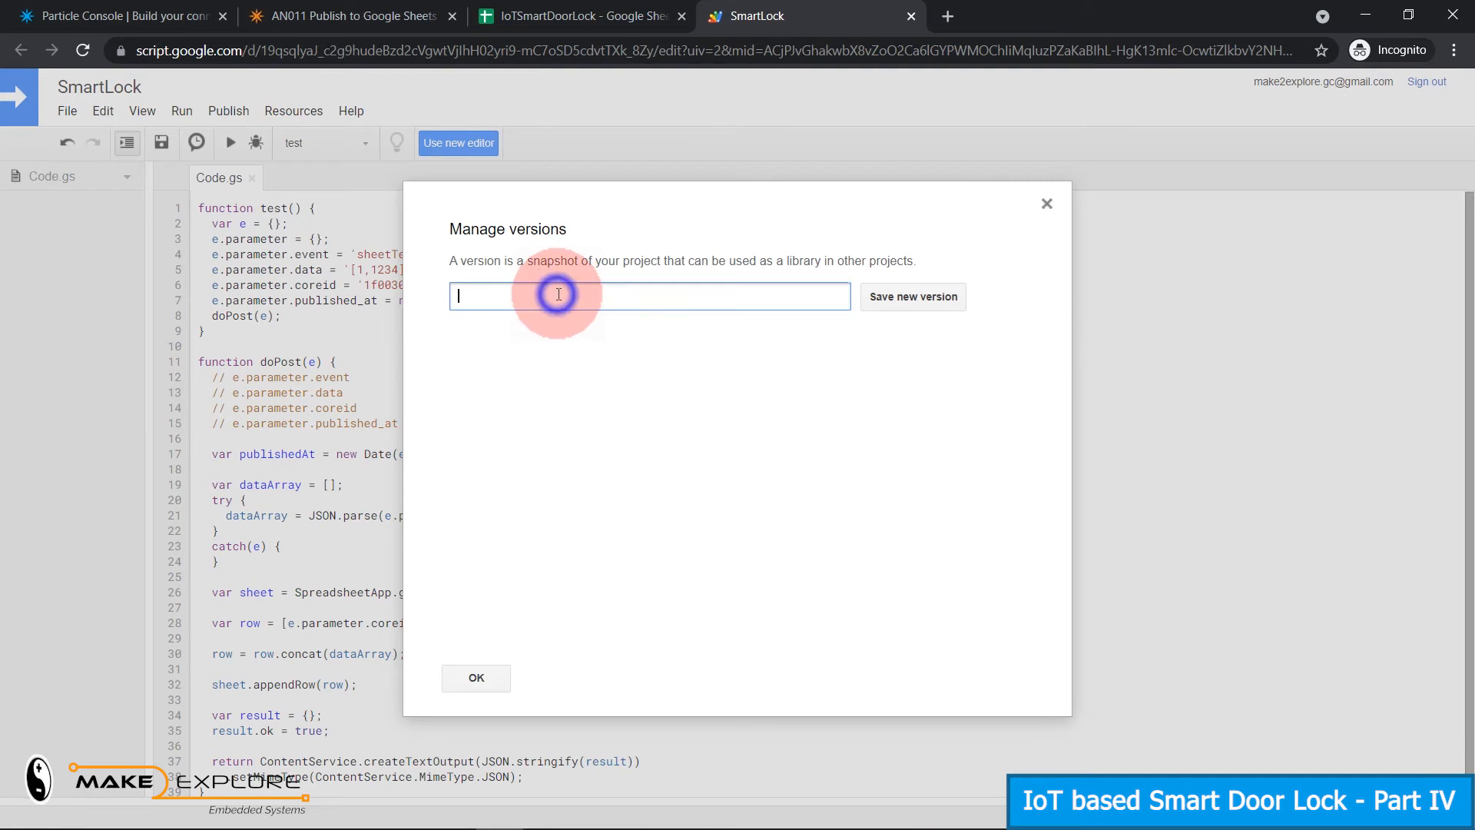
type("Ini")
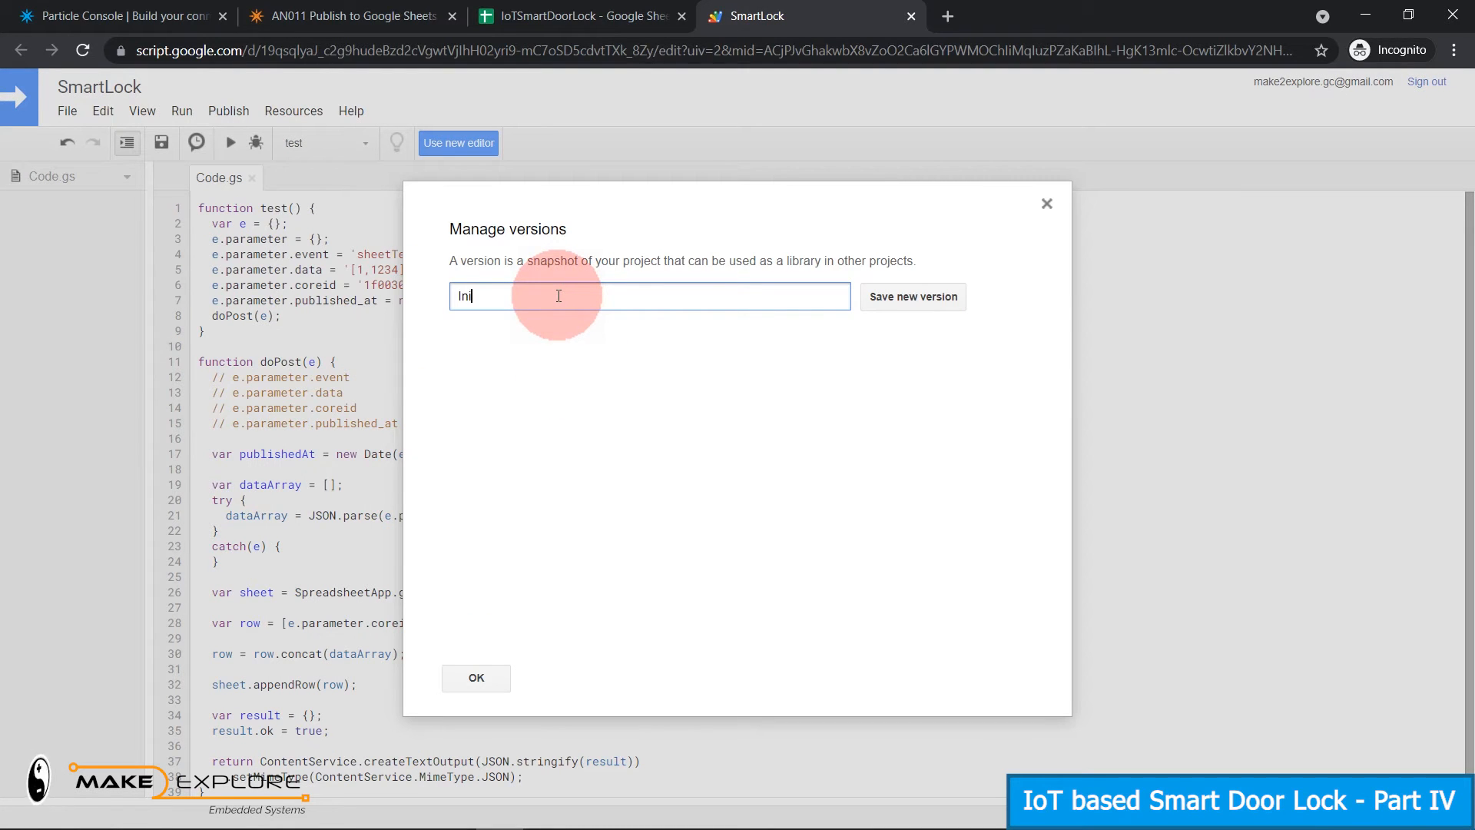
type("Initial V")
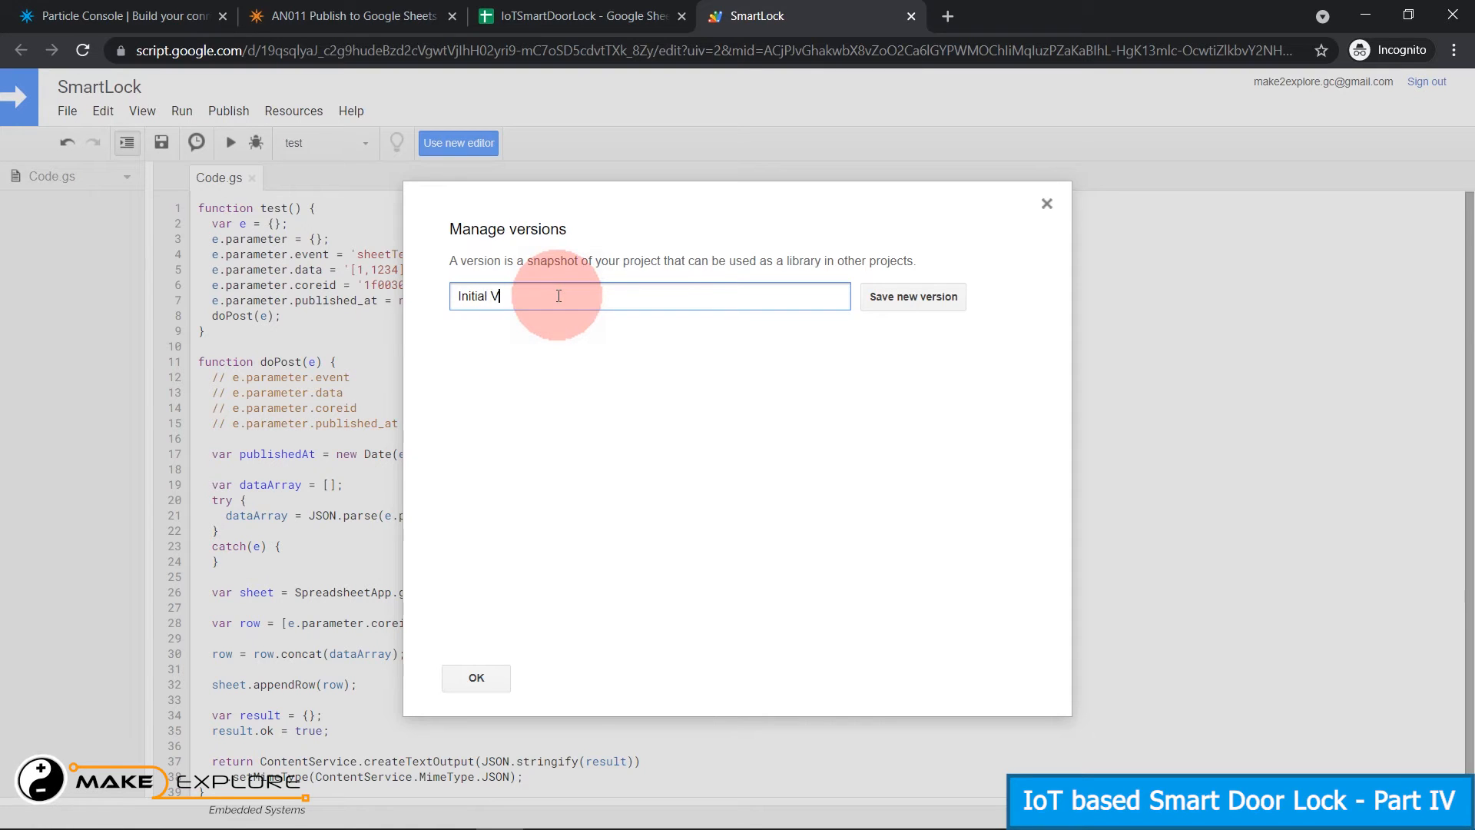
type("ersion")
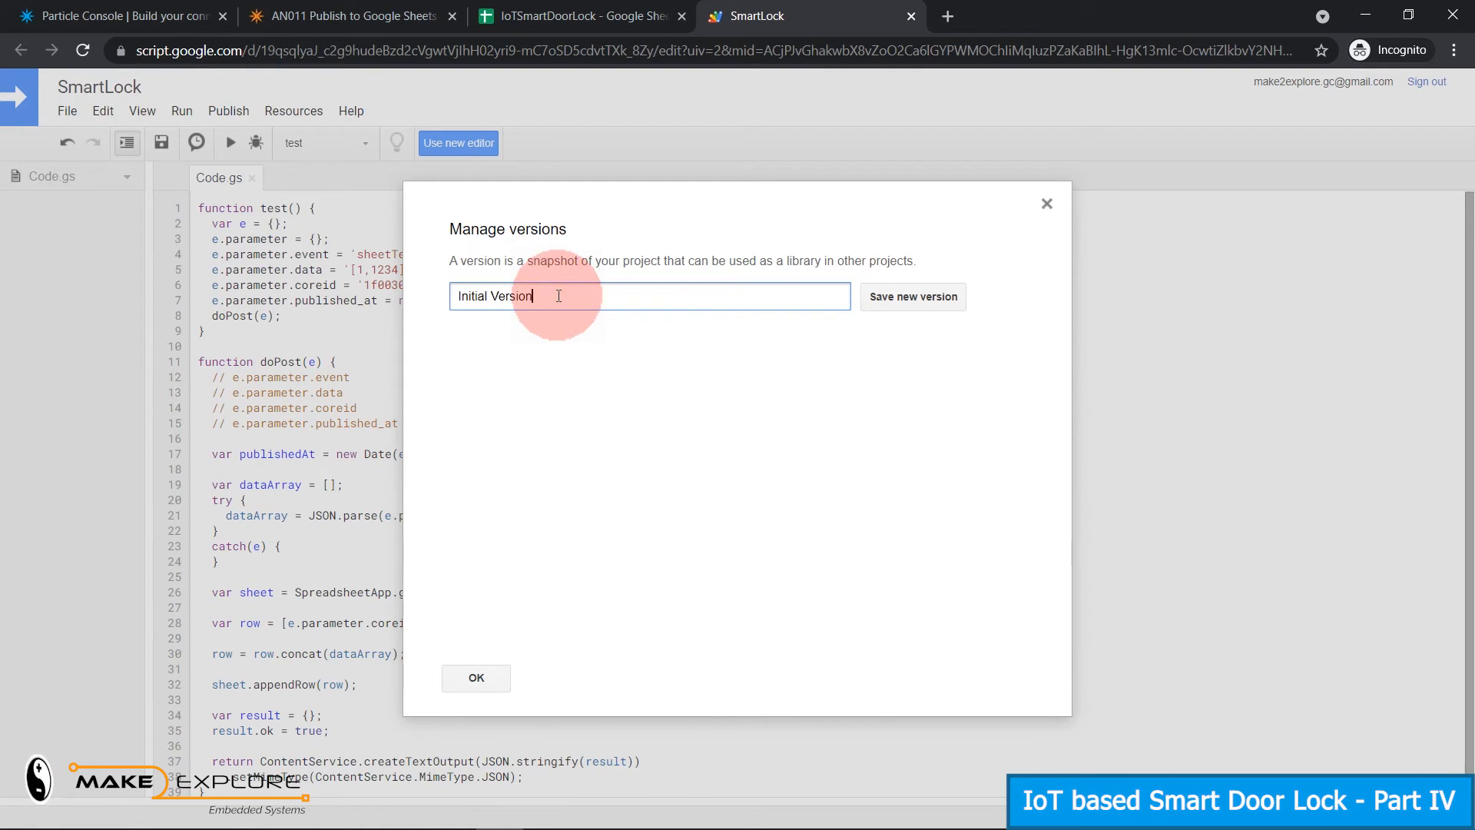
mouse_move(912, 296)
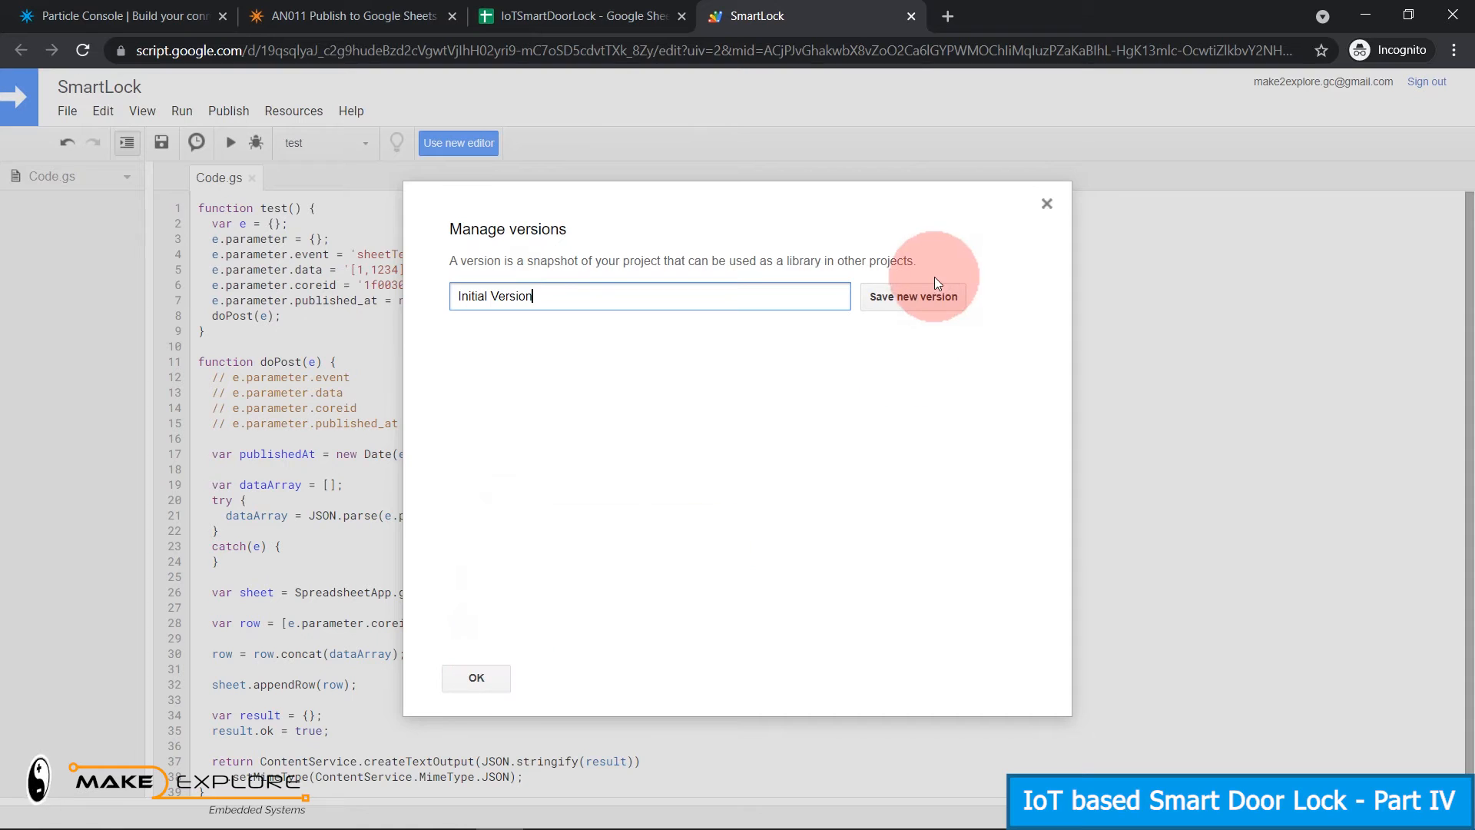
left_click(911, 297)
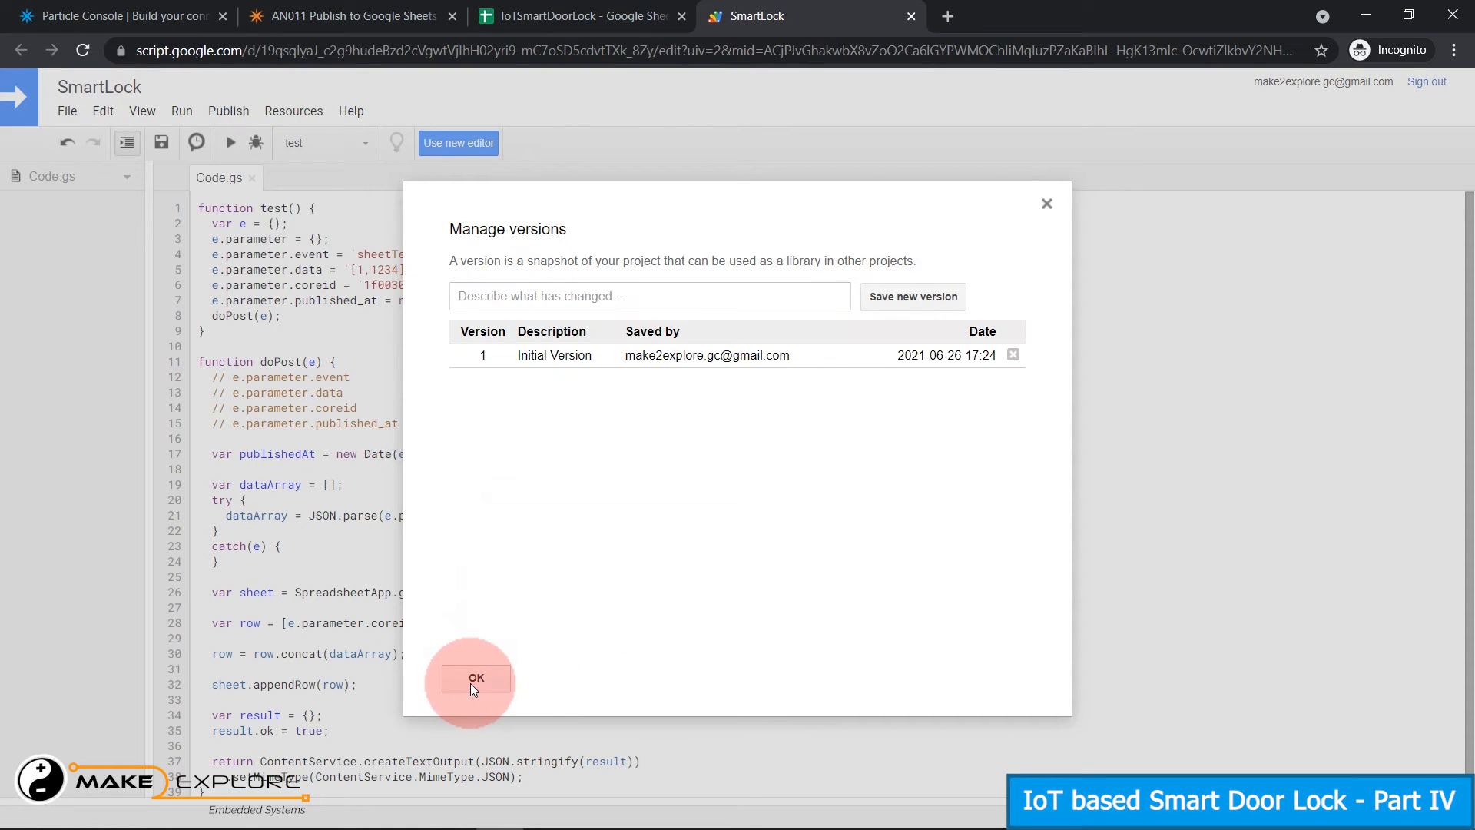
left_click(474, 678)
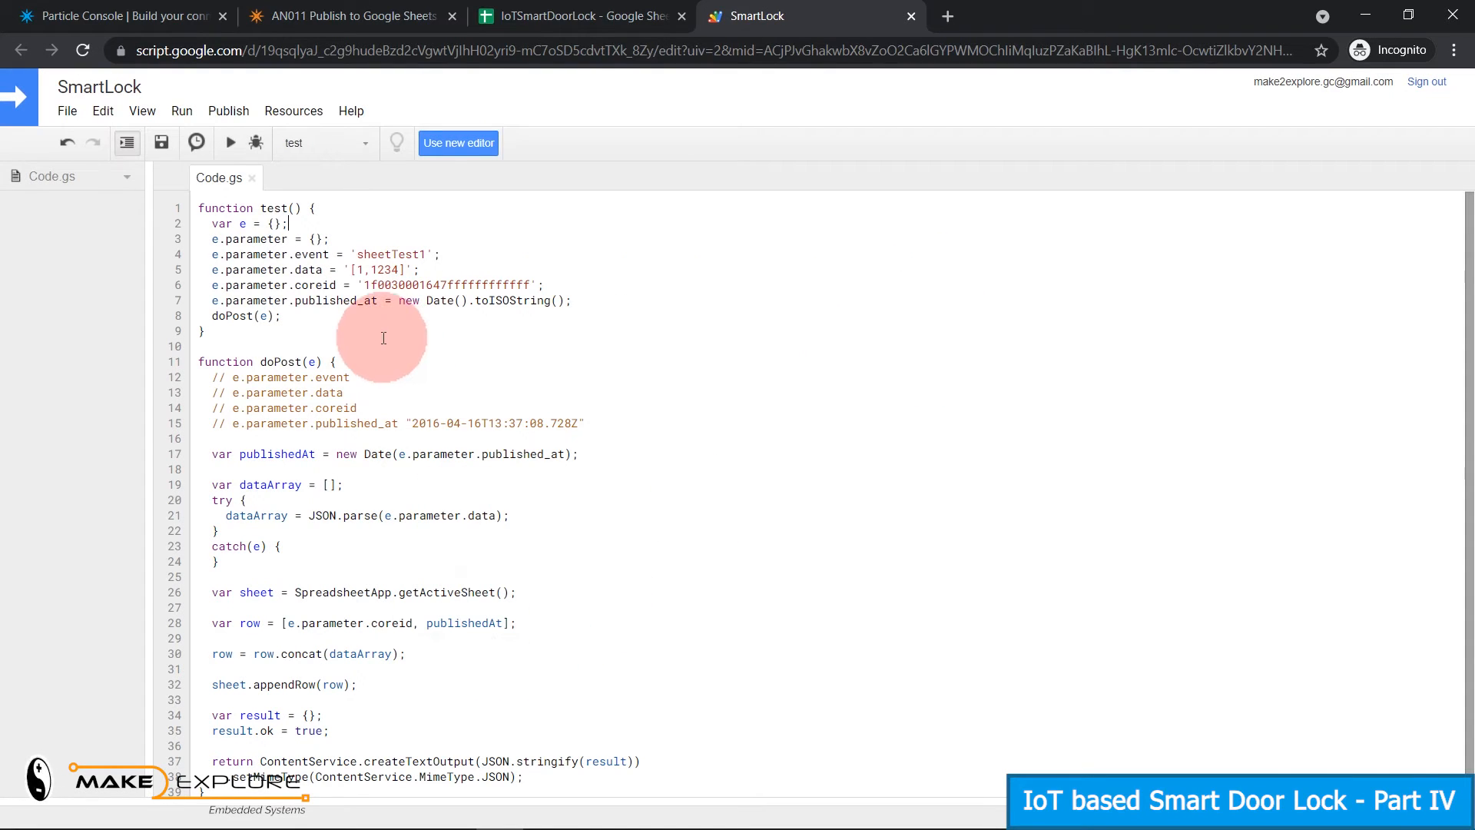
mouse_move(349, 323)
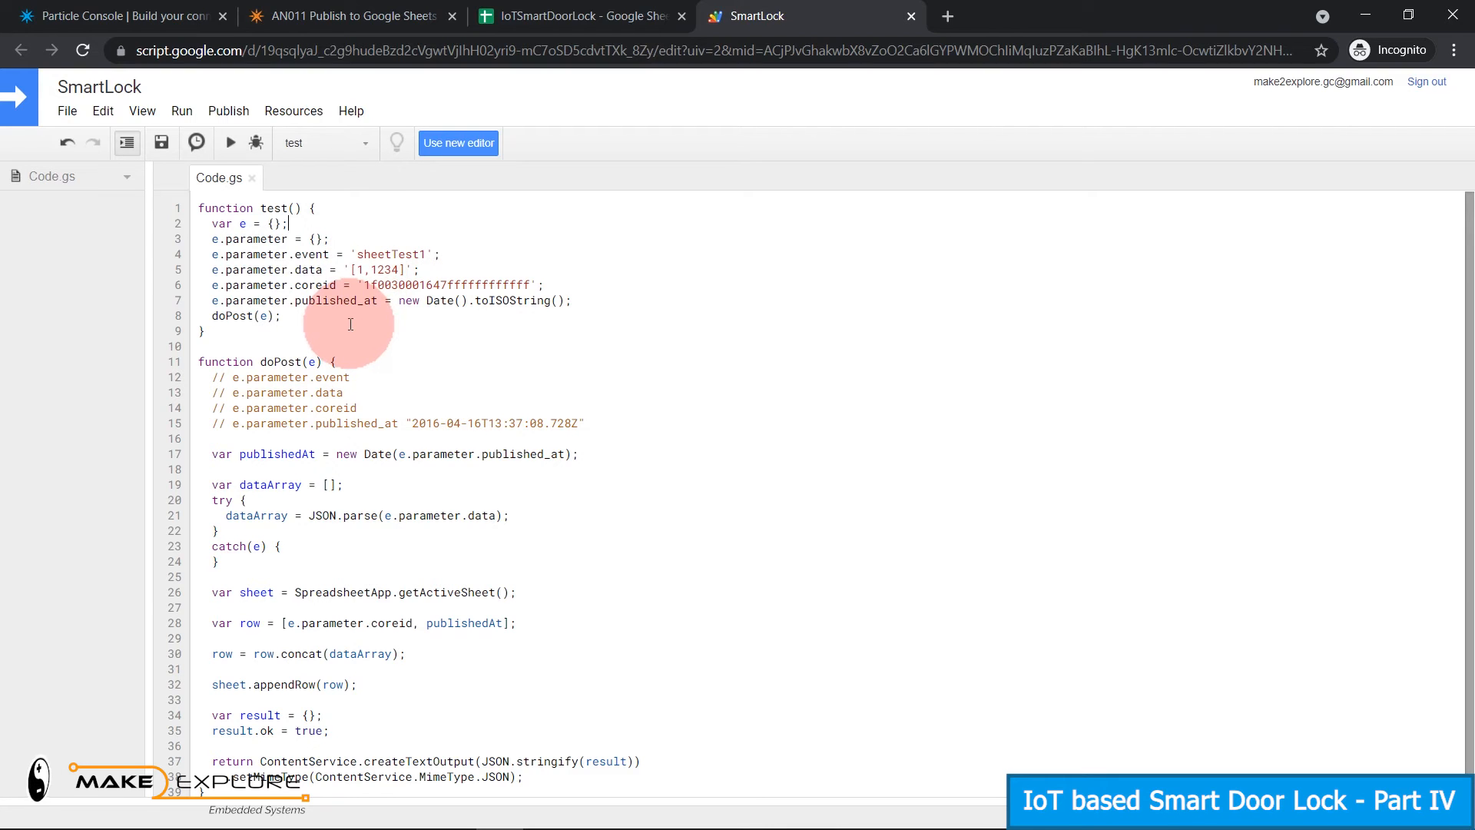
mouse_move(268, 238)
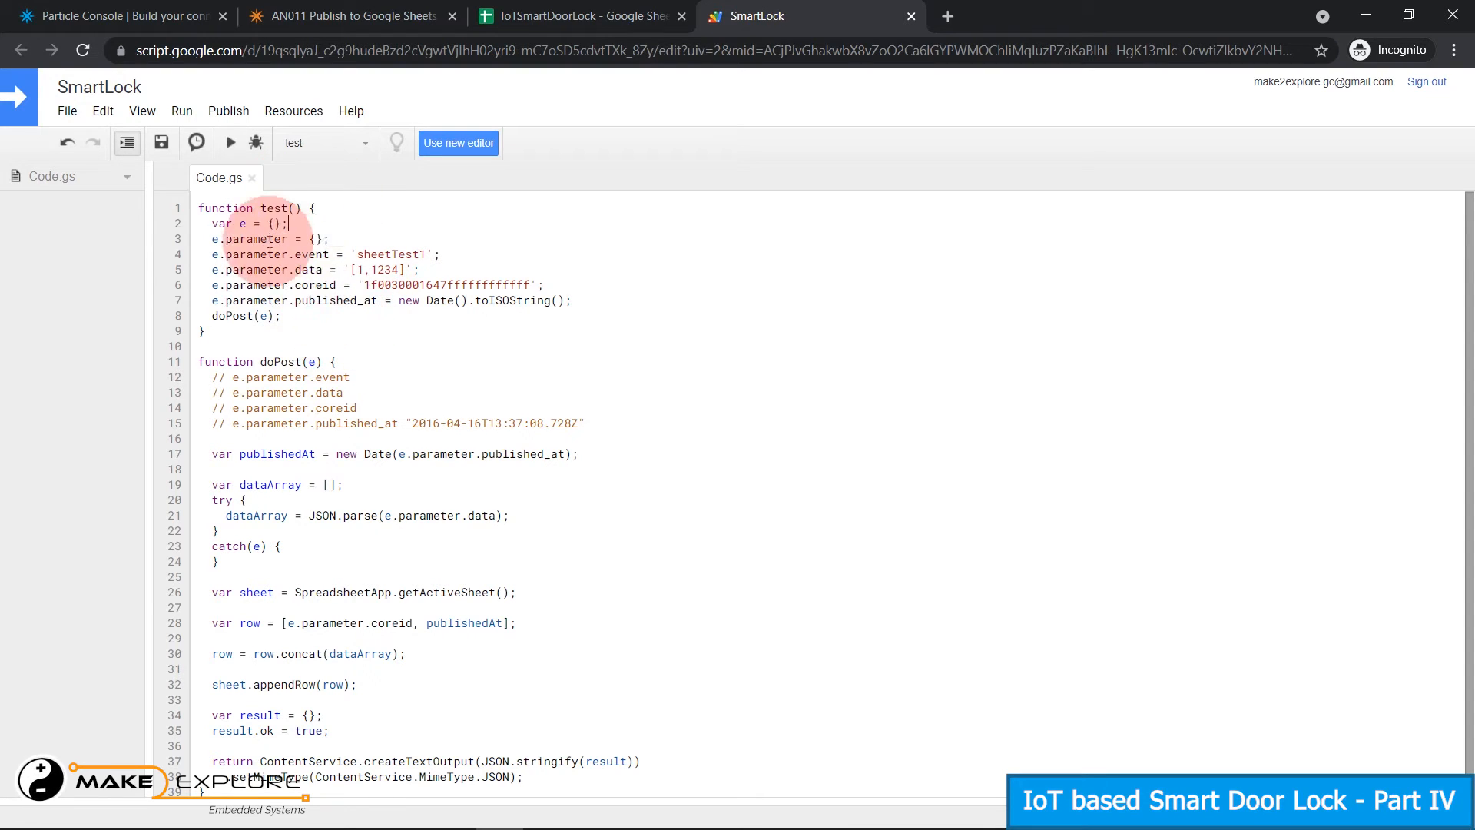
mouse_move(228, 111)
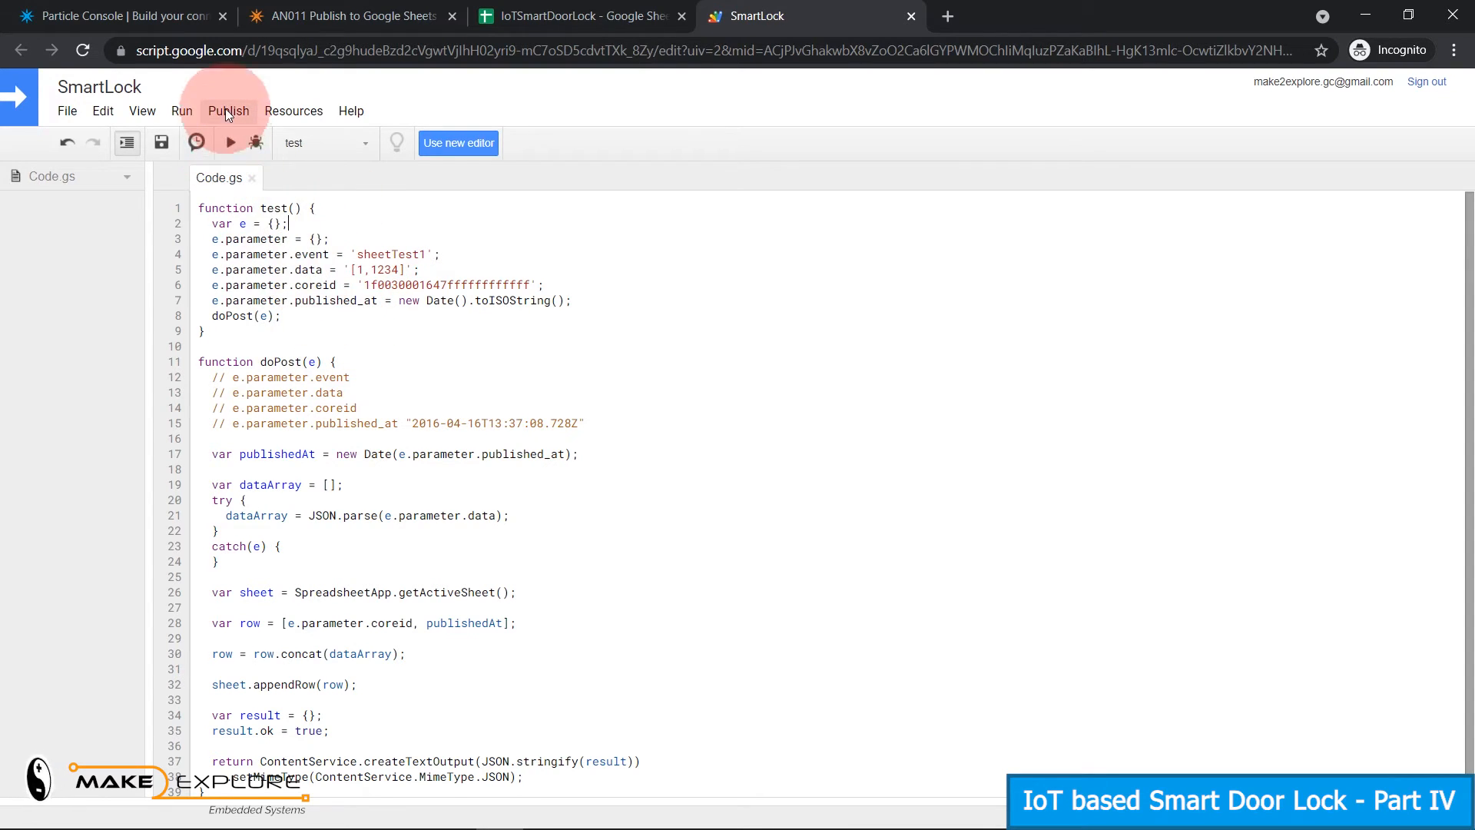
left_click(227, 110)
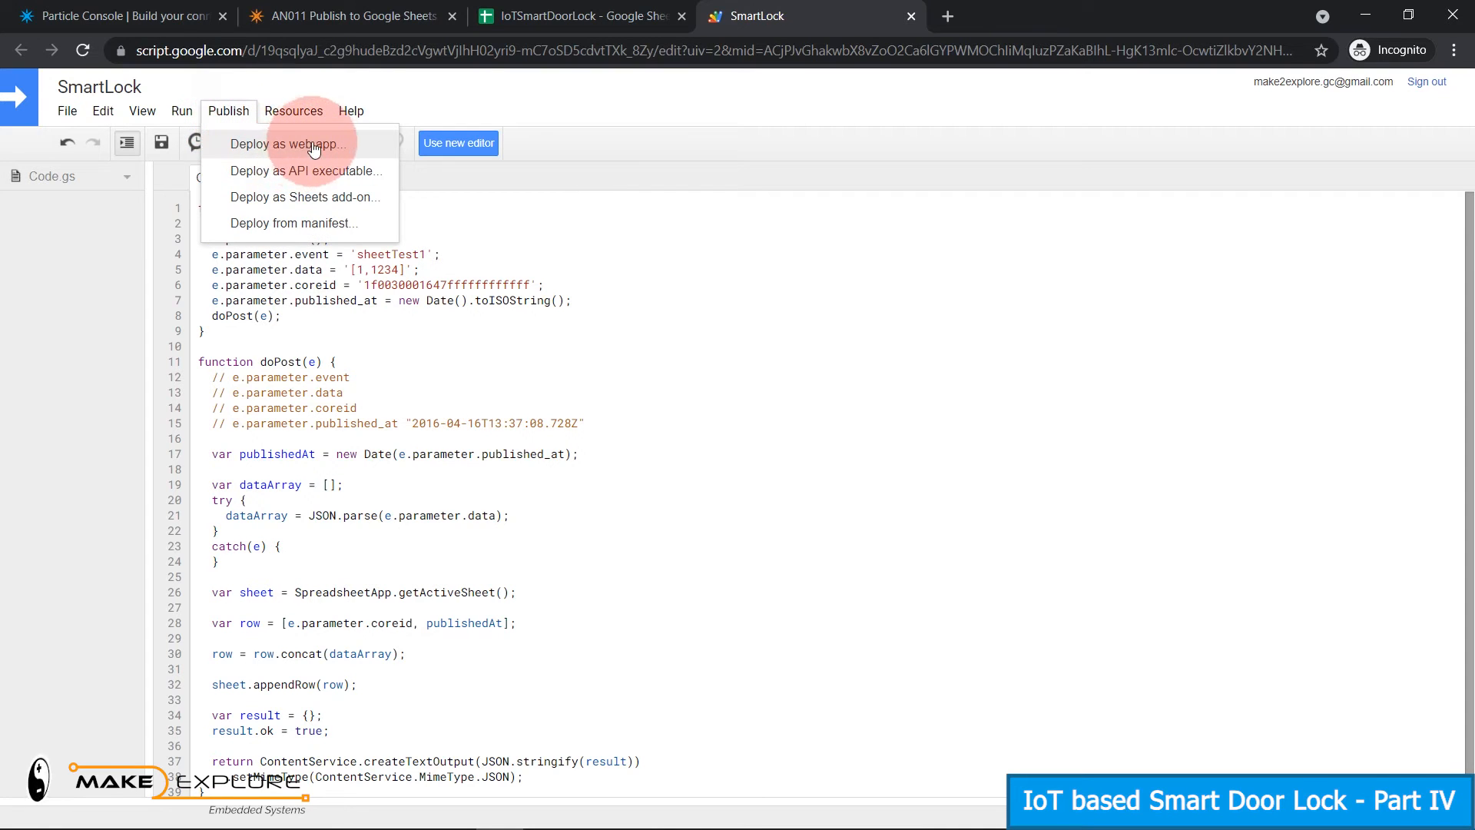
- Deploy version 1 as a web app for 'Anyone, even anonymous' and select its URL
left_click(292, 143)
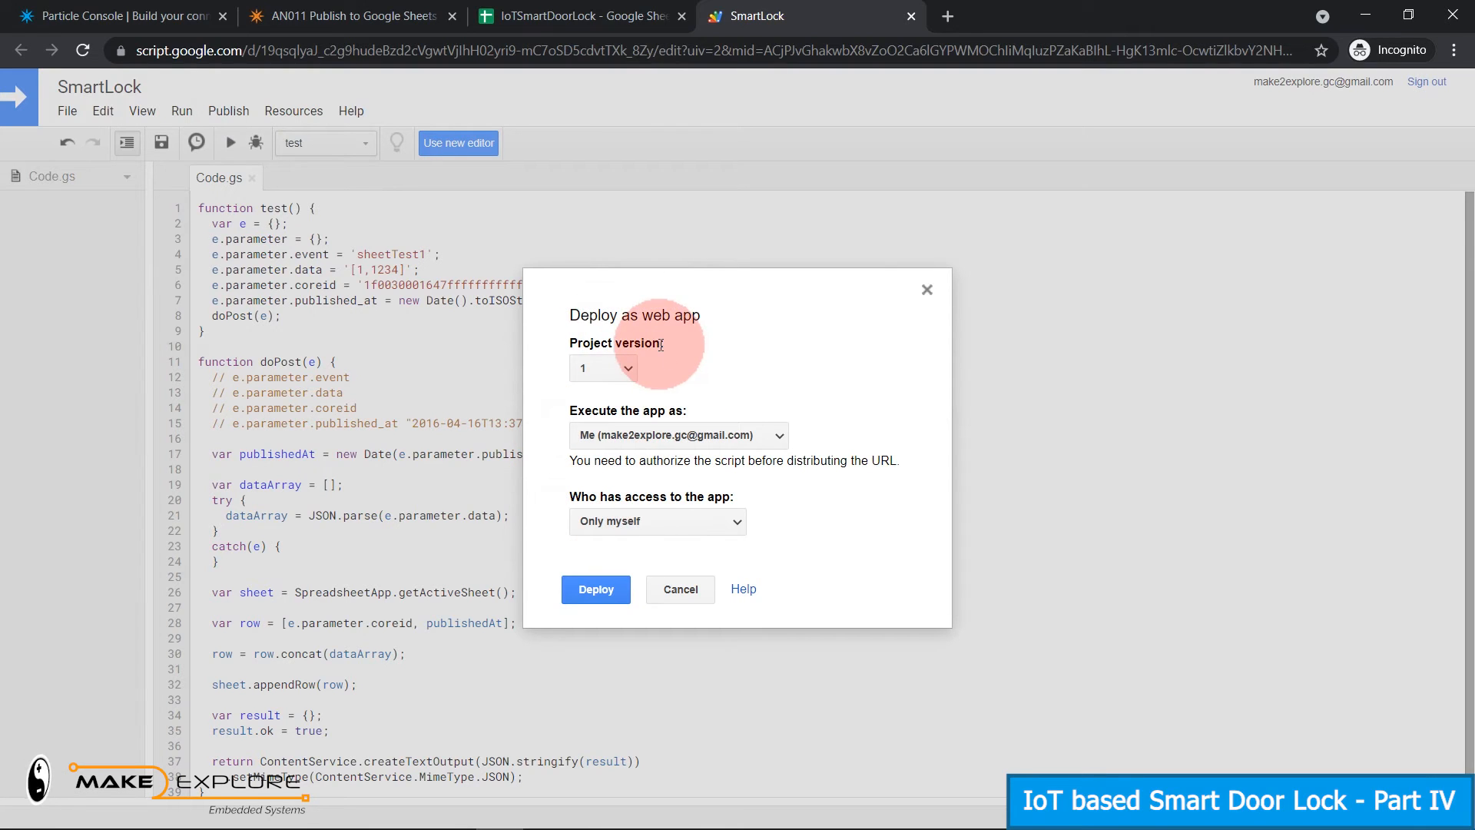
double_click(617, 342)
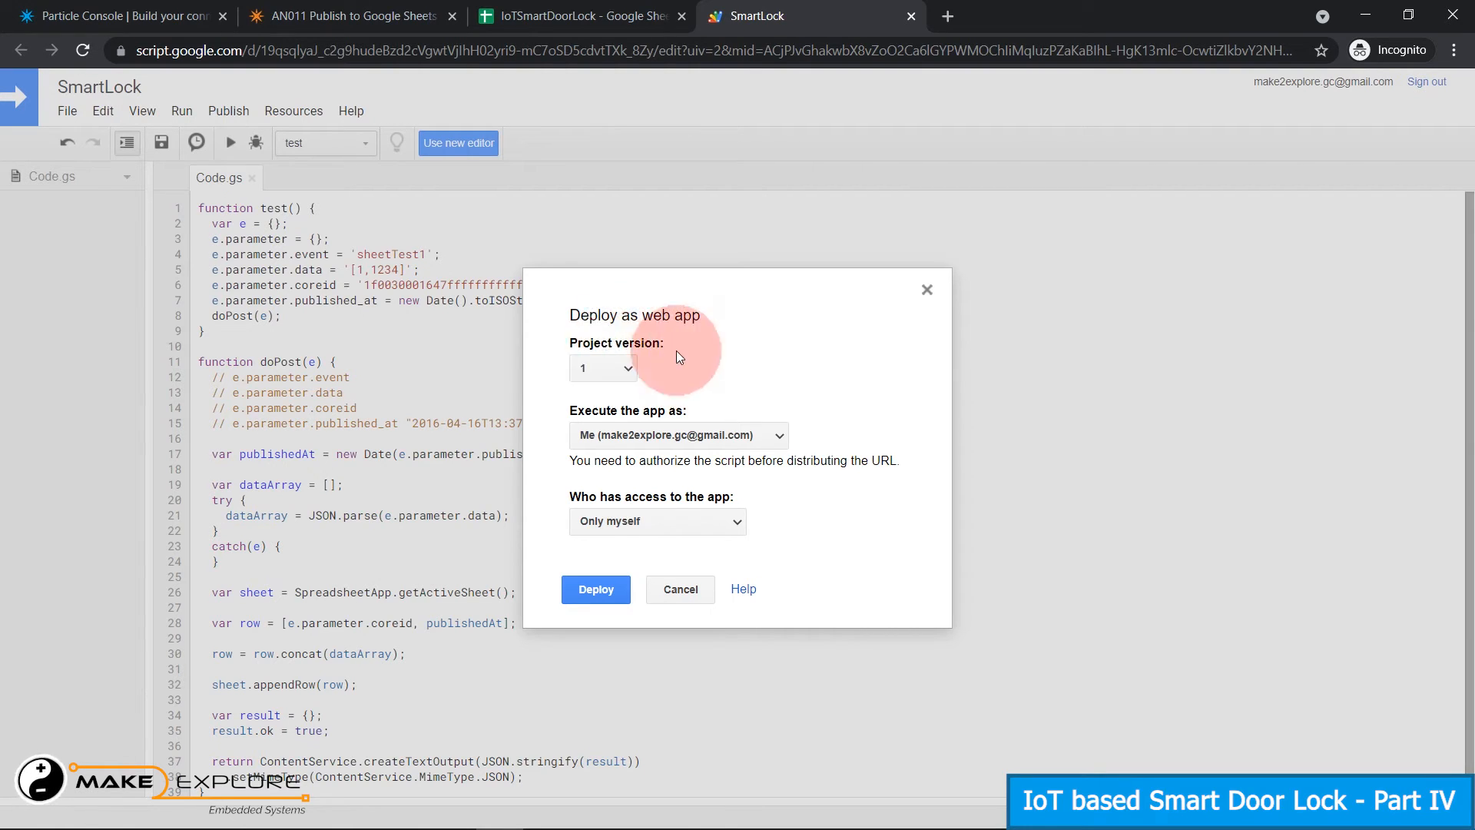
mouse_move(666, 364)
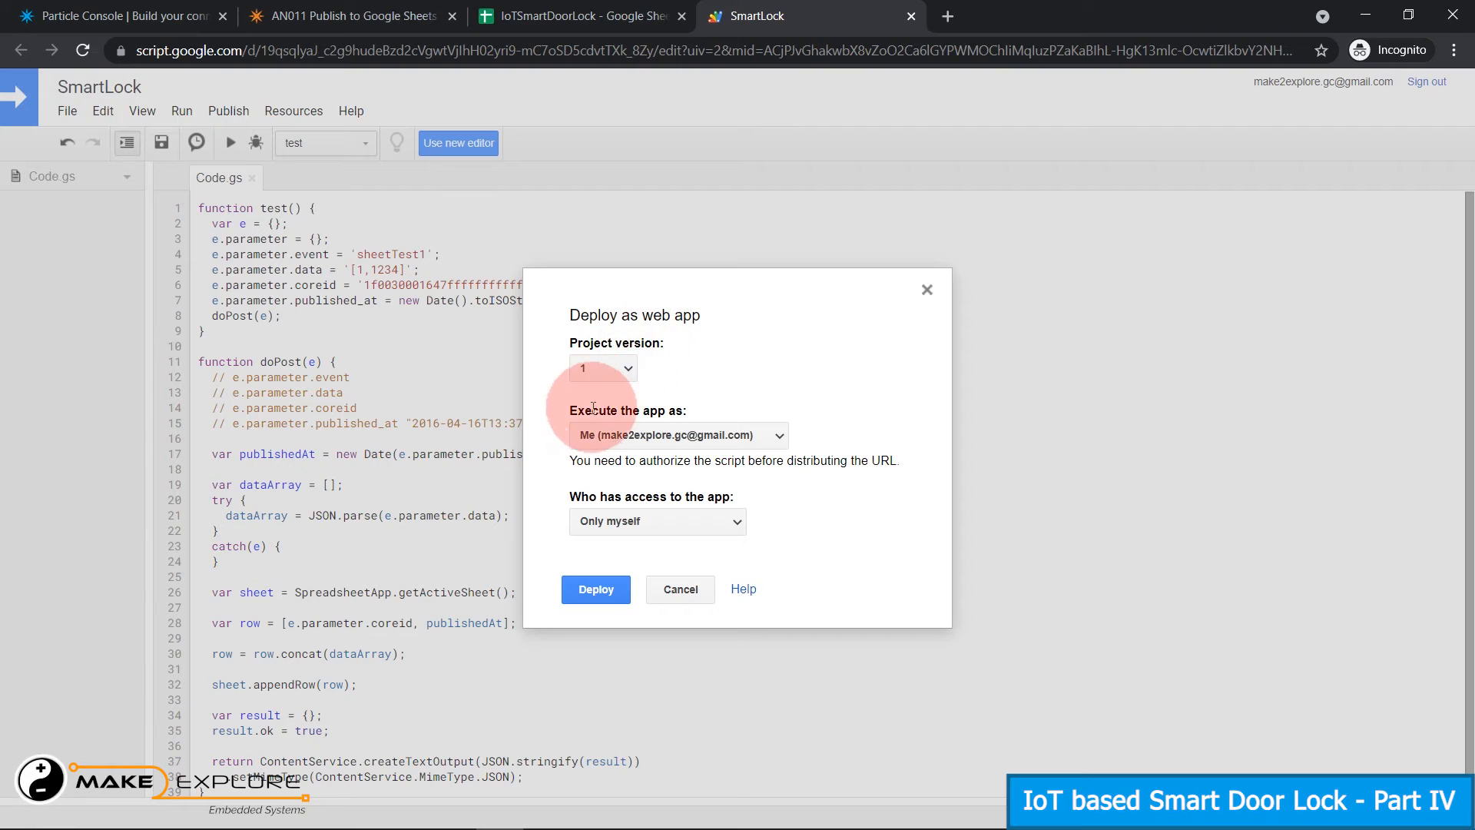
double_click(625, 410)
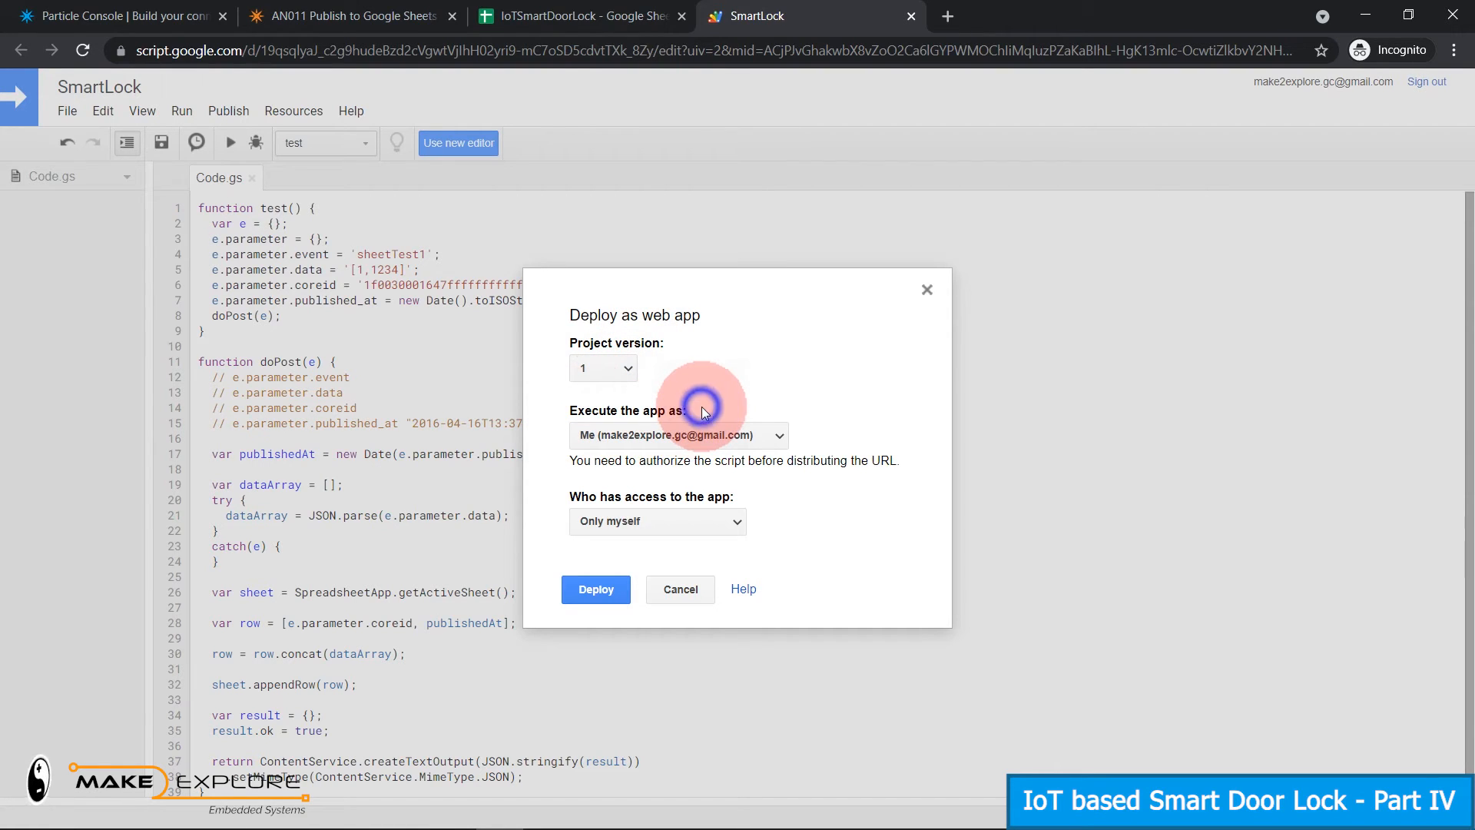
mouse_move(691, 445)
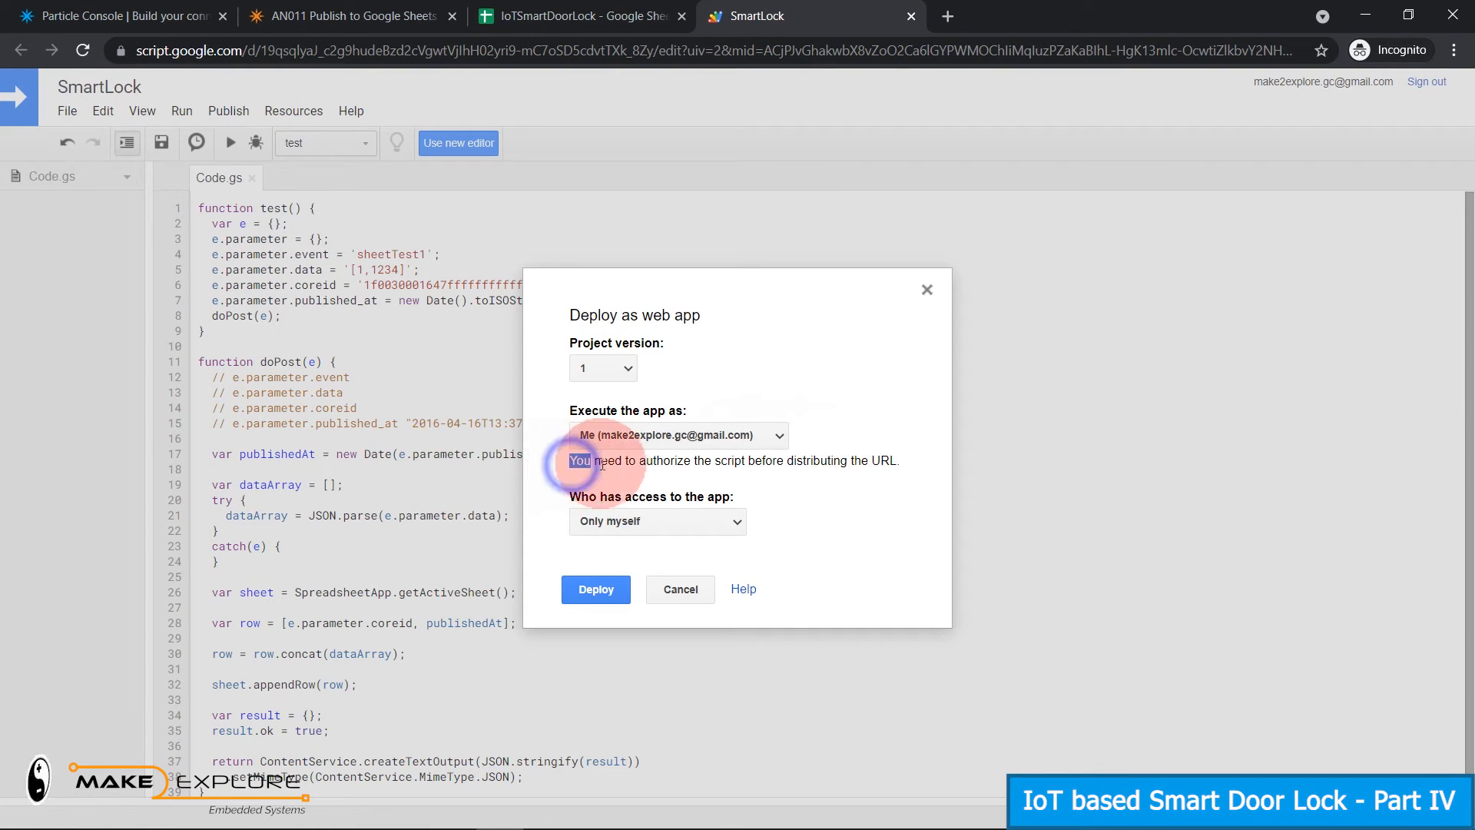
left_click(779, 435)
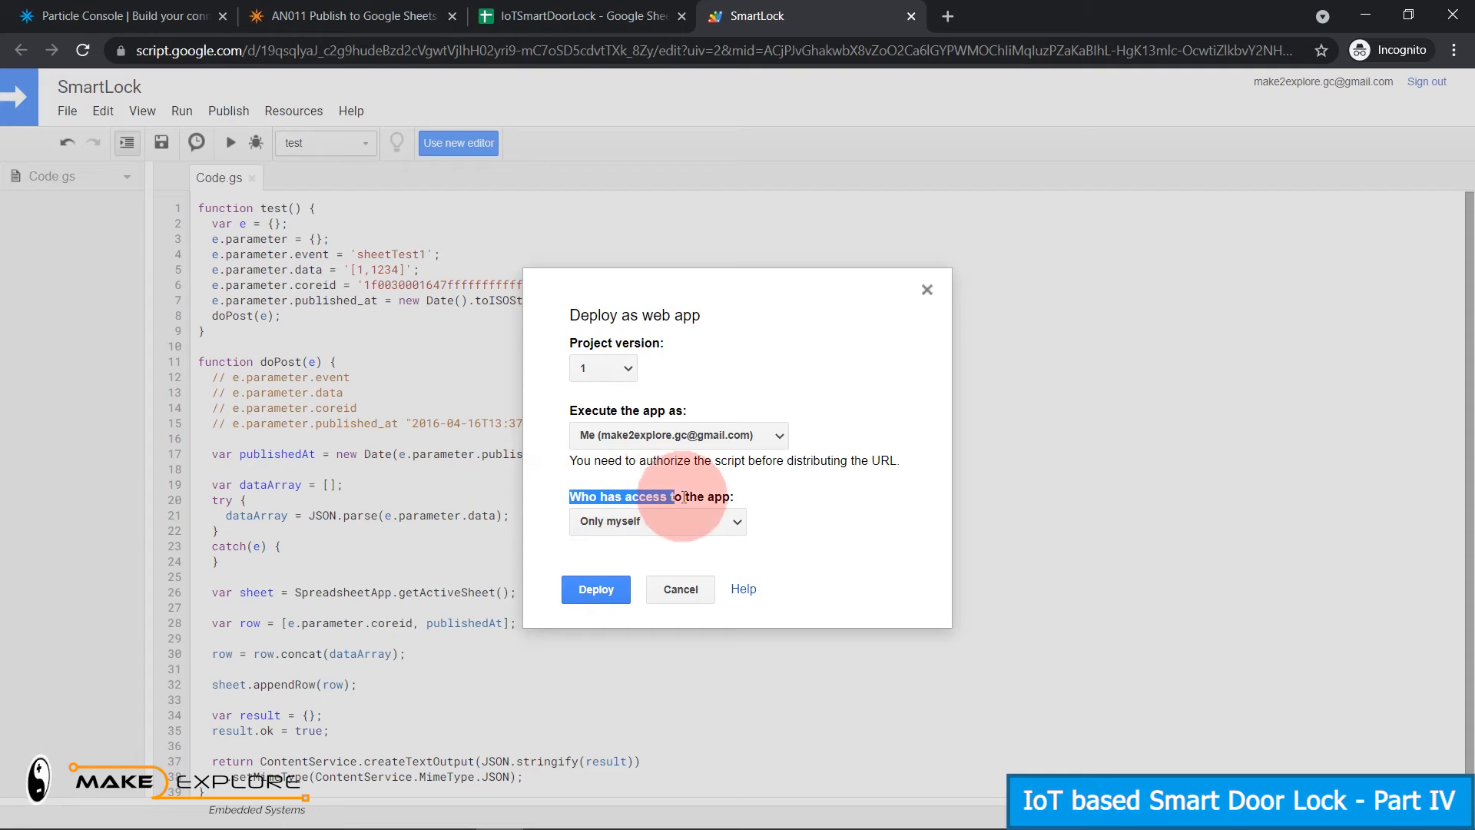
left_click(657, 521)
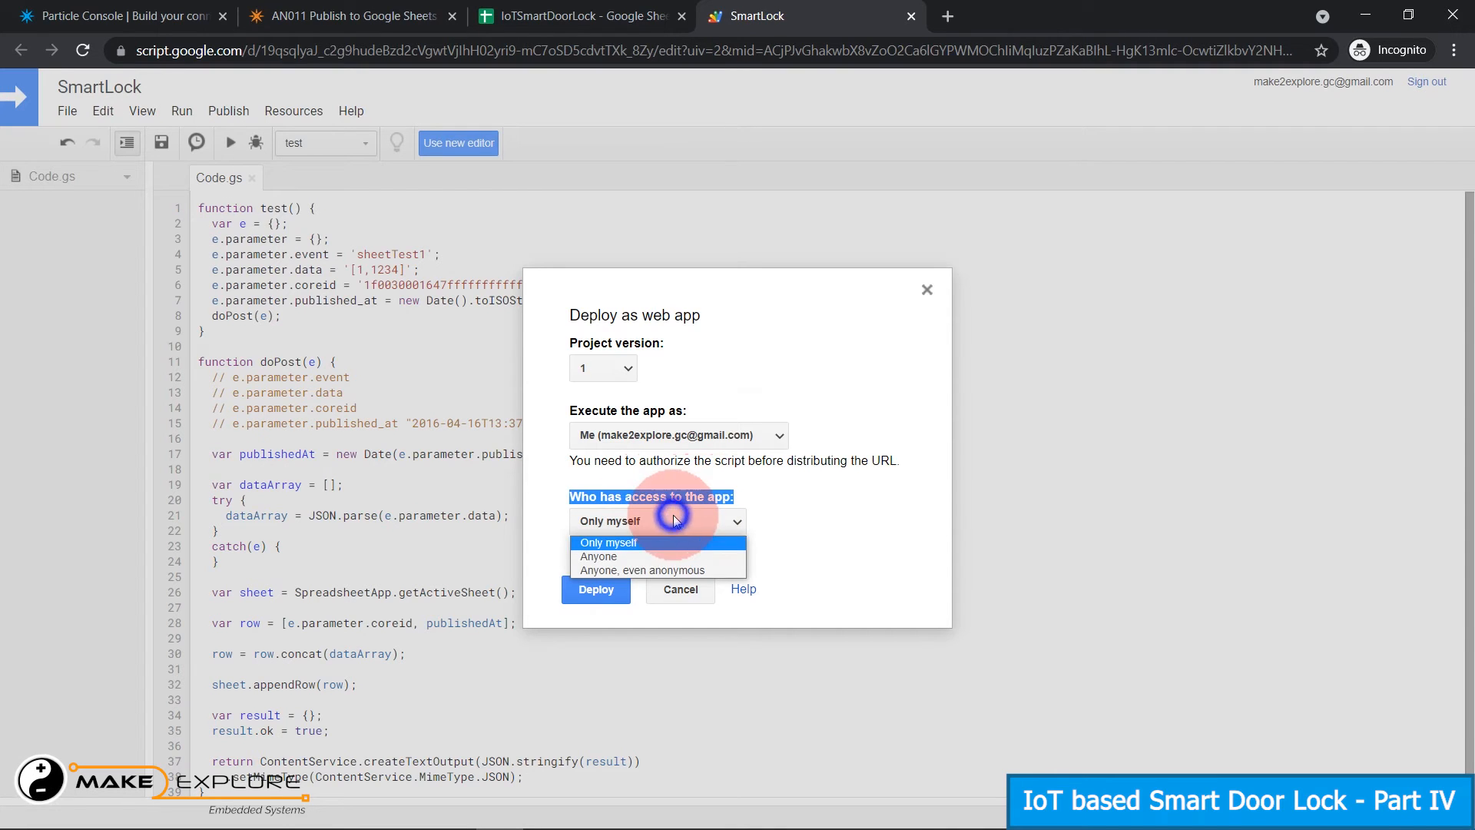
left_click(657, 569)
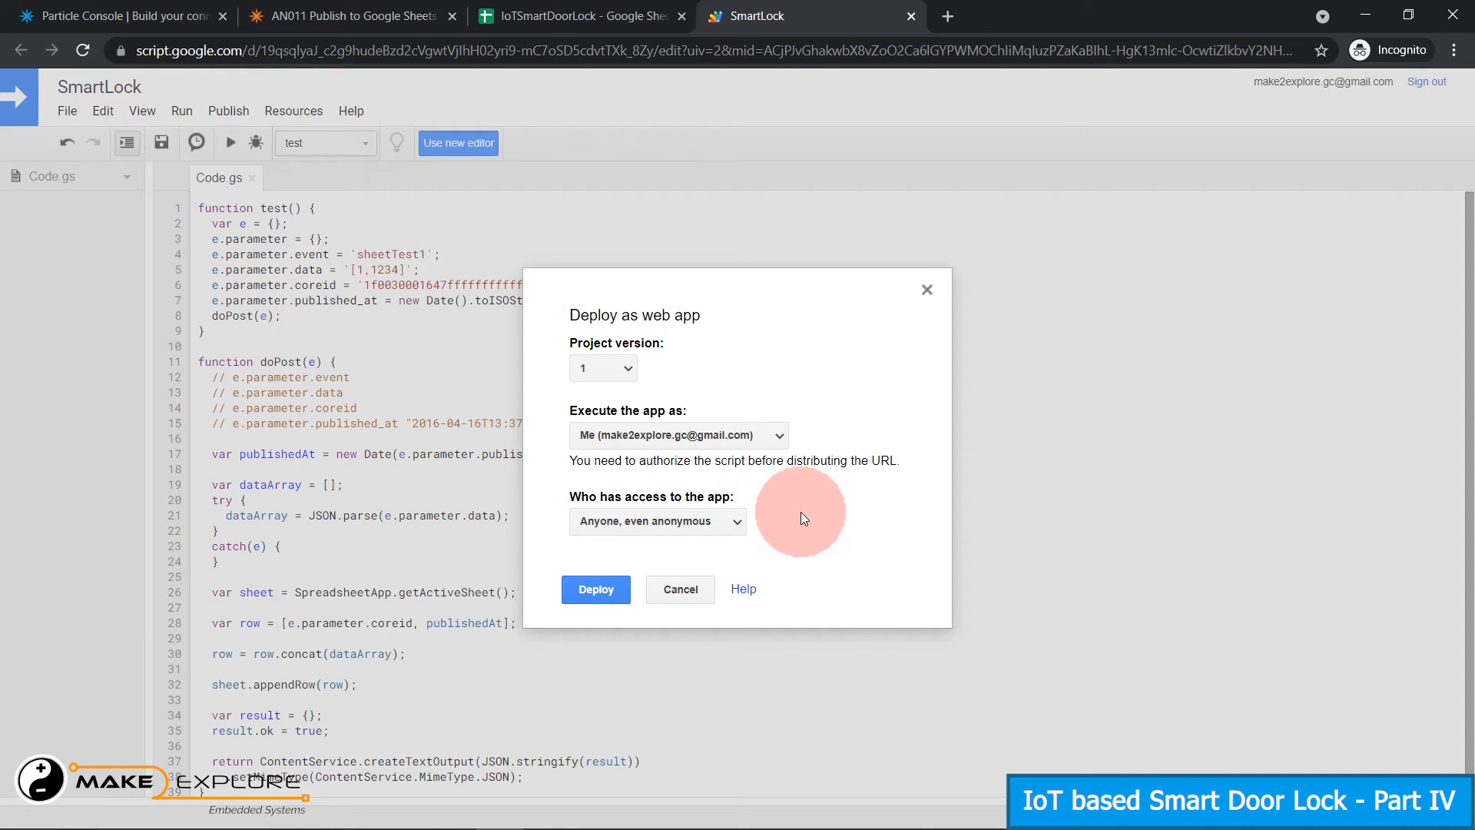
mouse_move(793, 338)
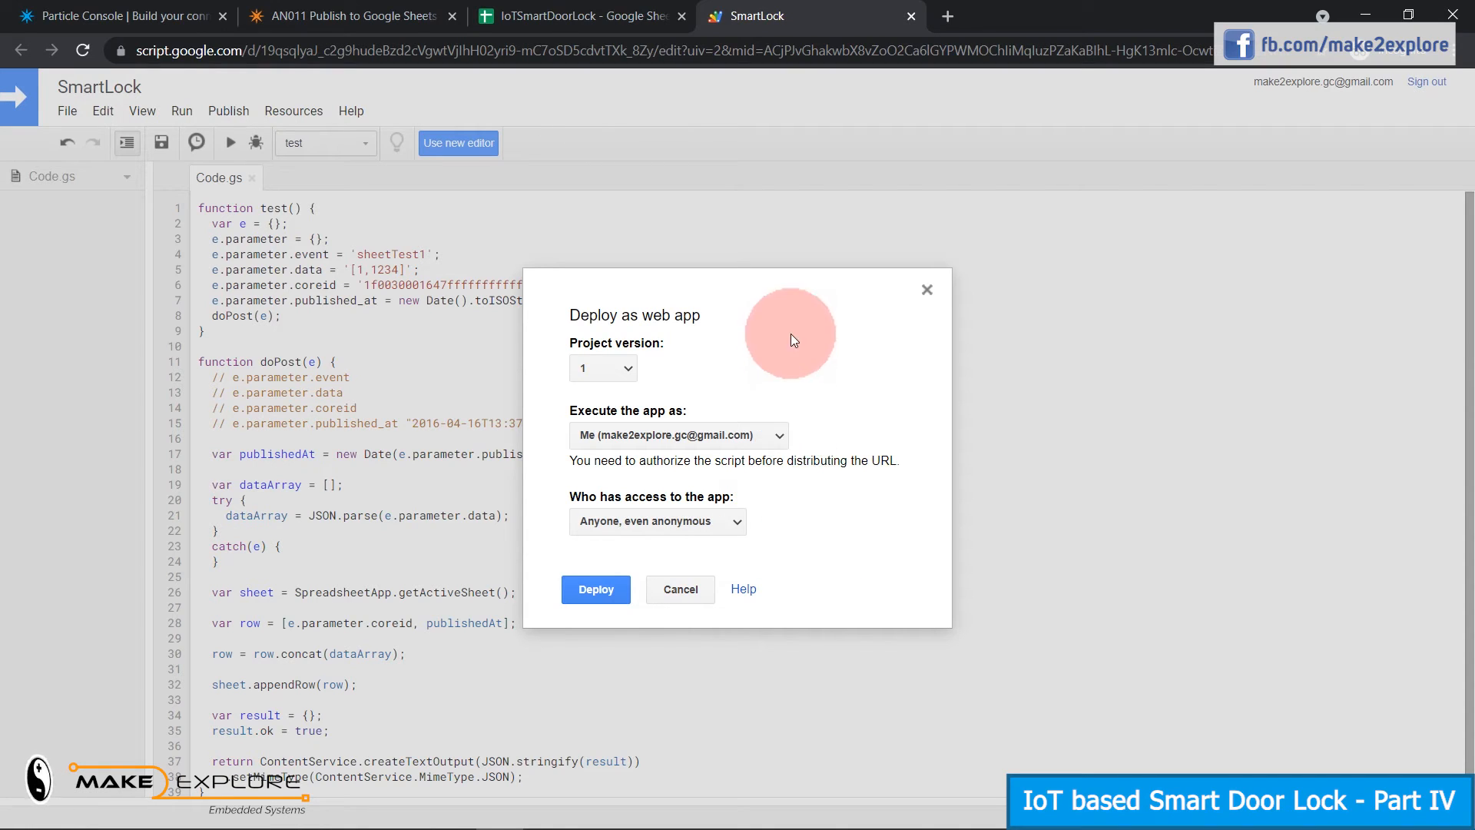
mouse_move(831, 422)
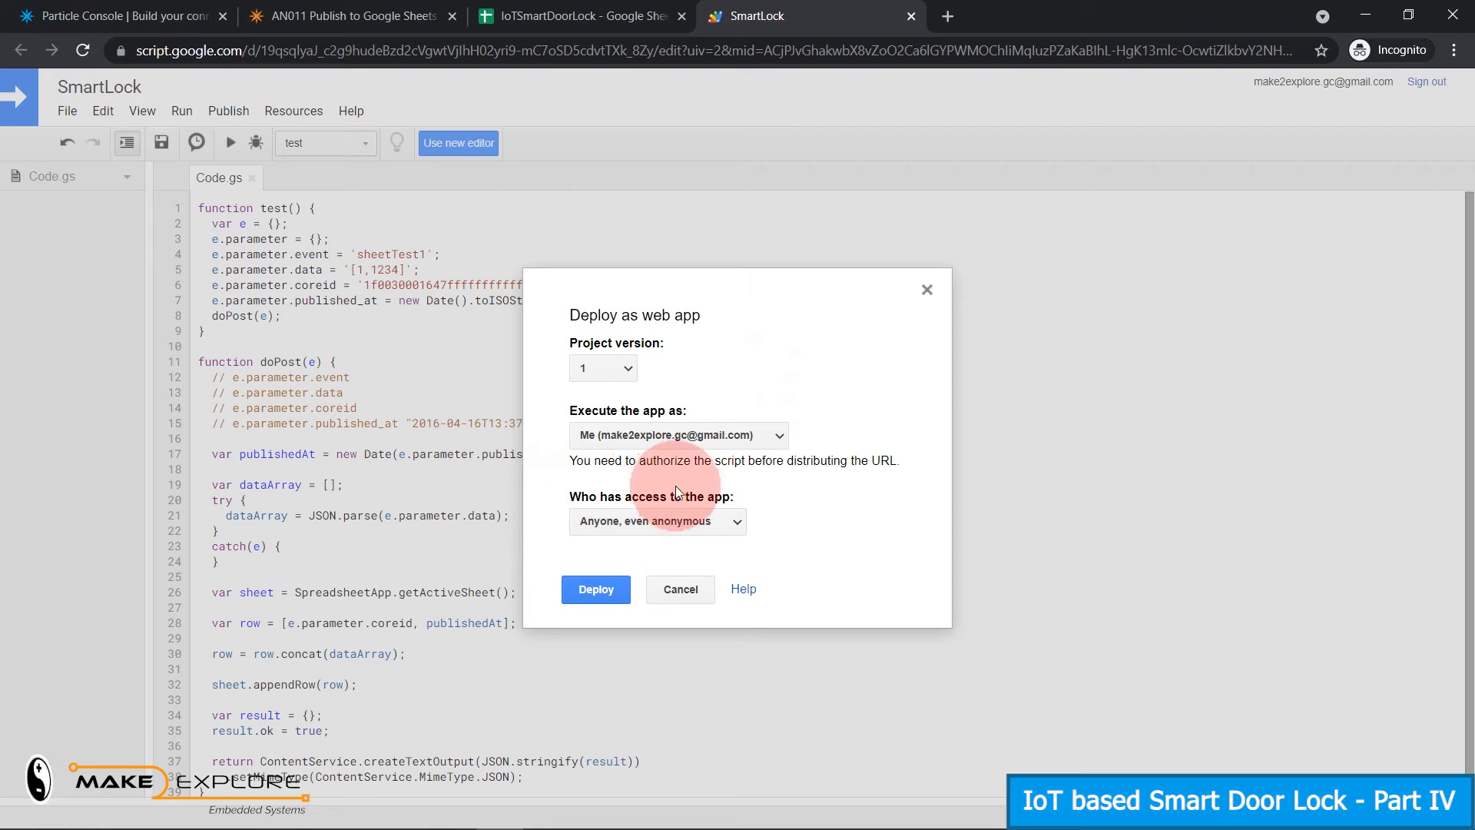
mouse_move(785, 574)
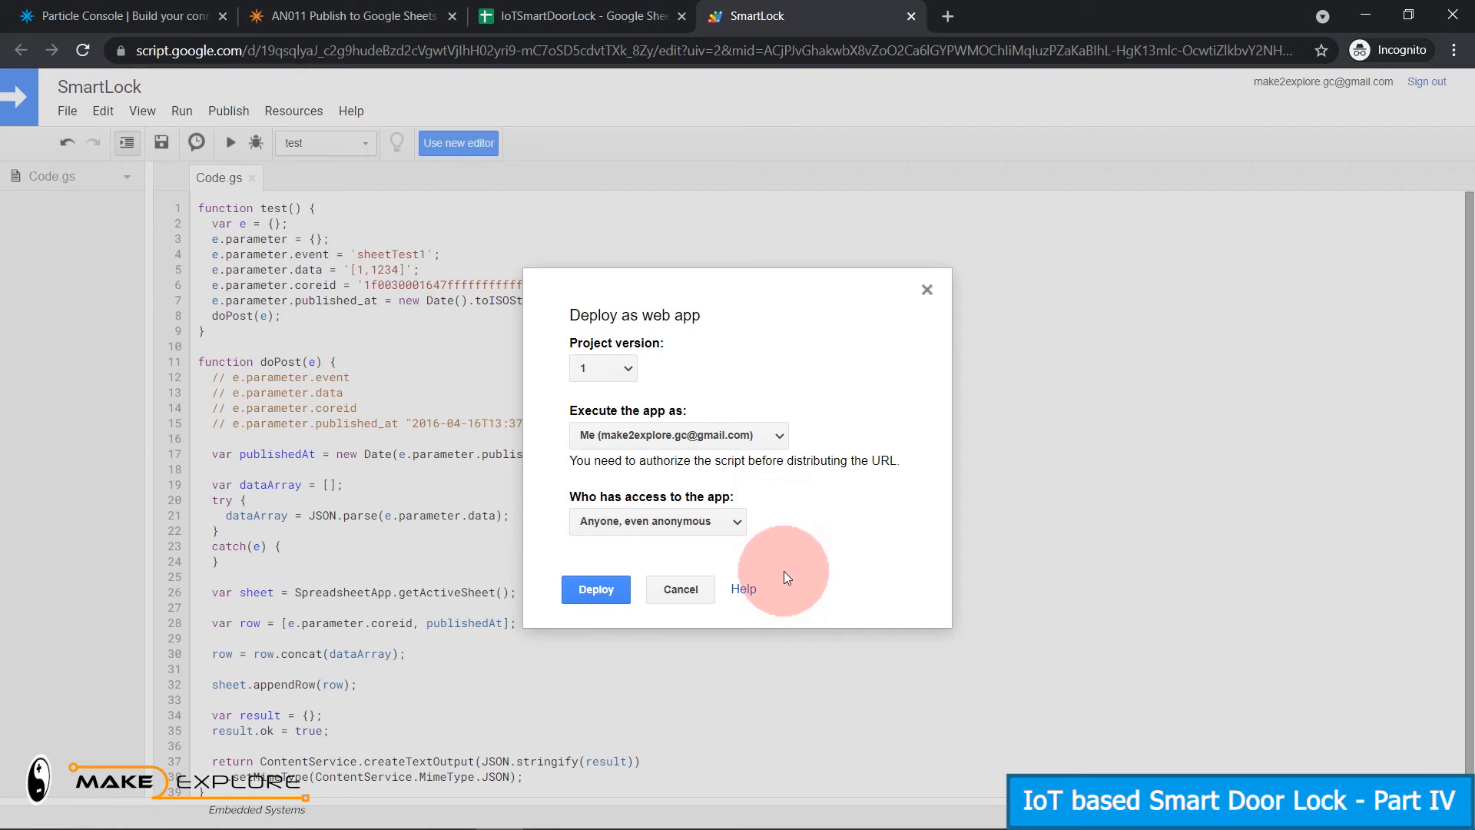
mouse_move(596, 590)
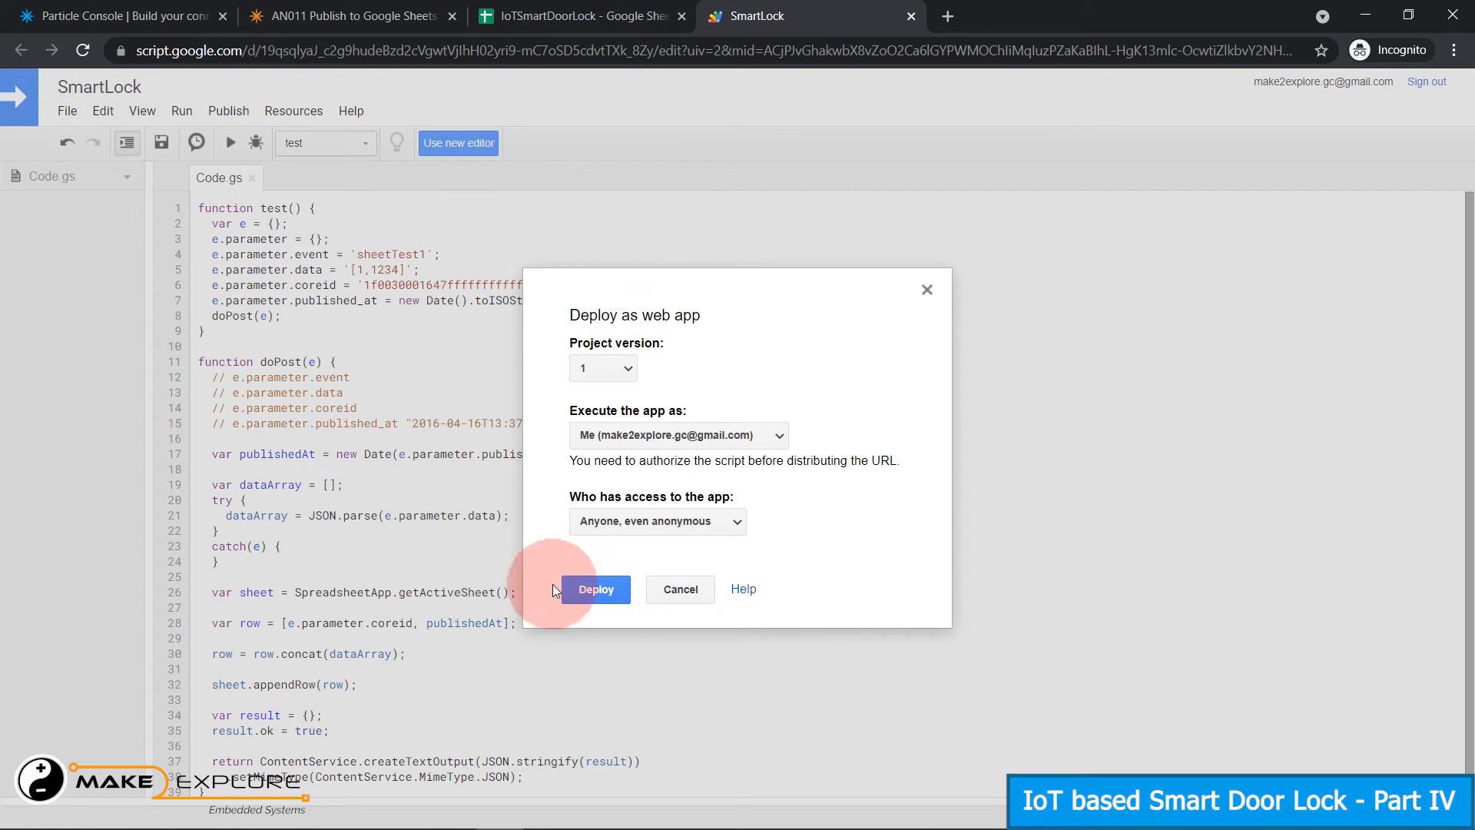
left_click(594, 590)
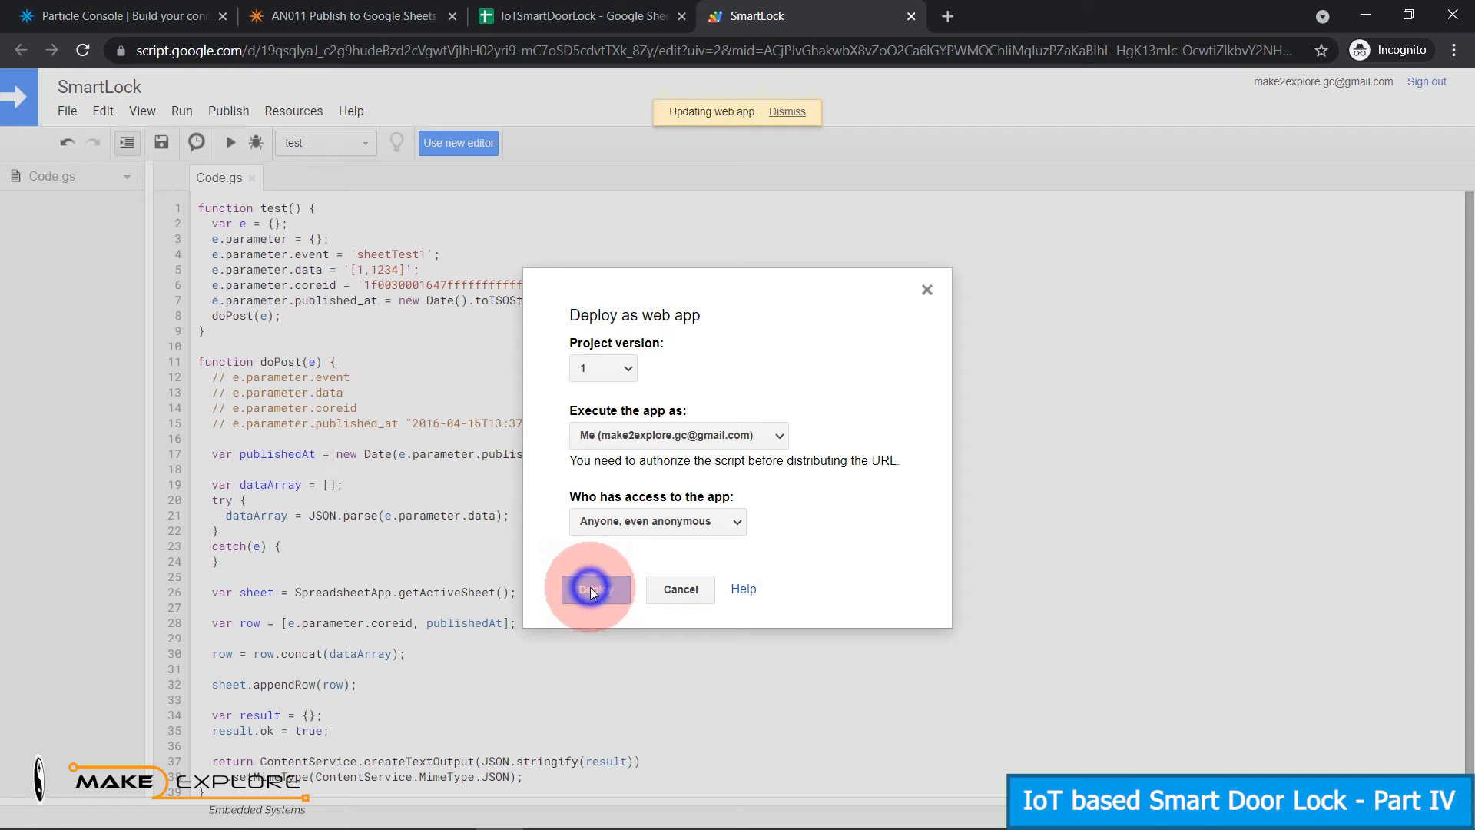
left_click(591, 589)
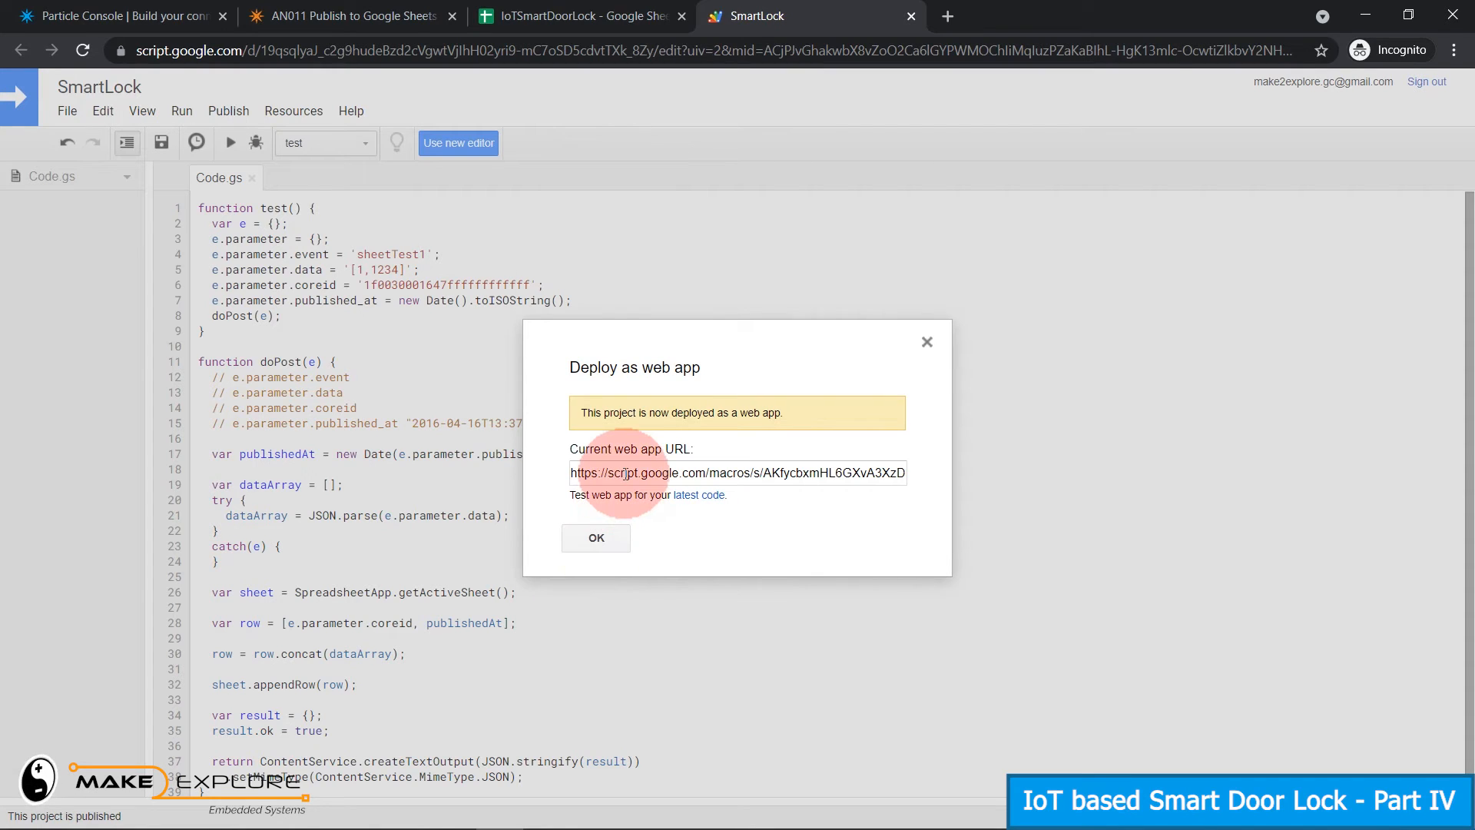
triple_click(736, 472)
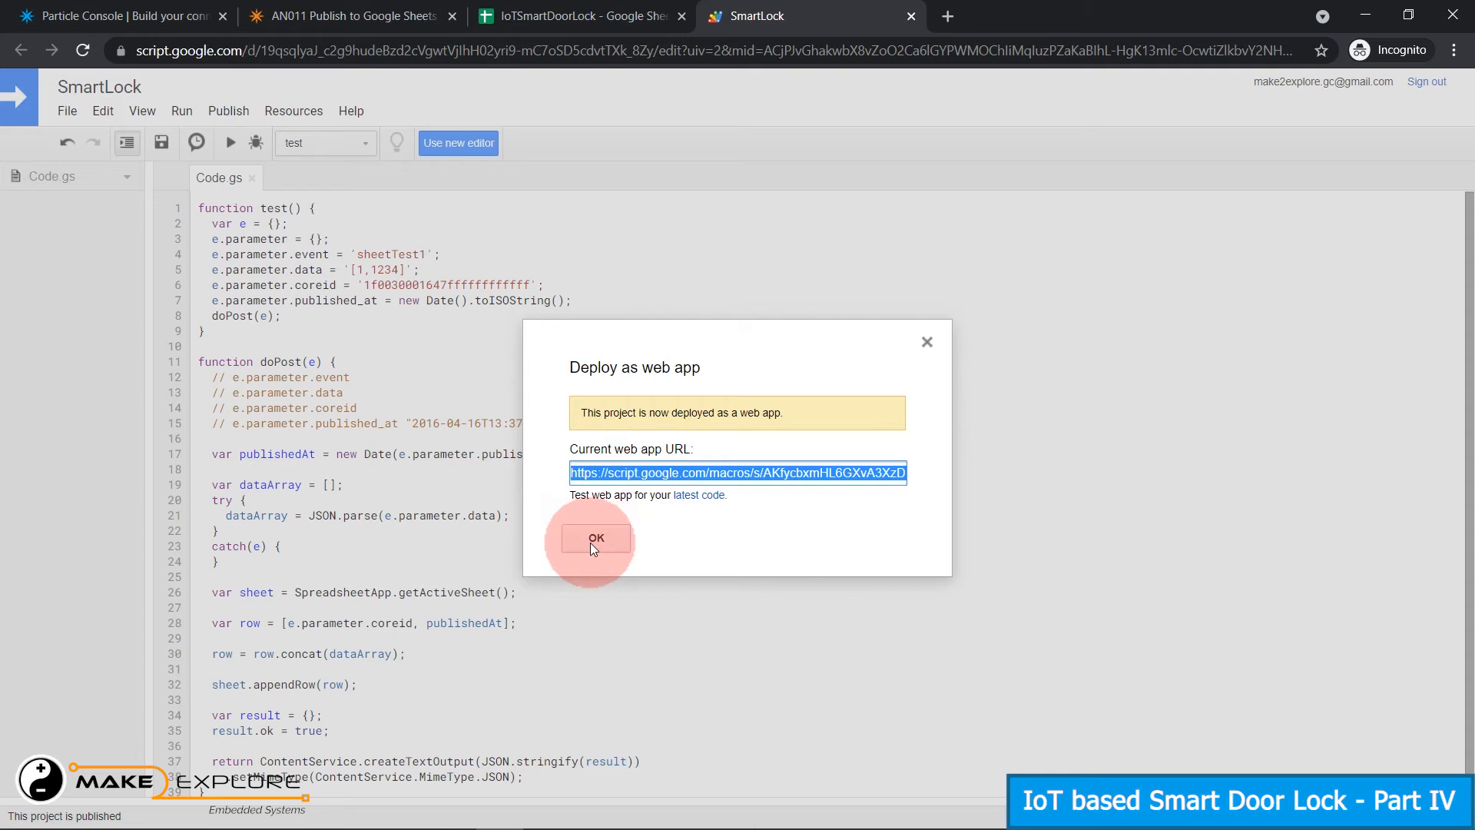
left_click(595, 537)
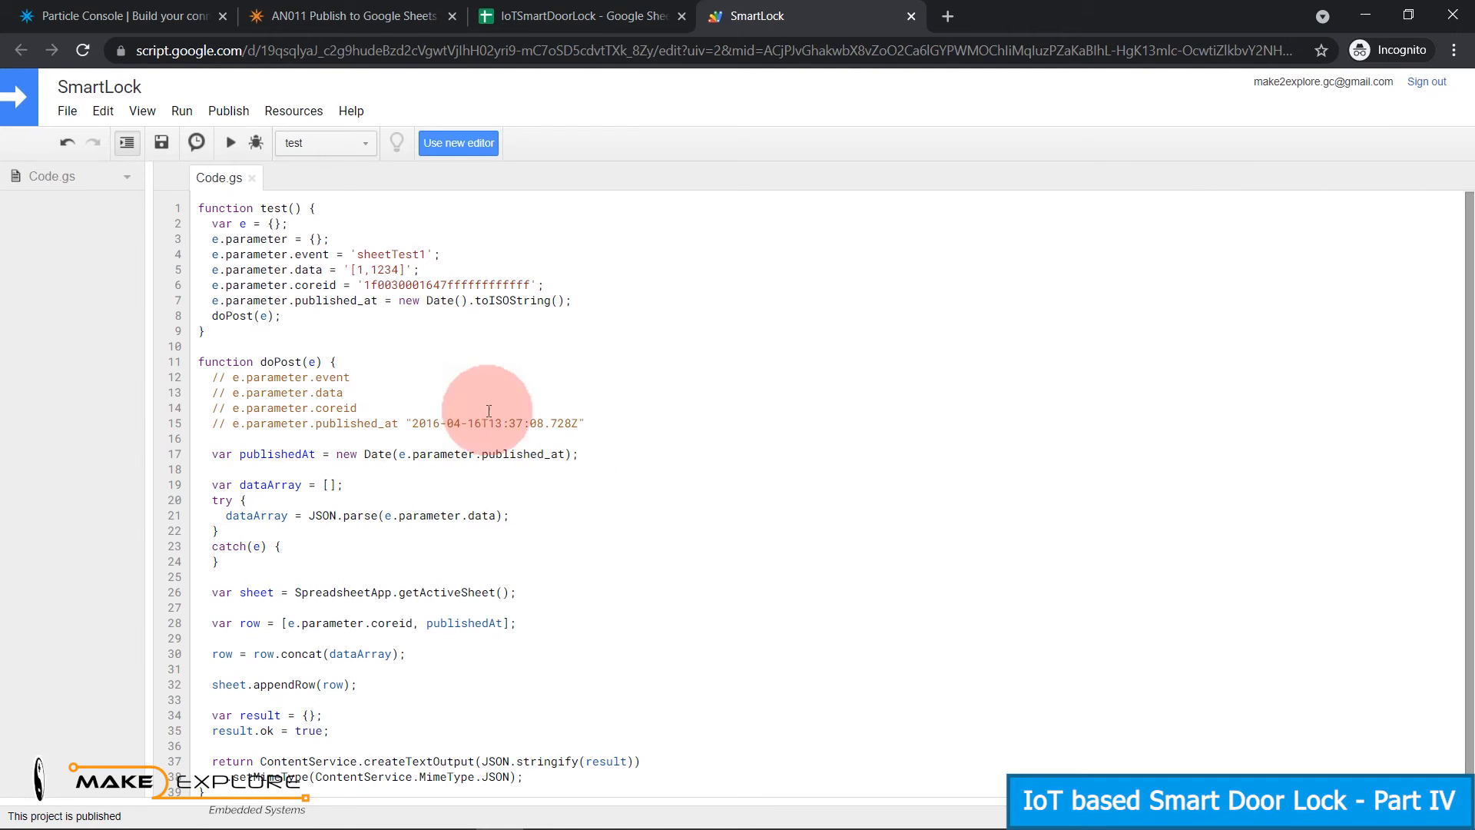
mouse_move(428, 344)
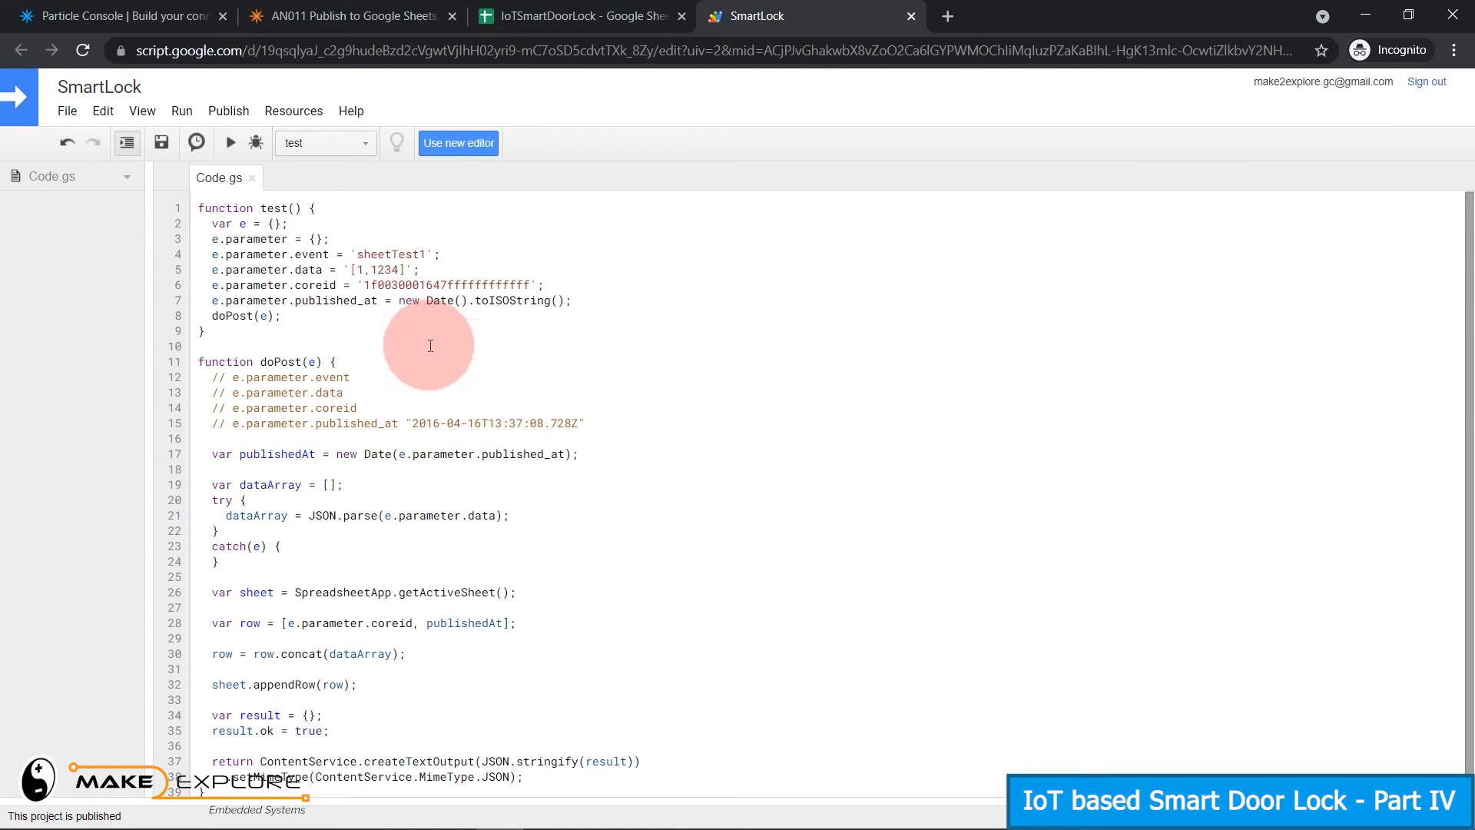
mouse_move(149, 17)
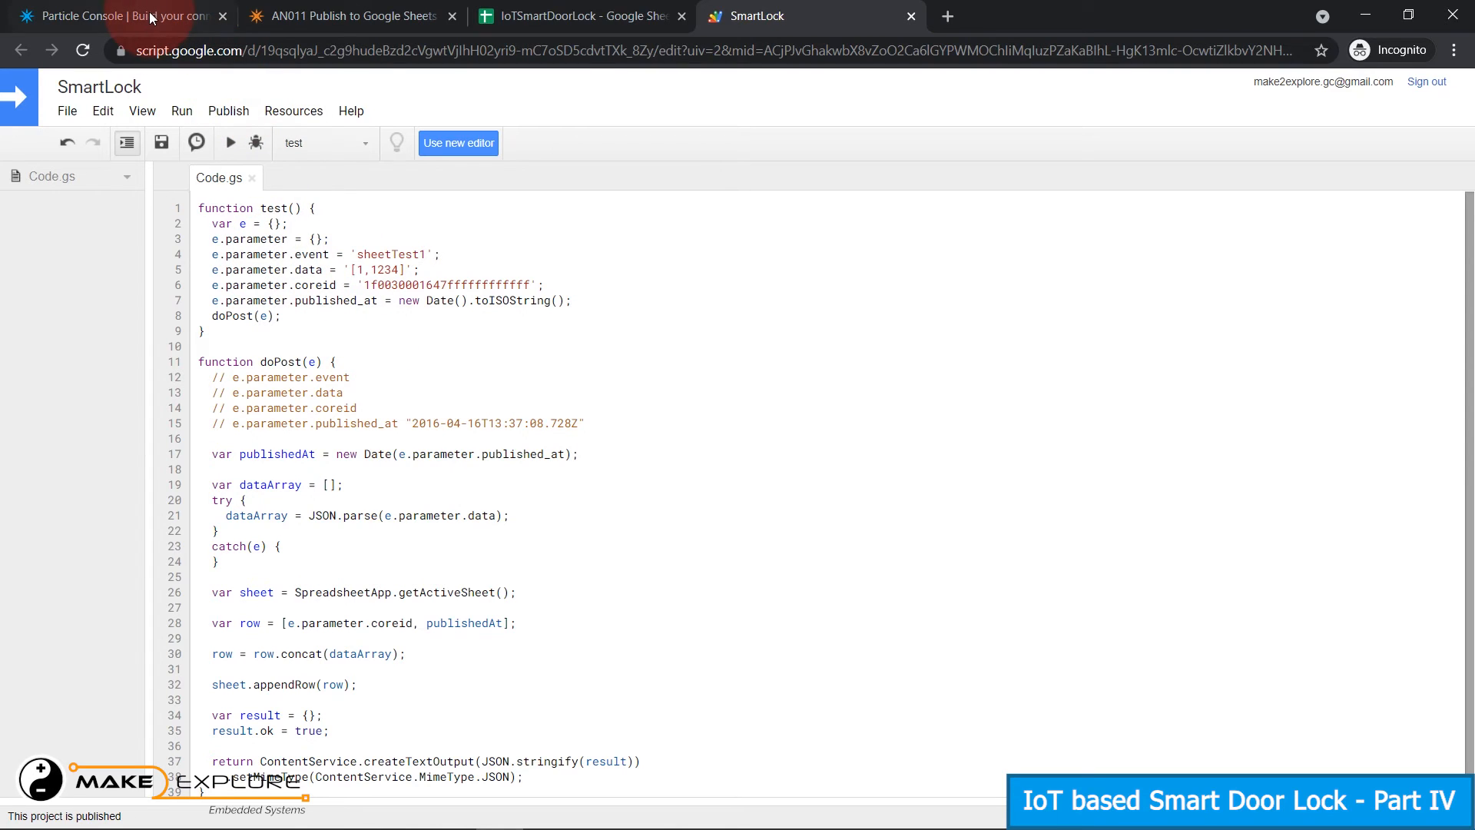
- Start a new integration from the Particle Console integrations page
left_click(113, 16)
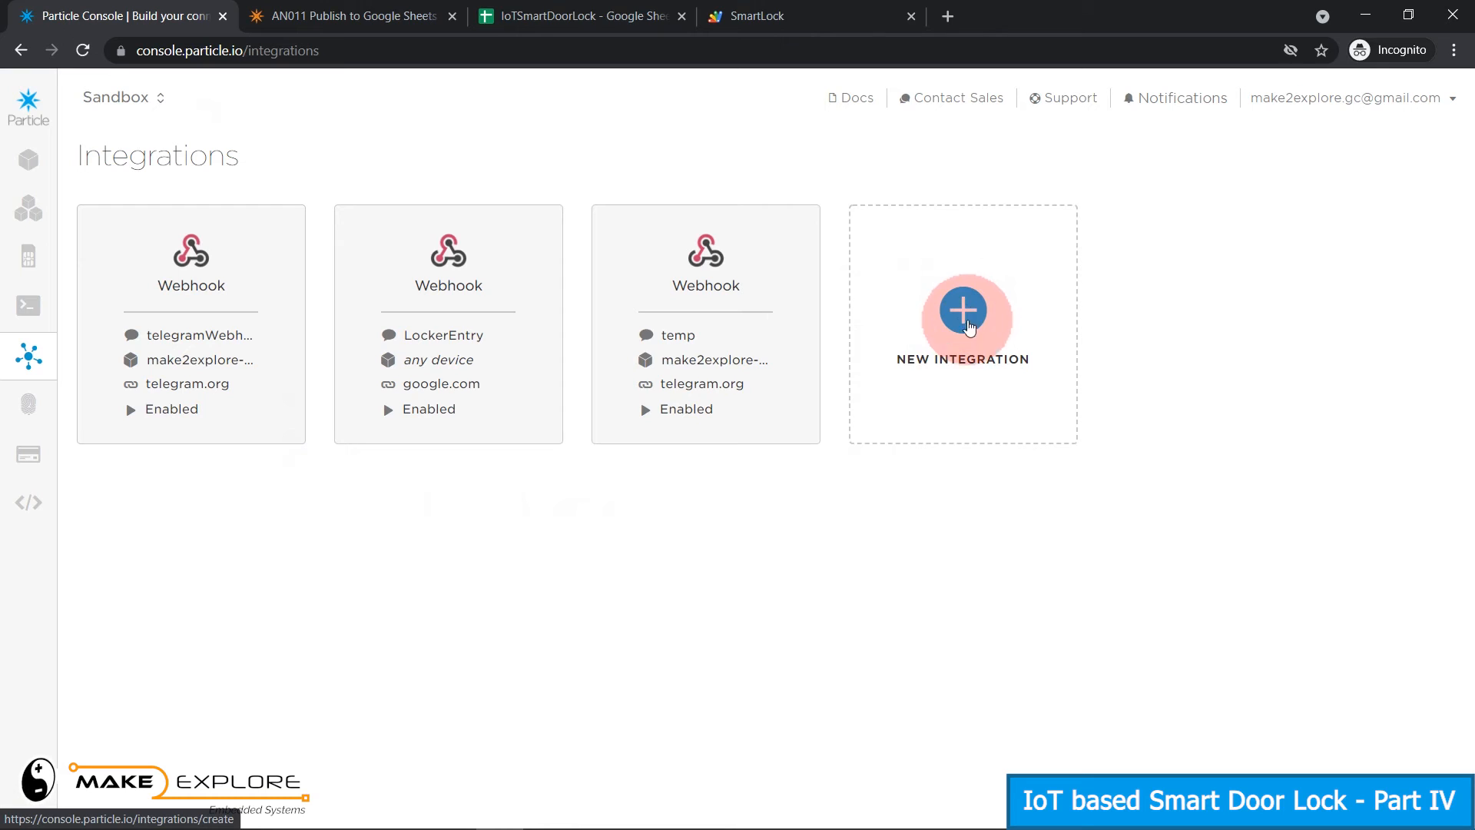
left_click(963, 311)
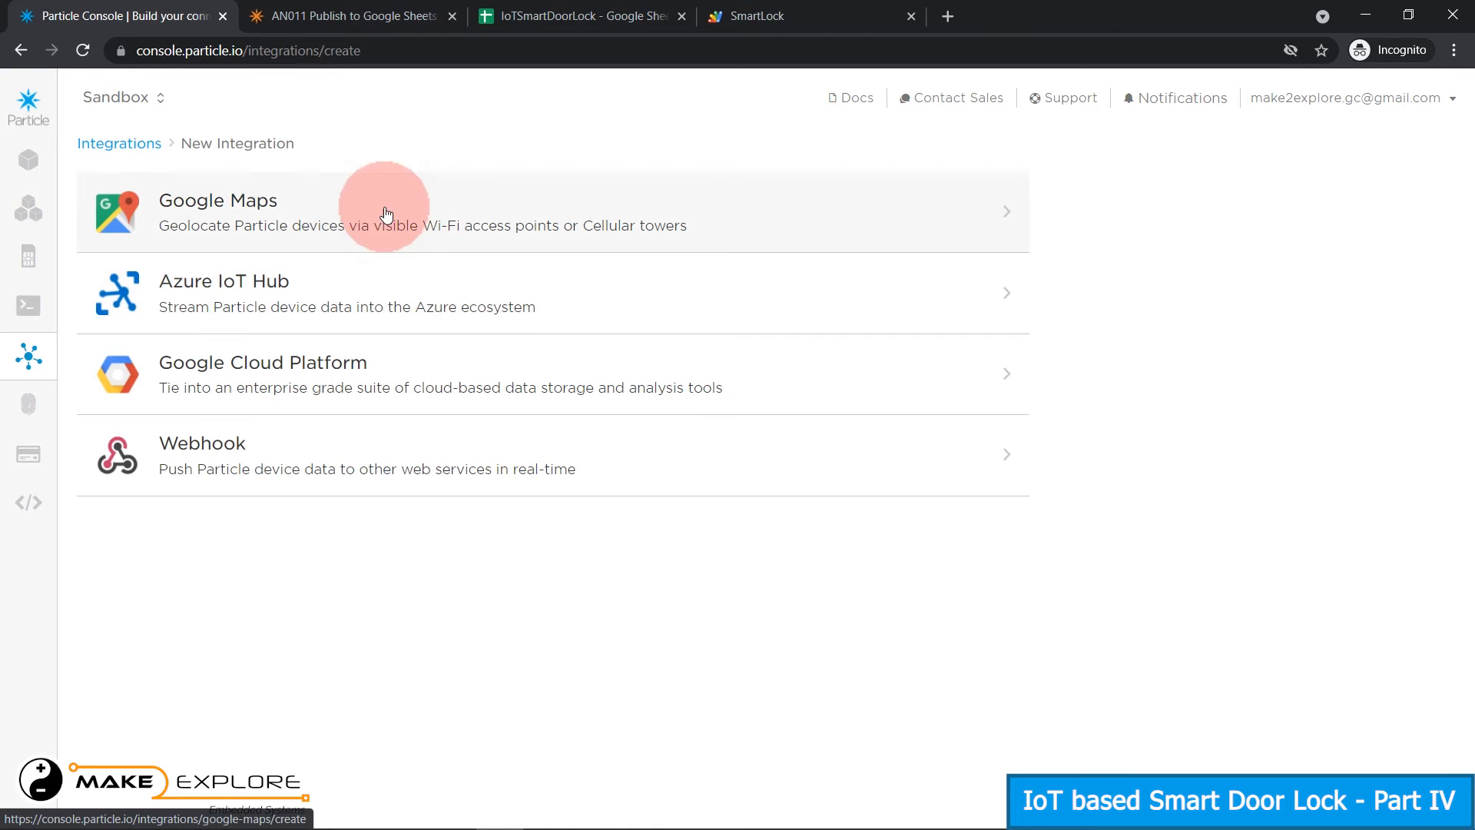
mouse_move(918, 461)
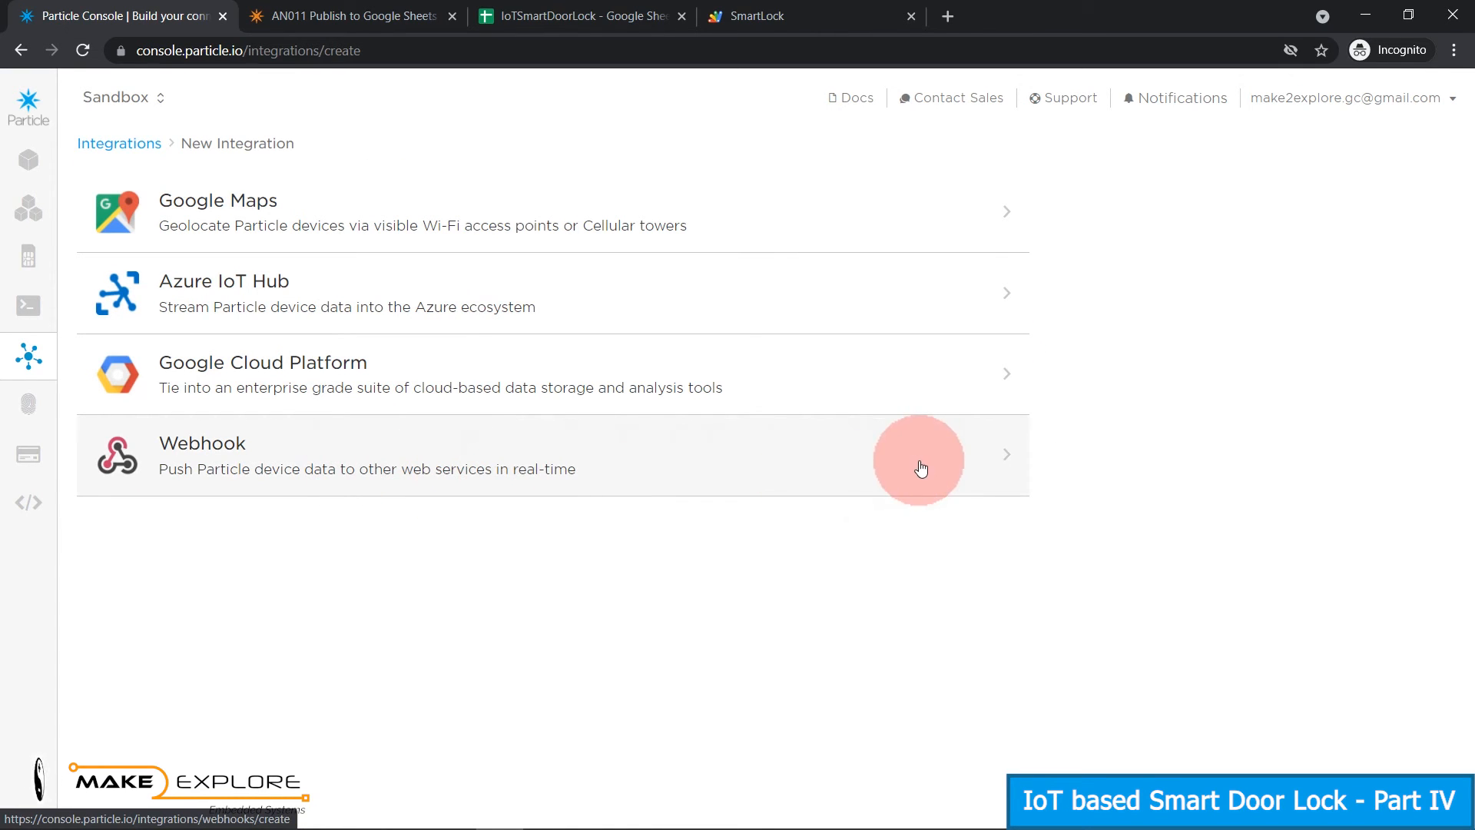
mouse_move(943, 463)
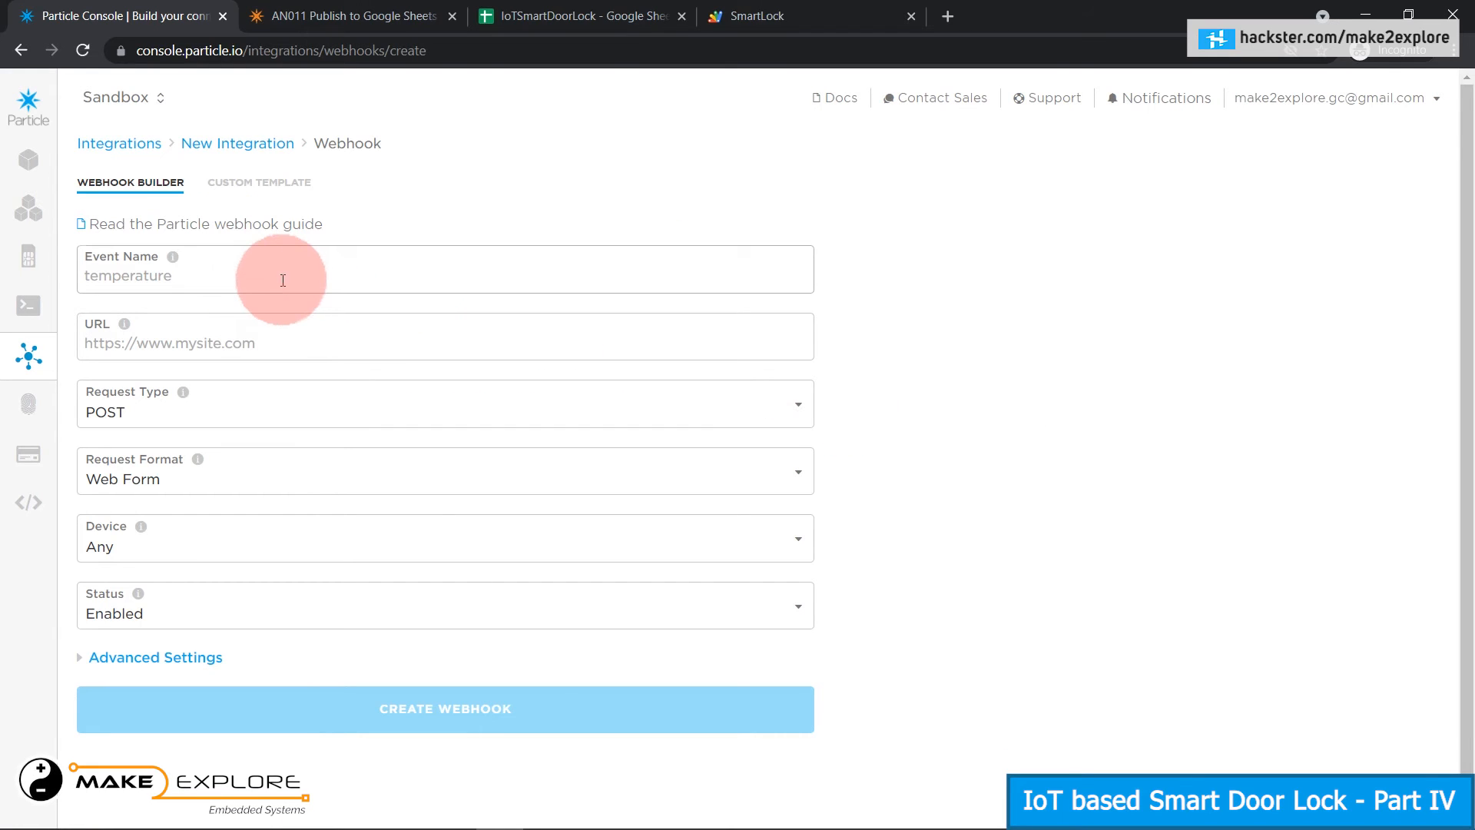
- Create a Gsheet webhook that POSTs web-form data to the SmartLock script URL
left_click(444, 268)
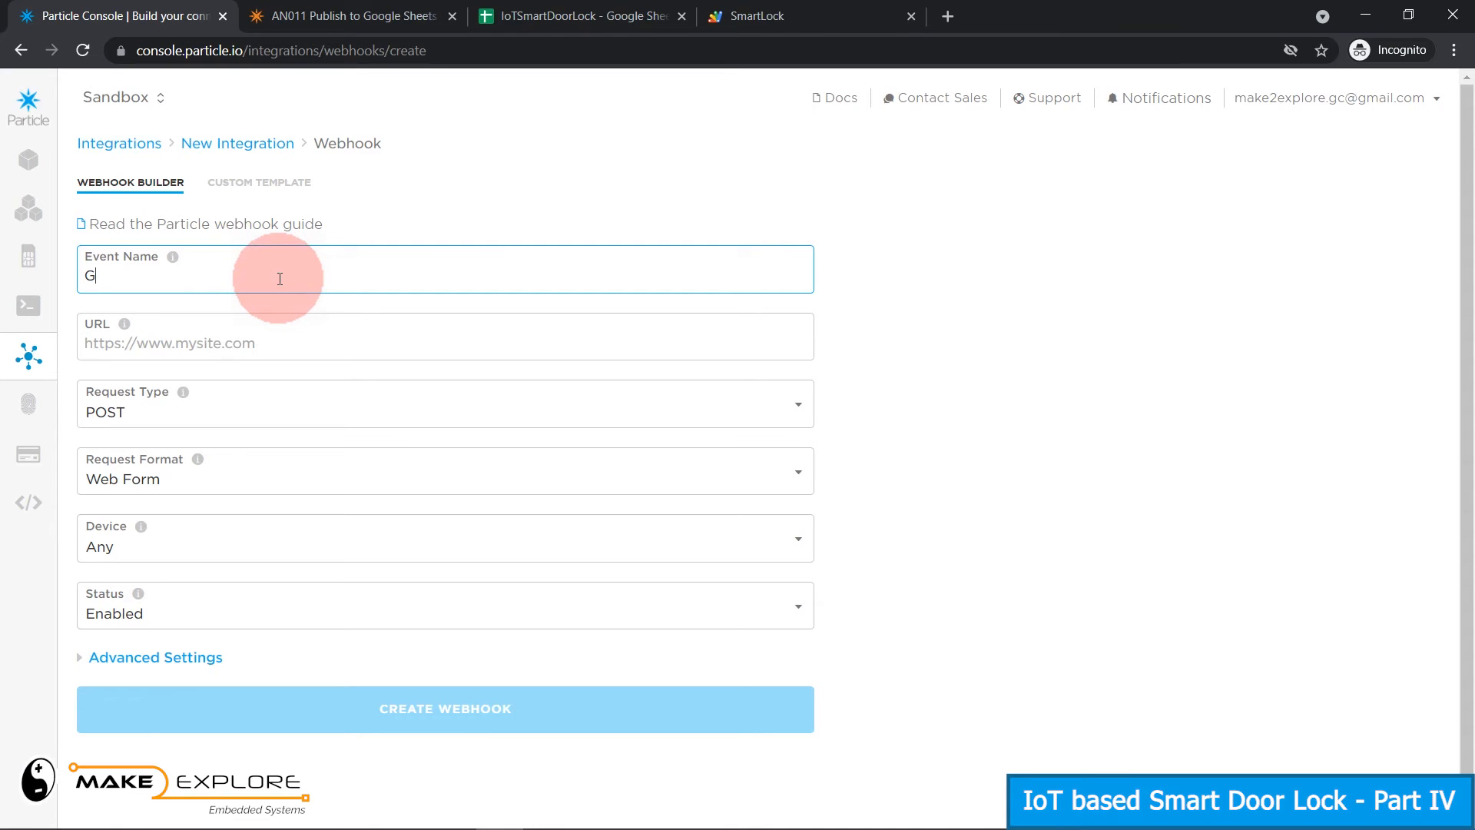
type("sheet")
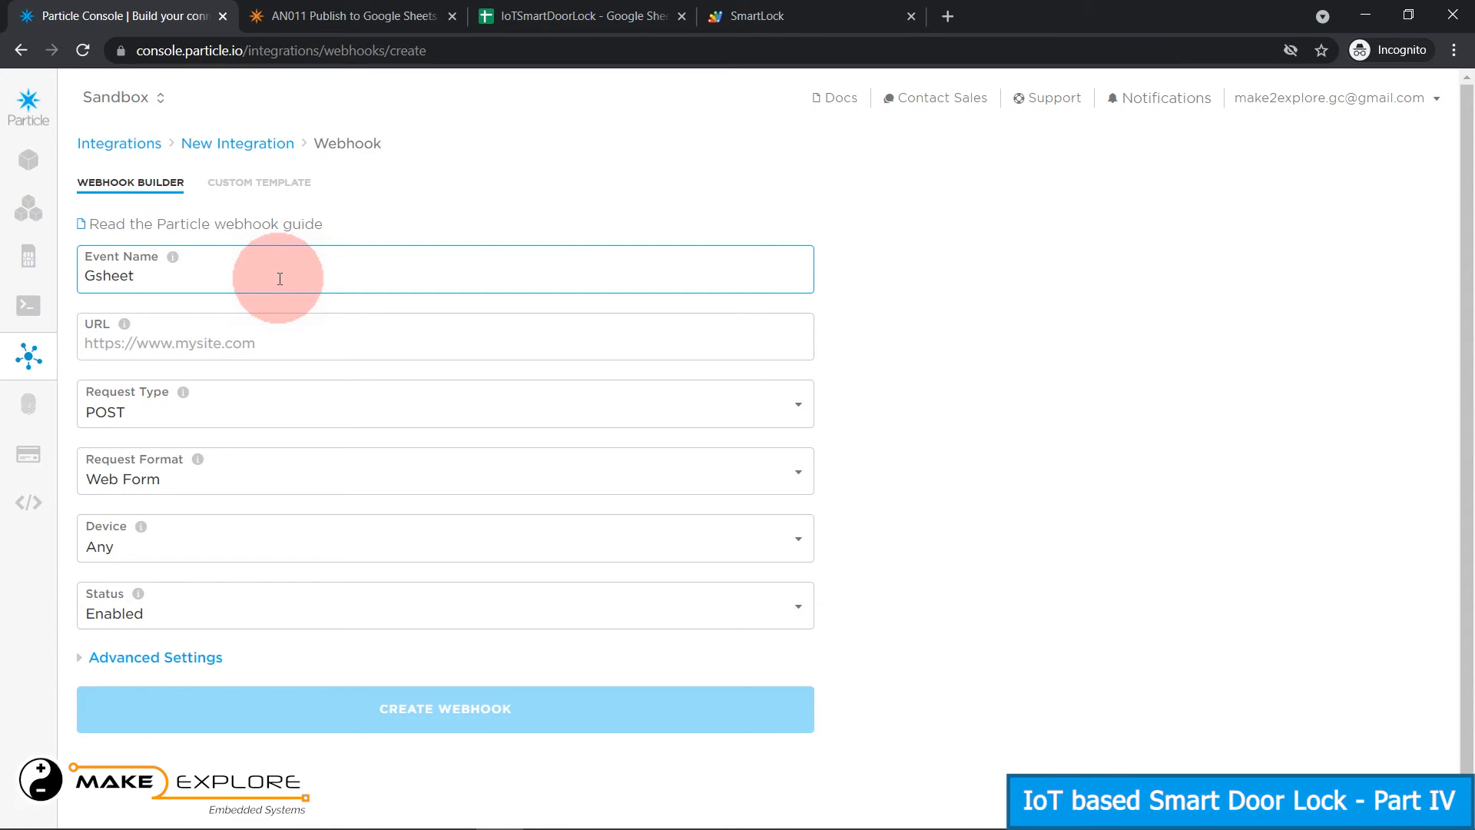
left_click(444, 336)
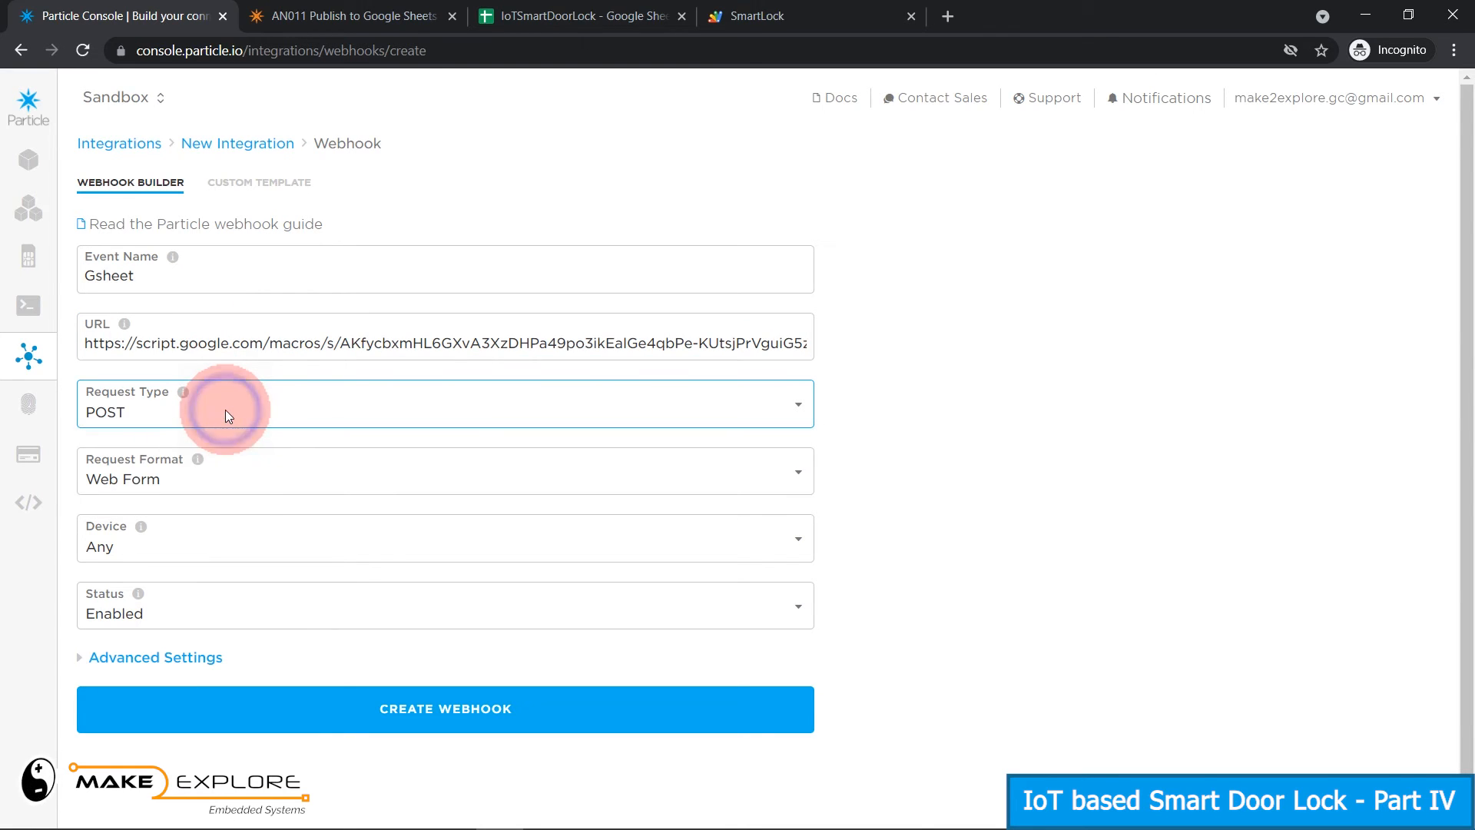
mouse_move(185, 487)
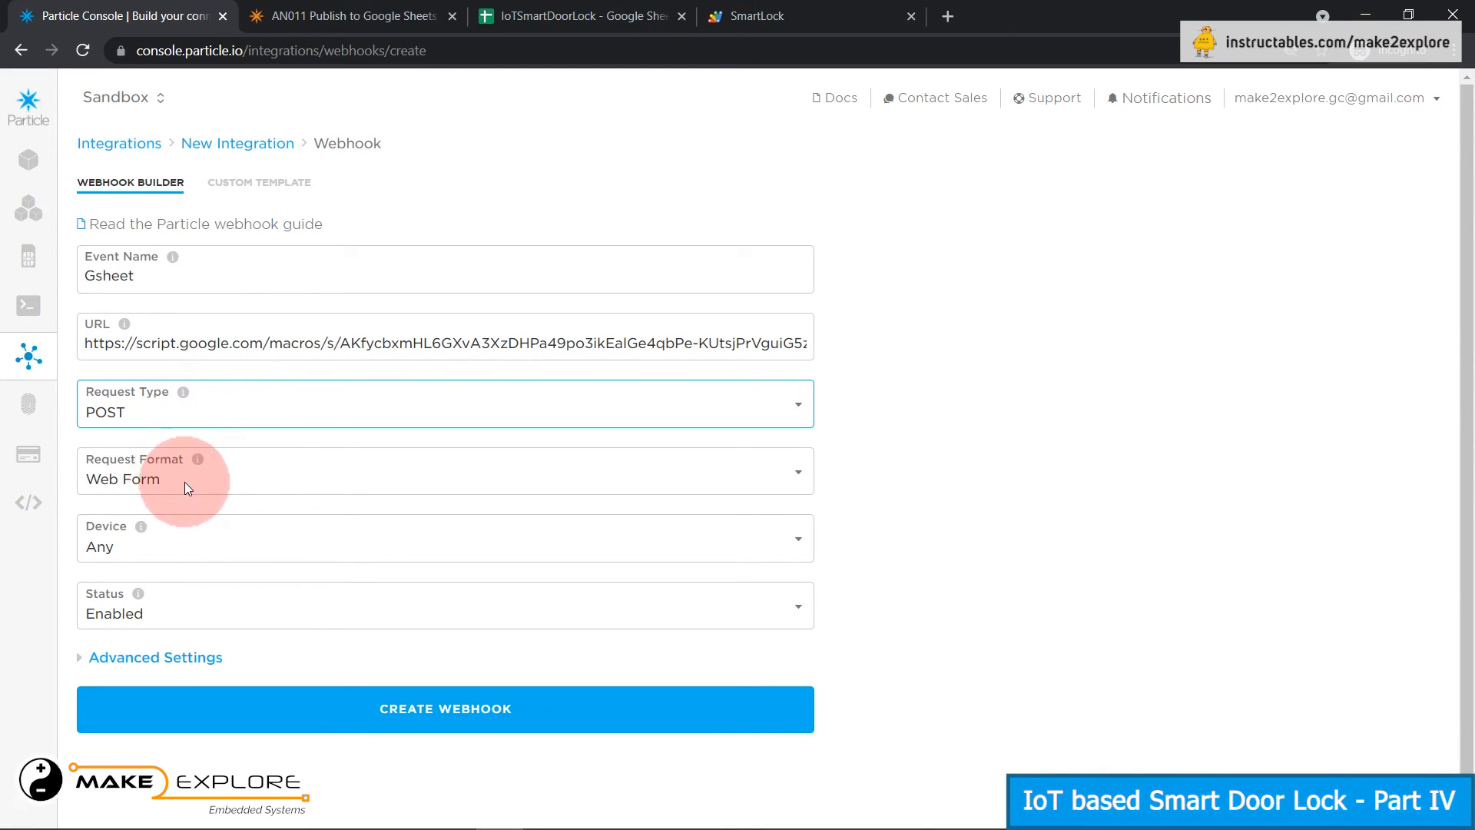
mouse_move(212, 549)
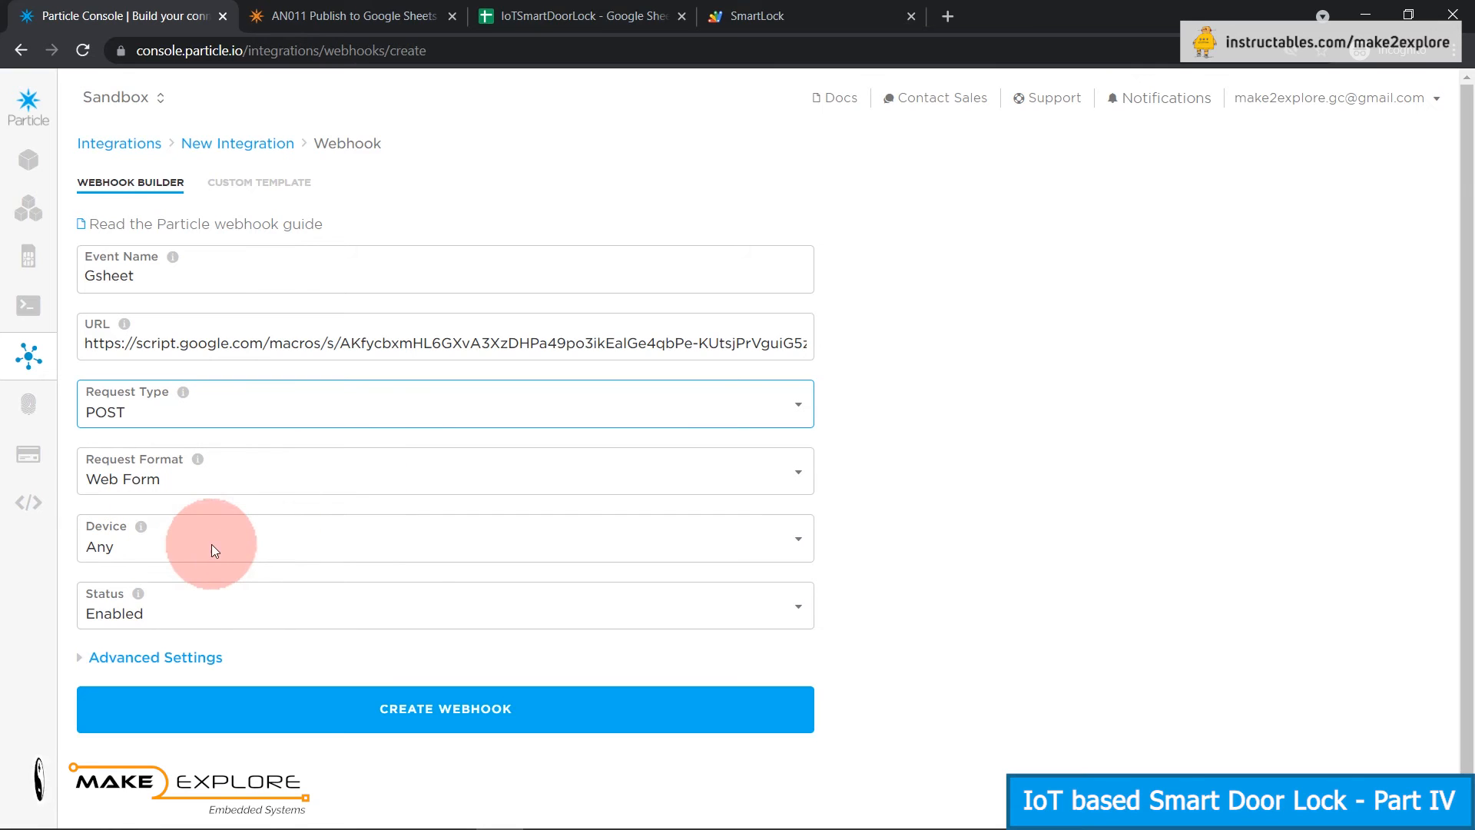
left_click(444, 537)
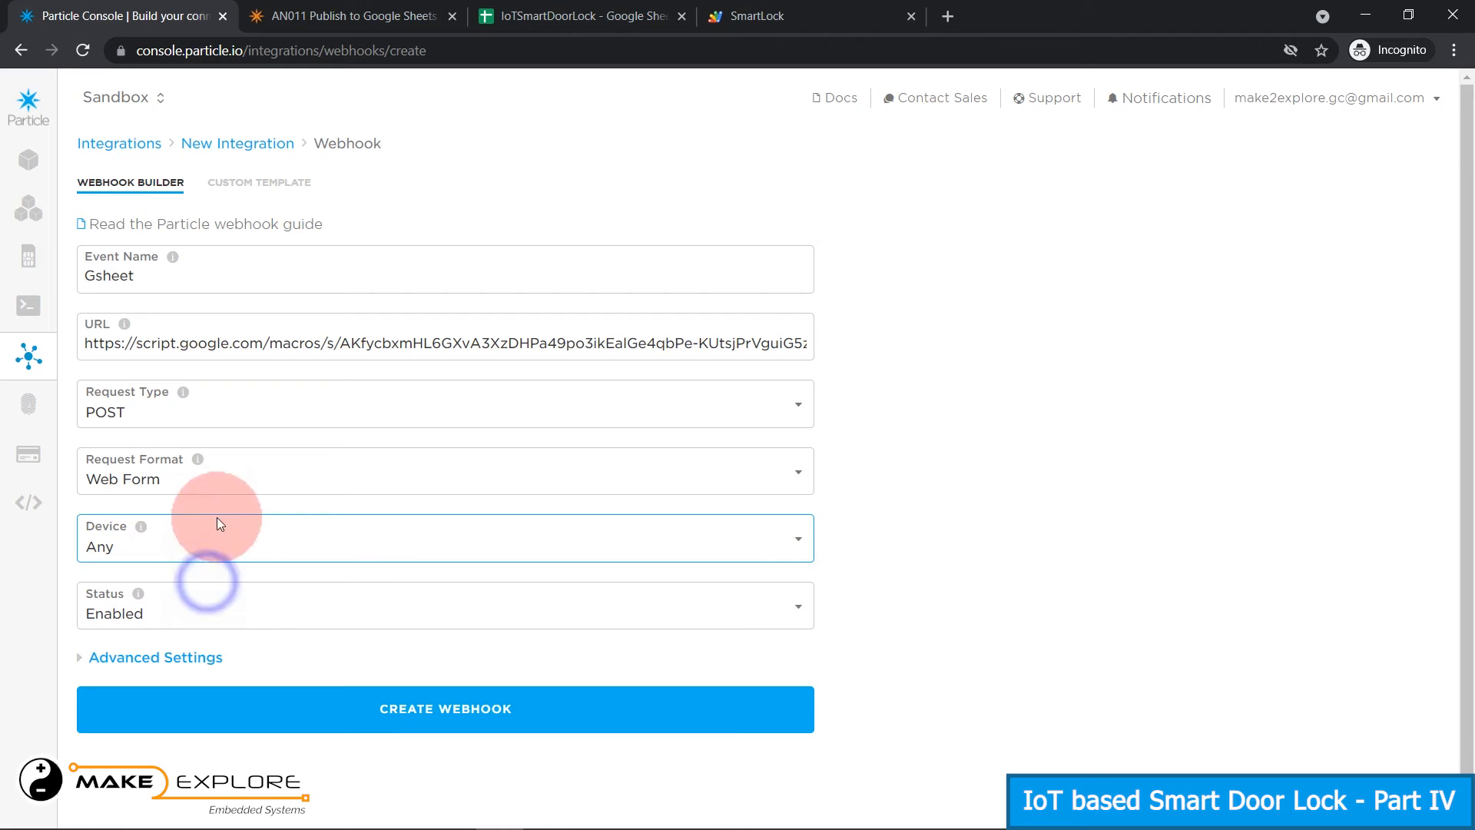
mouse_move(172, 653)
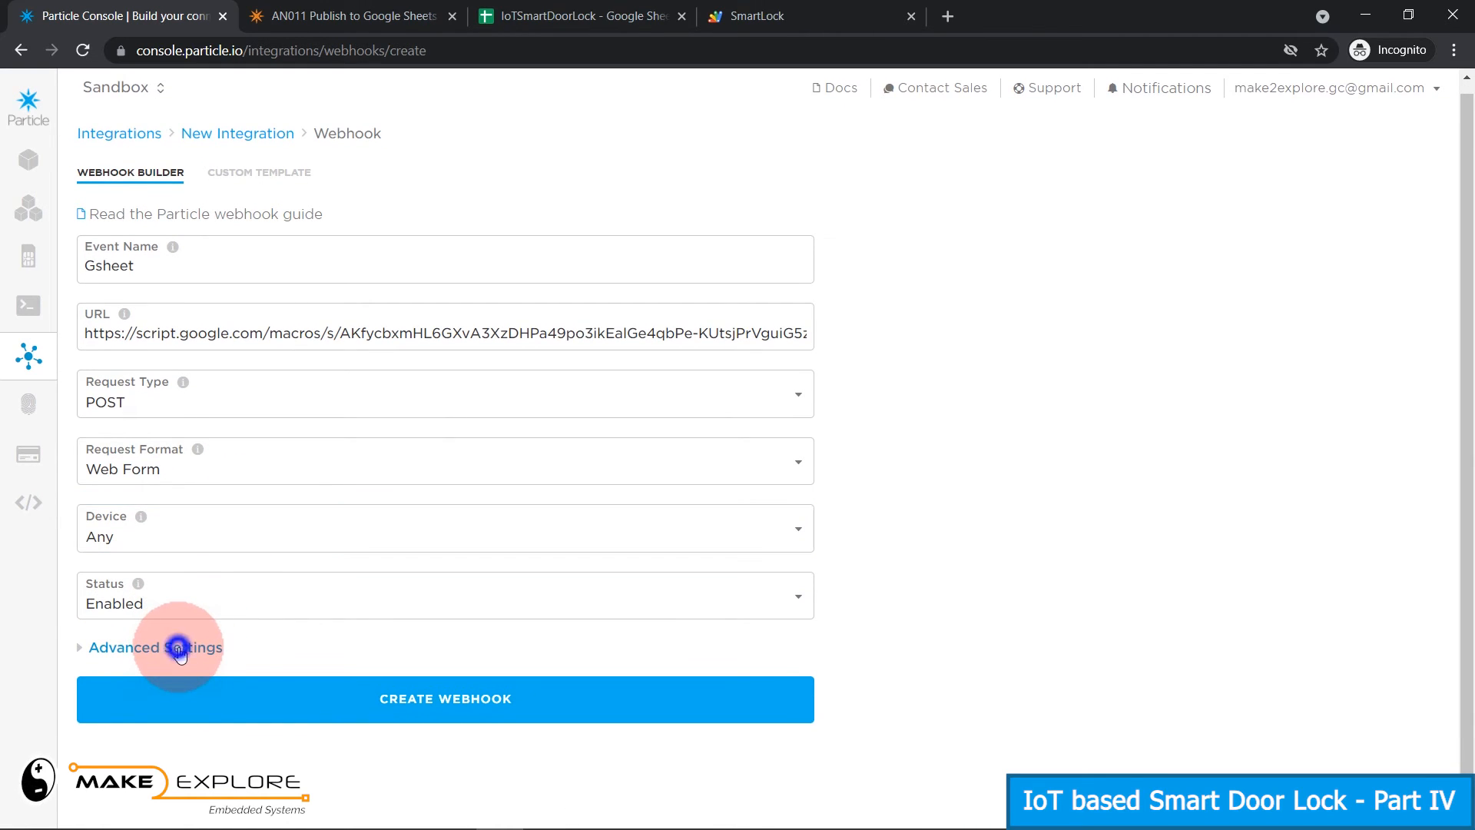
left_click(156, 647)
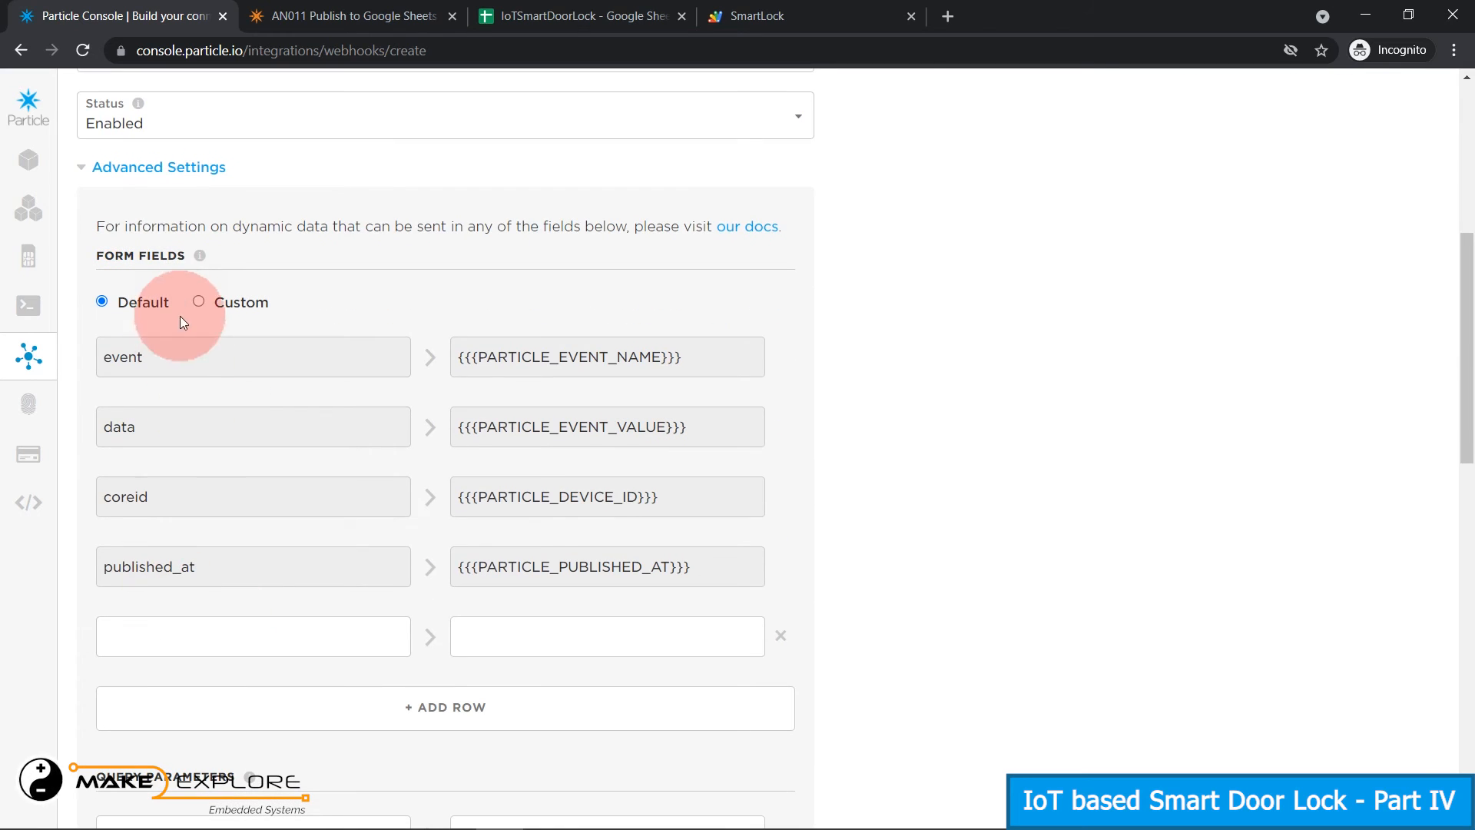
mouse_move(306, 410)
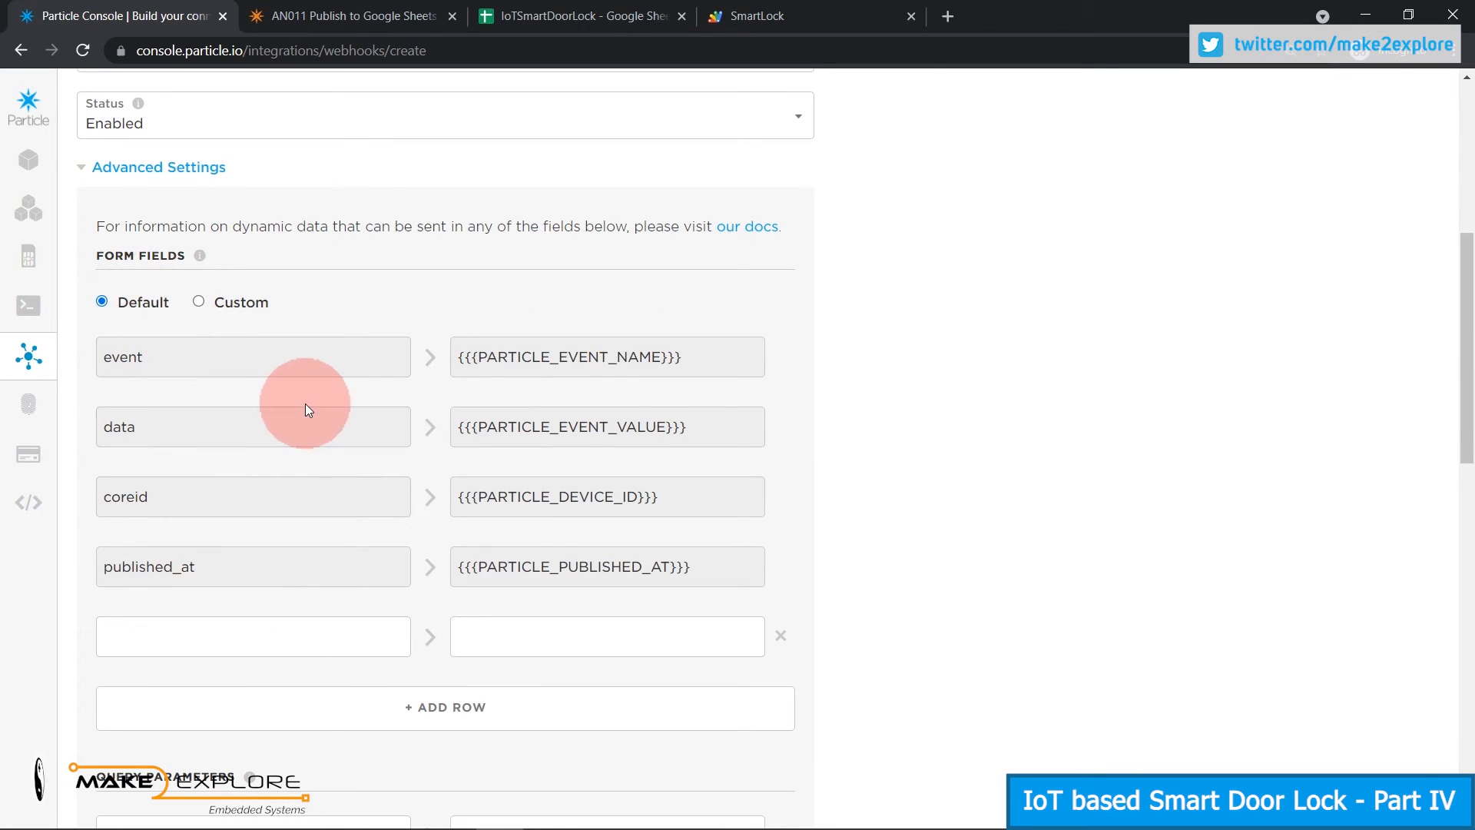
scroll("down", 3)
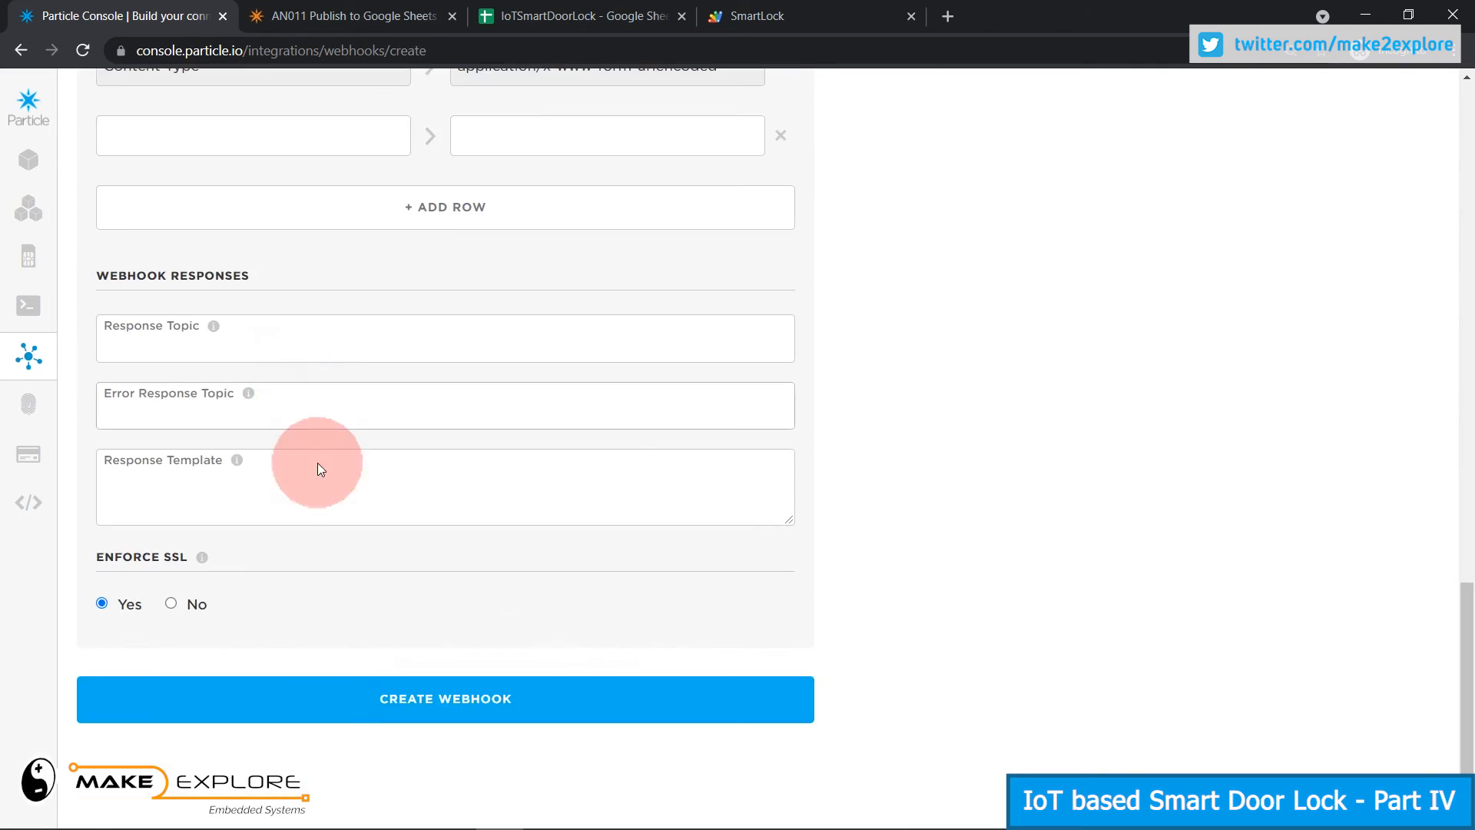
left_click(445, 699)
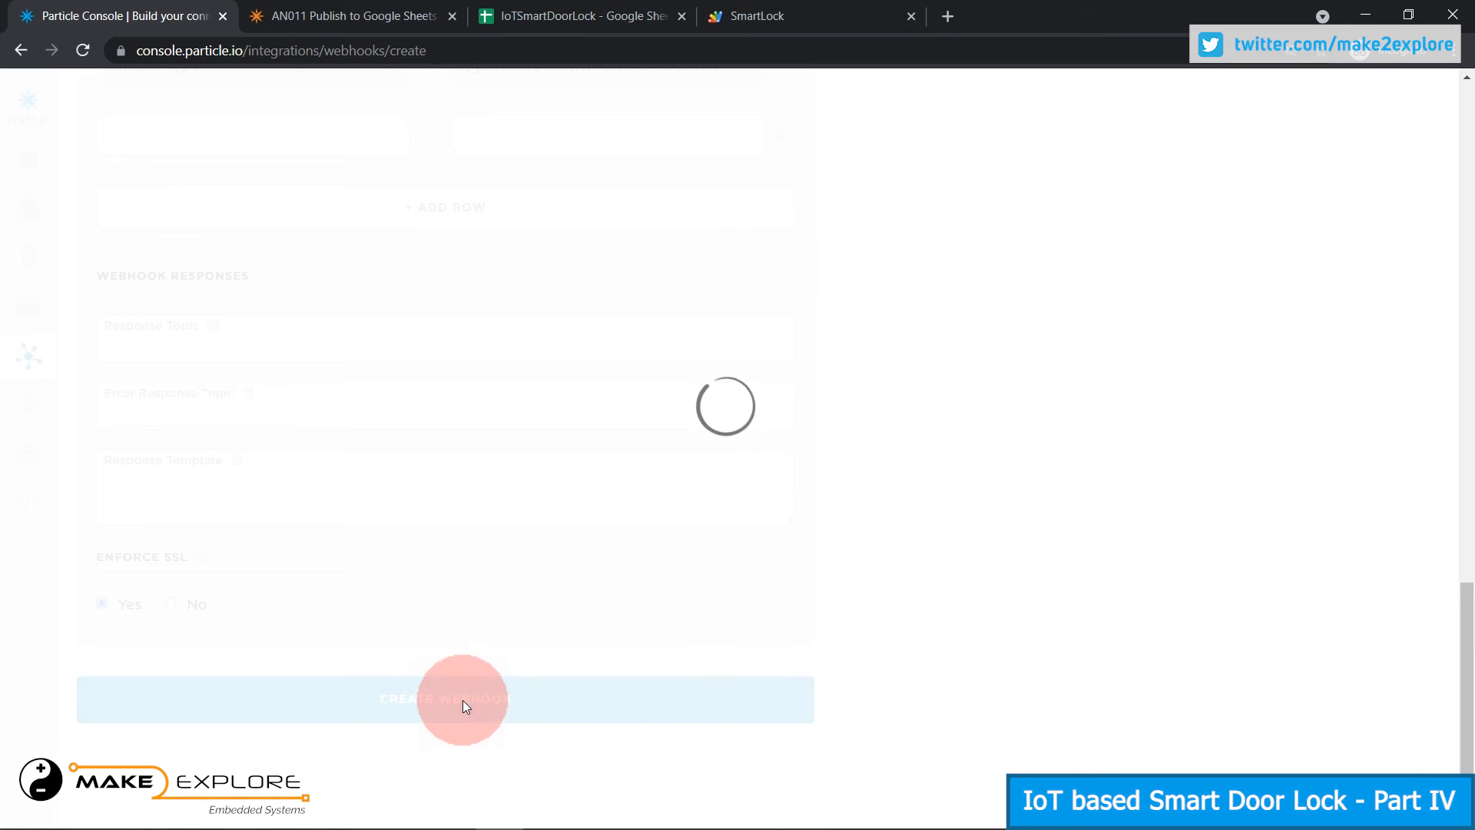
left_click(445, 699)
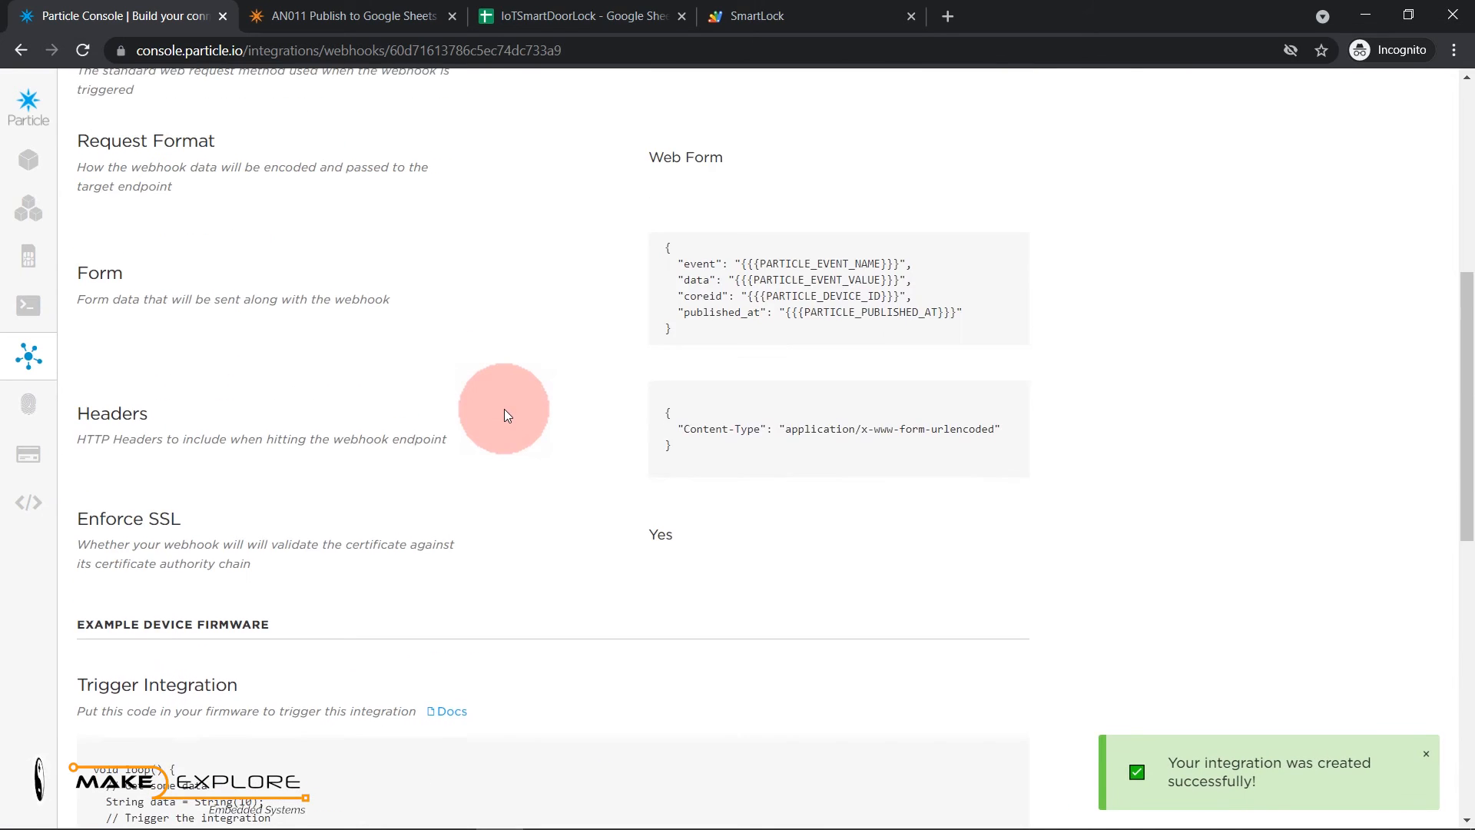
- Test the Gsheet webhook, then confirm the new api row dated 6/26/2021 17:27
scroll("up", 3)
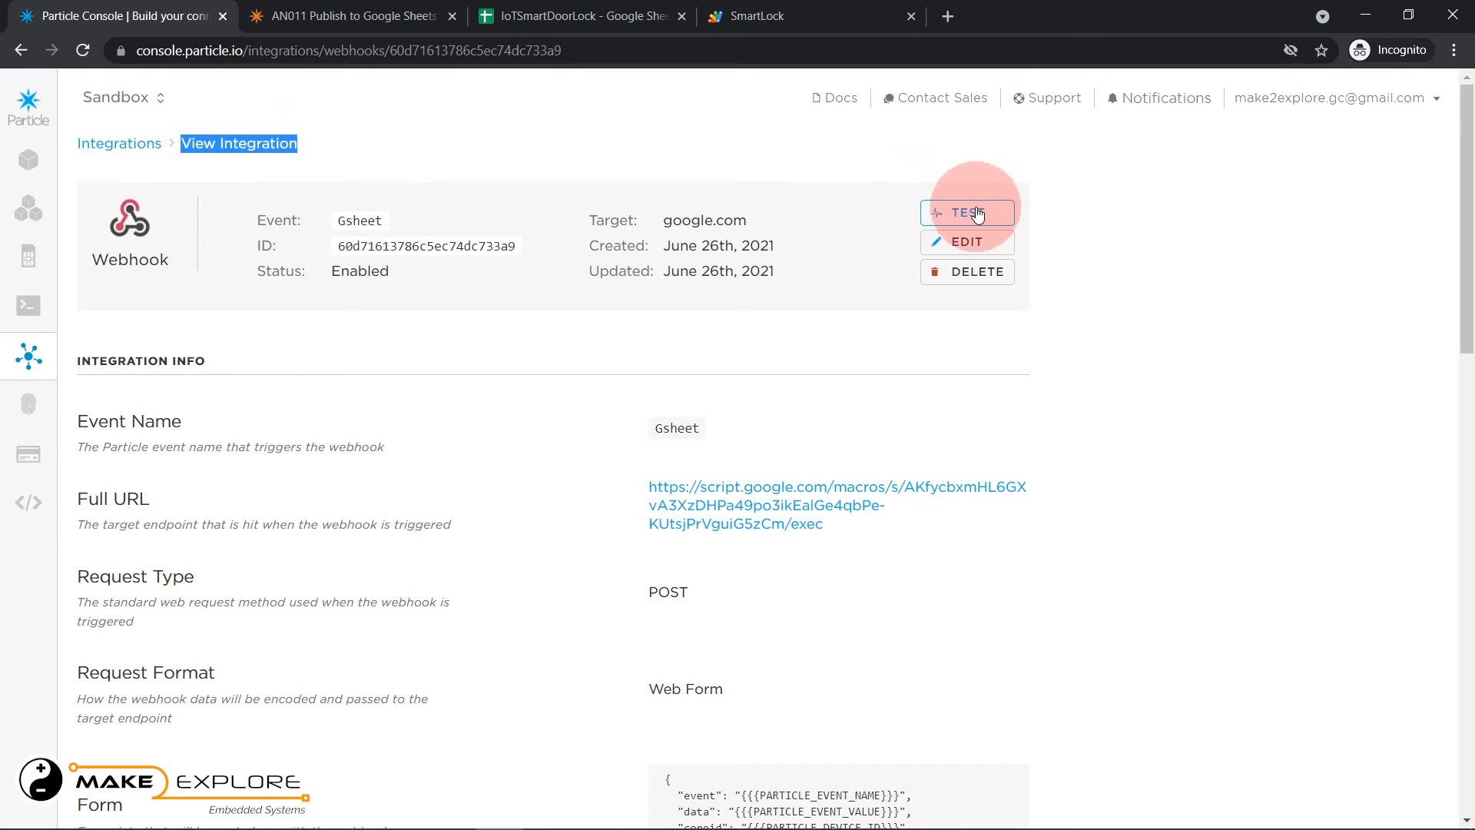
mouse_move(966, 242)
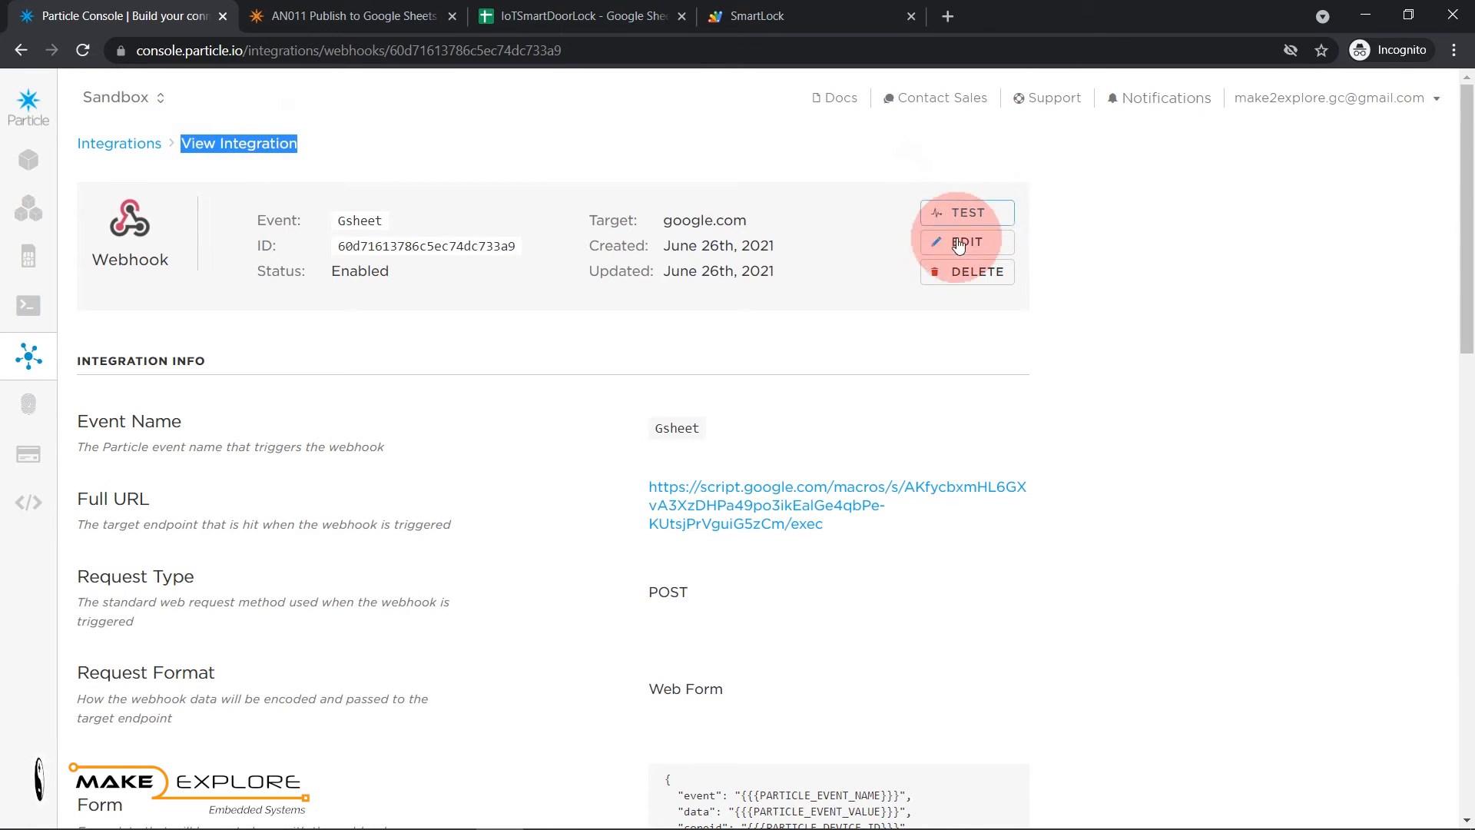
mouse_move(967, 213)
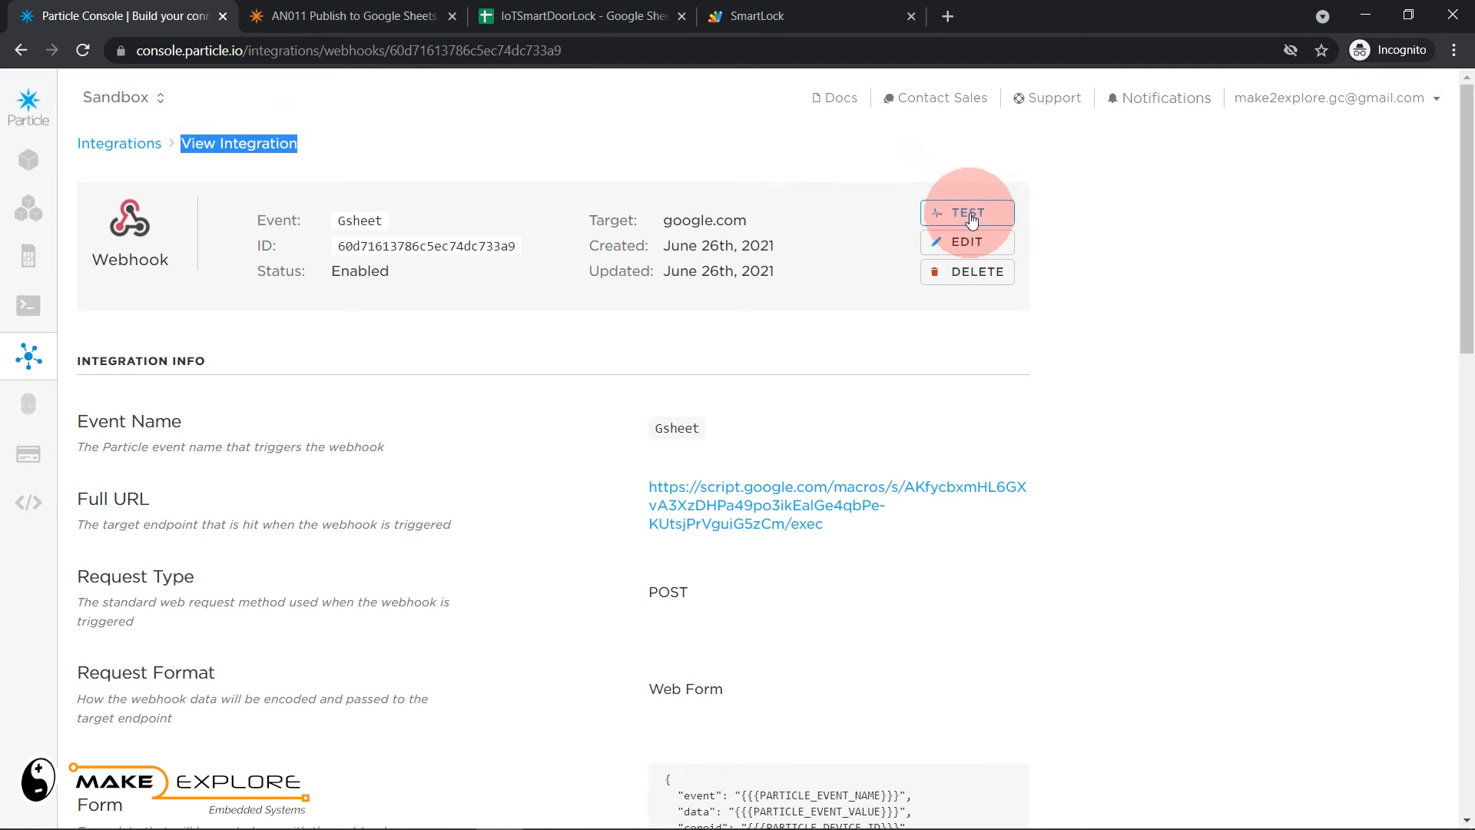
left_click(967, 212)
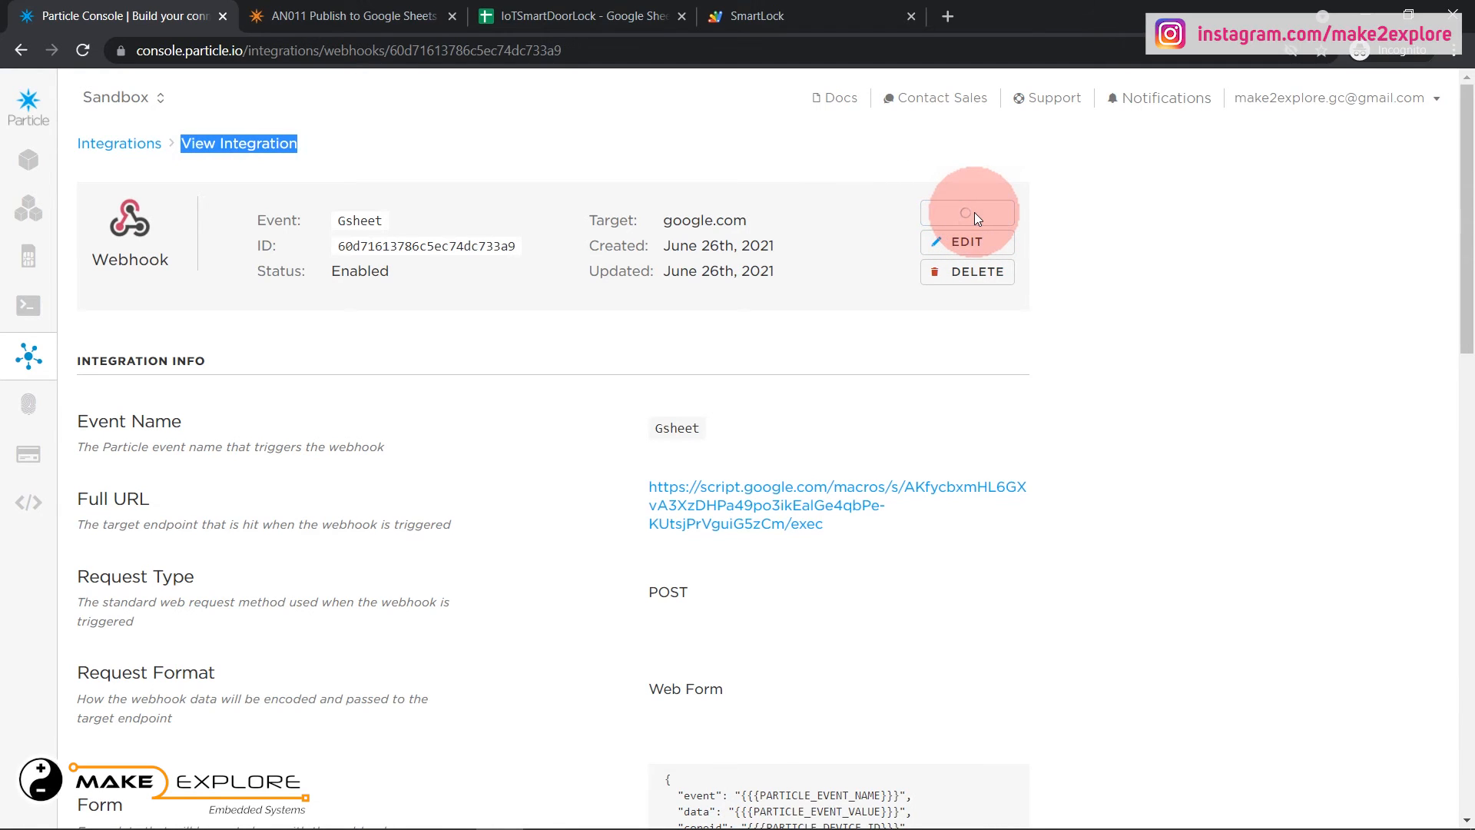
left_click(967, 212)
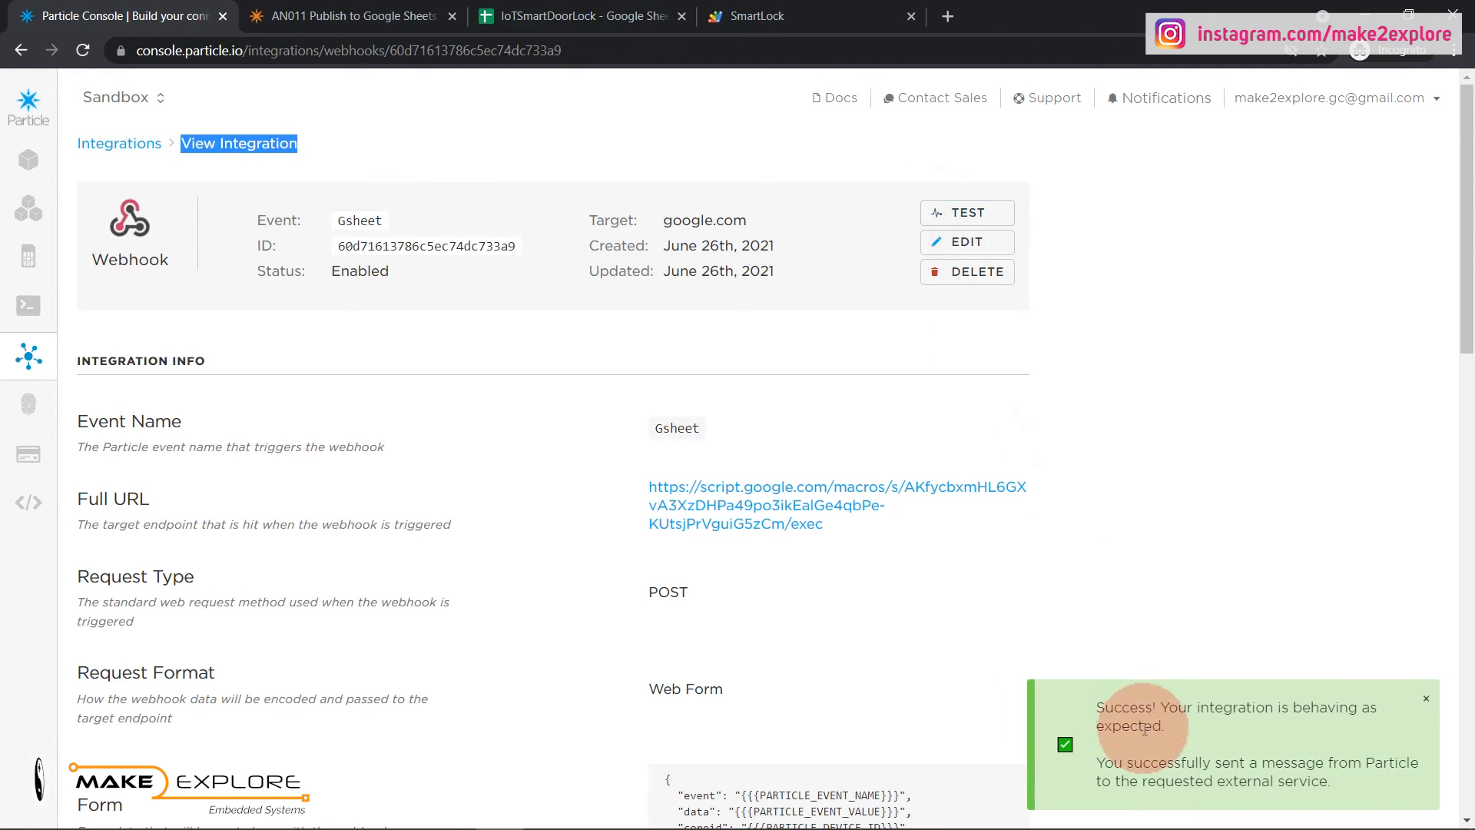
left_click(580, 16)
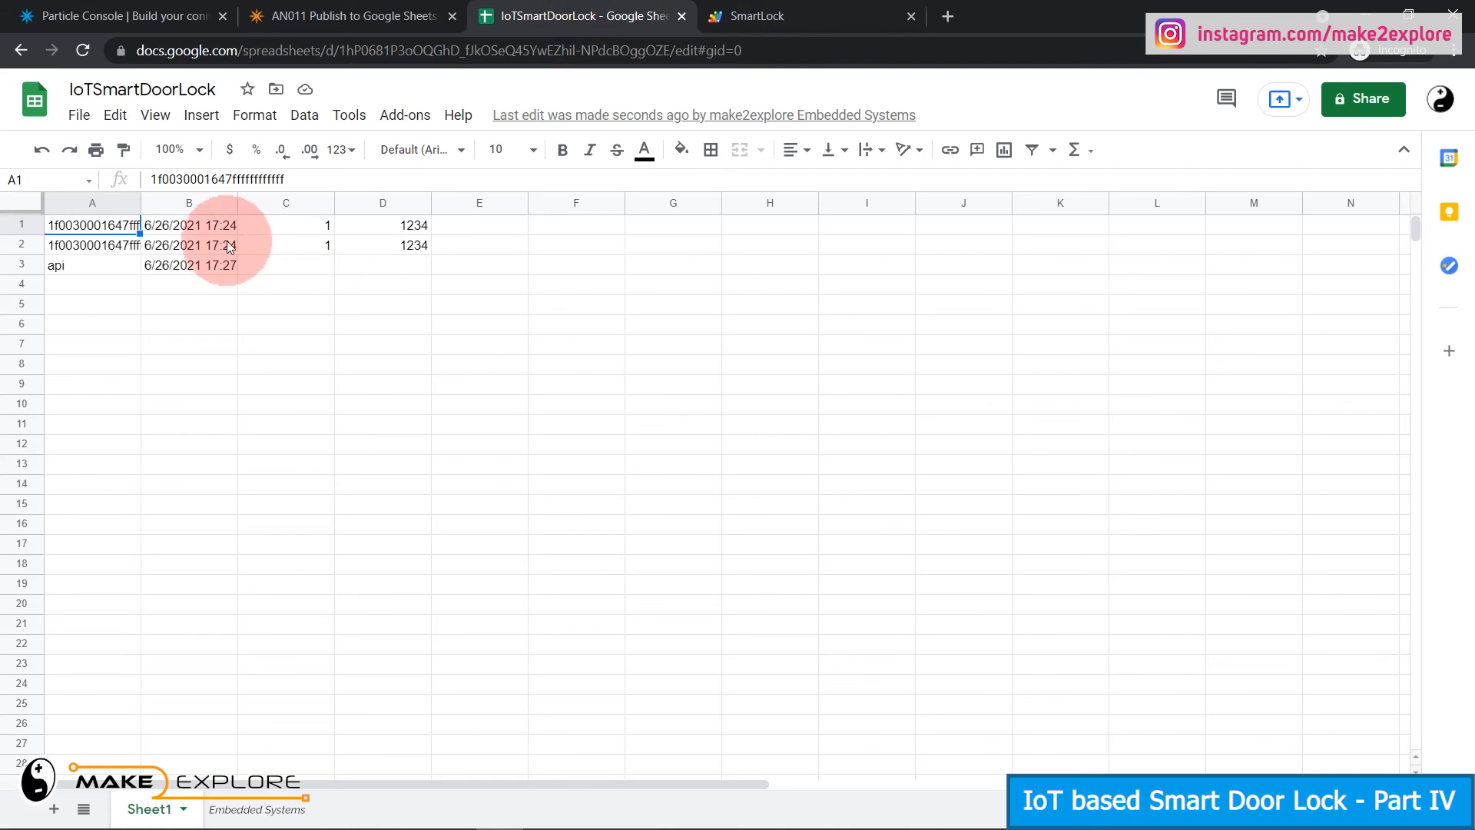
left_click(92, 264)
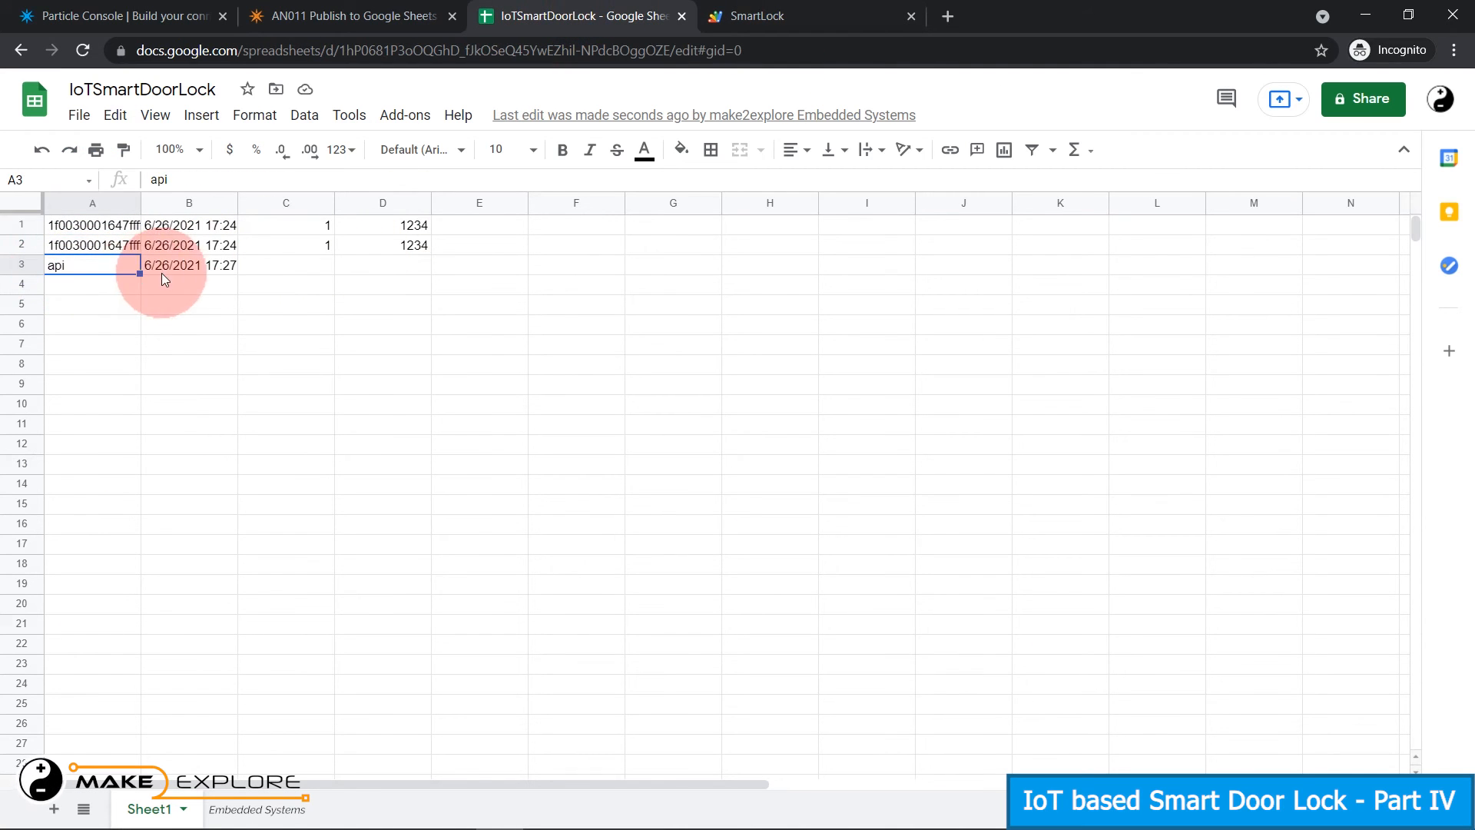
left_click(381, 264)
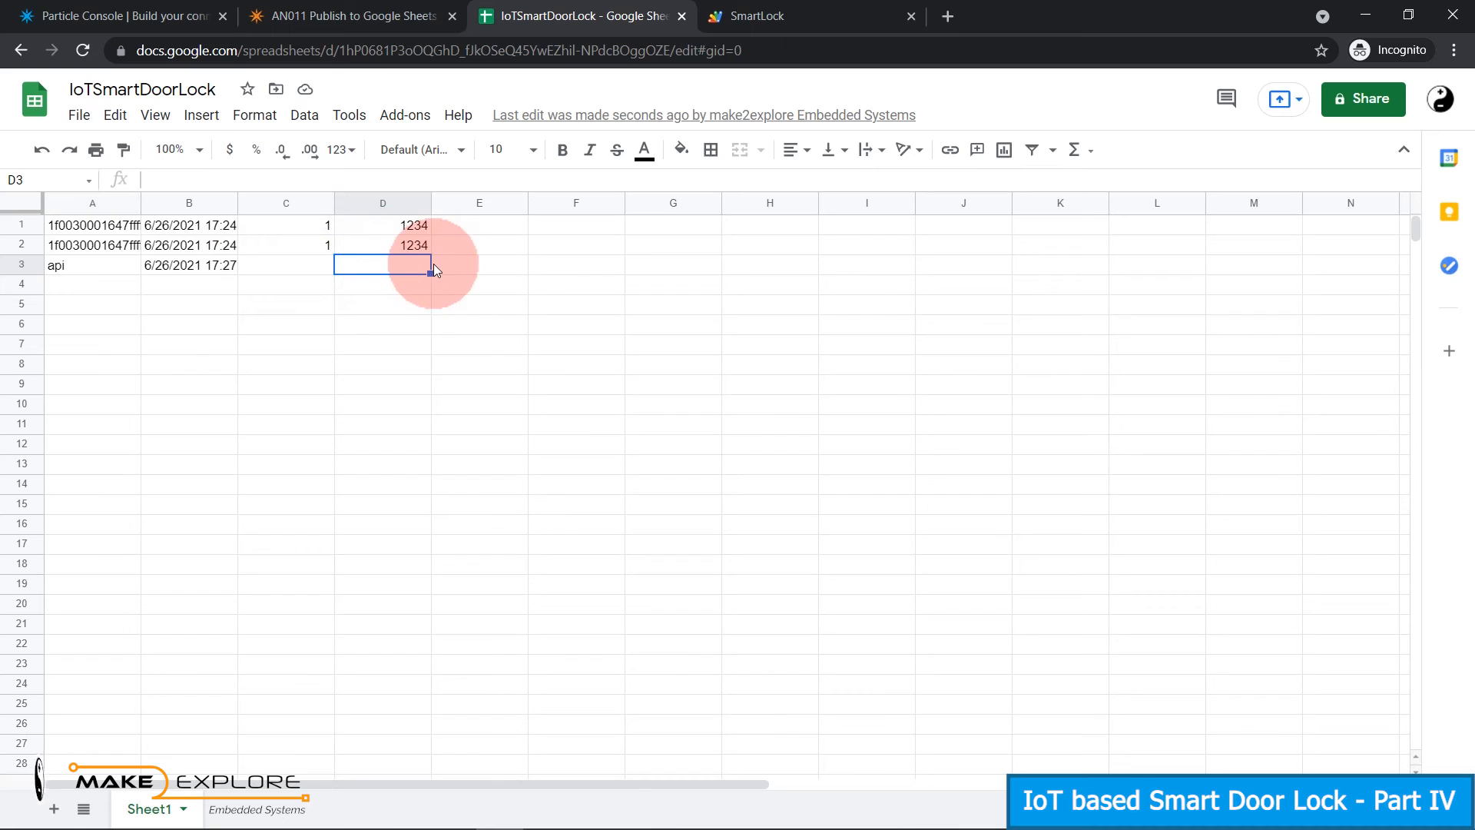
left_click(188, 264)
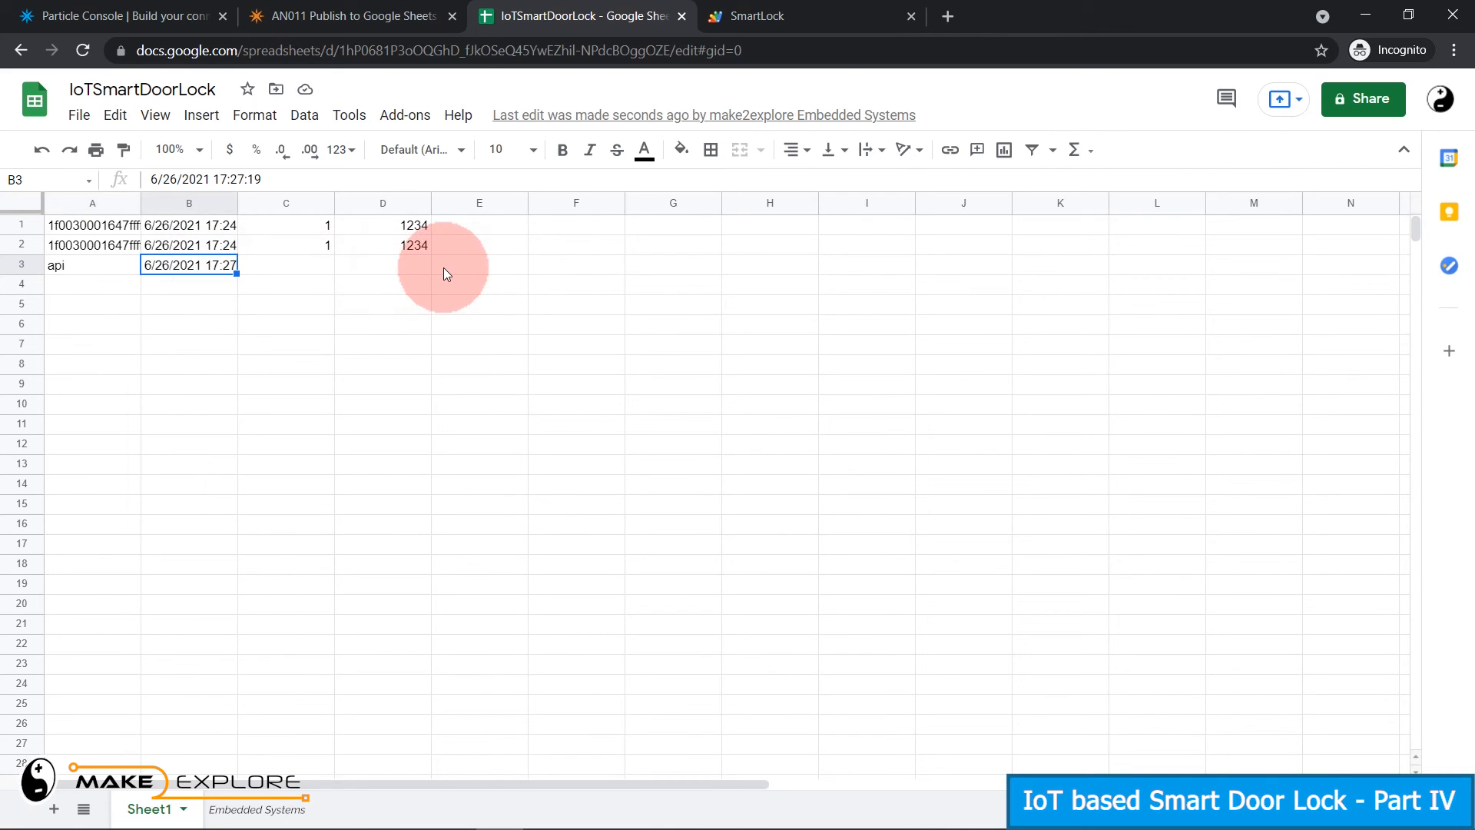
mouse_move(340, 164)
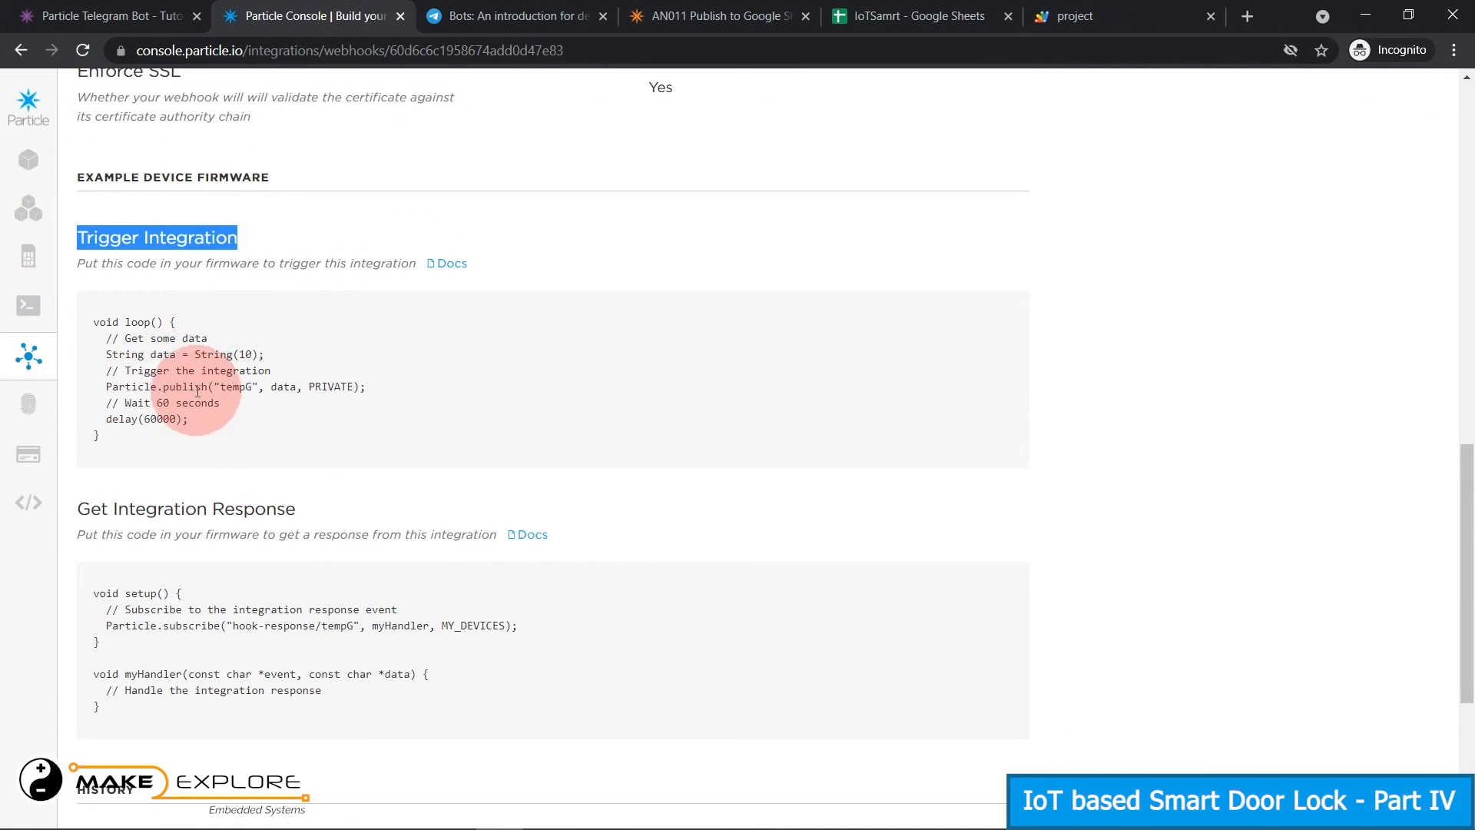
- Highlight the Trigger Integration example, then switch to the PowerPoint slide show
triple_click(226, 386)
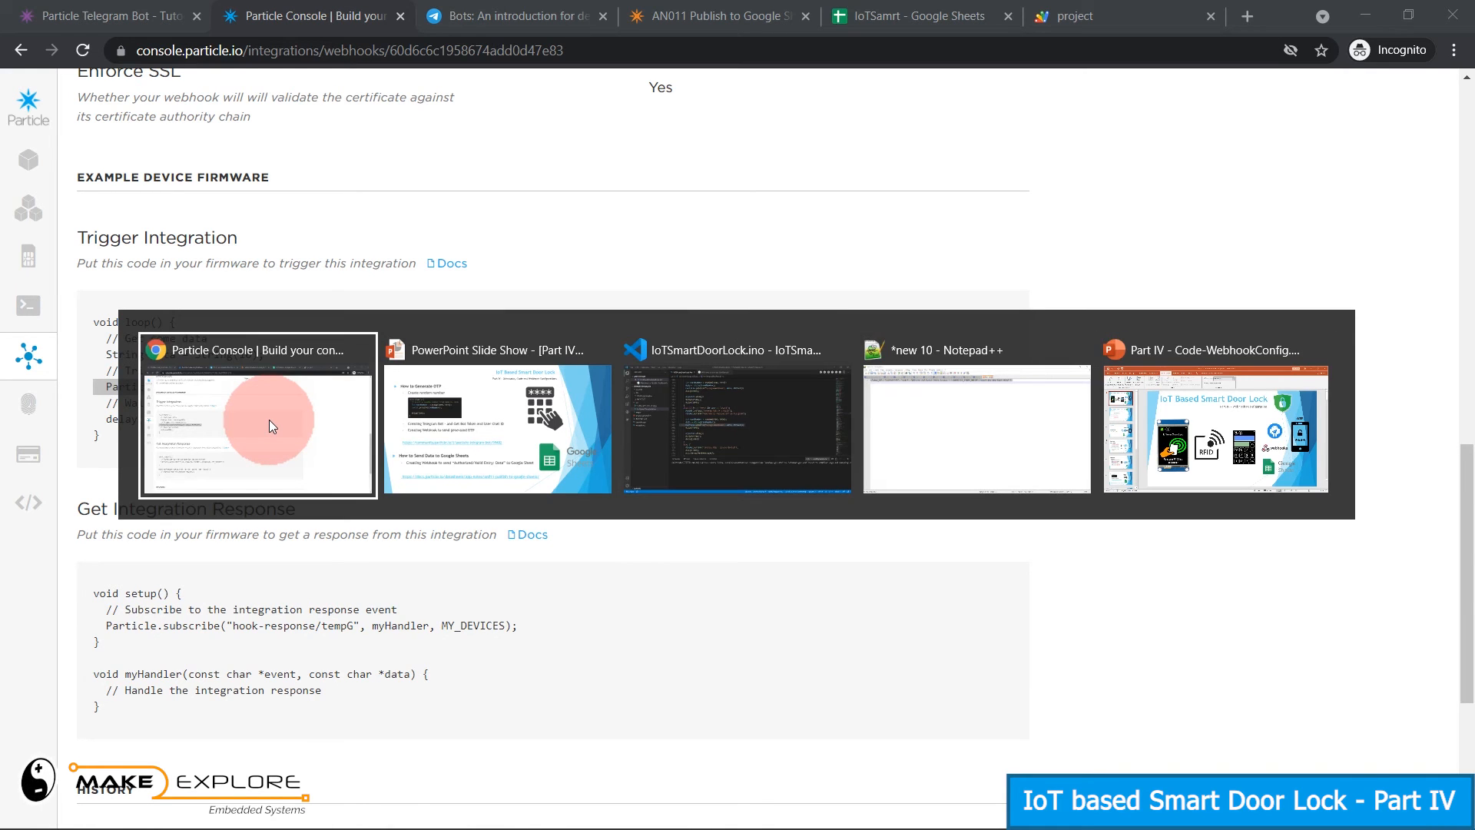
left_click(497, 428)
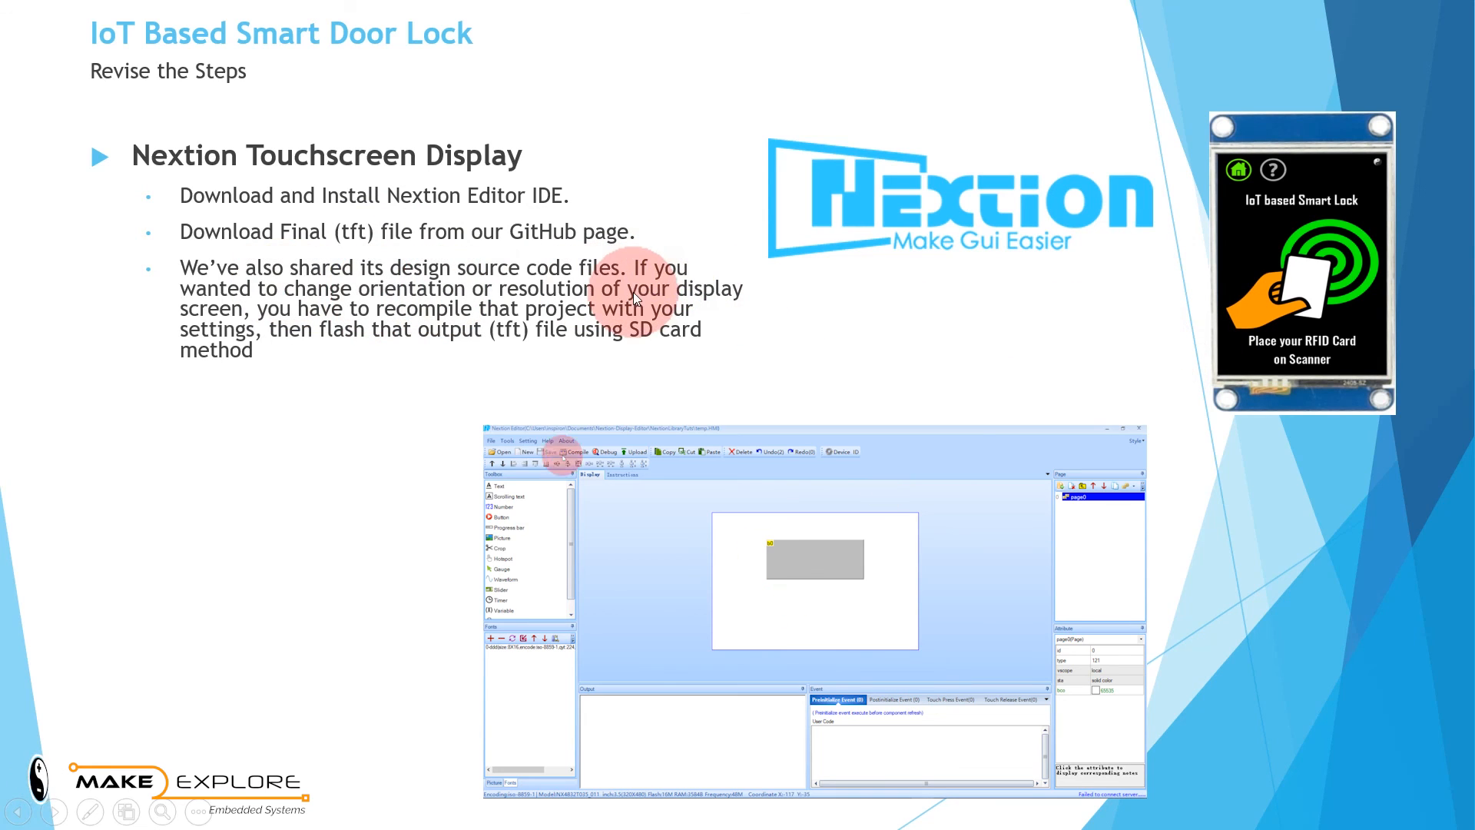
- Advance the animation on the Nextion Touchscreen Display Revise the Steps slide
left_click(491, 441)
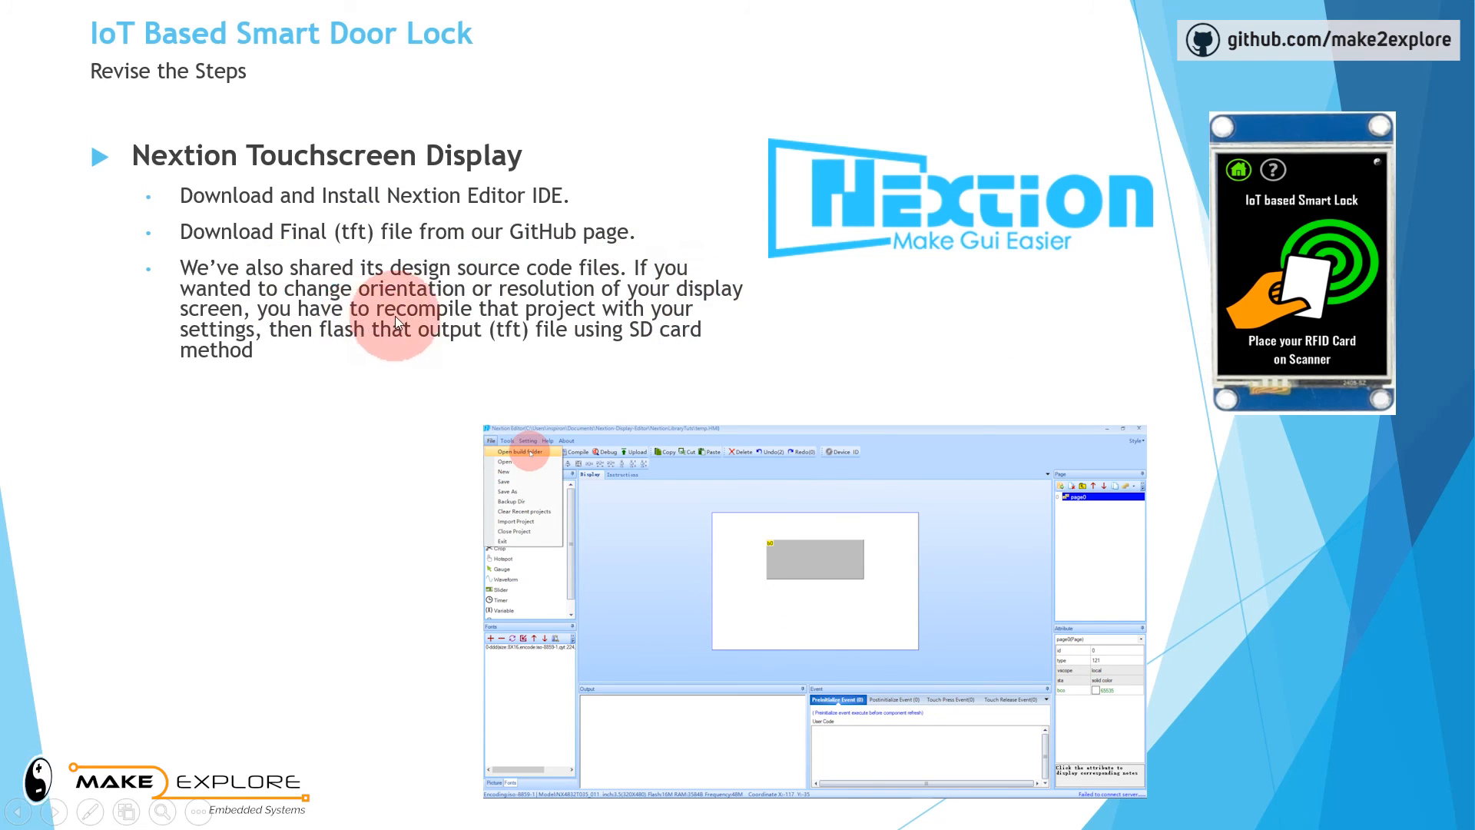